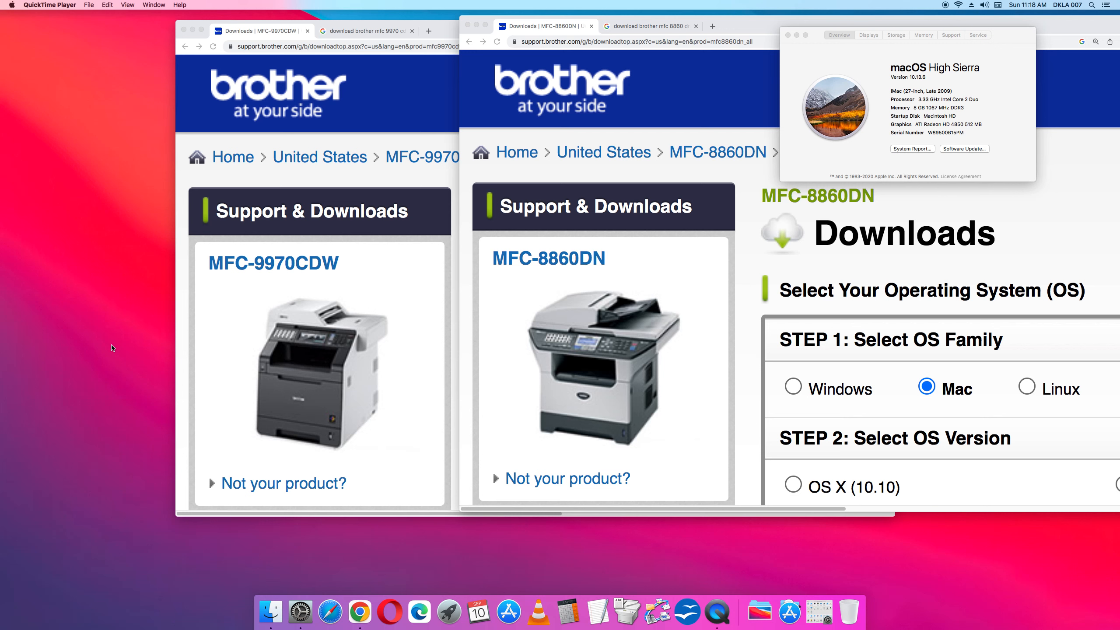
pyautogui.moveTo(699, 49)
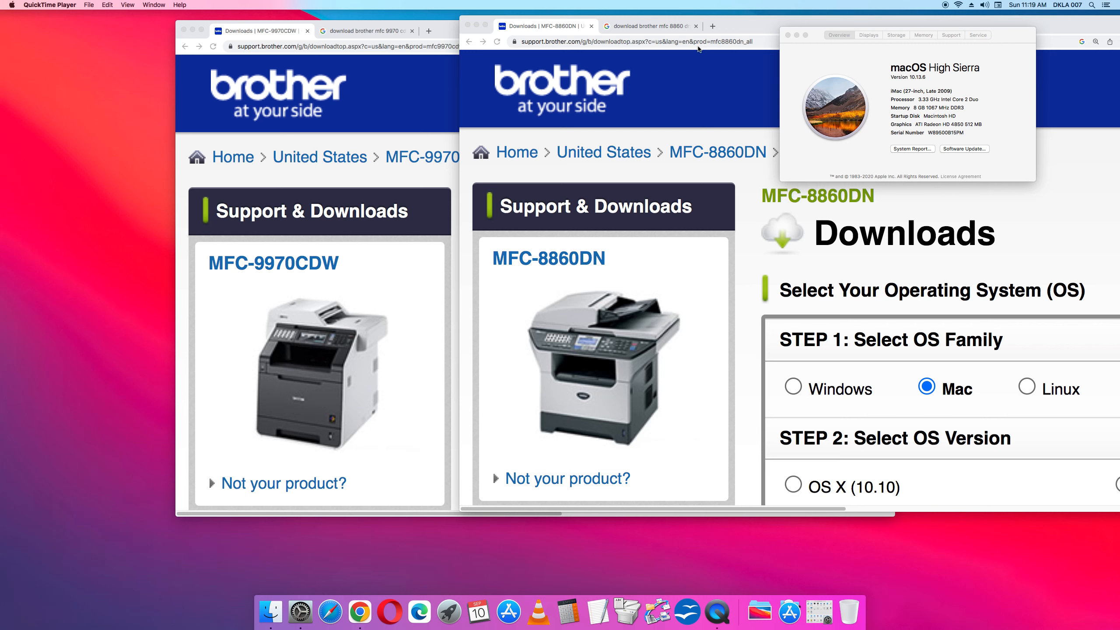
# Bring the MFC-8860DN downloads window in front of About This Mac
pyautogui.click(787, 34)
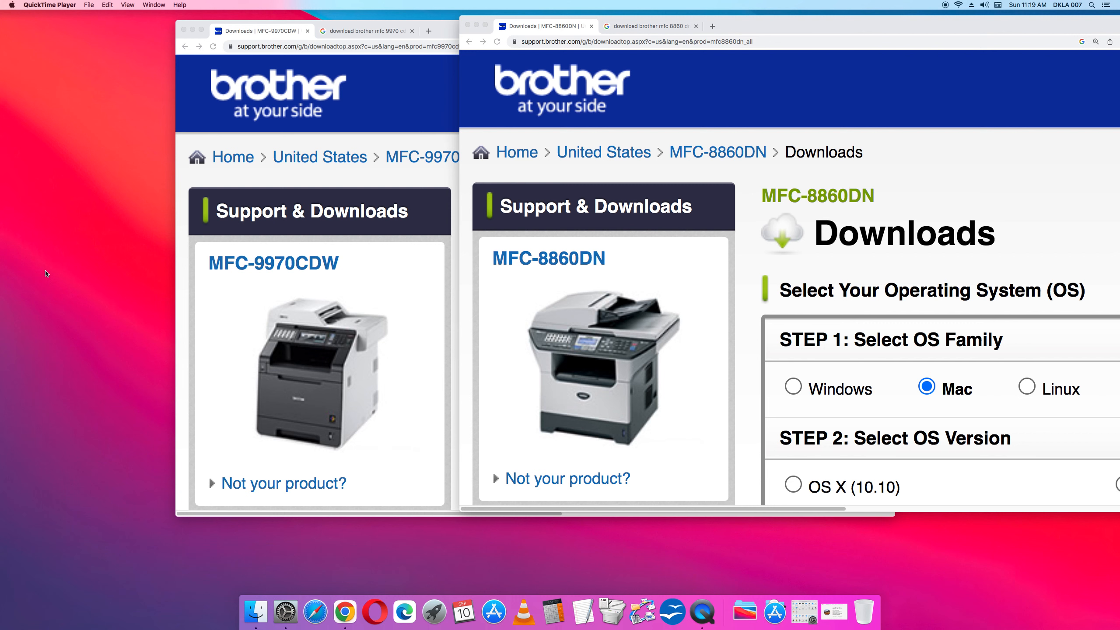
pyautogui.moveTo(233, 110)
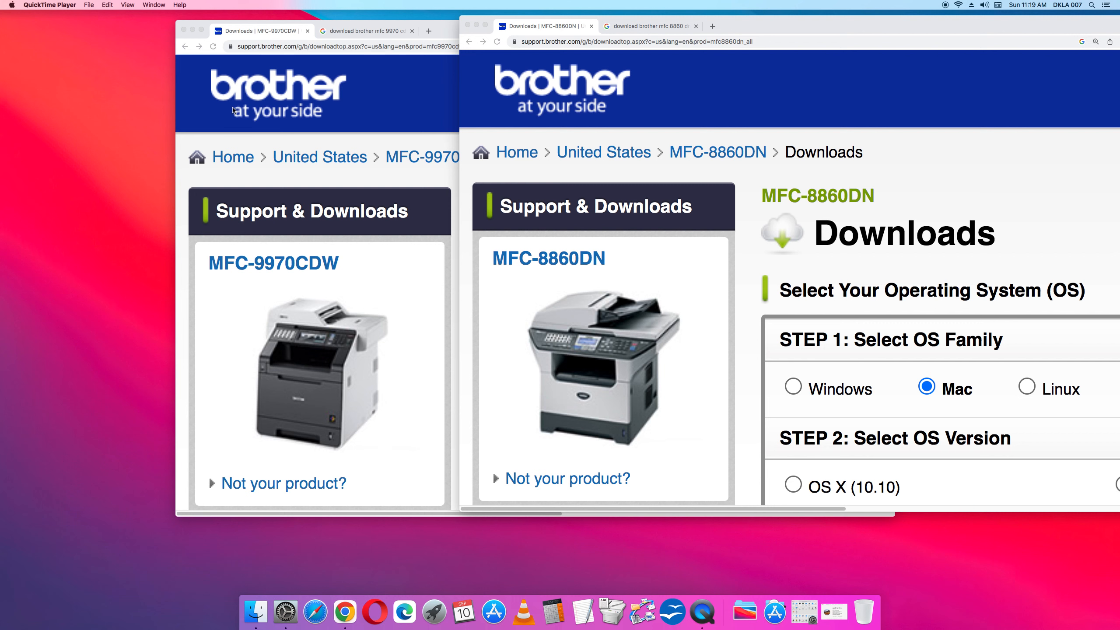
pyautogui.moveTo(224, 59)
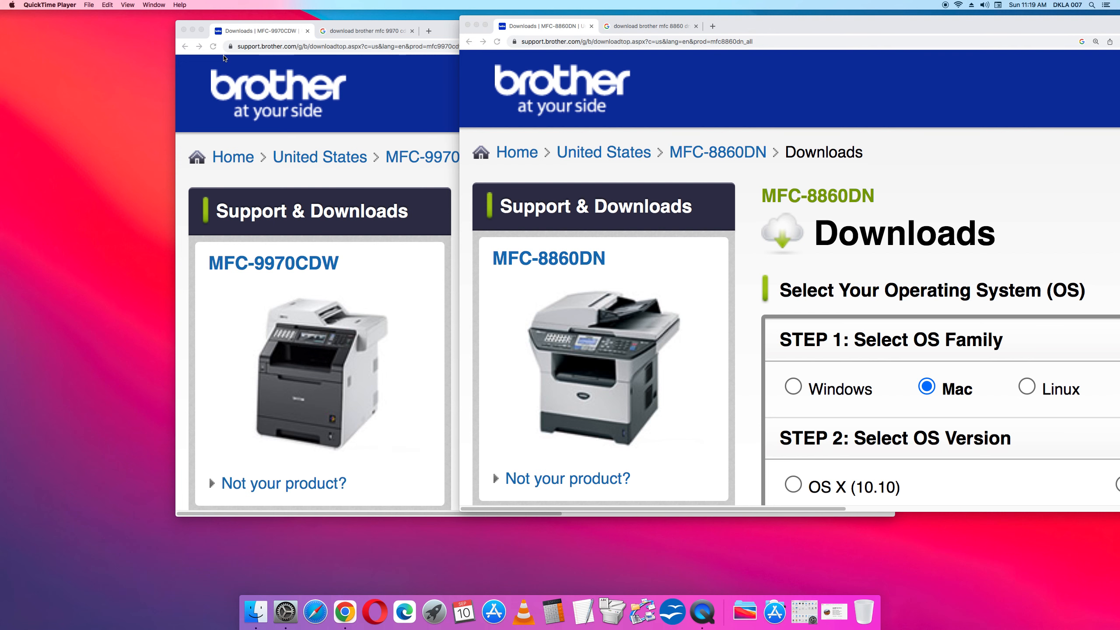
pyautogui.moveTo(205, 34)
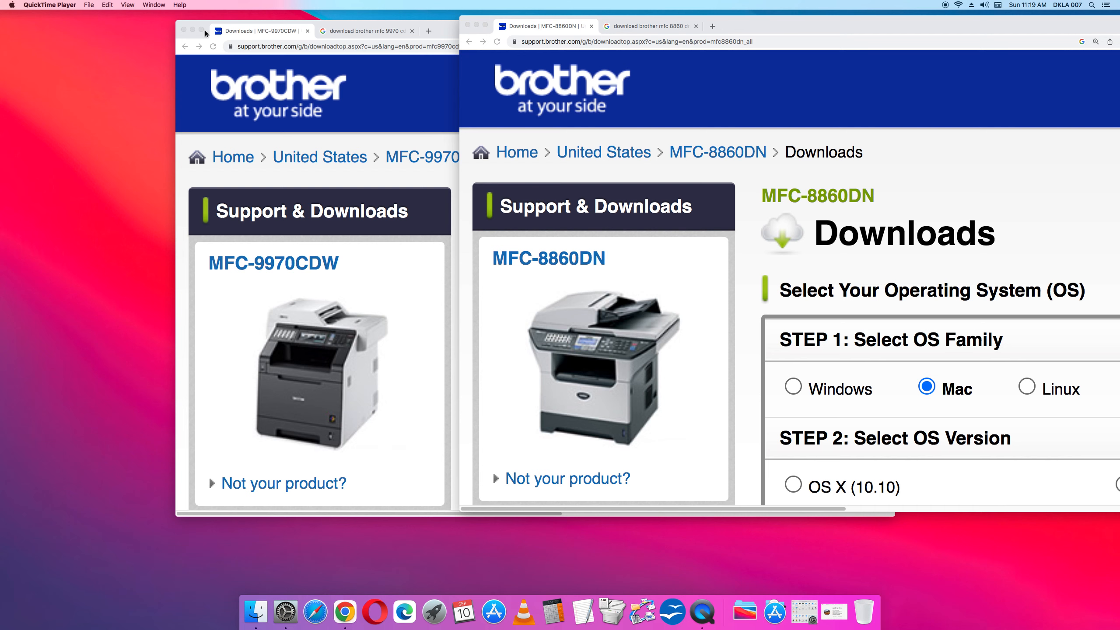
# Close the MFC-9970CDW downloads window, leaving only the MFC-8860DN page
pyautogui.click(184, 30)
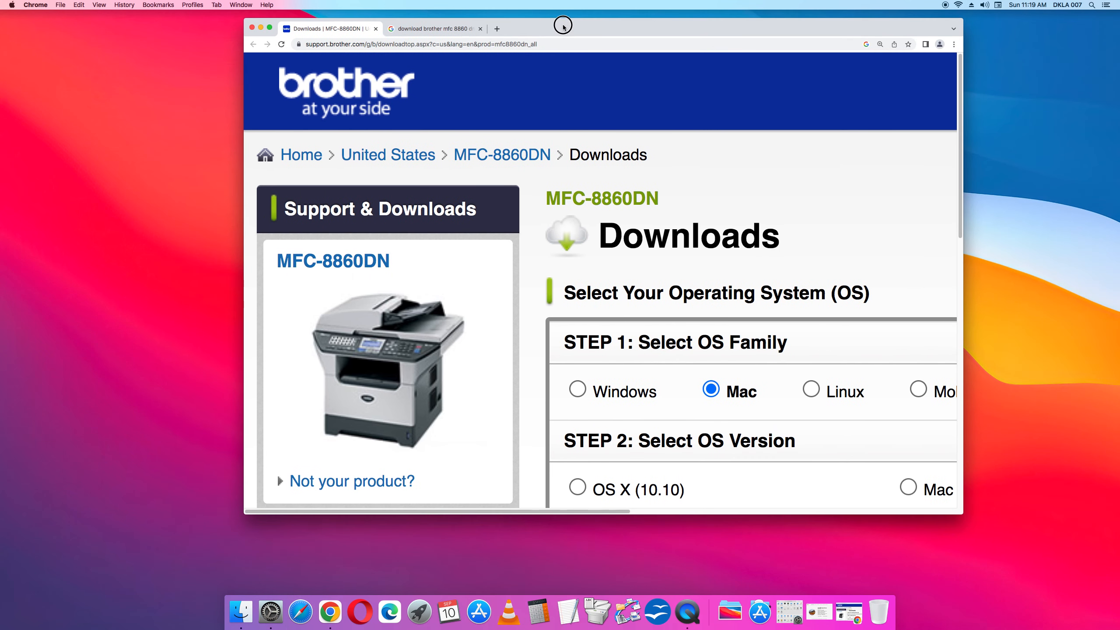
pyautogui.moveTo(196, 263)
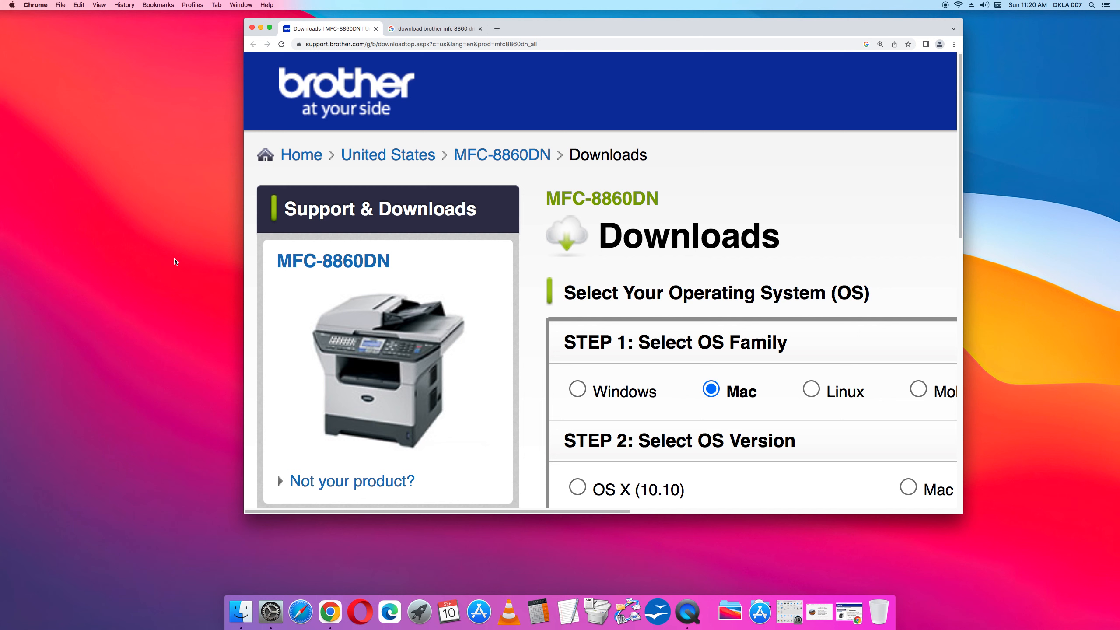
pyautogui.moveTo(671, 491)
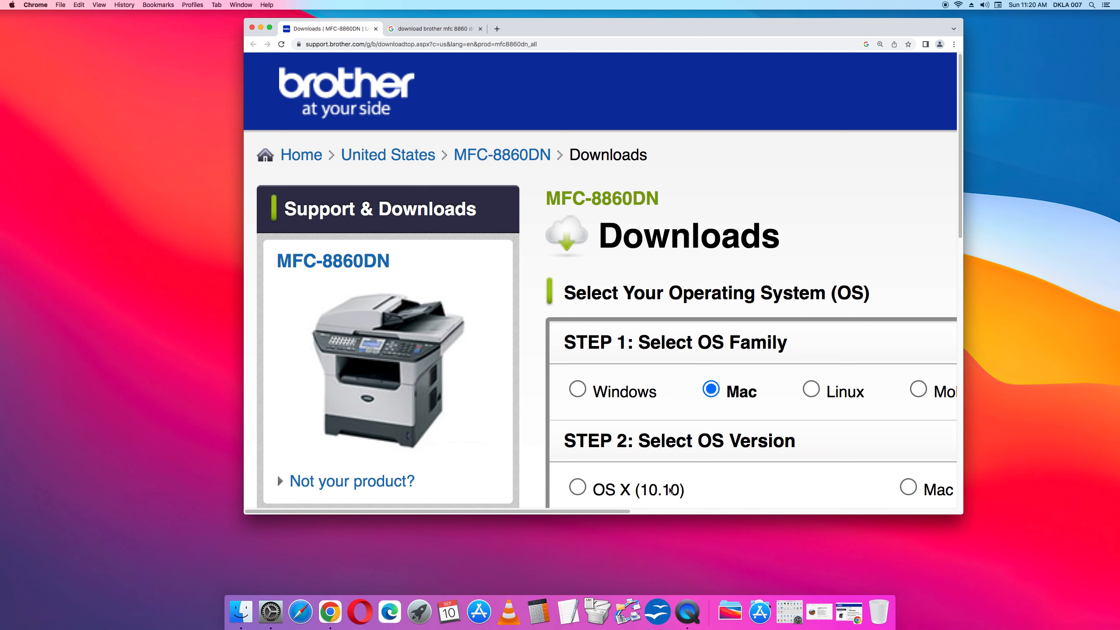
pyautogui.moveTo(963, 515)
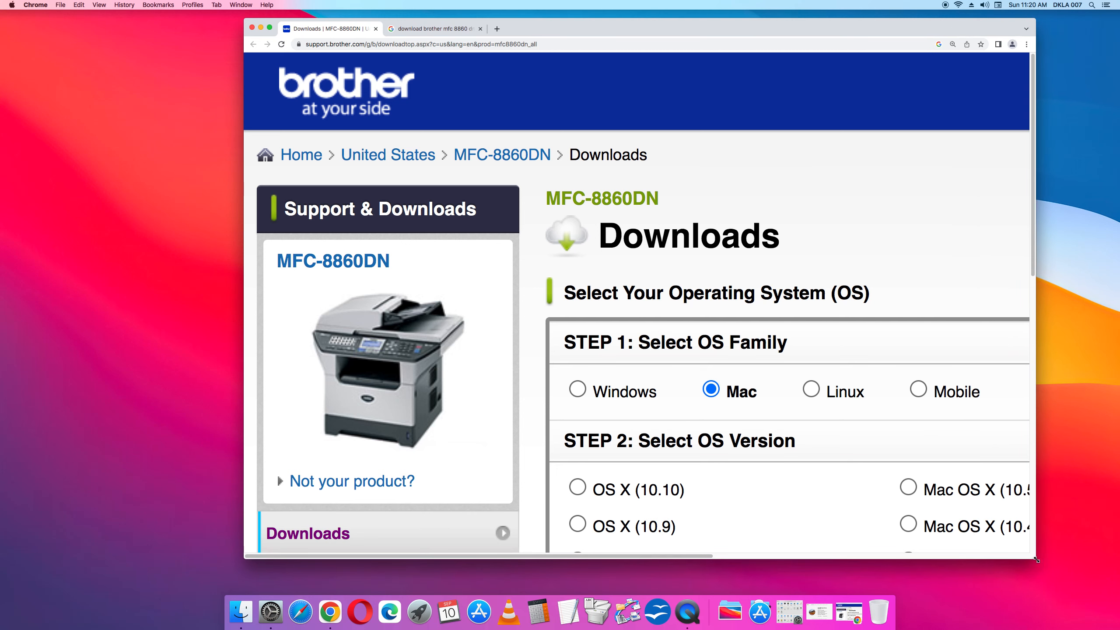
pyautogui.moveTo(438, 29)
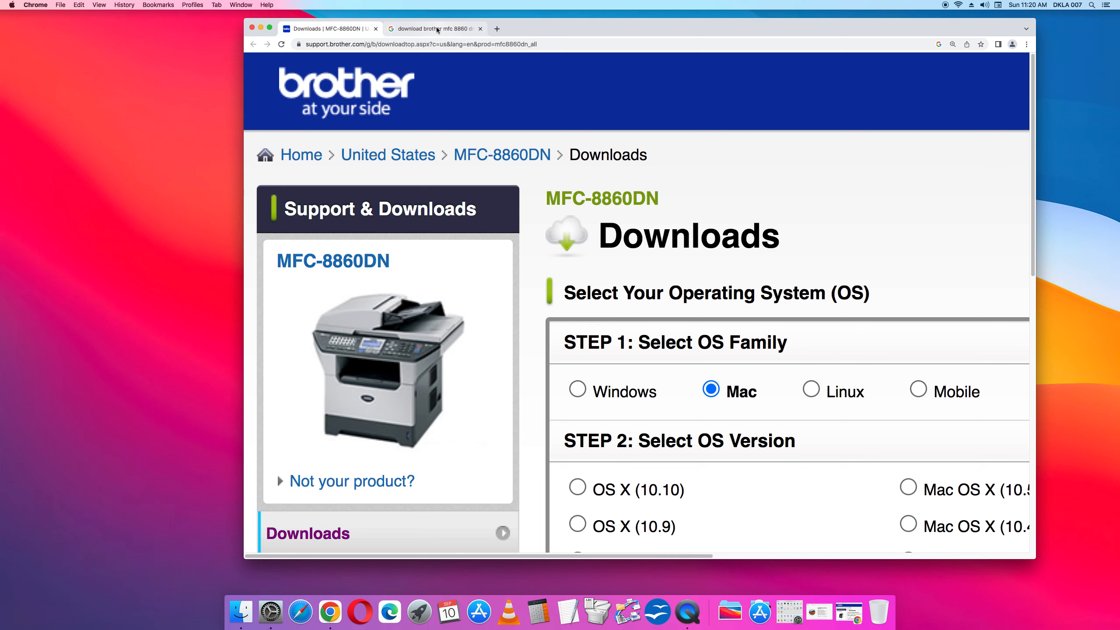
# Show the Google results for 'download brother mfc 8860 dn' and zoom them in
pyautogui.click(434, 28)
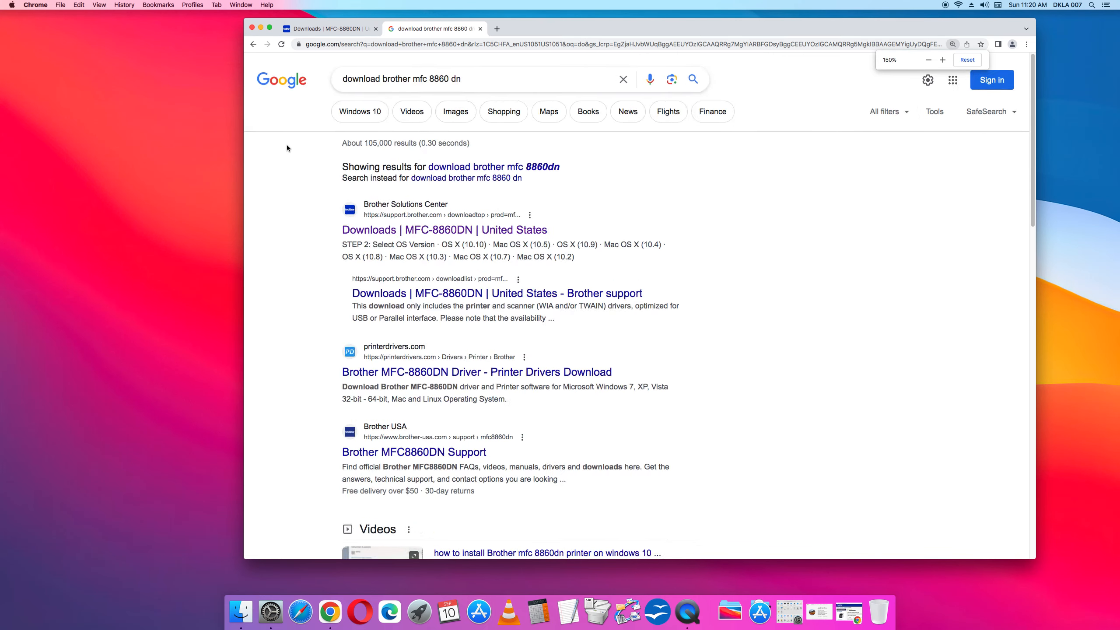
pyautogui.click(943, 60)
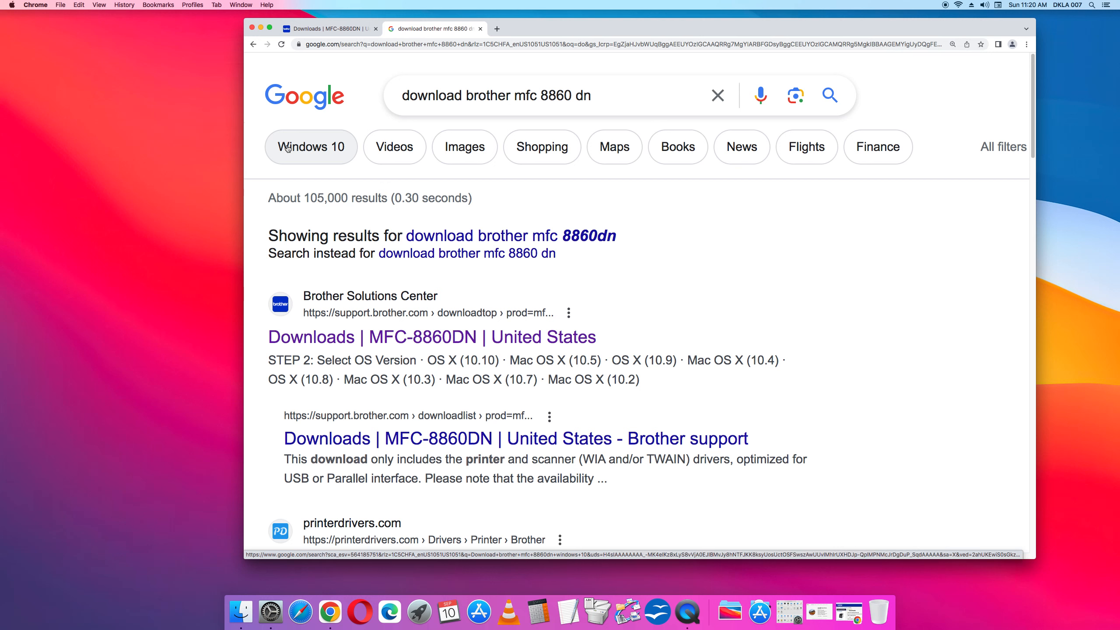
pyautogui.moveTo(357, 336)
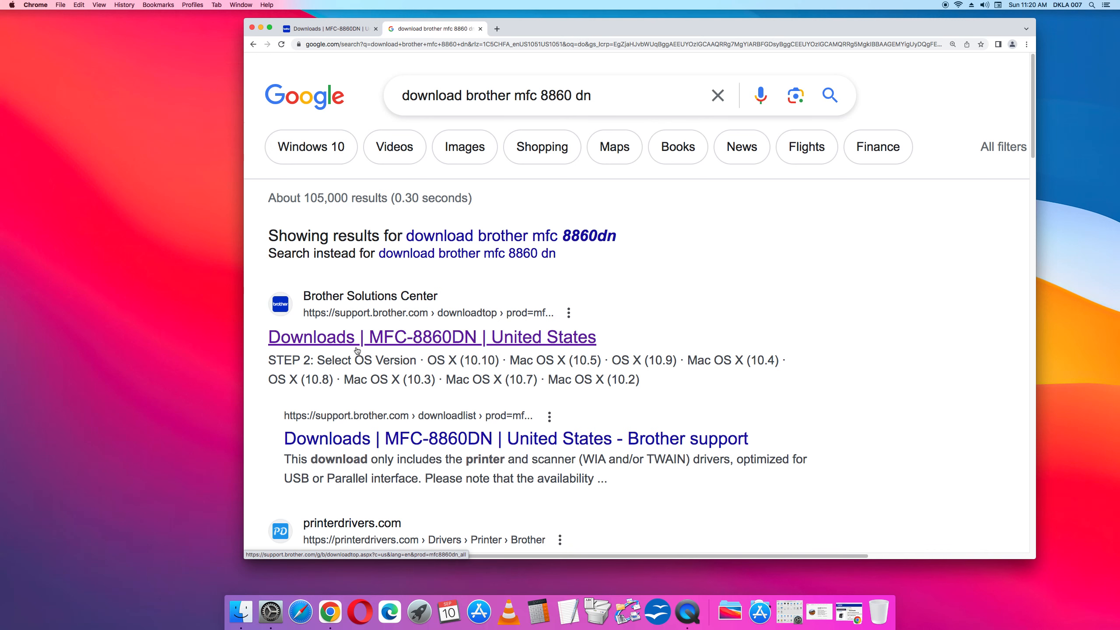
pyautogui.moveTo(357, 79)
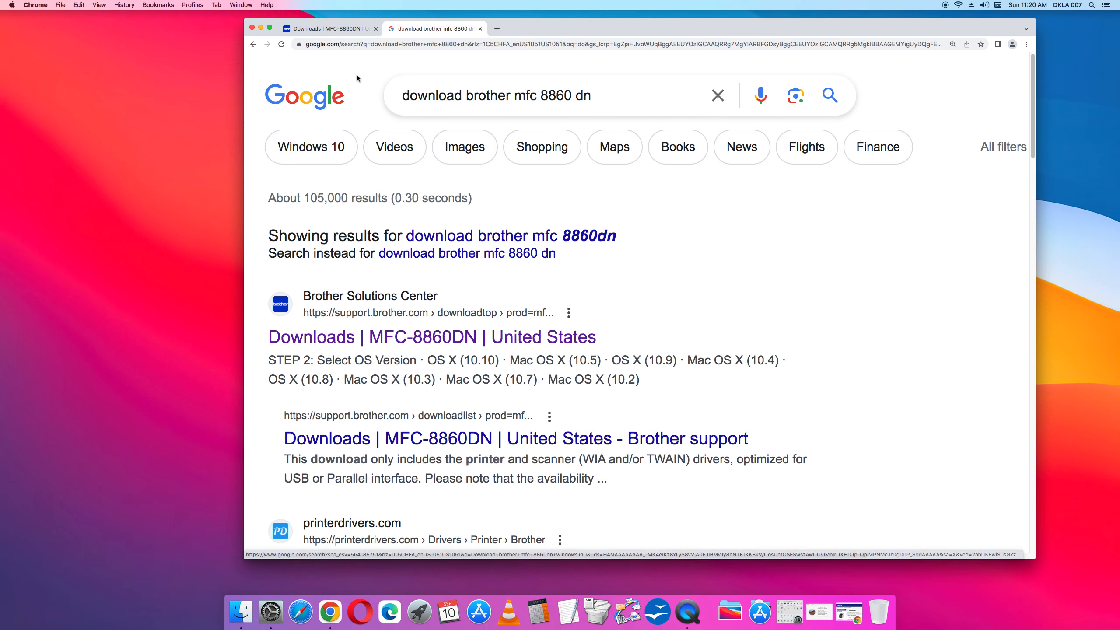
# Return to the MFC-8860DN downloads tab, zoom in, and bring up About This Mac from the Apple menu
pyautogui.click(421, 336)
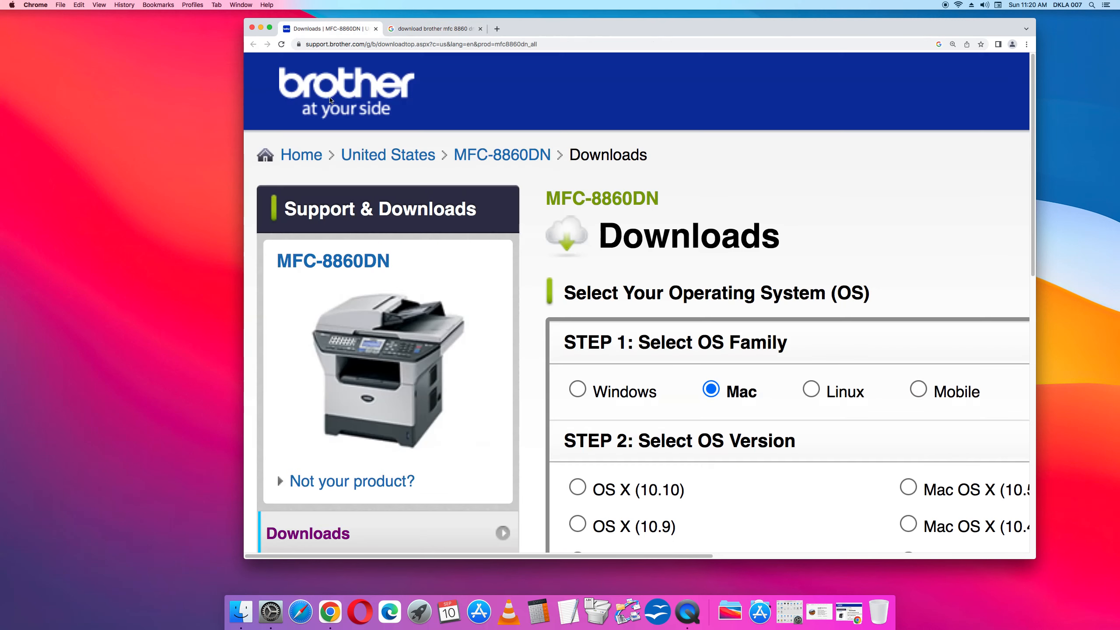
pyautogui.moveTo(348, 244)
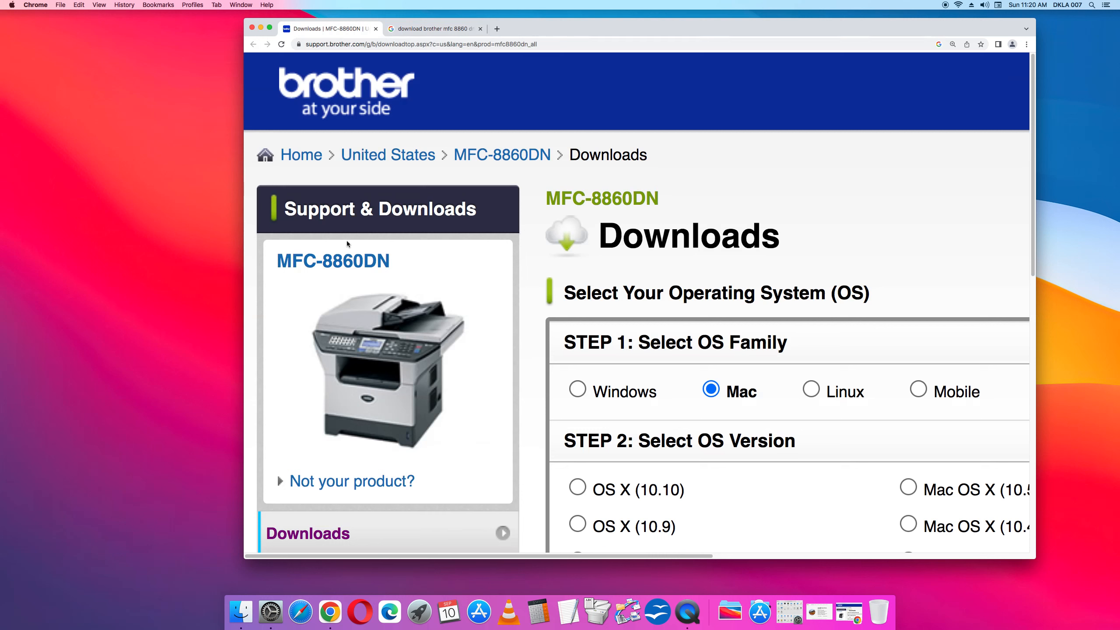
pyautogui.moveTo(476, 418)
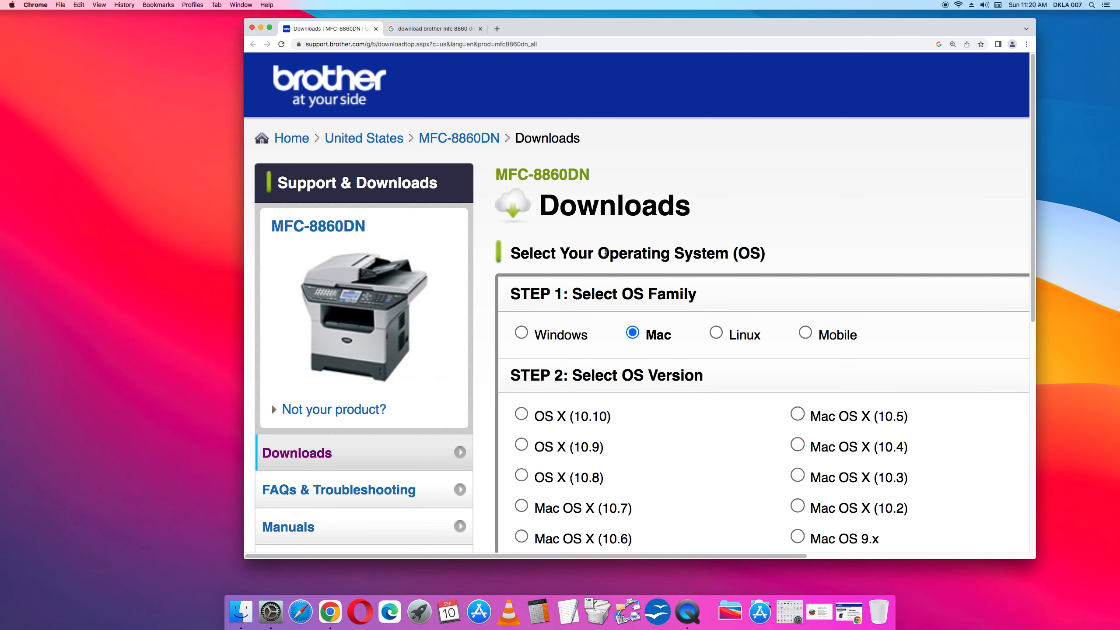
pyautogui.moveTo(684, 344)
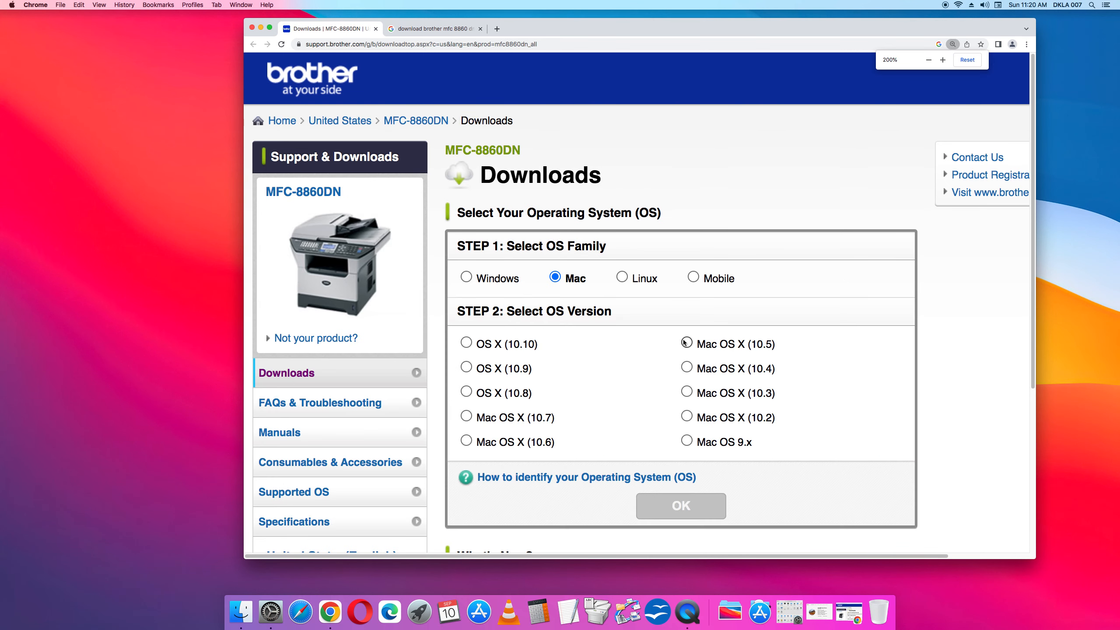
pyautogui.click(944, 60)
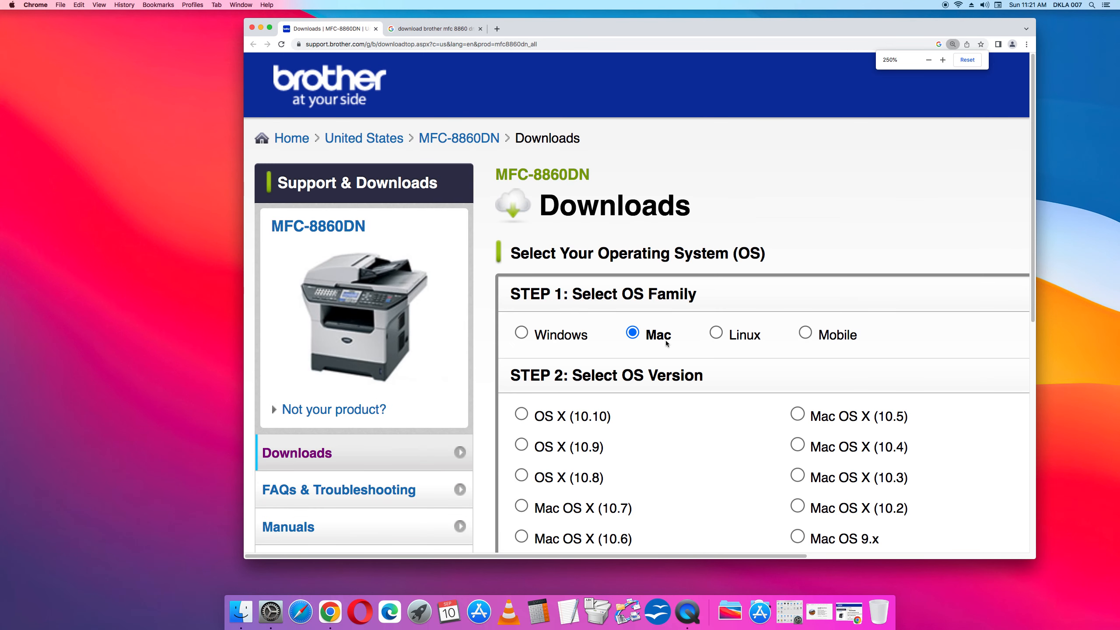
pyautogui.click(12, 6)
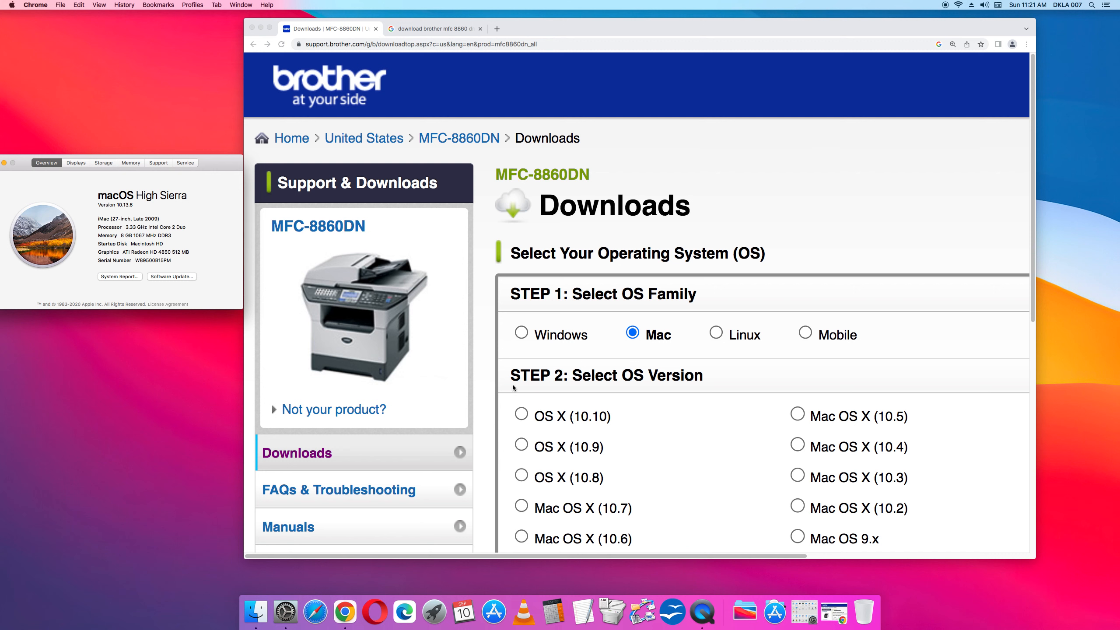
pyautogui.moveTo(631, 428)
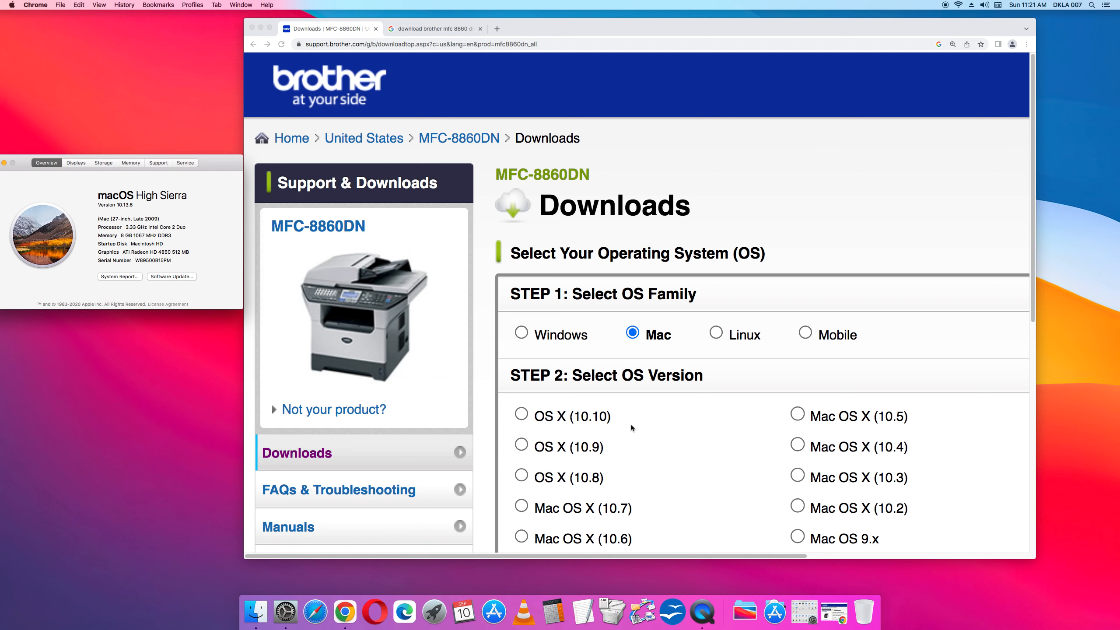
pyautogui.moveTo(560, 417)
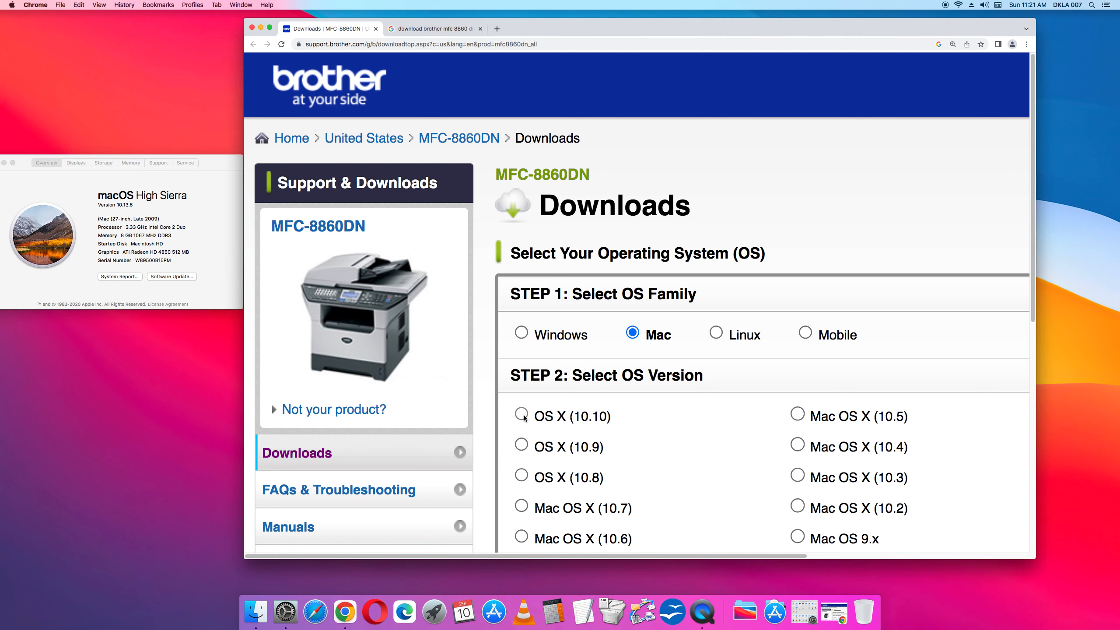
# Choose OS X (10.10) as the OS version and submit with OK
pyautogui.click(522, 416)
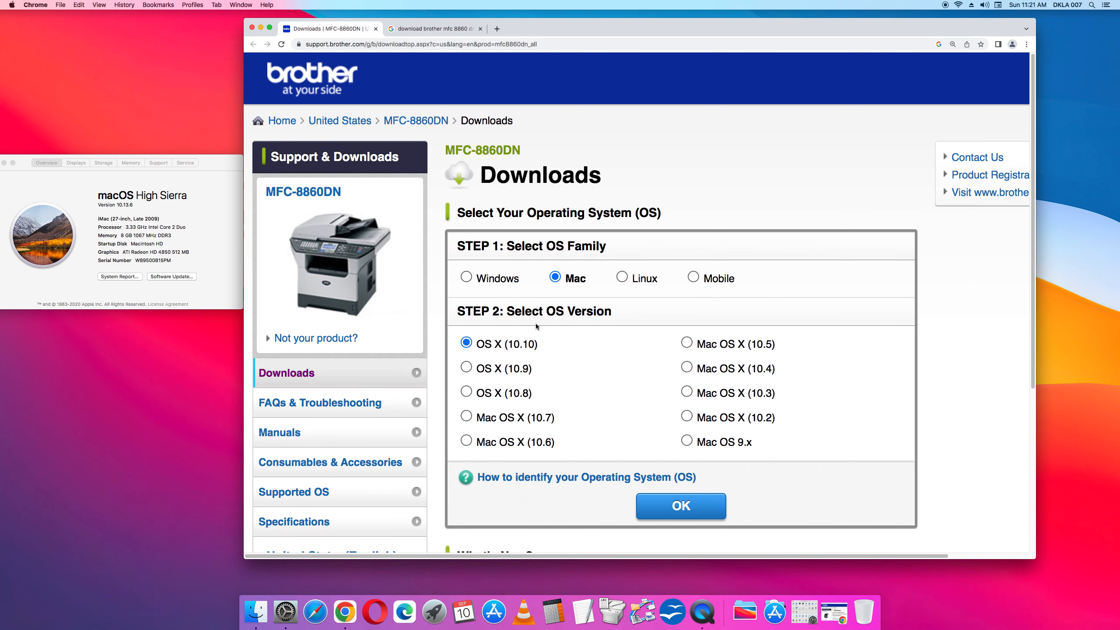
pyautogui.moveTo(627, 509)
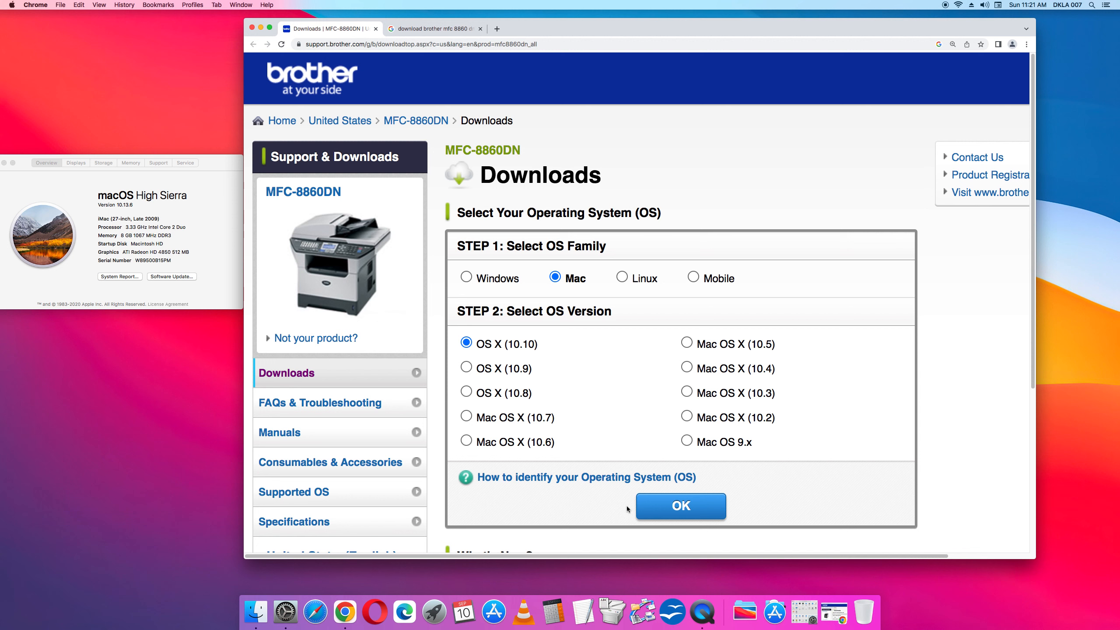
pyautogui.moveTo(732, 519)
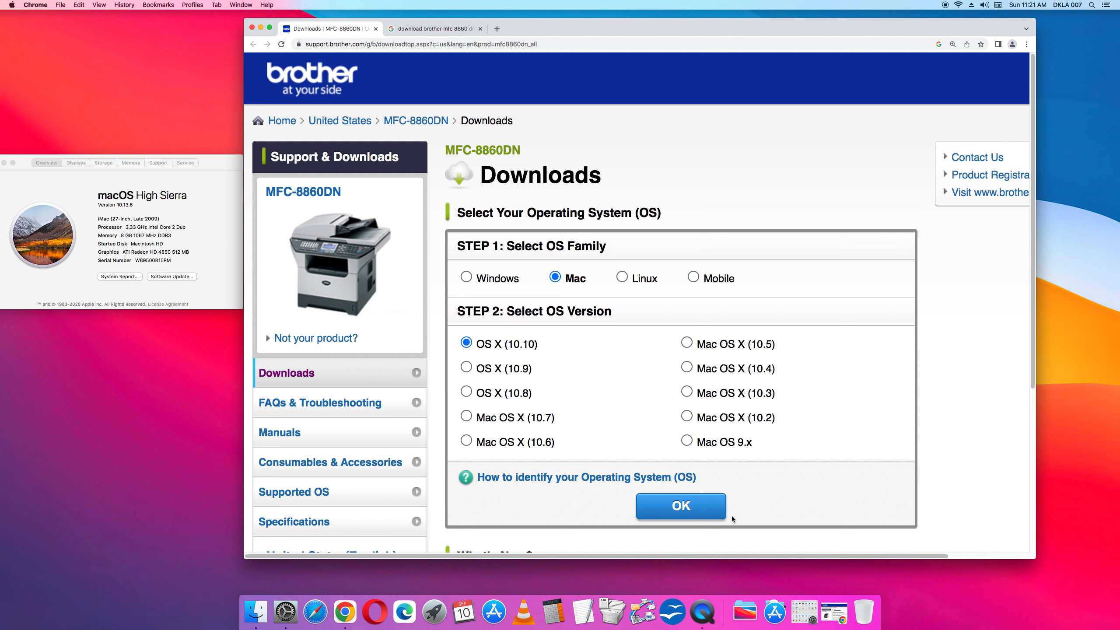
pyautogui.click(681, 505)
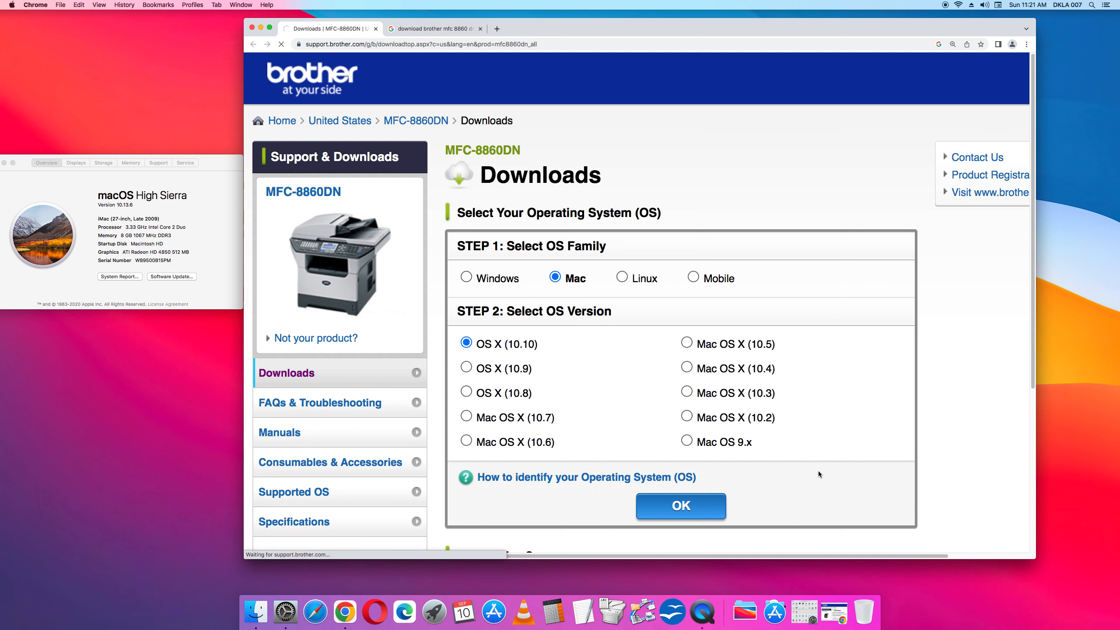
# Load the driver list and expand the full Scanner Driver and Printer Driver descriptions
pyautogui.click(680, 506)
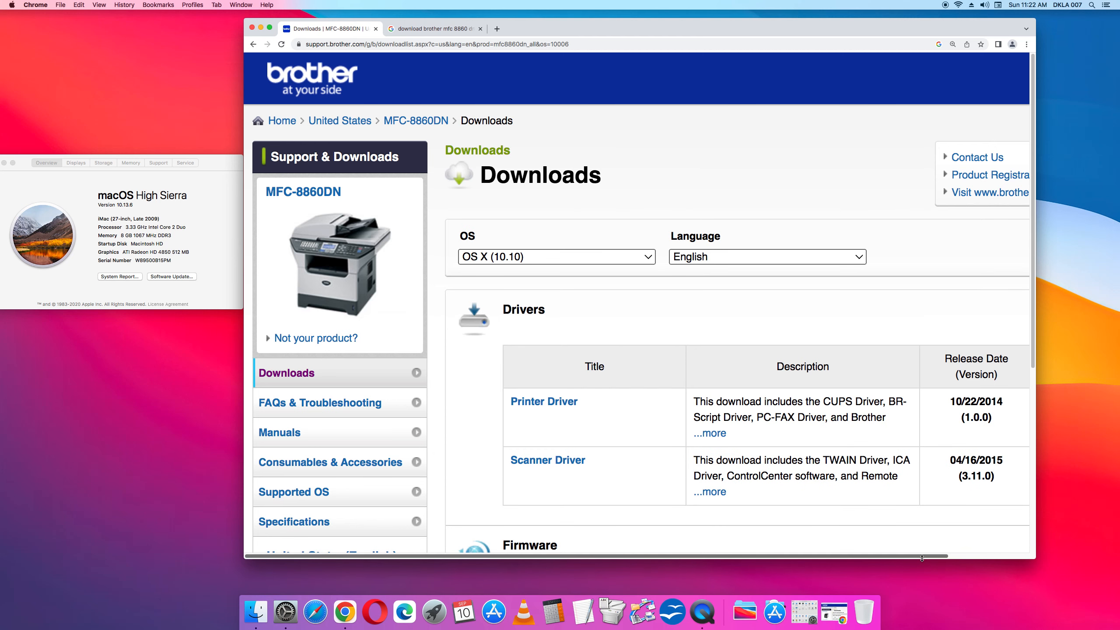
pyautogui.scroll(-3)
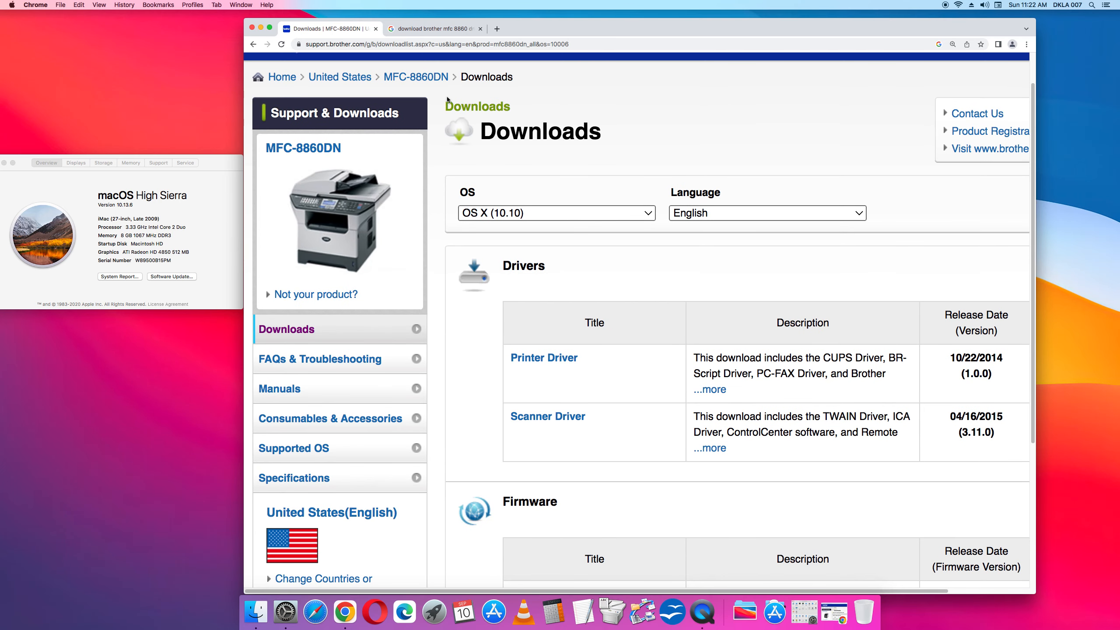
pyautogui.moveTo(582, 266)
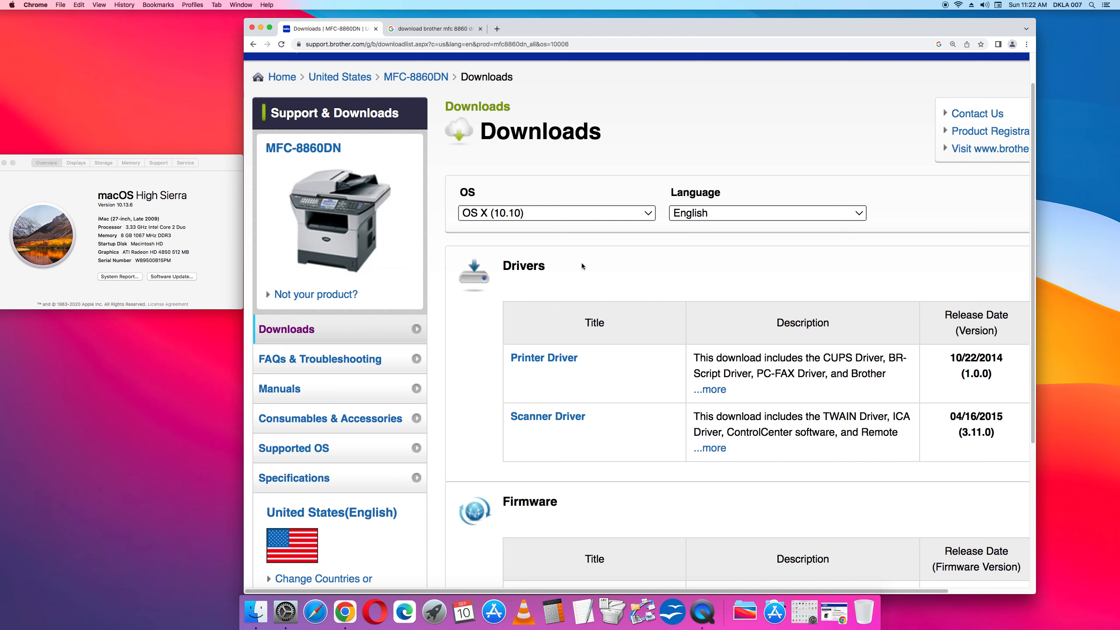
pyautogui.moveTo(1044, 357)
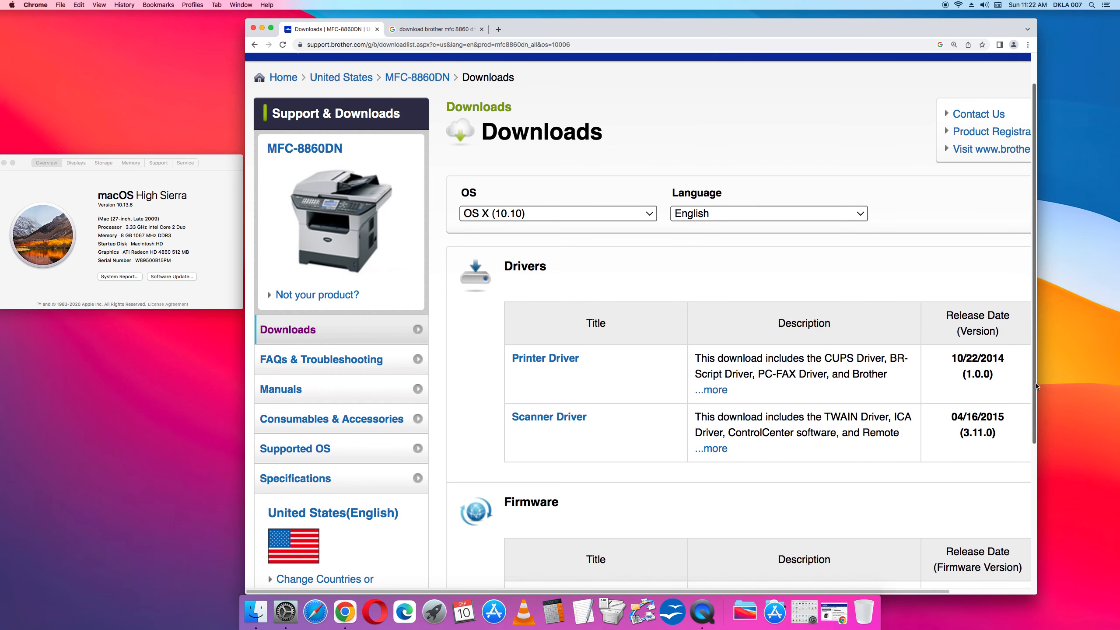
pyautogui.scroll(-3)
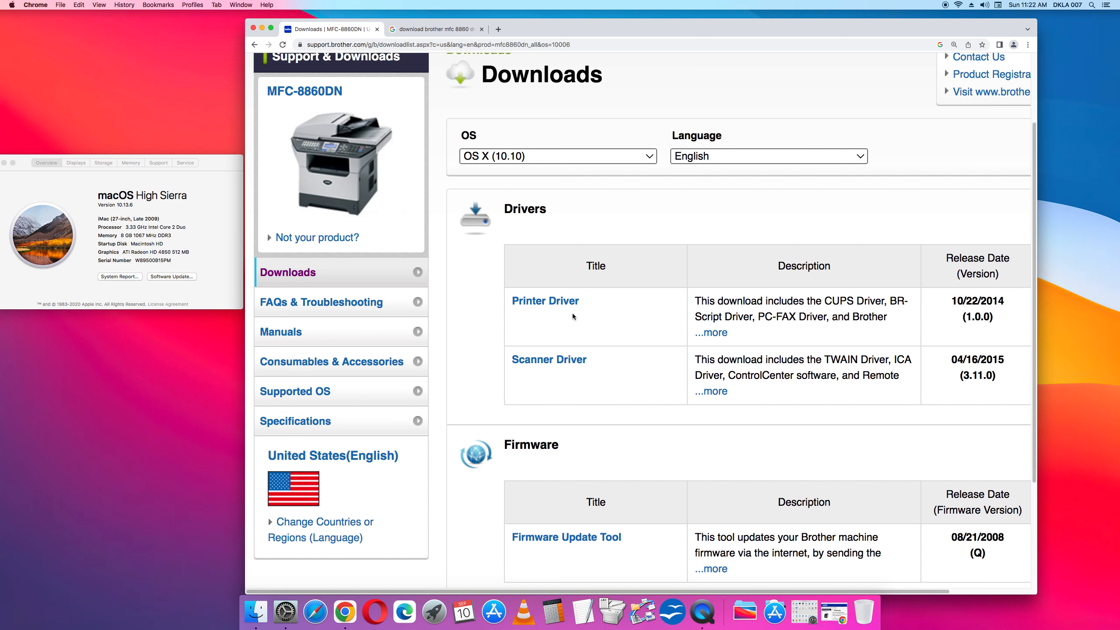
pyautogui.moveTo(577, 375)
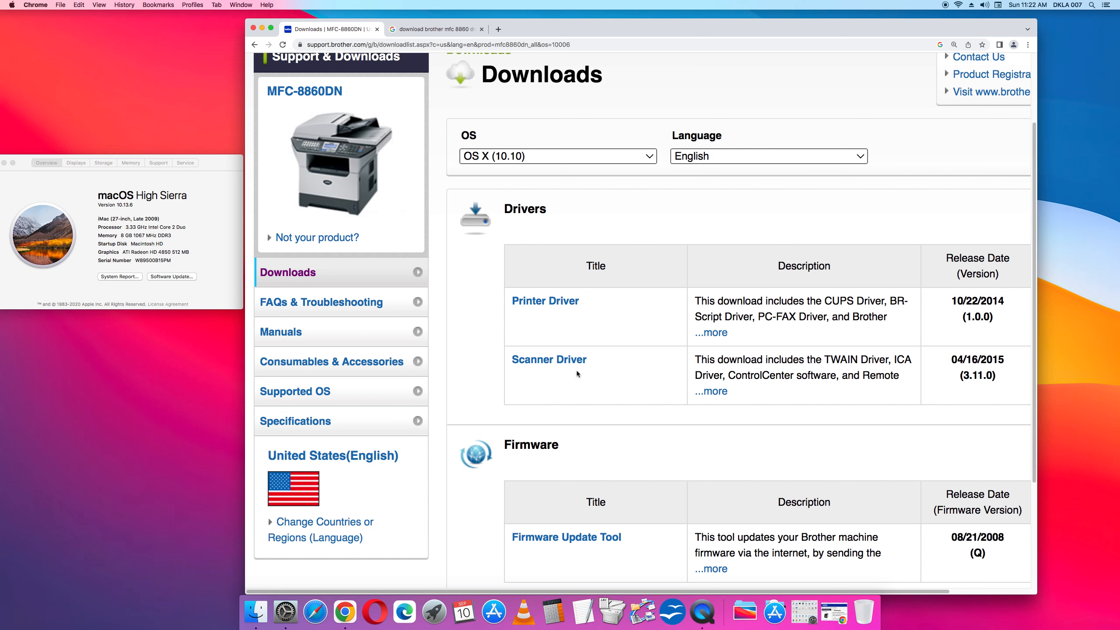
pyautogui.moveTo(768, 379)
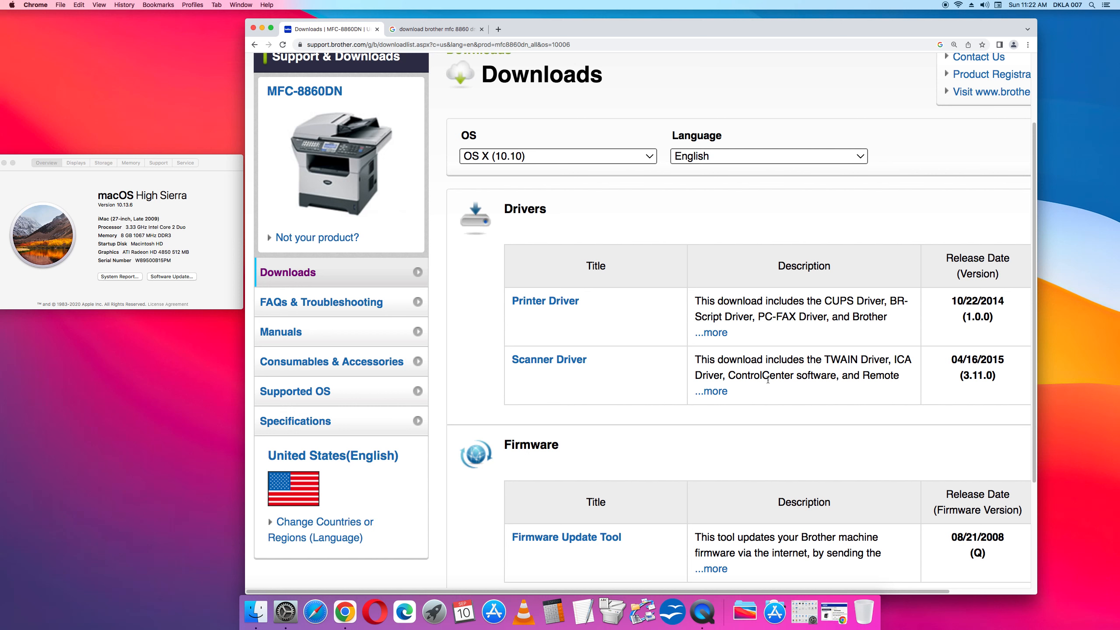
pyautogui.moveTo(751, 386)
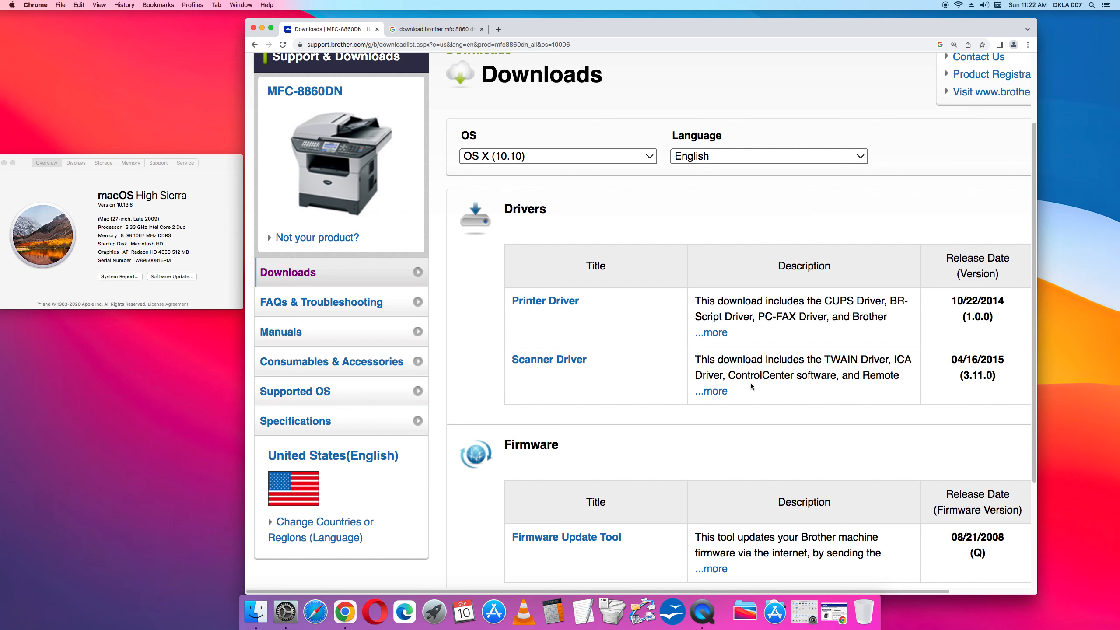
pyautogui.moveTo(826, 385)
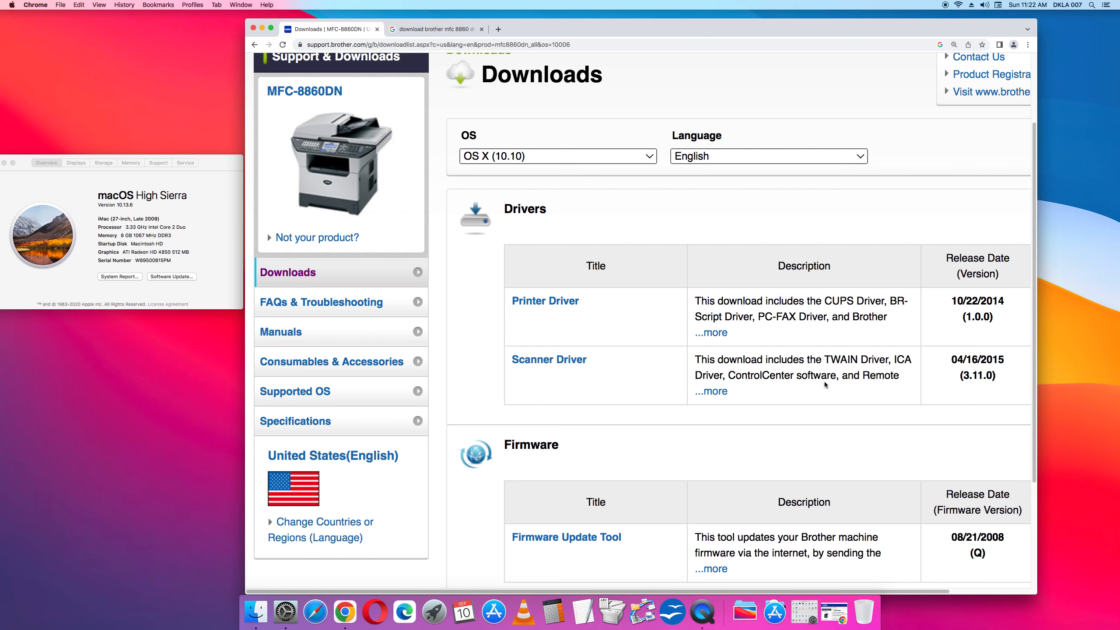
pyautogui.click(710, 391)
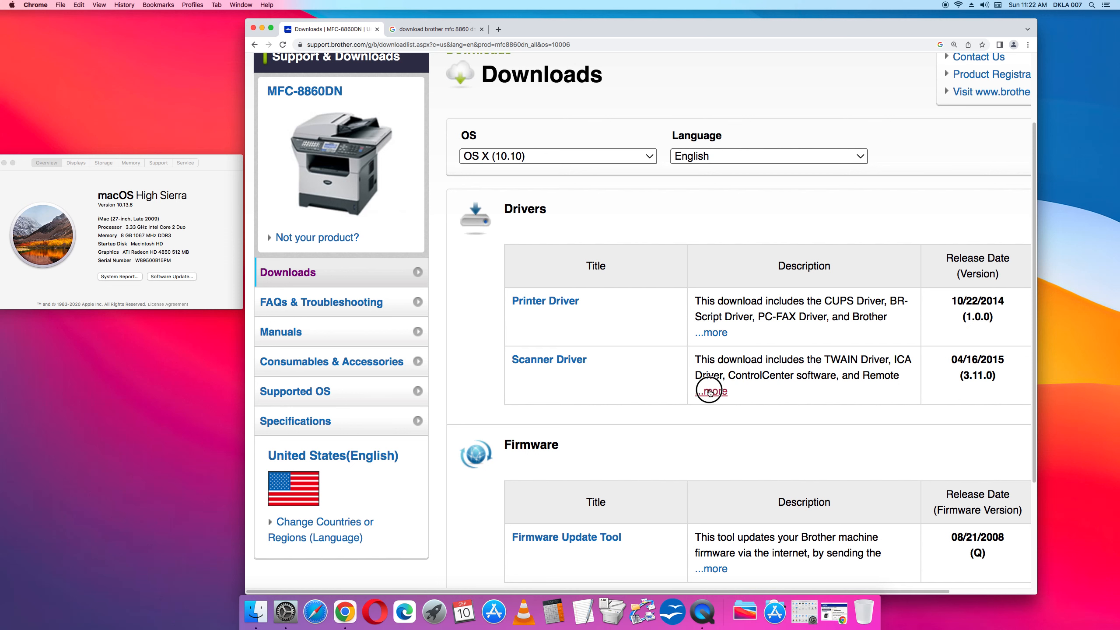
pyautogui.click(710, 391)
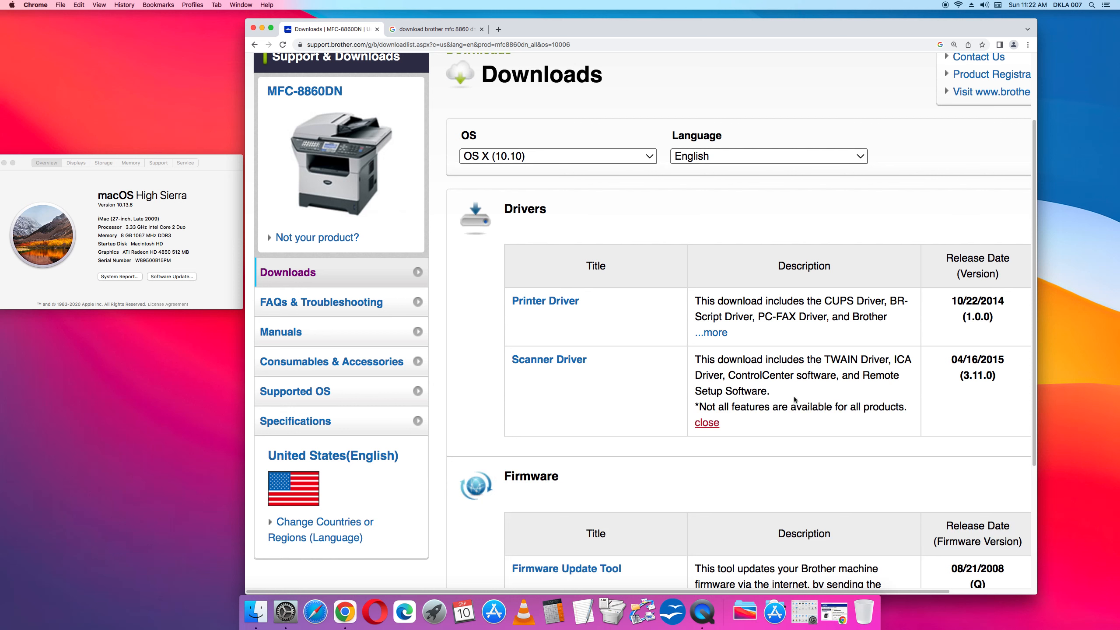
pyautogui.moveTo(783, 385)
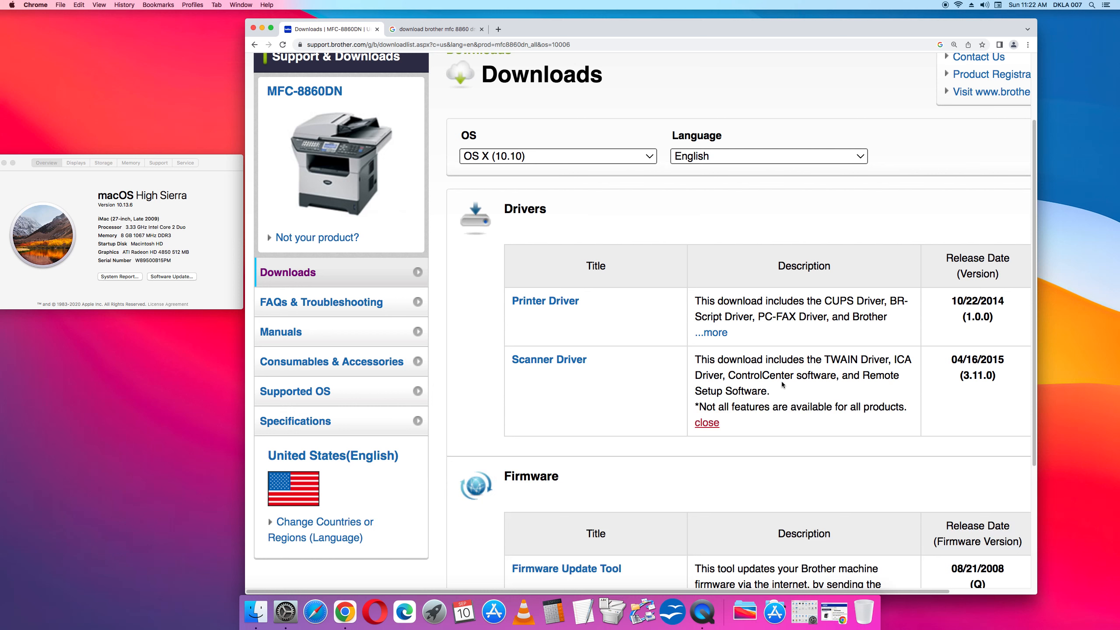
pyautogui.moveTo(781, 382)
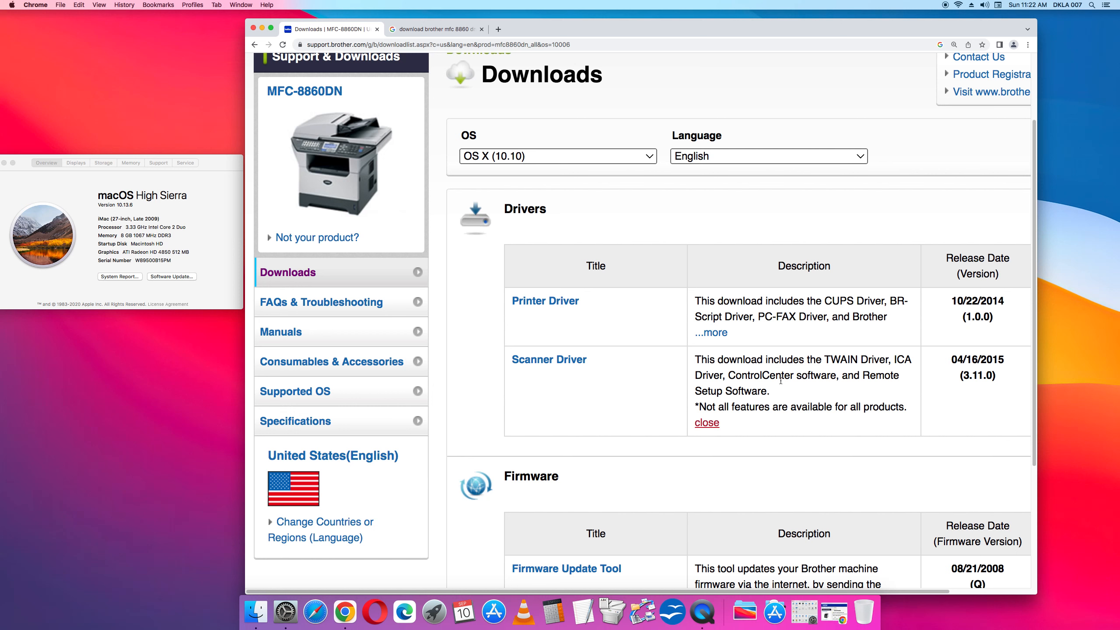
pyautogui.moveTo(732, 341)
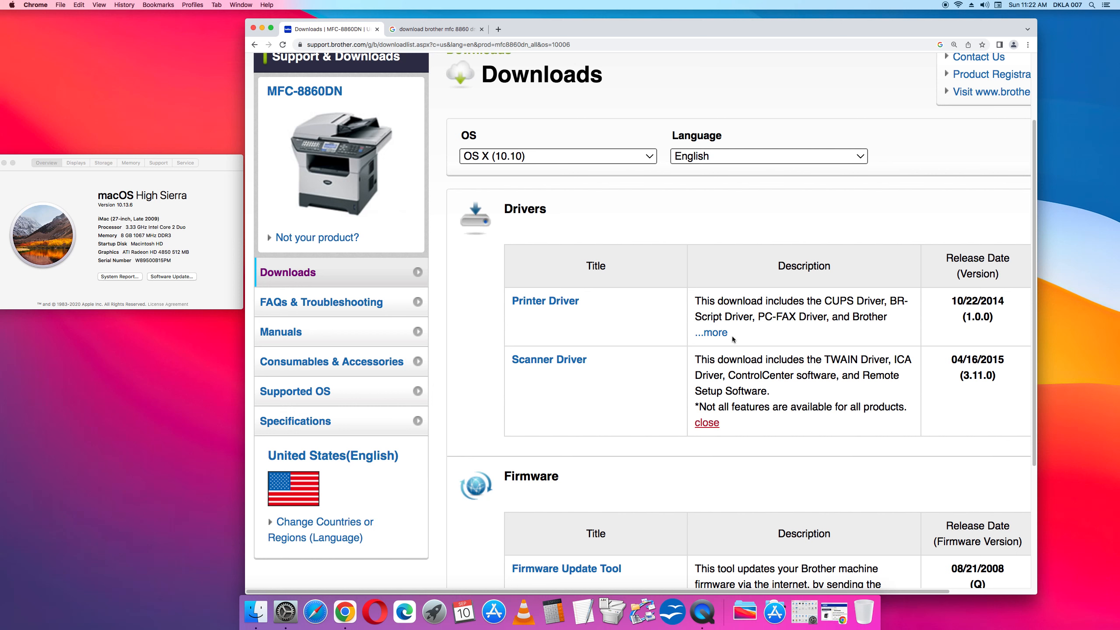
pyautogui.click(711, 332)
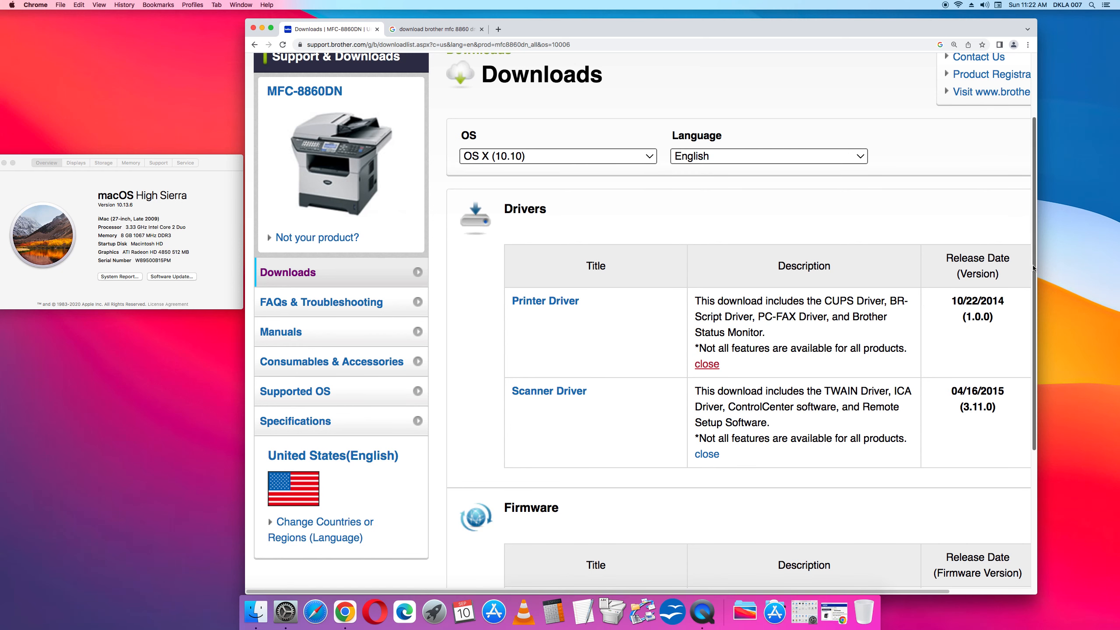
pyautogui.scroll(-3)
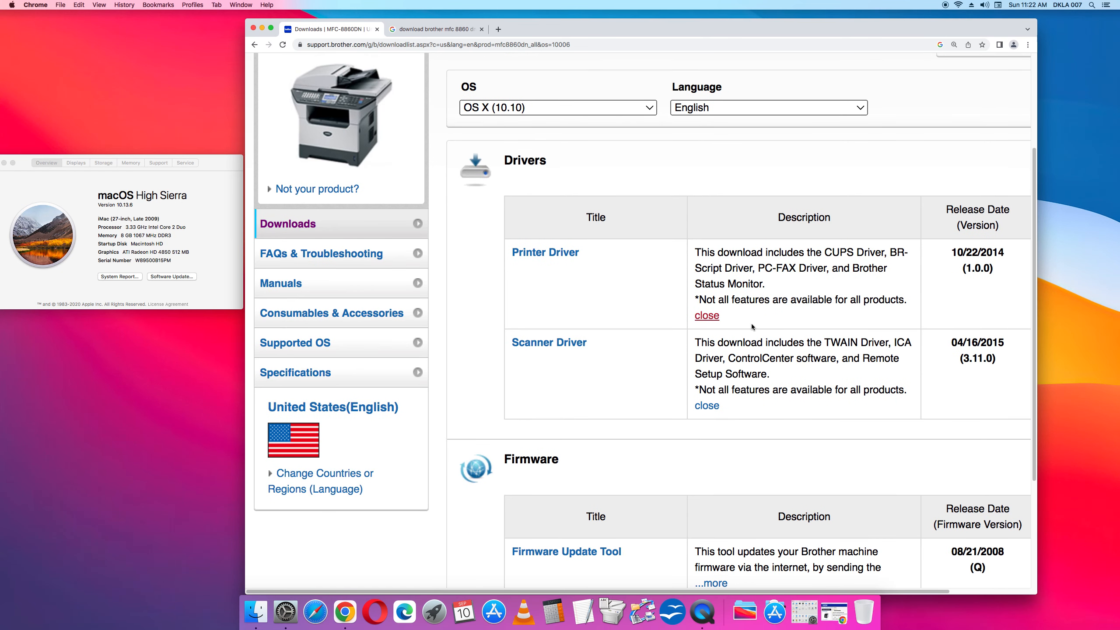
pyautogui.moveTo(545, 252)
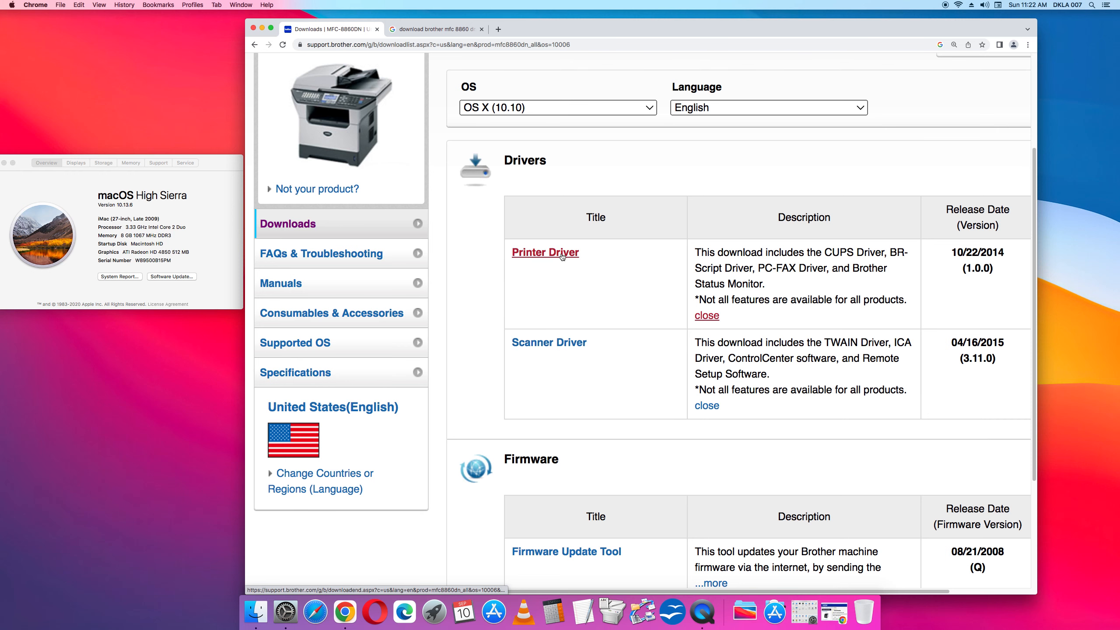
# Go to the Printer Driver download page and look over its EULA step
pyautogui.click(544, 252)
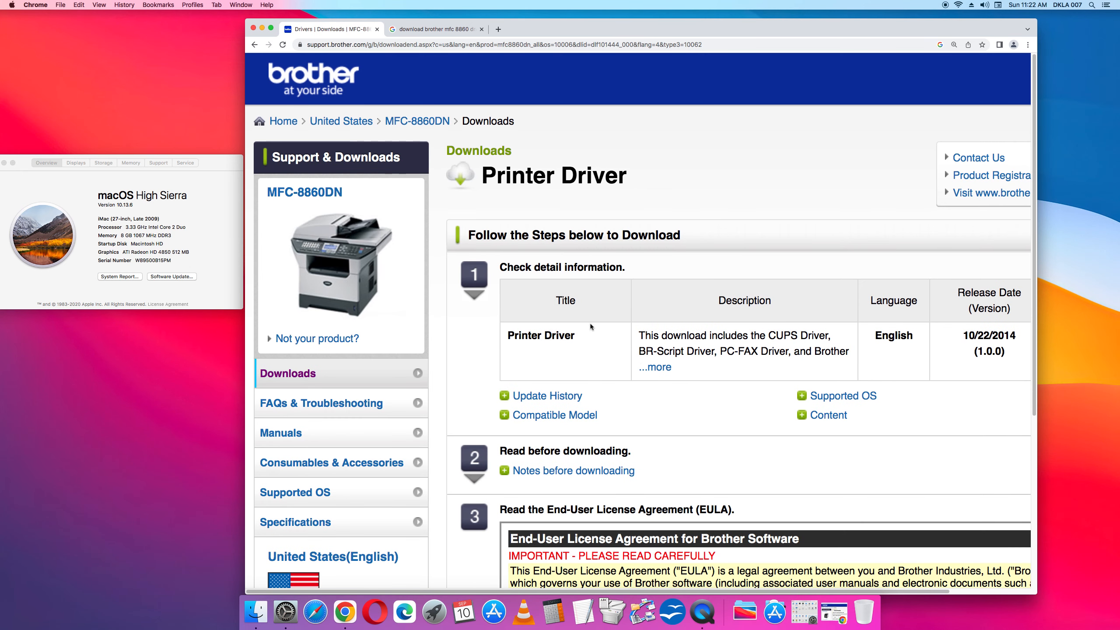
pyautogui.scroll(-3)
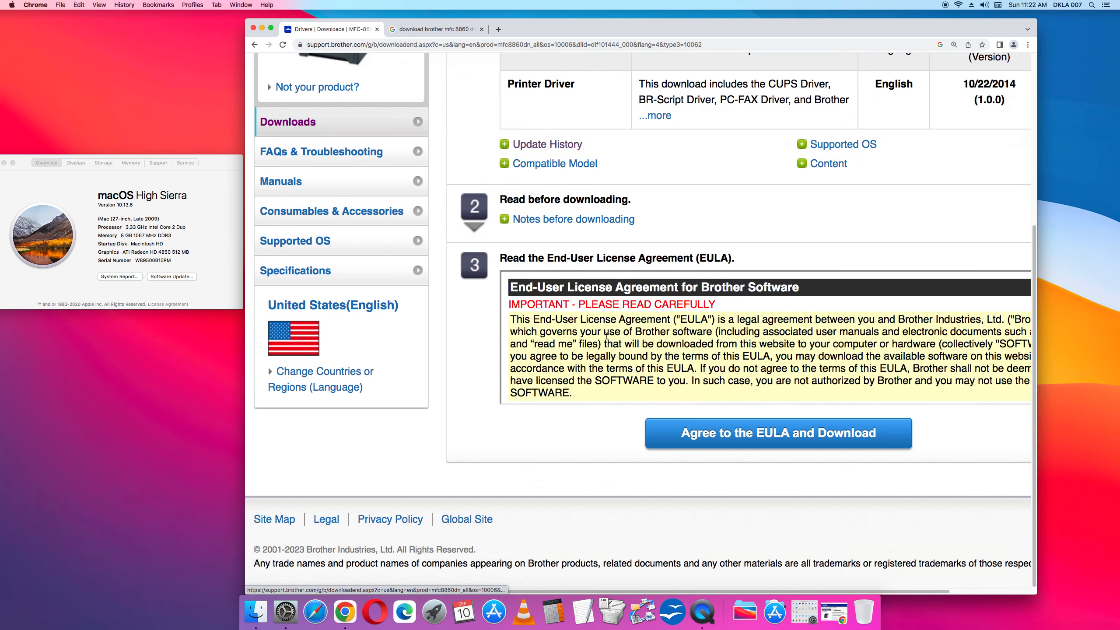
pyautogui.scroll(3)
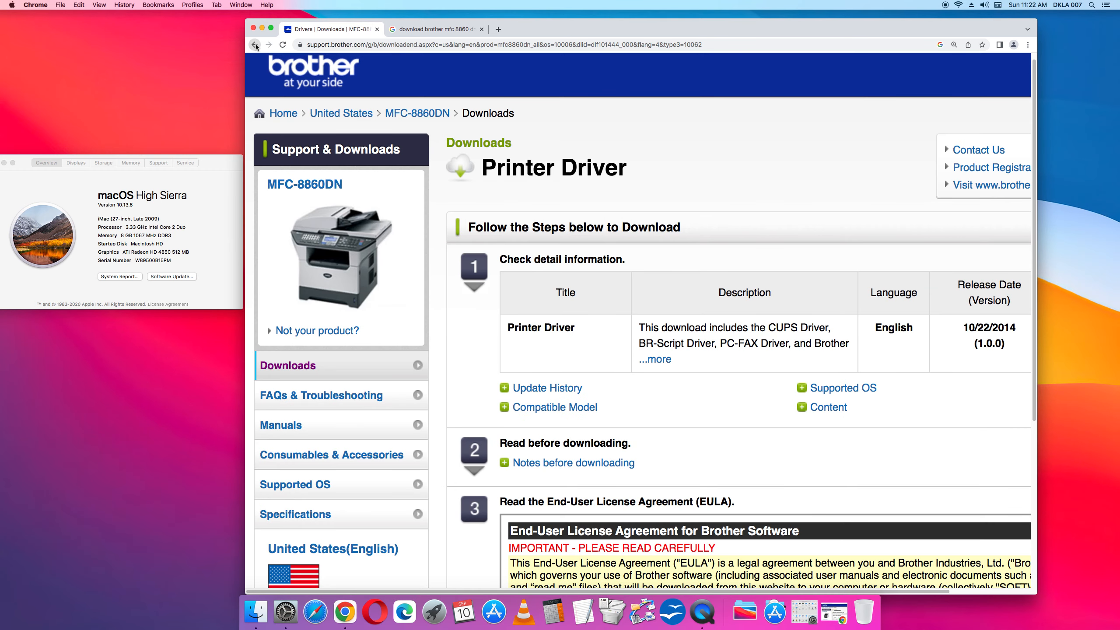
# Open the Printer Driver page in a new tab and agree to the EULA to start its download
pyautogui.rightClick(541, 251)
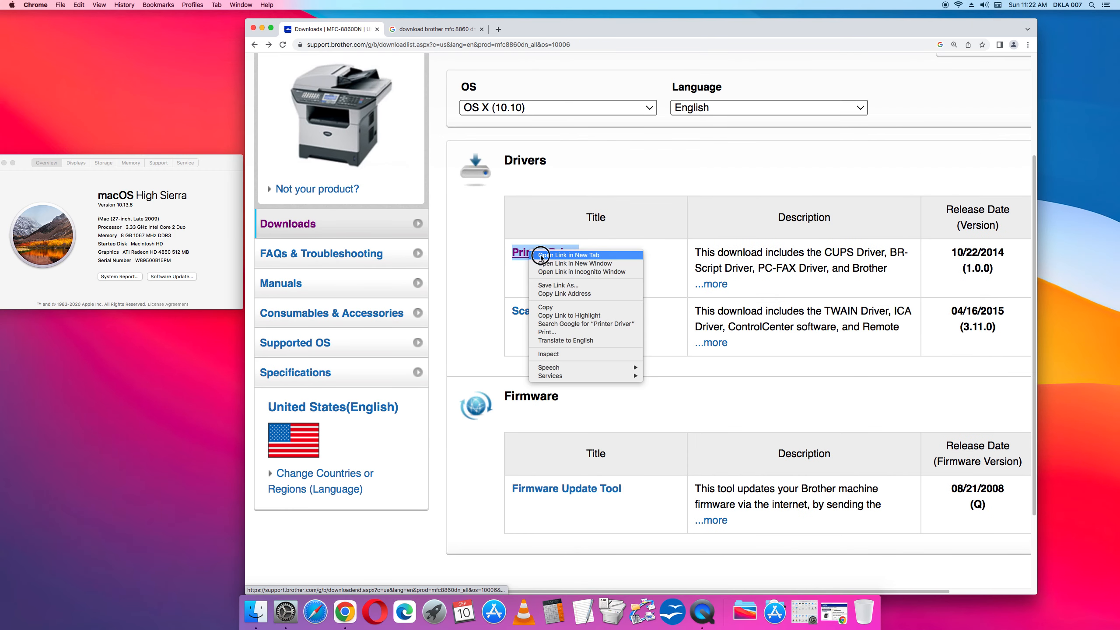
pyautogui.click(571, 254)
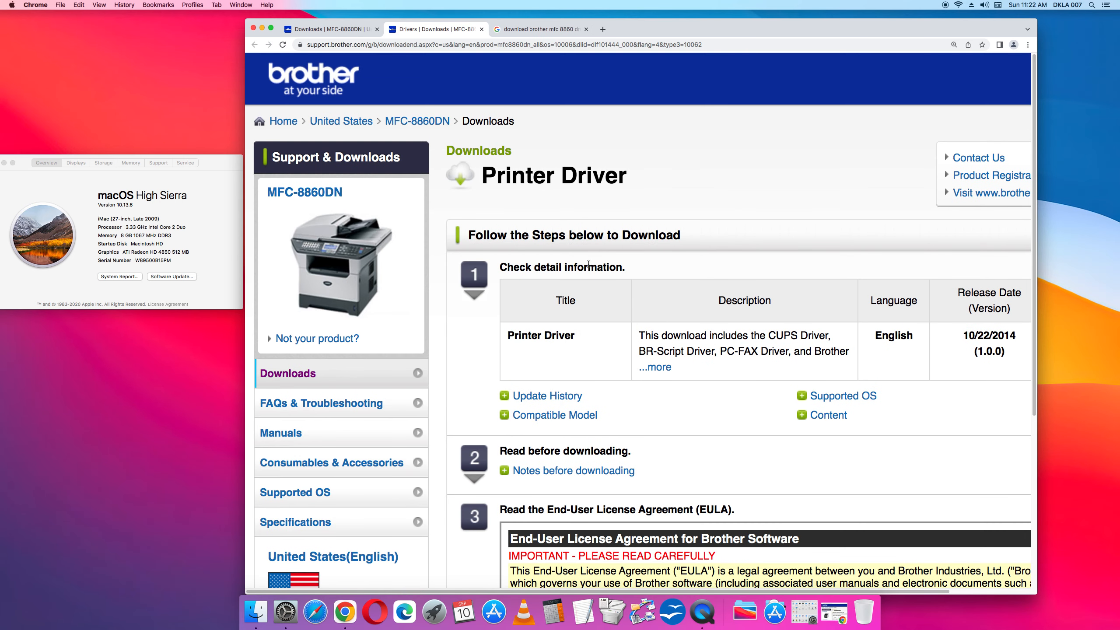
pyautogui.scroll(-3)
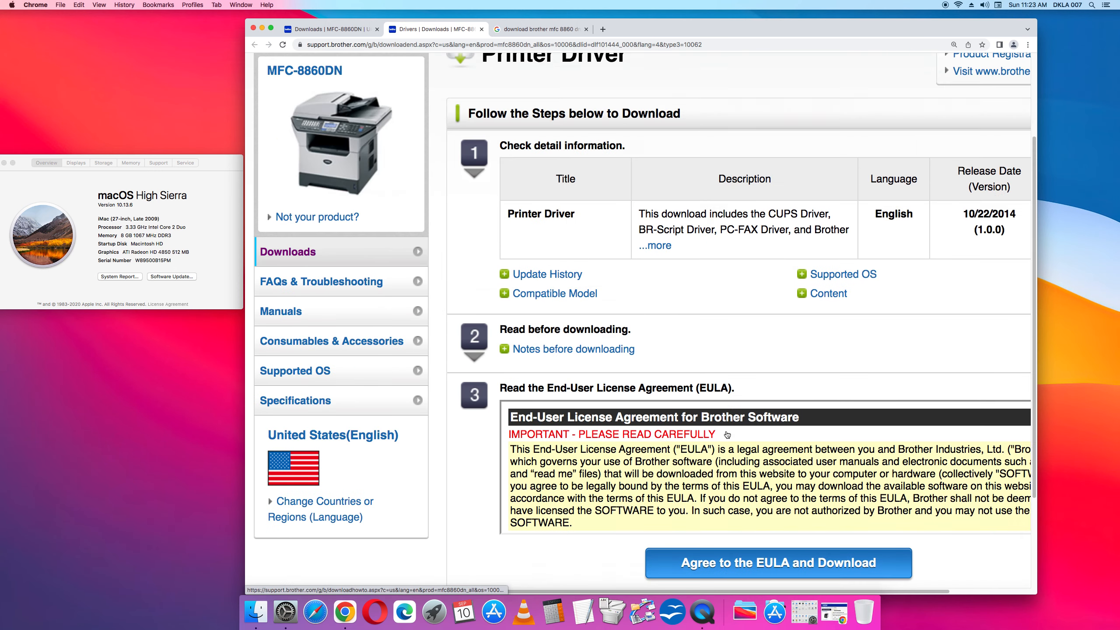
pyautogui.scroll(-3)
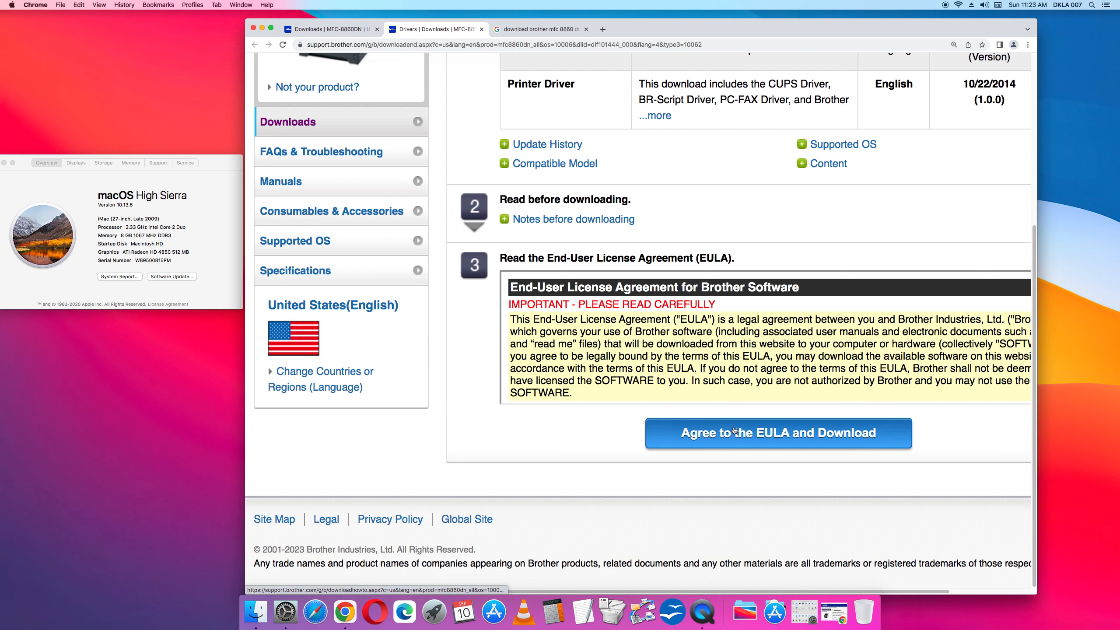
pyautogui.moveTo(714, 455)
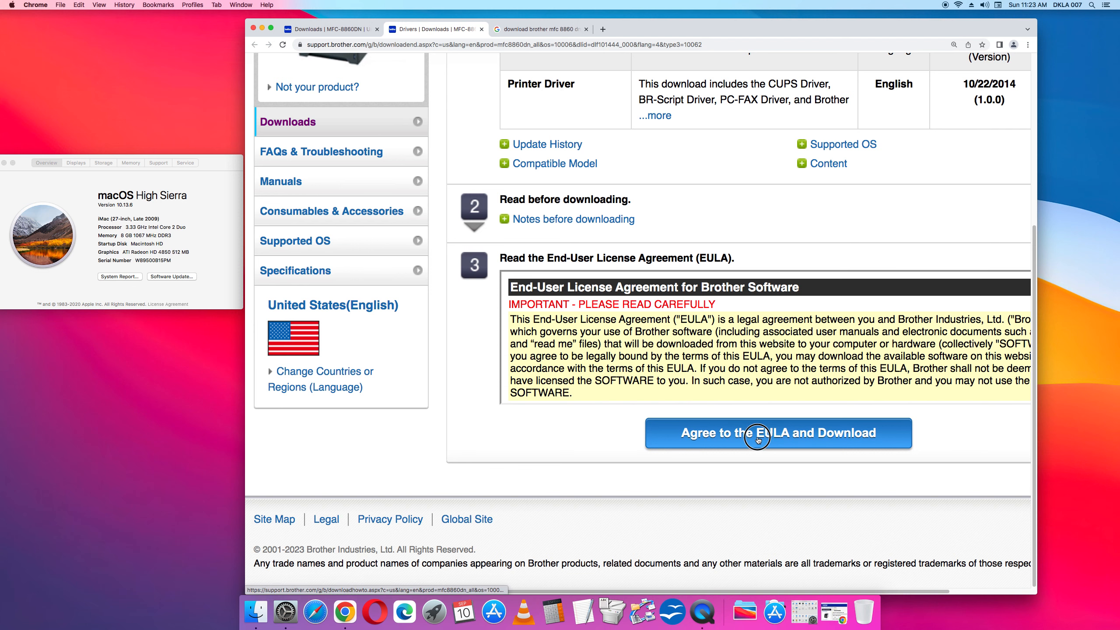
pyautogui.click(777, 433)
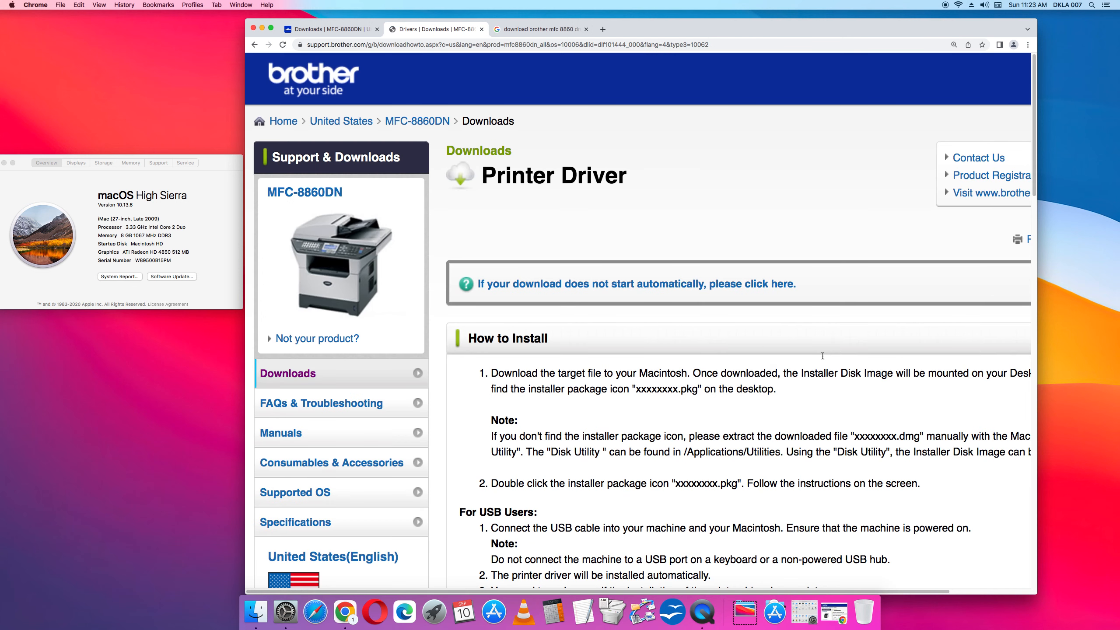
# In Finder's Downloads, select Brother_PrinterDrivers_MonochromeLaser_1_0_0 (1).dmg
pyautogui.click(636, 283)
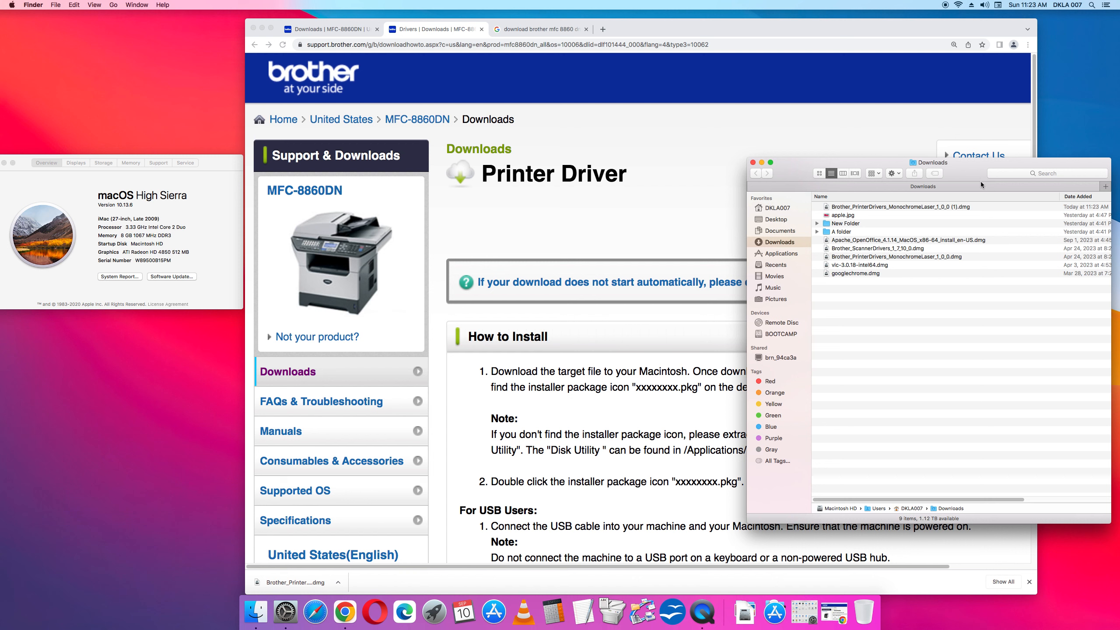
pyautogui.moveTo(975, 233)
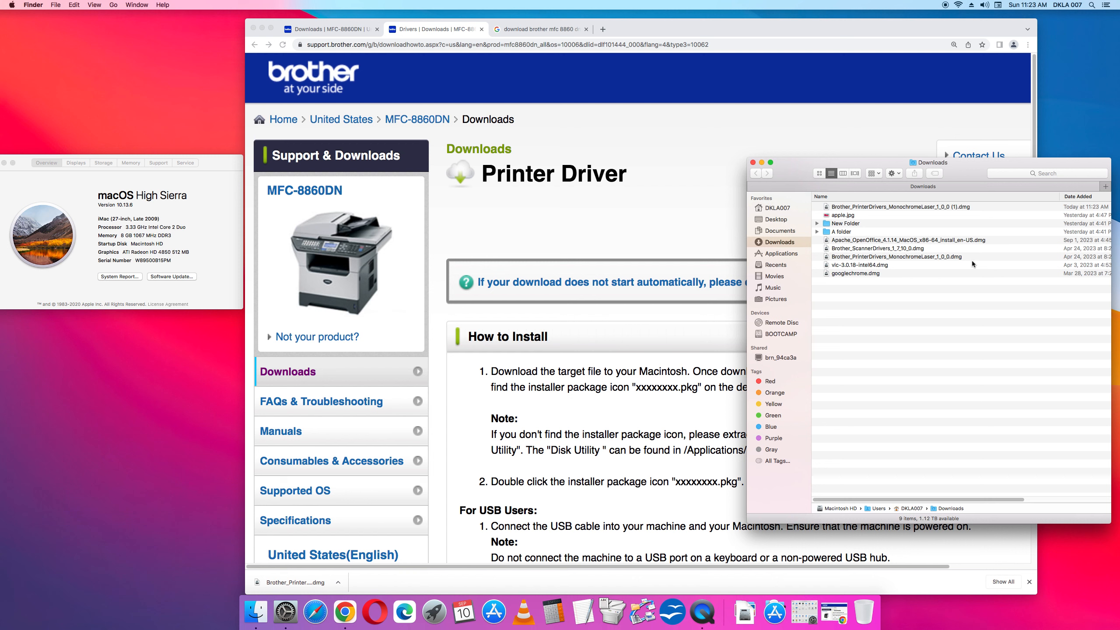
pyautogui.moveTo(969, 260)
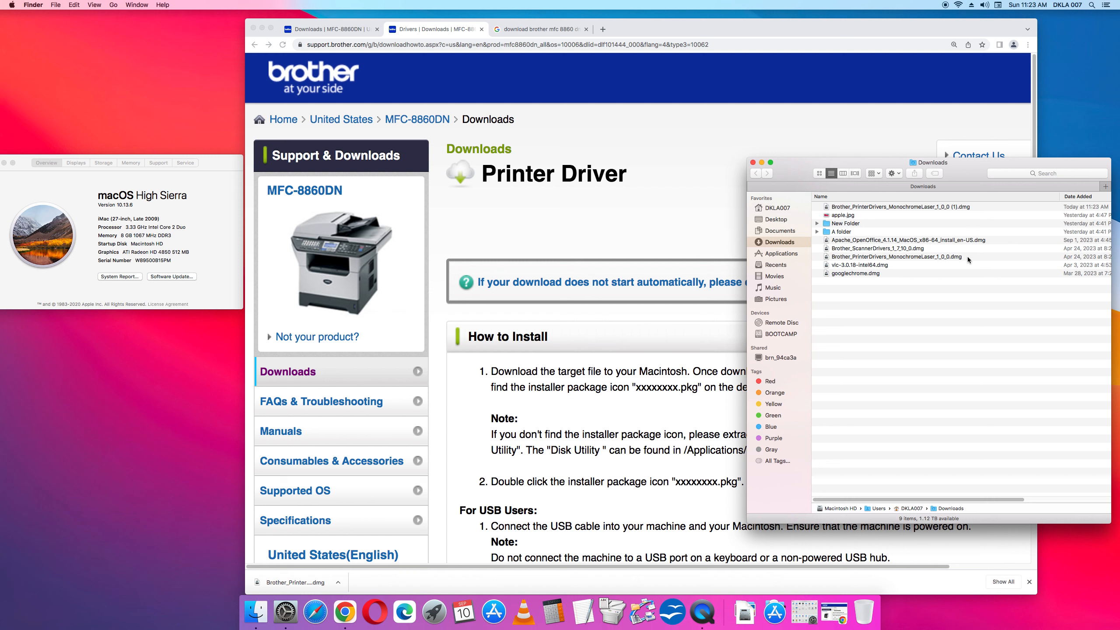
pyautogui.moveTo(963, 257)
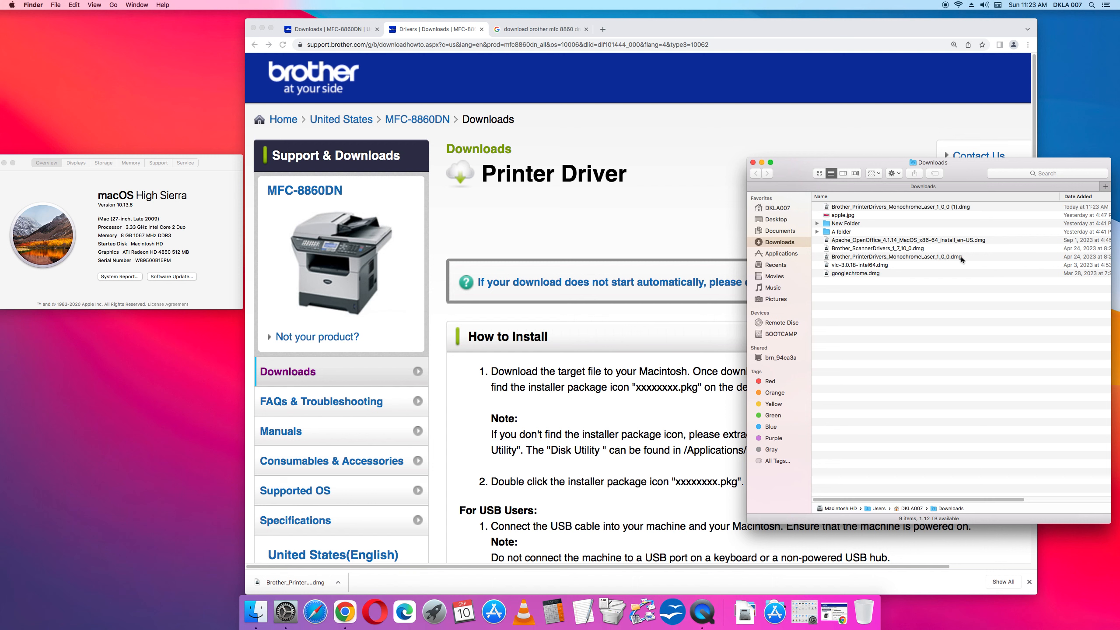
pyautogui.moveTo(957, 260)
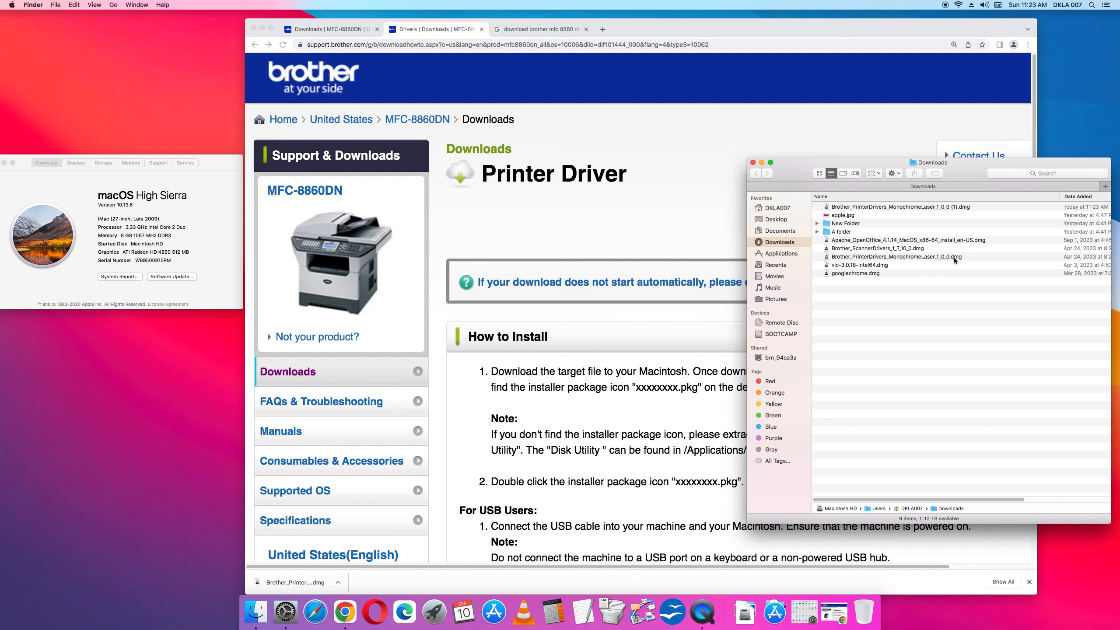
pyautogui.moveTo(571, 48)
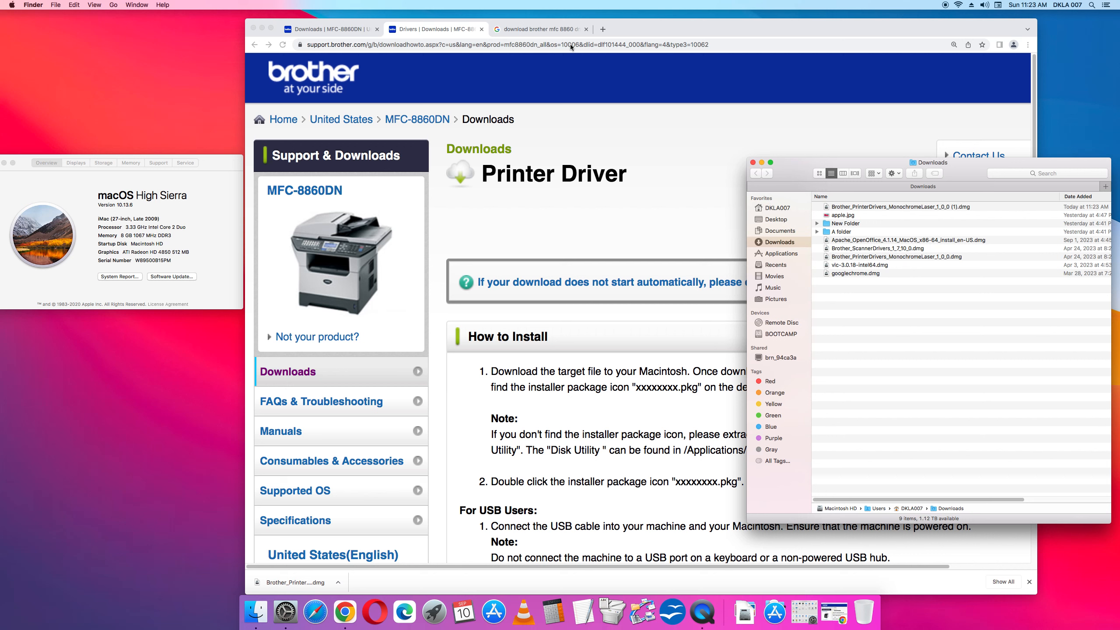
pyautogui.moveTo(975, 161)
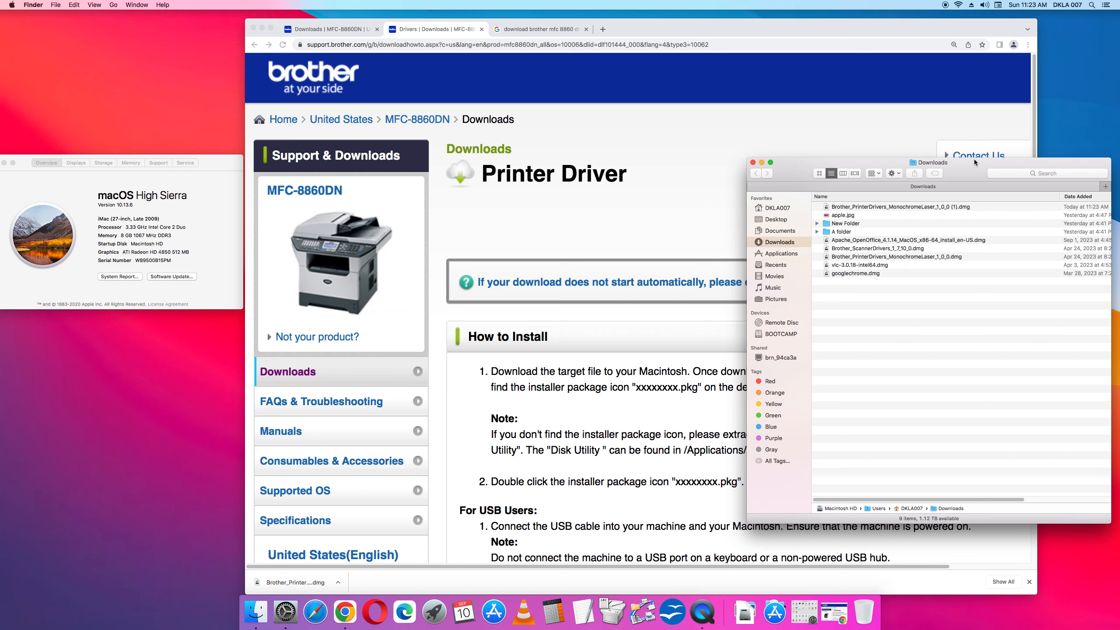
pyautogui.click(892, 207)
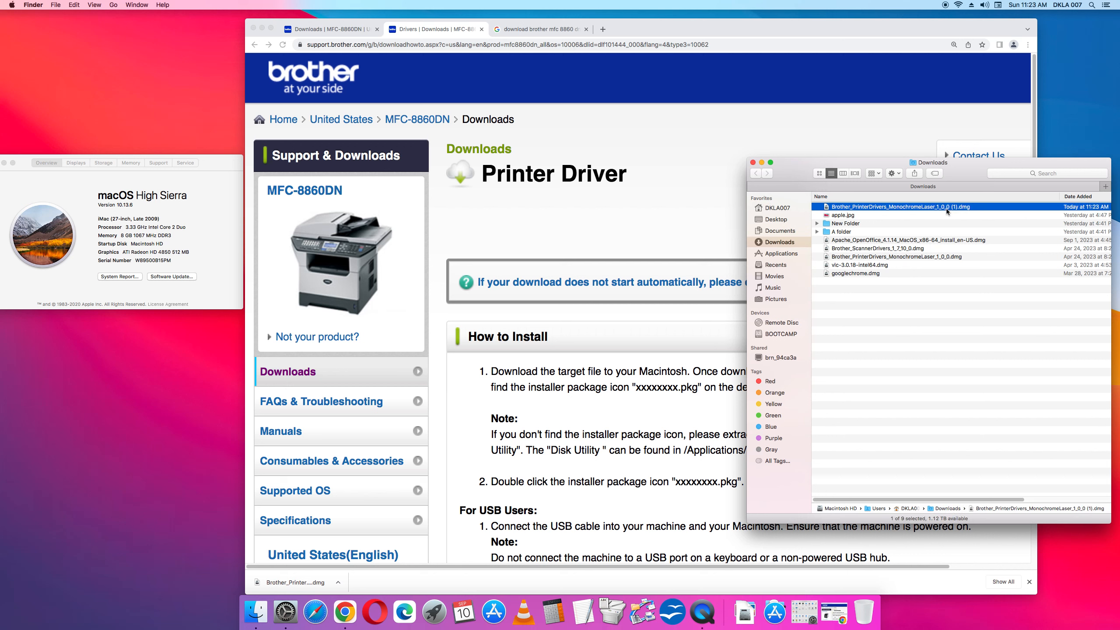
# From the driver list, open Scanner Driver in a new tab and agree to the EULA to download it
pyautogui.click(329, 29)
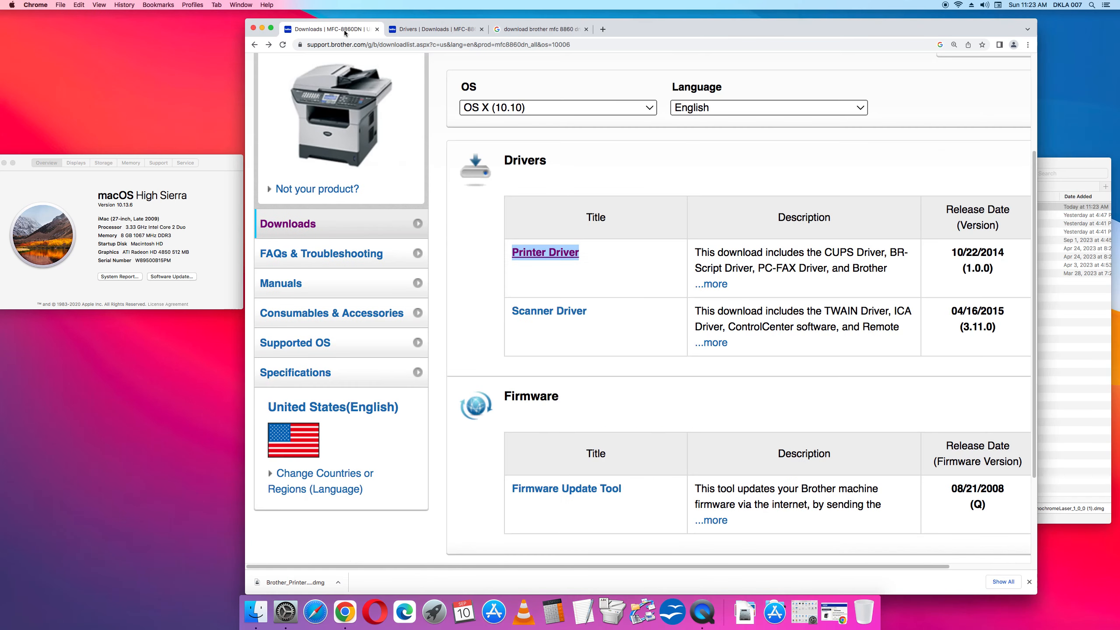
pyautogui.rightClick(549, 311)
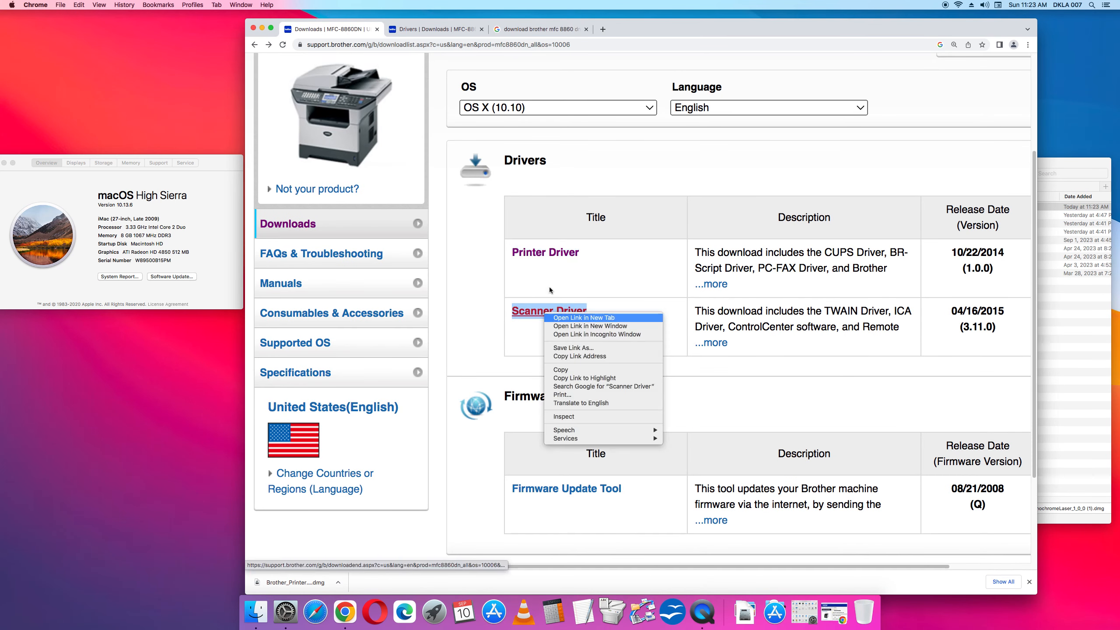
pyautogui.click(582, 317)
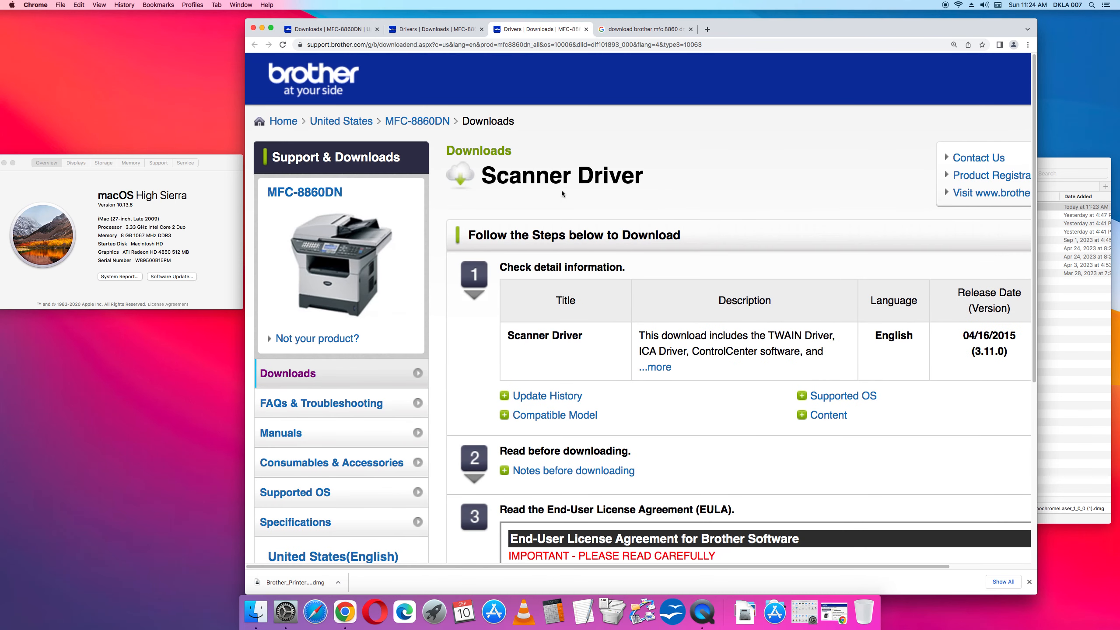
pyautogui.scroll(-3)
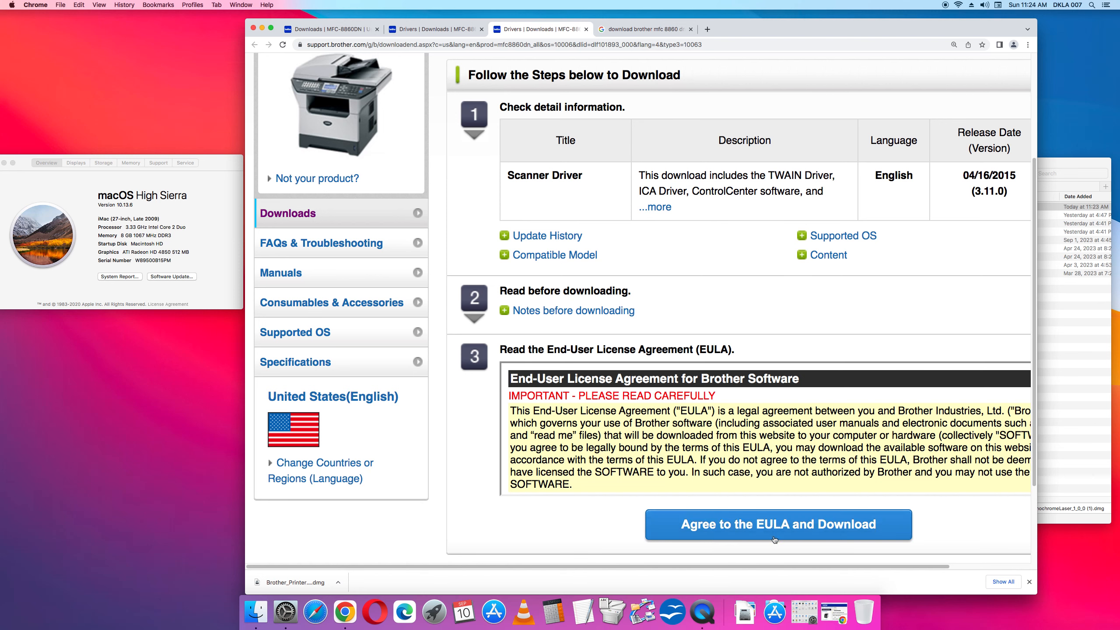
pyautogui.click(777, 524)
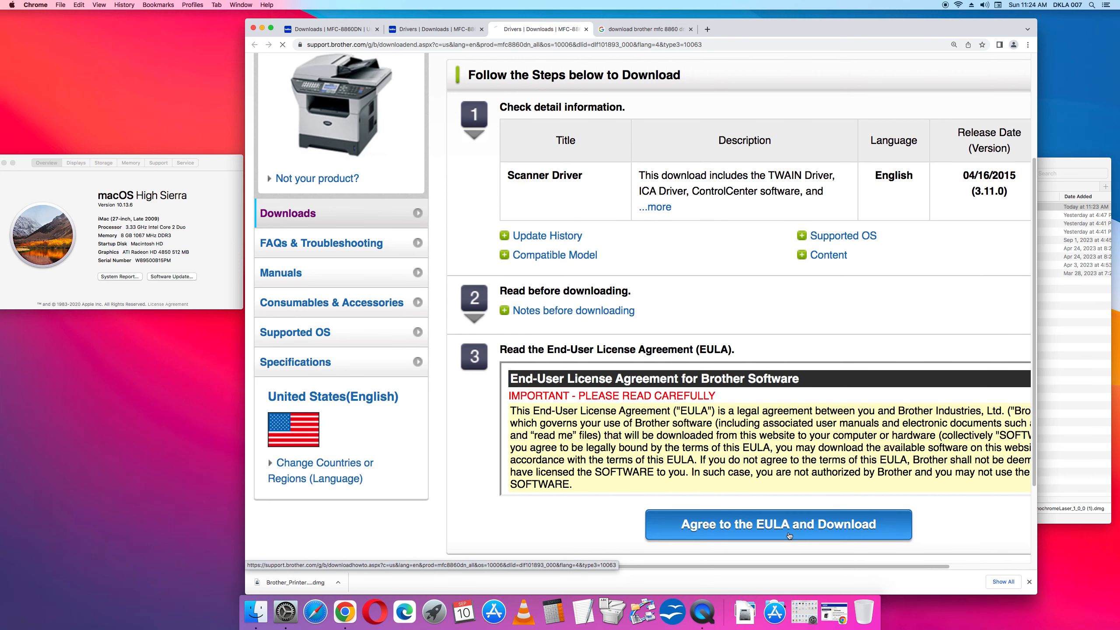
pyautogui.click(778, 524)
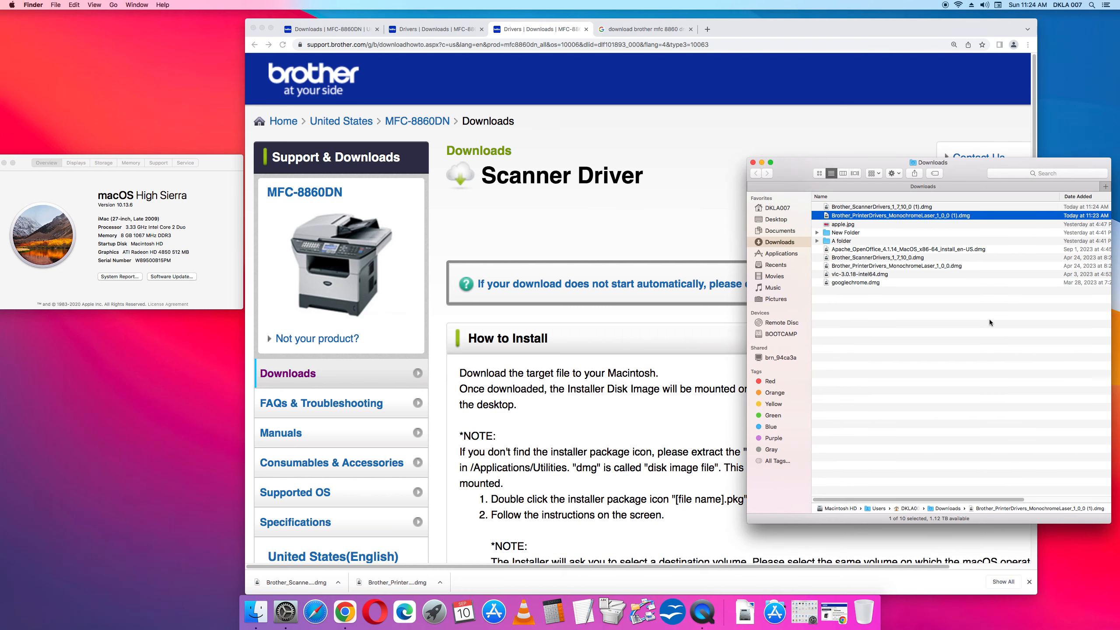
pyautogui.moveTo(883, 218)
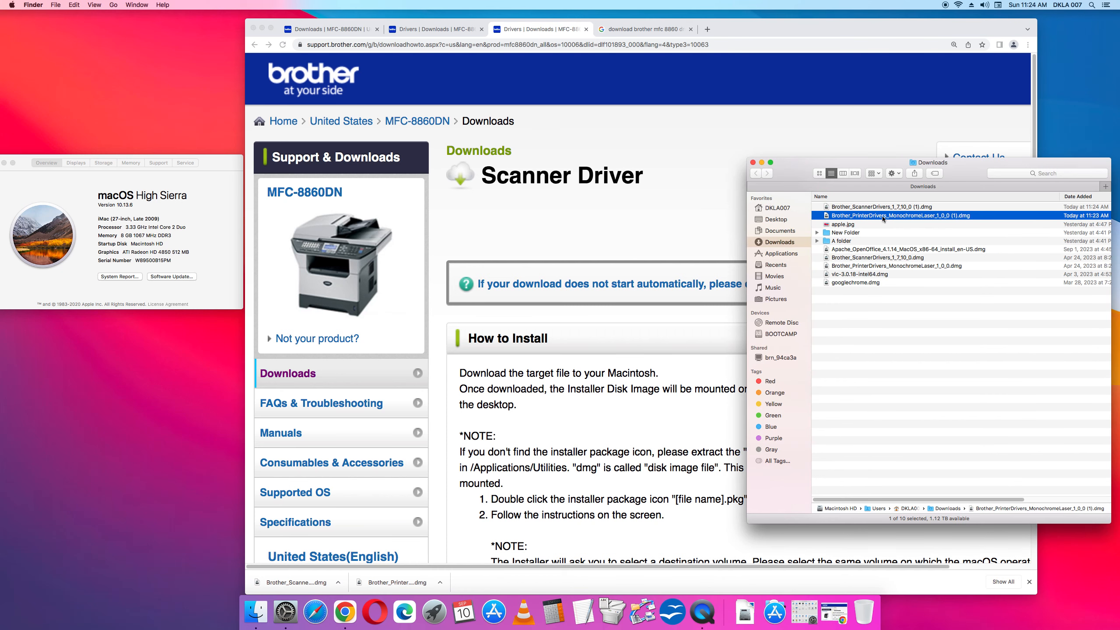
pyautogui.moveTo(915, 245)
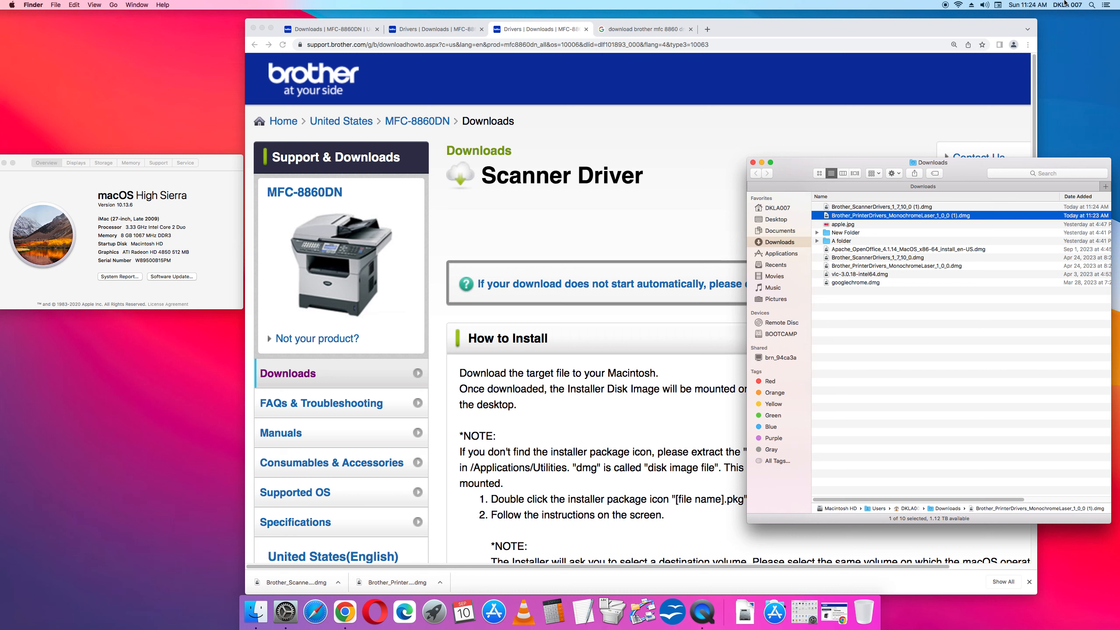
pyautogui.moveTo(934, 220)
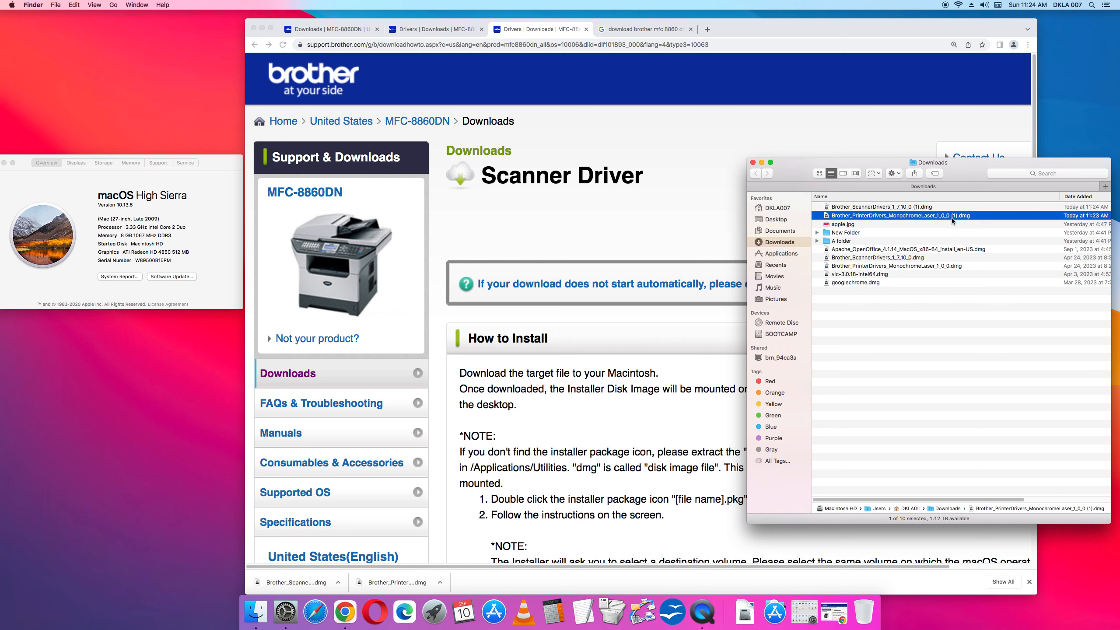
pyautogui.moveTo(973, 172)
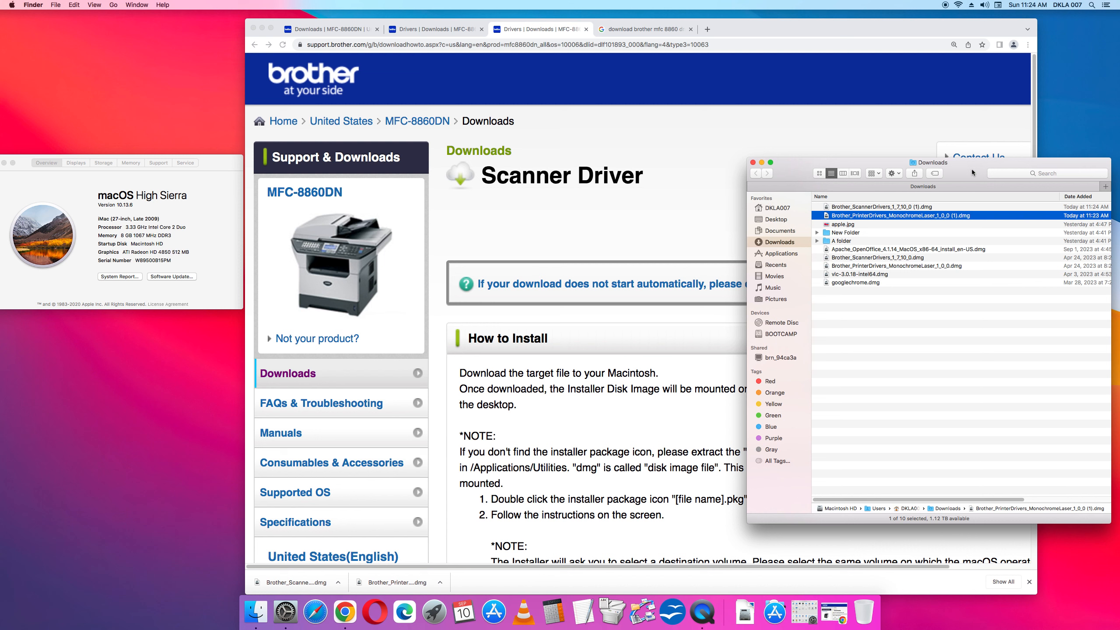
pyautogui.moveTo(1088, 4)
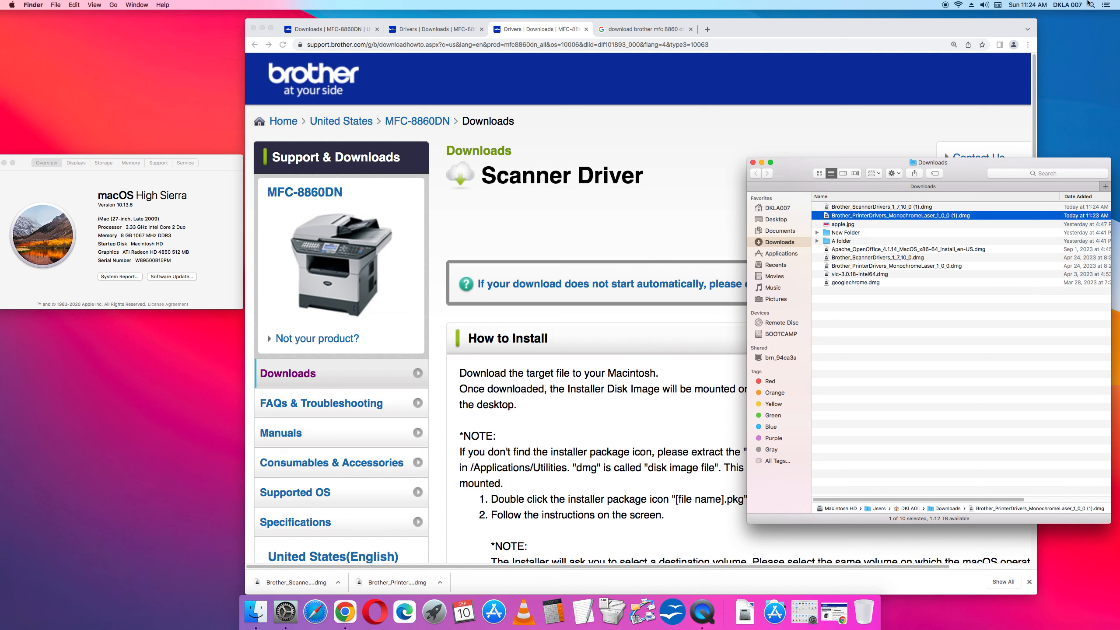
pyautogui.moveTo(973, 219)
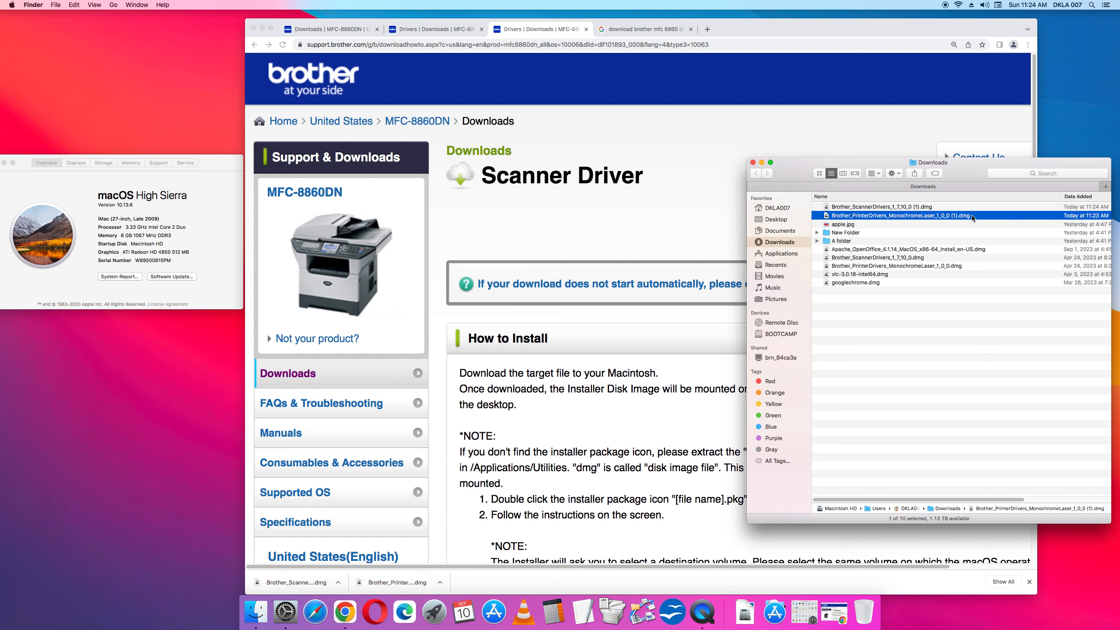
pyautogui.moveTo(356, 50)
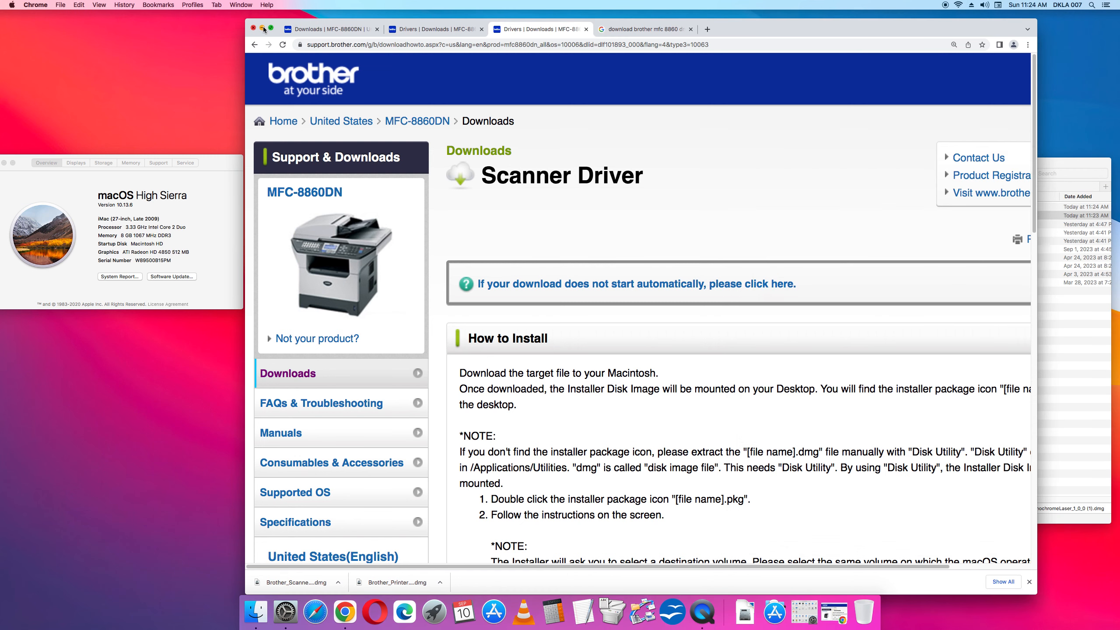
# Minimize Chrome so Finder's Downloads with both Brother disk images is showing
pyautogui.click(254, 28)
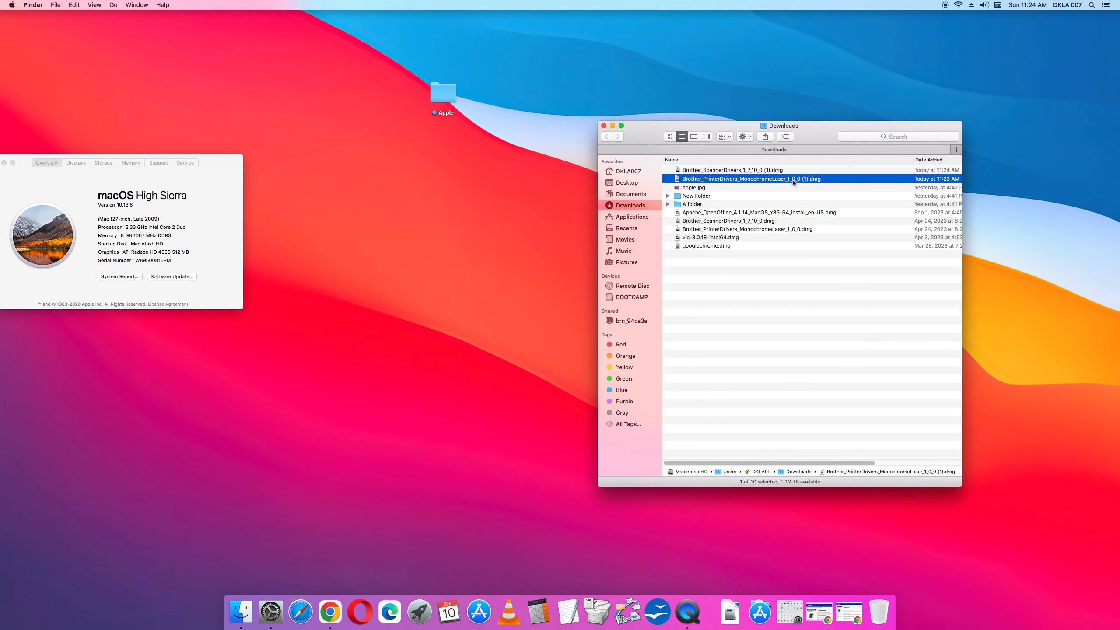
# Mount Brother_PrinterDrivers_MonochromeLaser_1_0_0 (1).dmg and launch its installer package
pyautogui.doubleClick(750, 179)
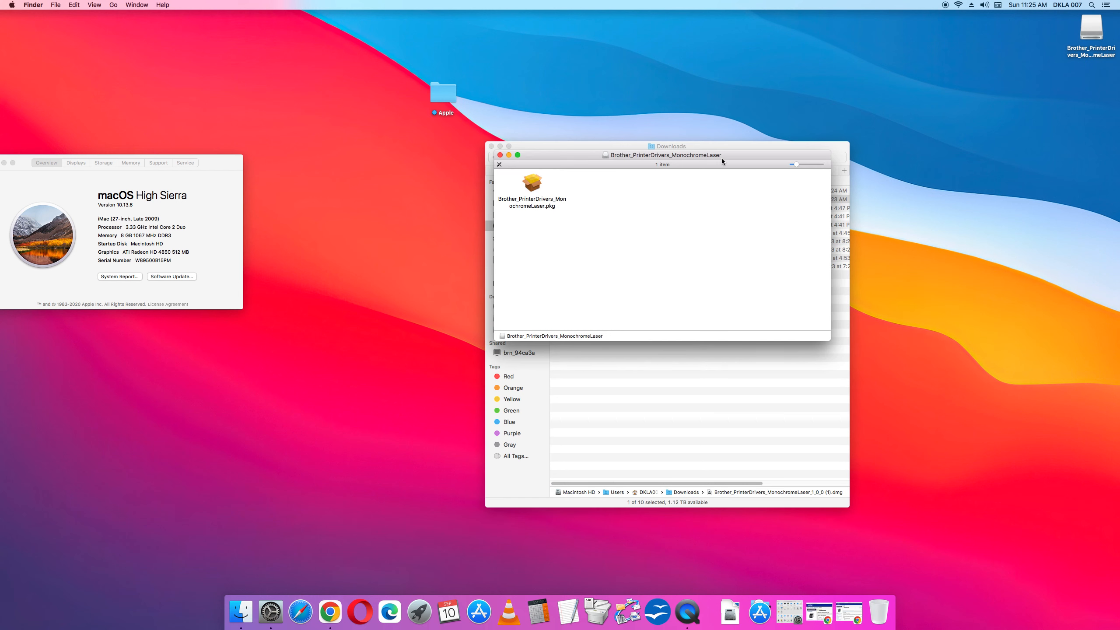
pyautogui.moveTo(931, 14)
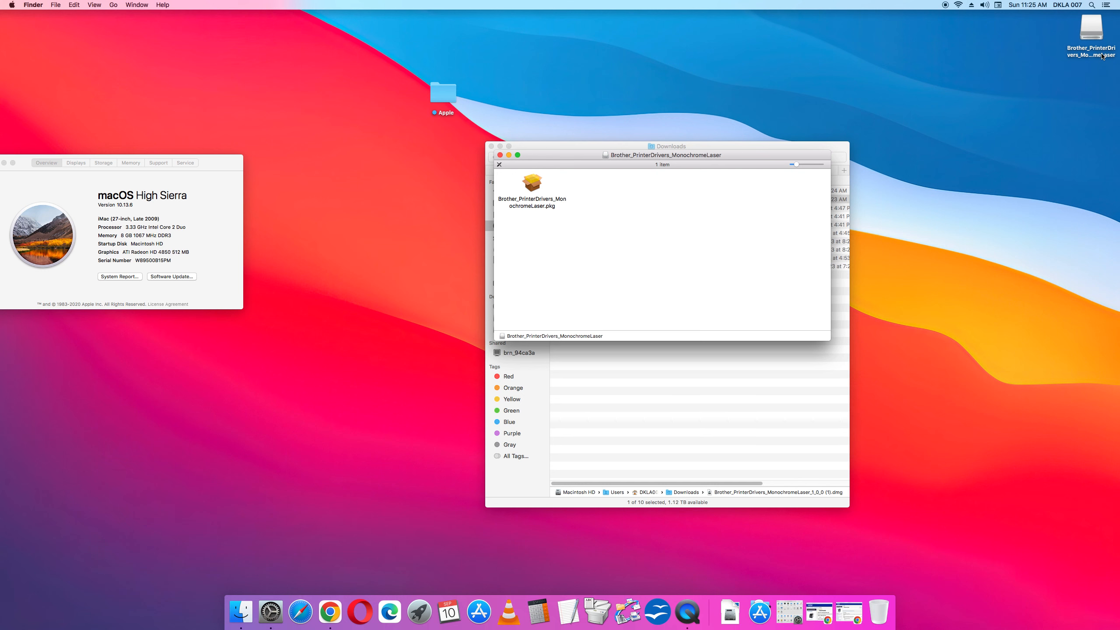
pyautogui.moveTo(741, 158)
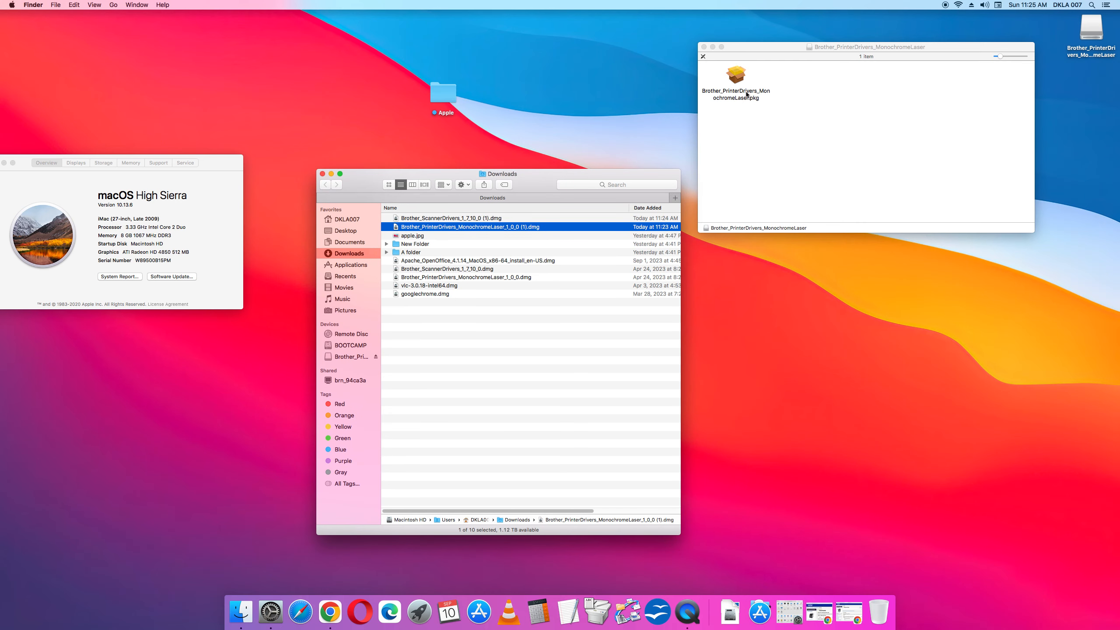
pyautogui.moveTo(741, 83)
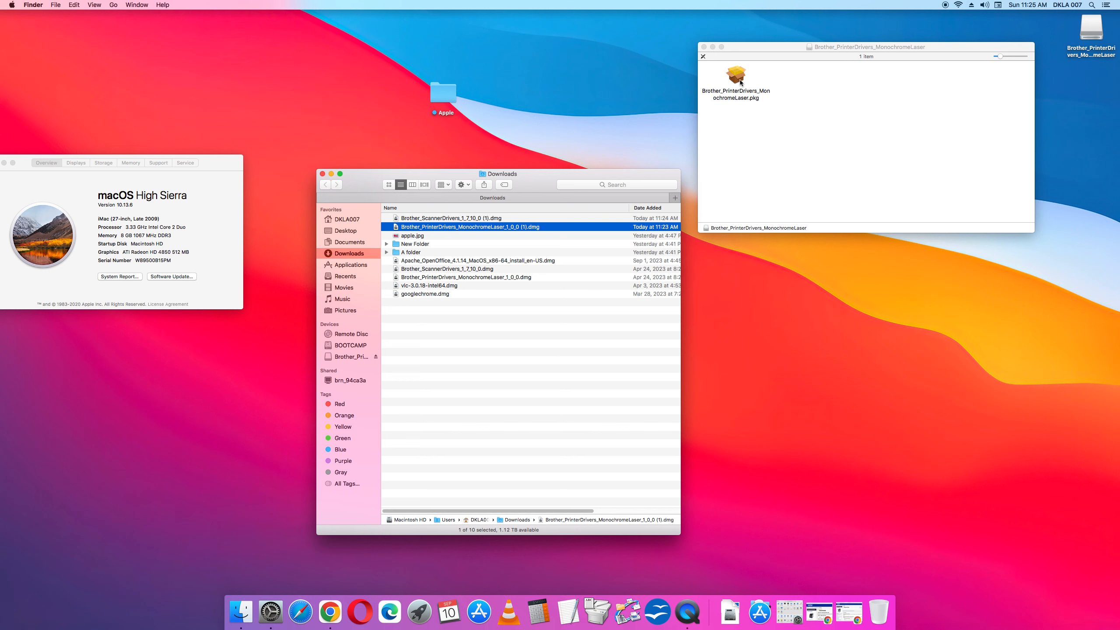
pyautogui.click(736, 74)
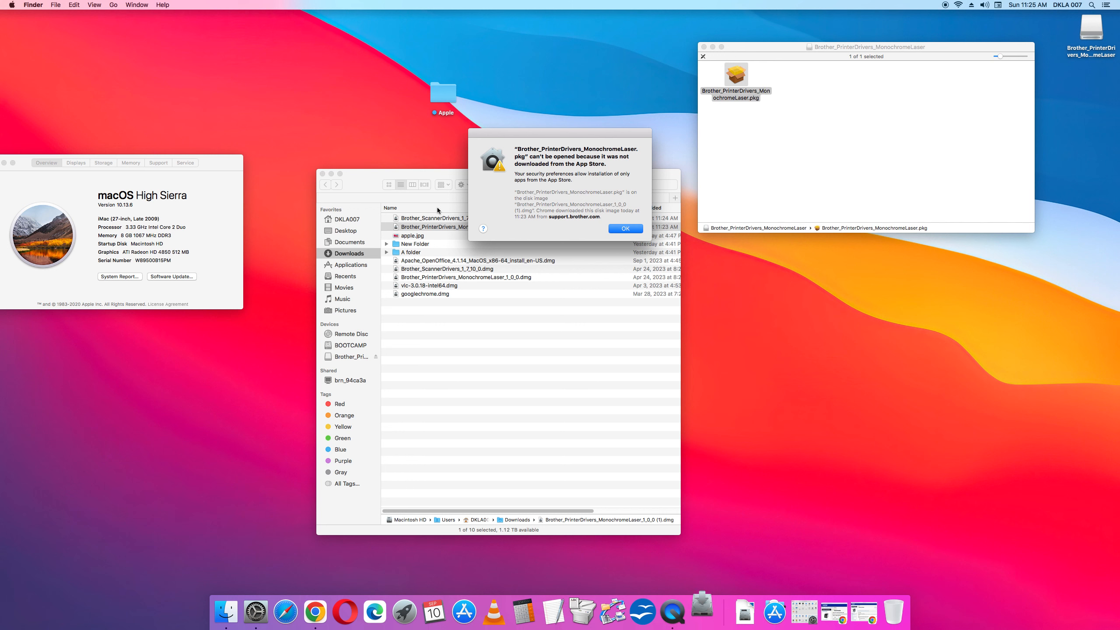
pyautogui.moveTo(600, 184)
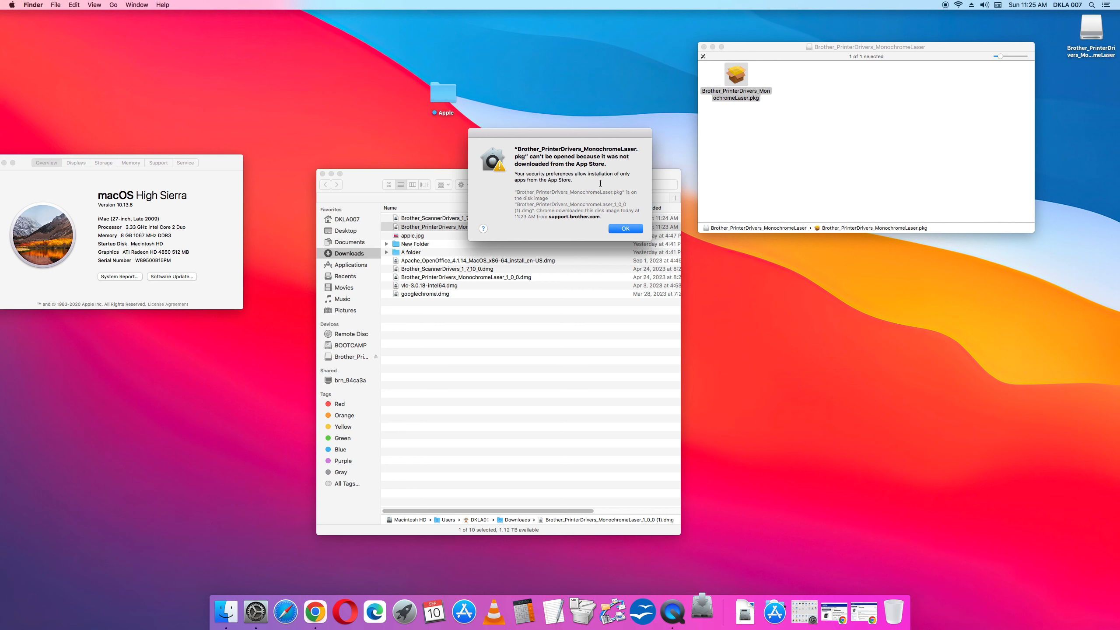
pyautogui.moveTo(662, 190)
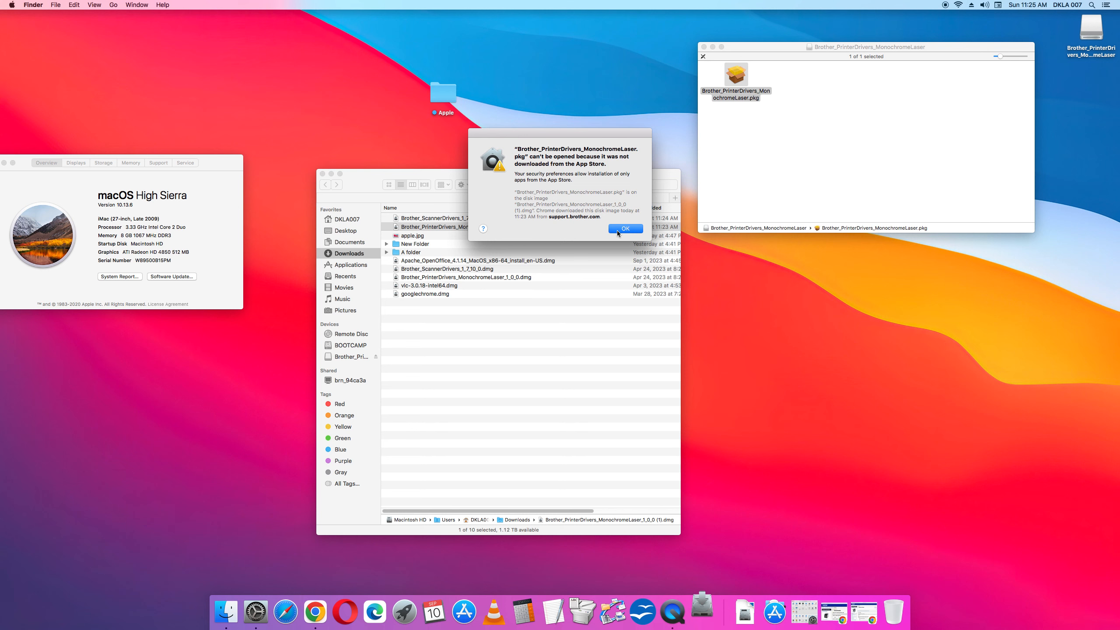
# Dismiss the alert that the package wasn't downloaded from the App Store
pyautogui.click(624, 229)
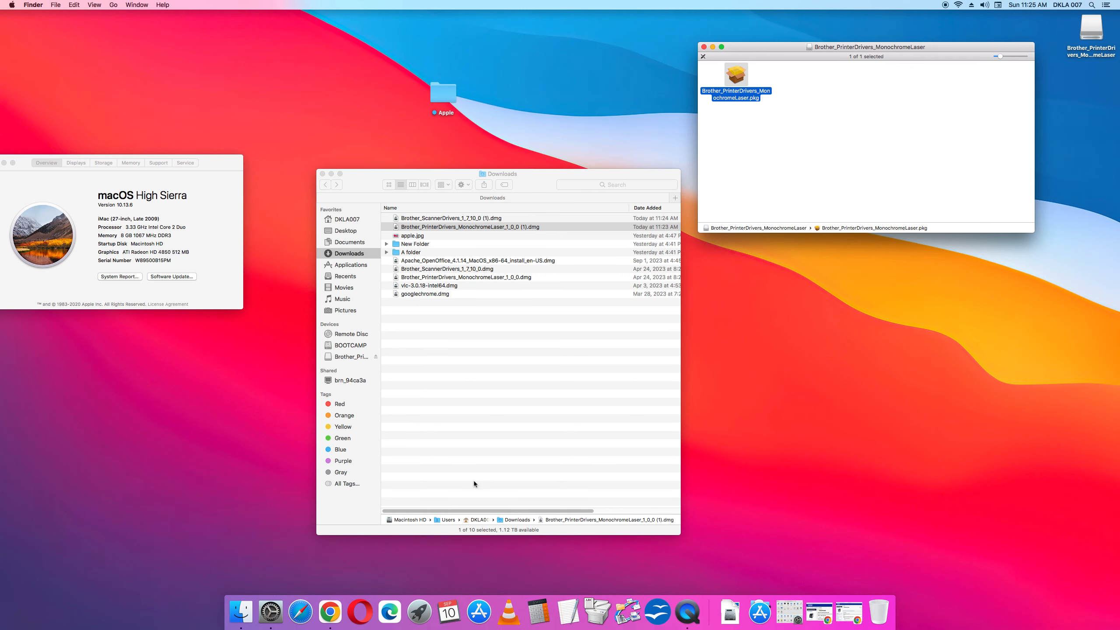
pyautogui.moveTo(383, 600)
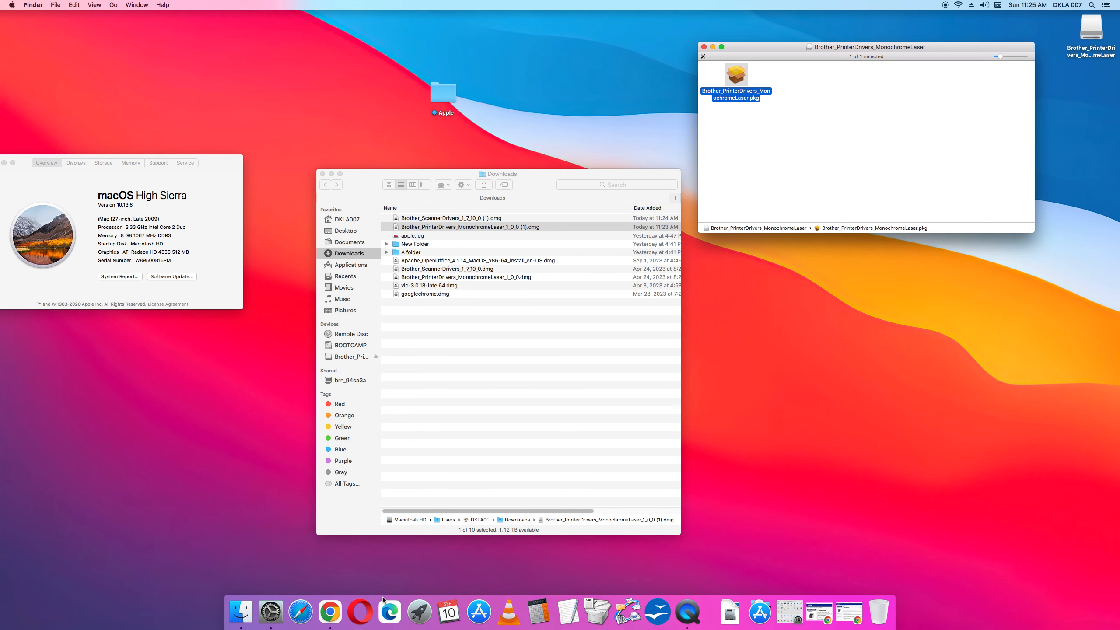
# Bring up System Preferences from the Dock to reach the security settings
pyautogui.click(284, 612)
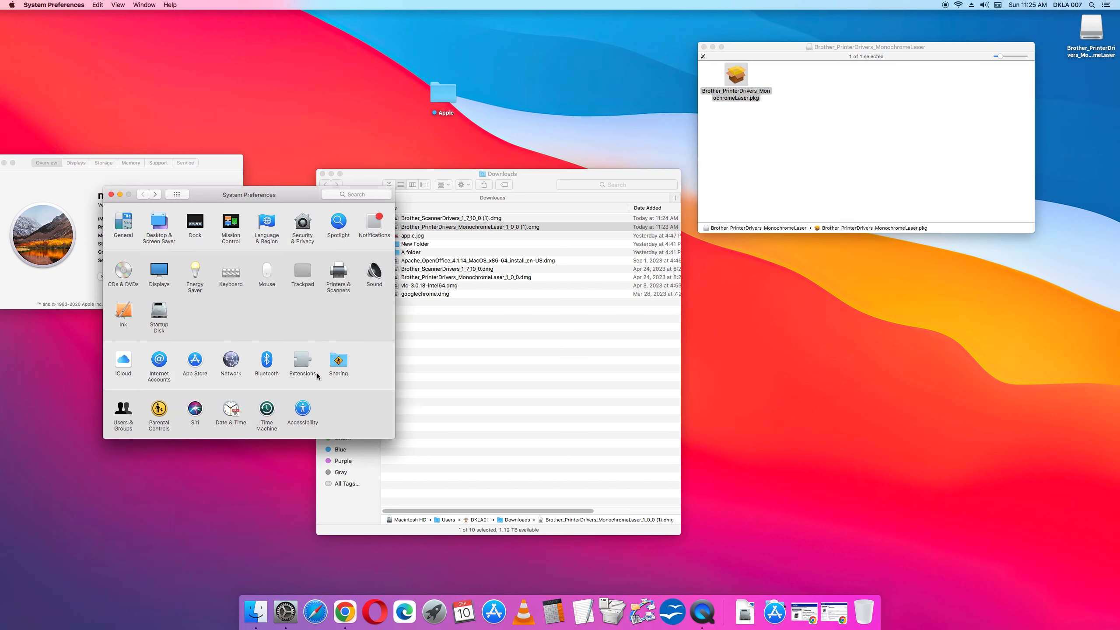
pyautogui.moveTo(255, 385)
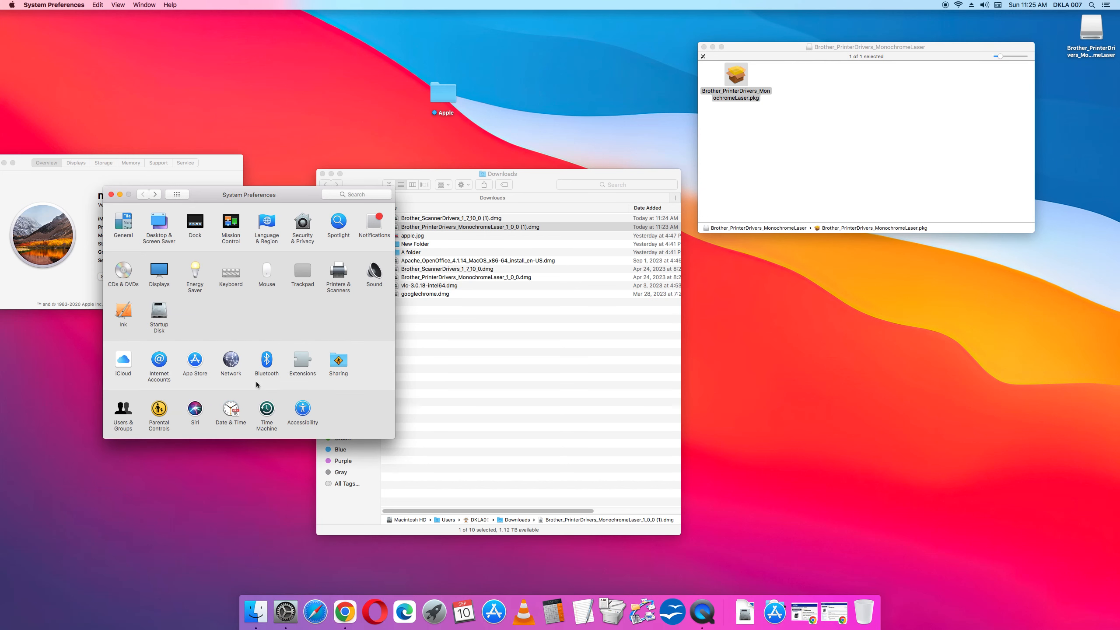
pyautogui.moveTo(279, 406)
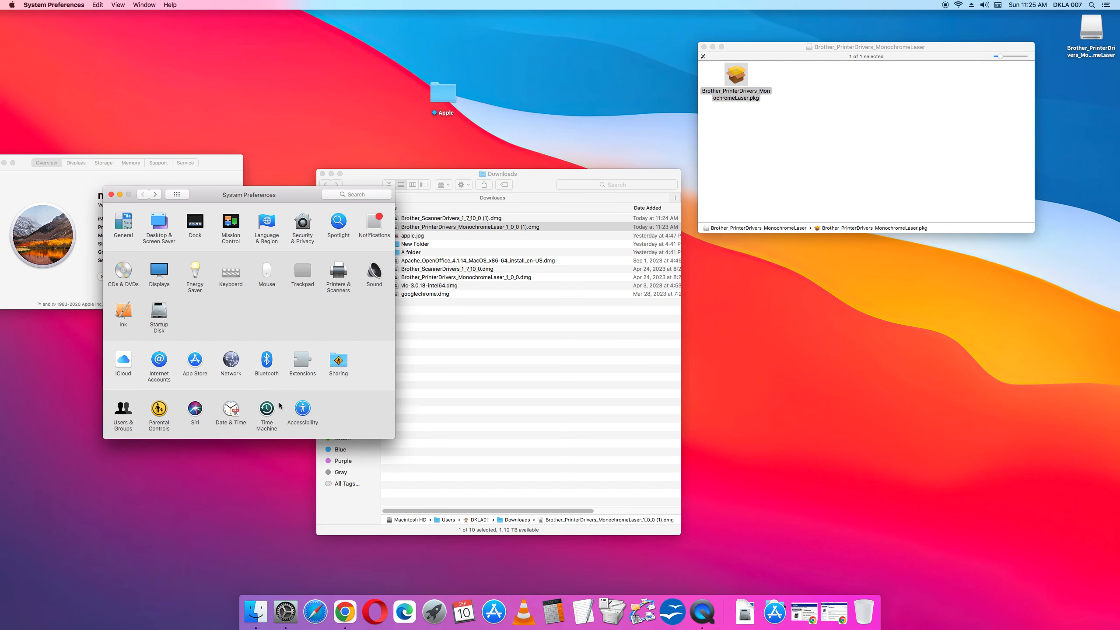
pyautogui.moveTo(221, 383)
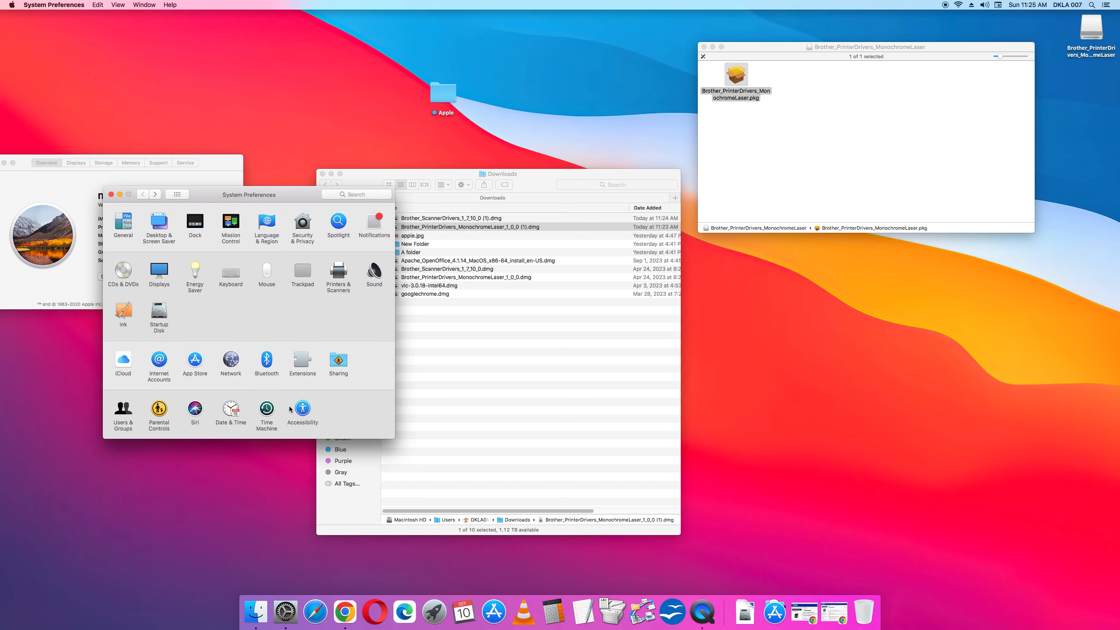
pyautogui.moveTo(285, 612)
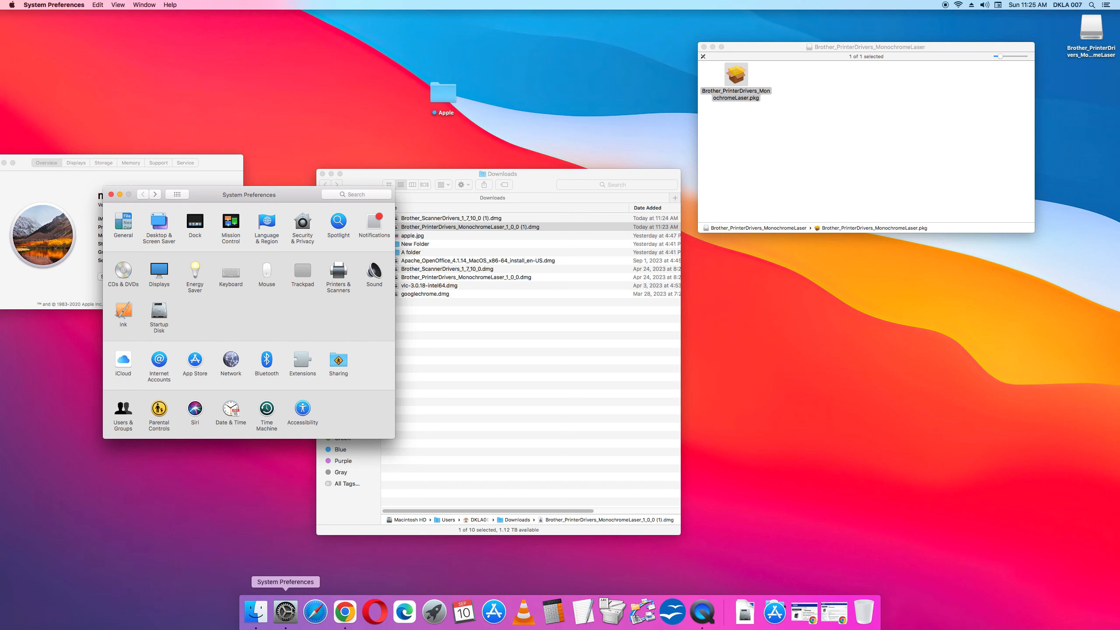
pyautogui.moveTo(279, 374)
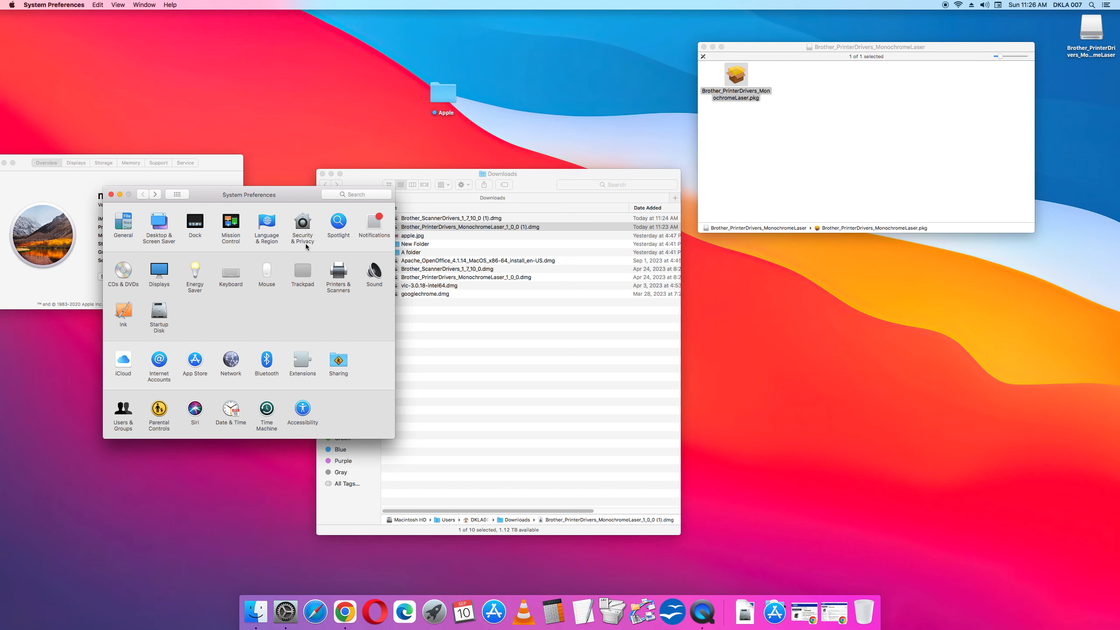
pyautogui.moveTo(270, 244)
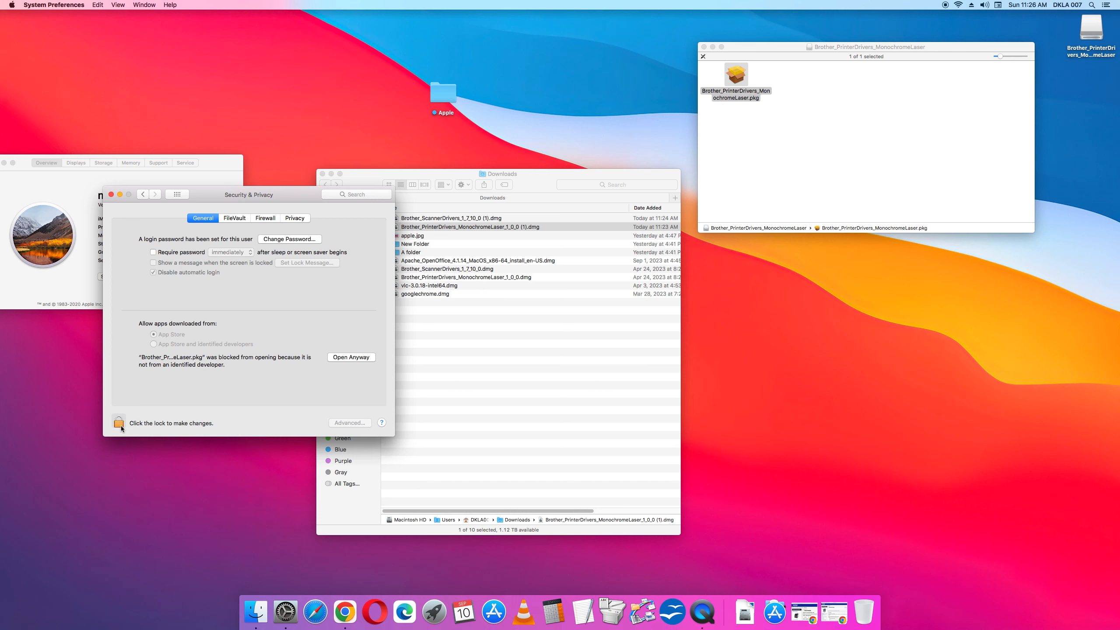
# Unlock Security & Privacy, allow 'App Store and identified developers', and open the blocked Brother package anyway
pyautogui.click(119, 423)
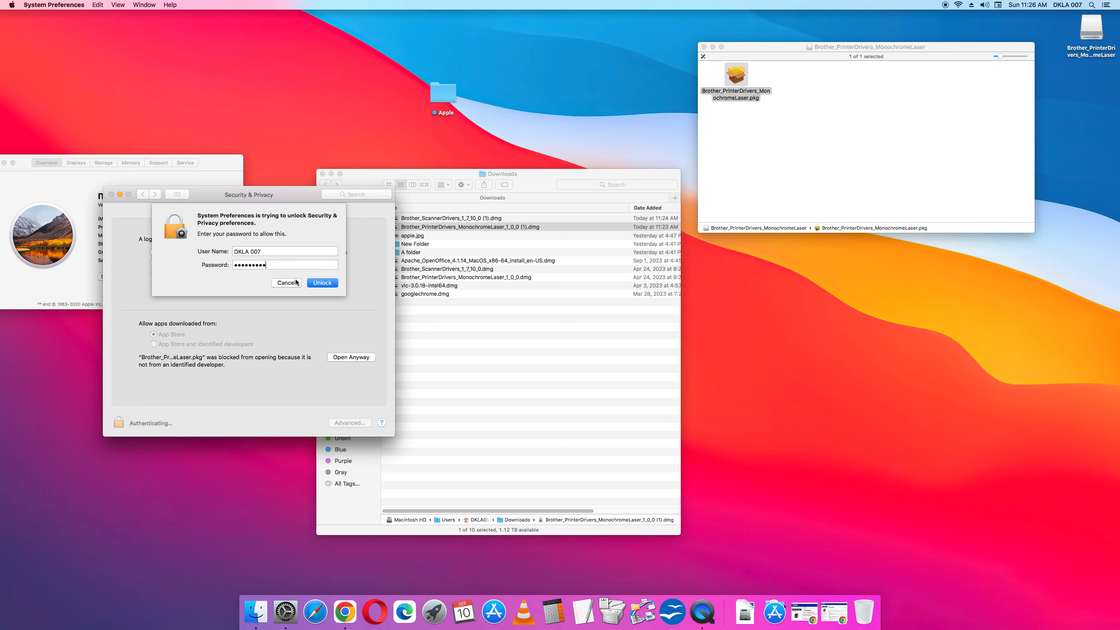
pyautogui.click(321, 282)
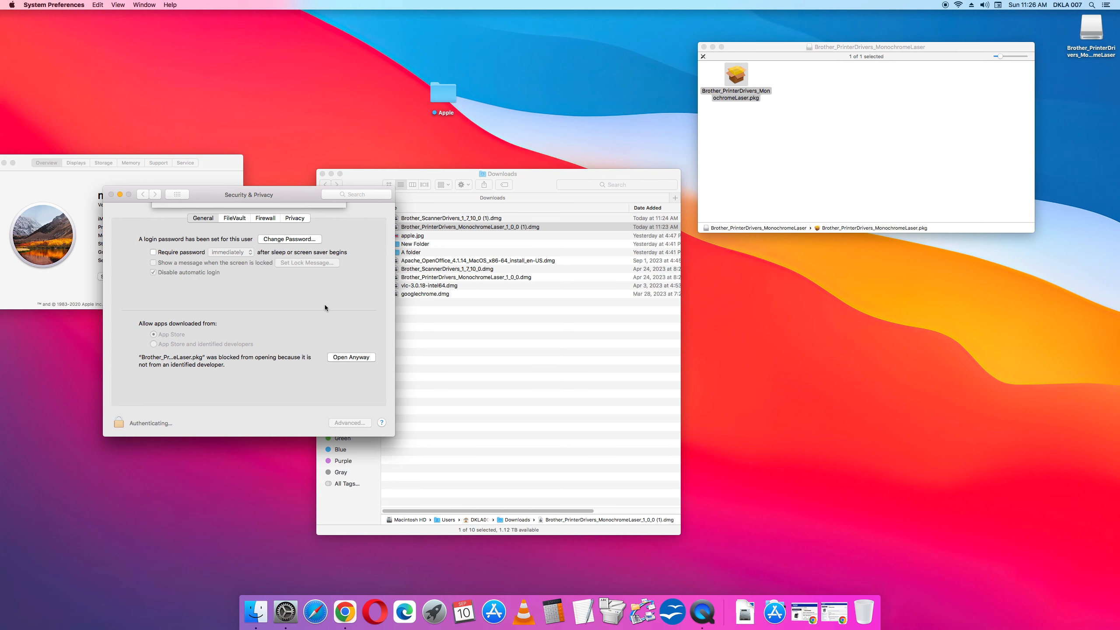
pyautogui.click(119, 422)
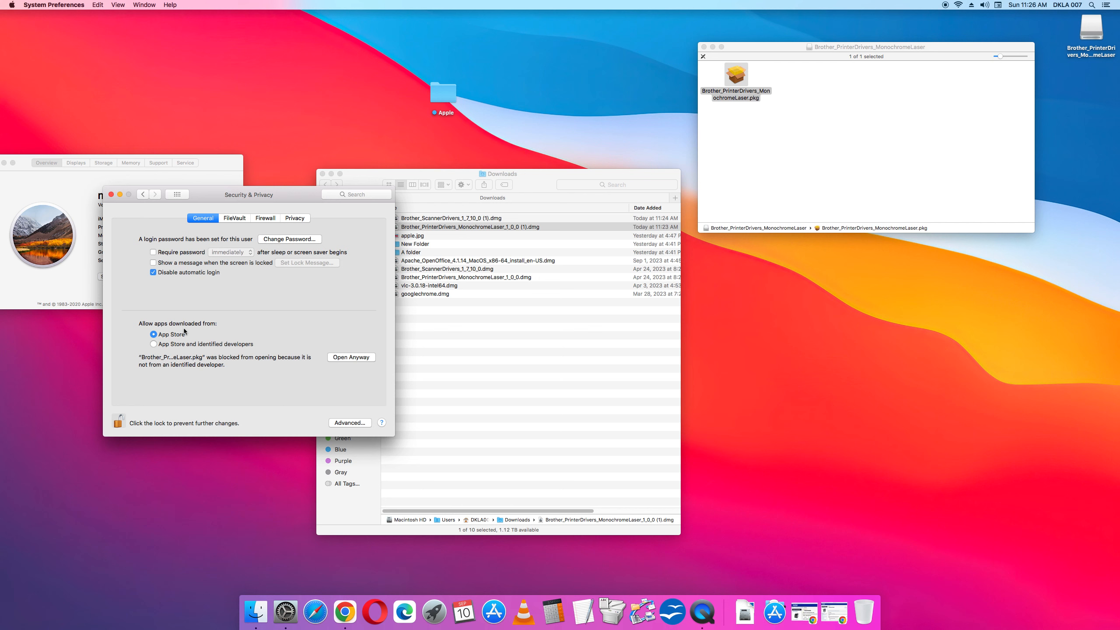
pyautogui.click(154, 344)
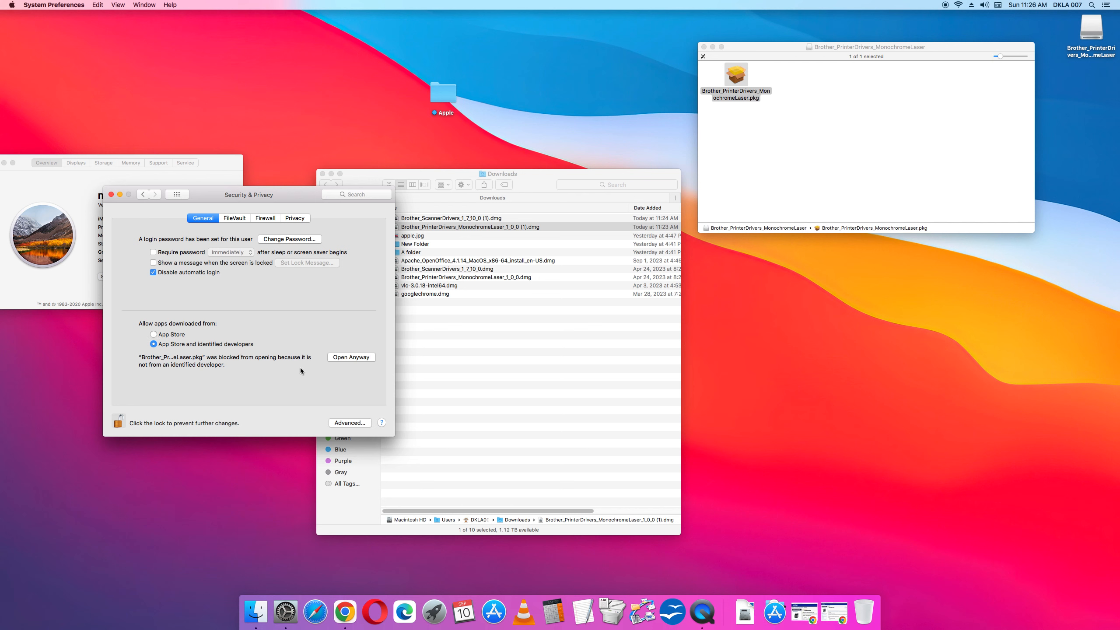
pyautogui.moveTo(357, 362)
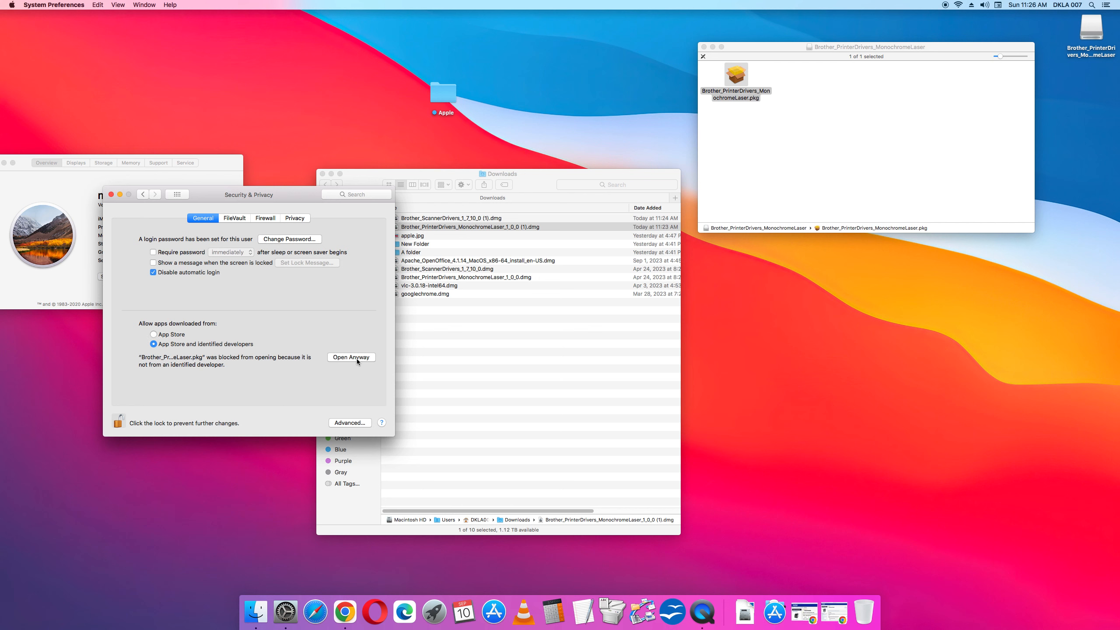
pyautogui.click(351, 357)
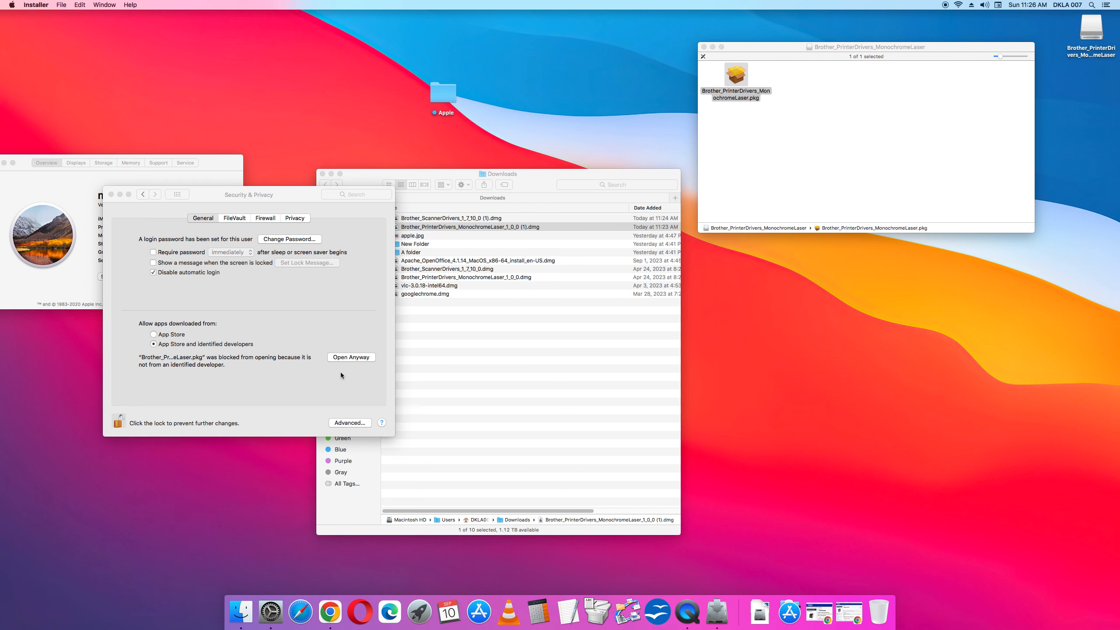
# Continue past the Brother Printer Drivers introduction to the license agreement
pyautogui.click(351, 357)
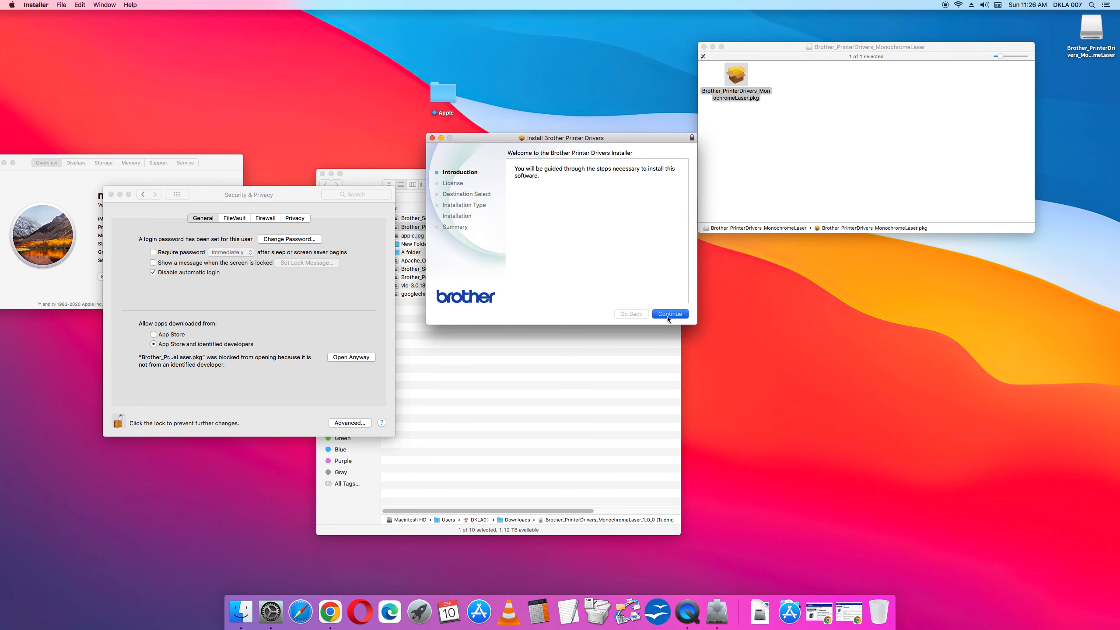
pyautogui.click(670, 313)
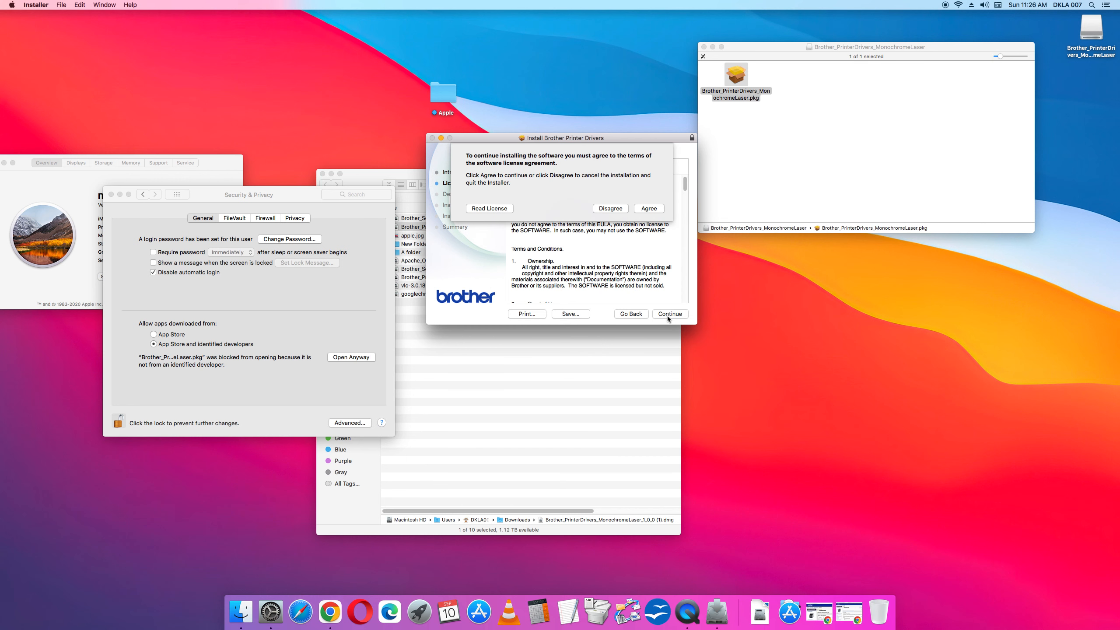
pyautogui.moveTo(657, 222)
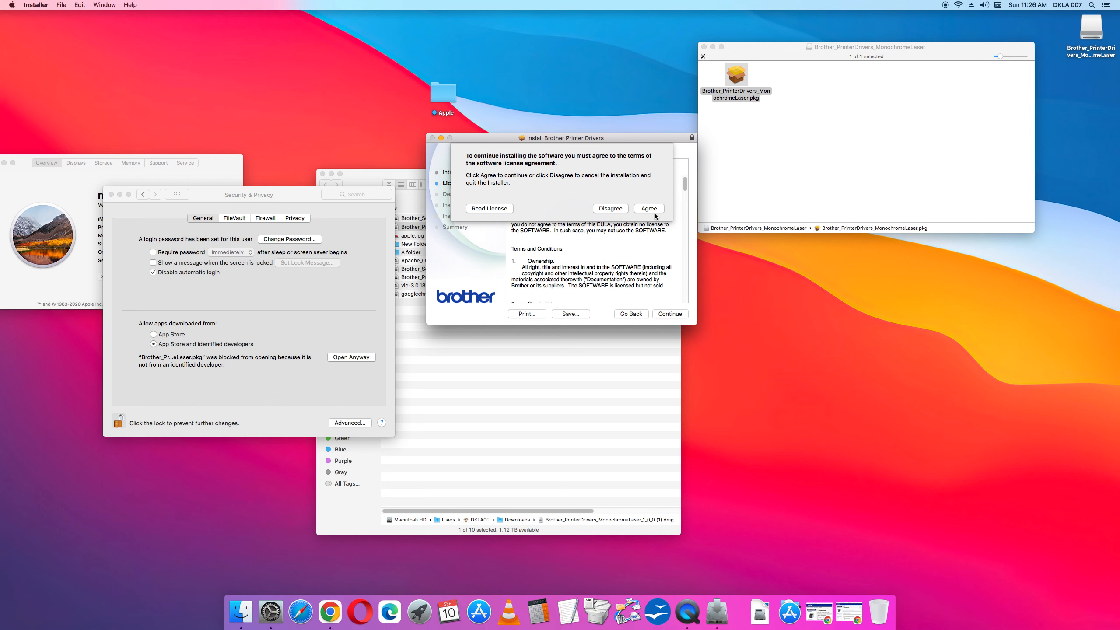
pyautogui.moveTo(600, 213)
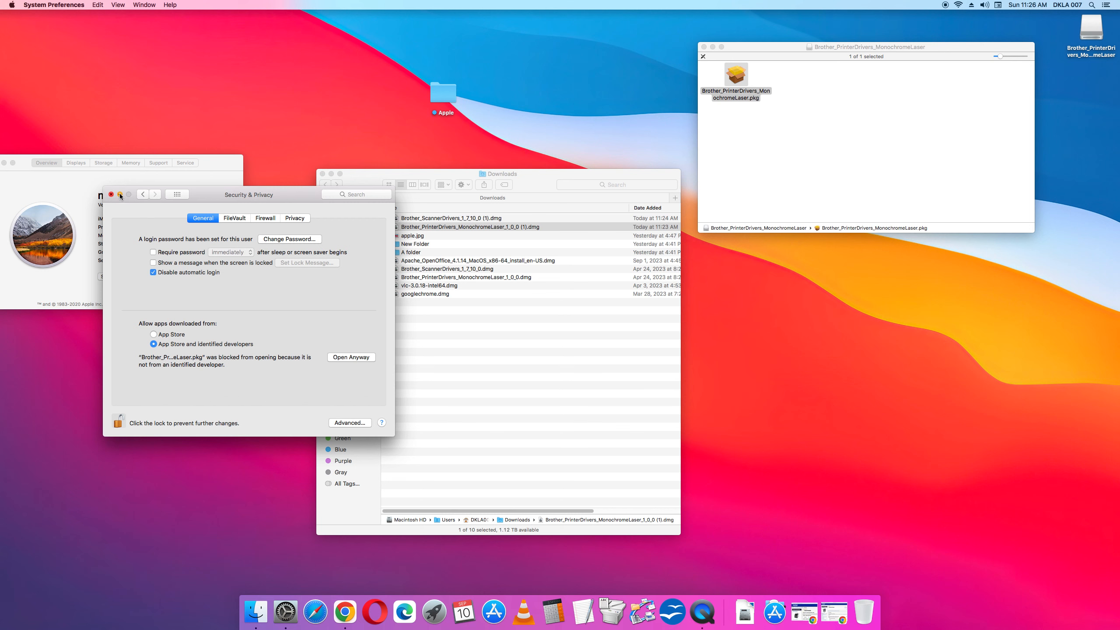
# Close the security pane and driver disk window, eject the Brother volume, and launch TextEdit
pyautogui.click(111, 194)
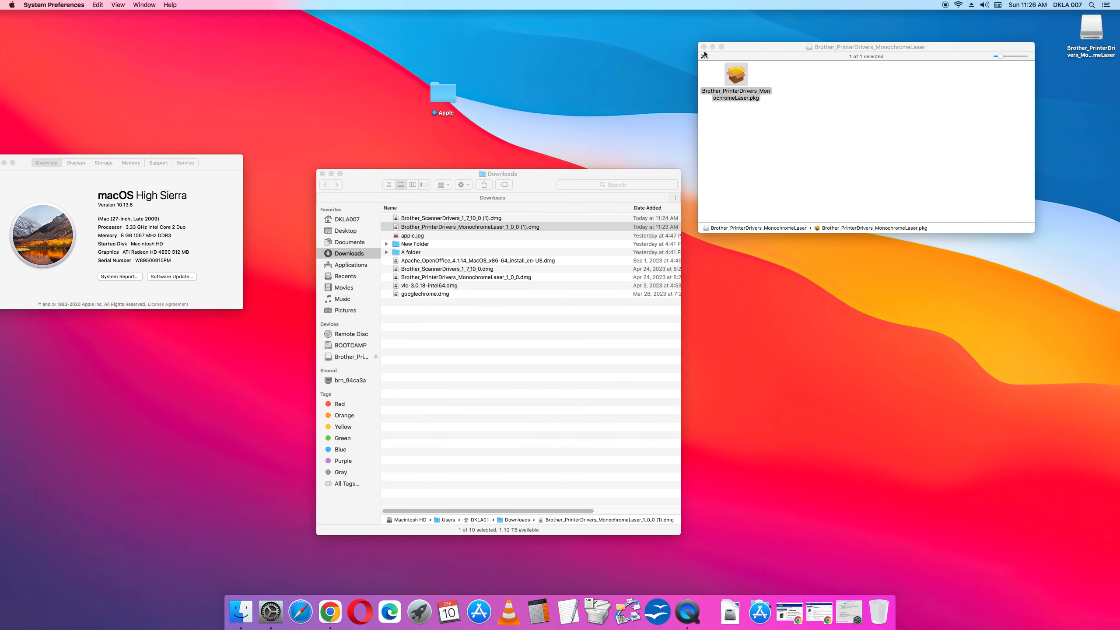
pyautogui.click(703, 46)
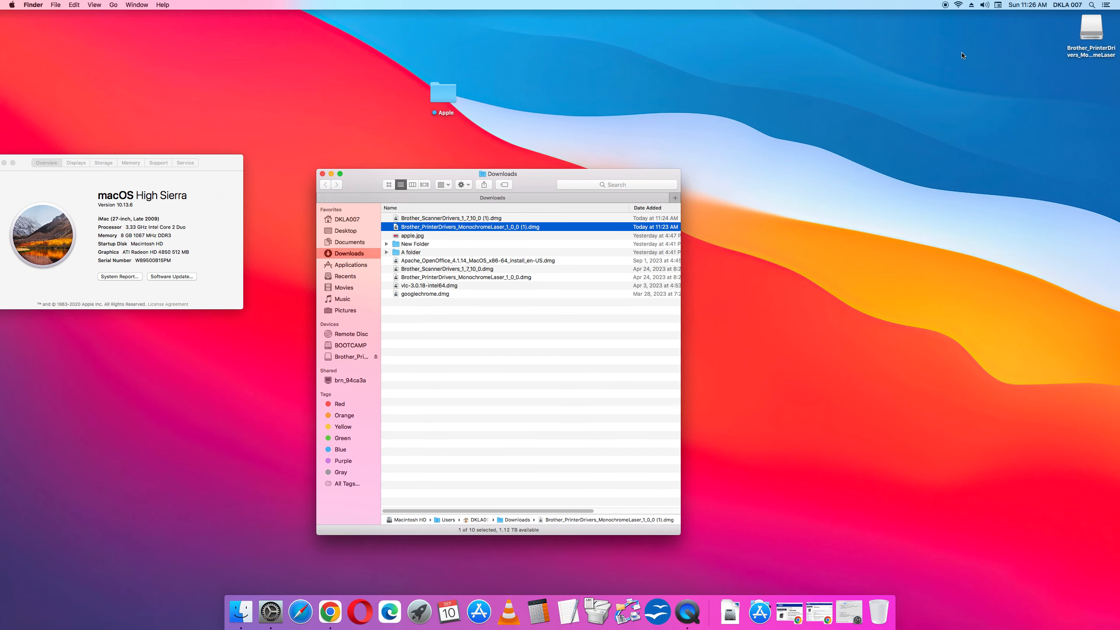
pyautogui.rightClick(1091, 29)
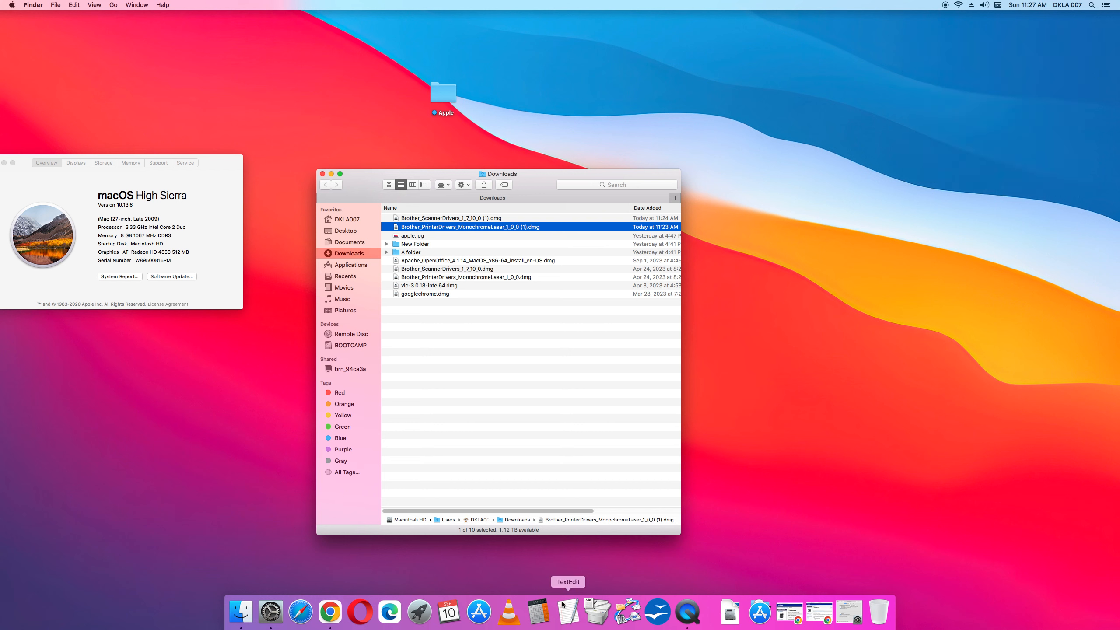
pyautogui.click(540, 613)
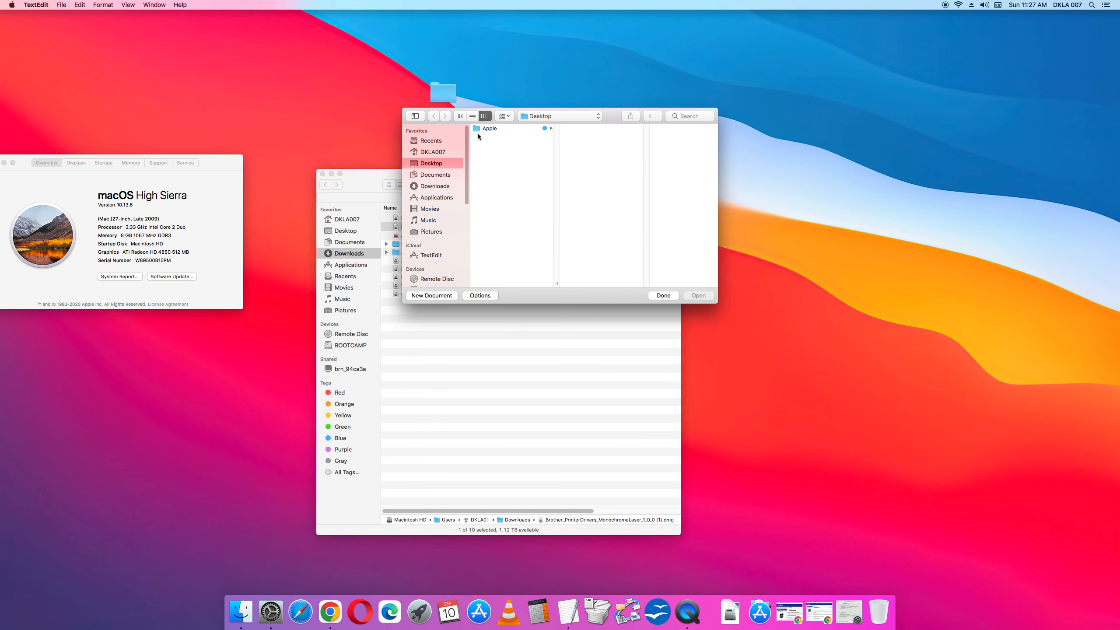
# Create a new TextEdit document containing the test text 'ghg'
pyautogui.click(60, 5)
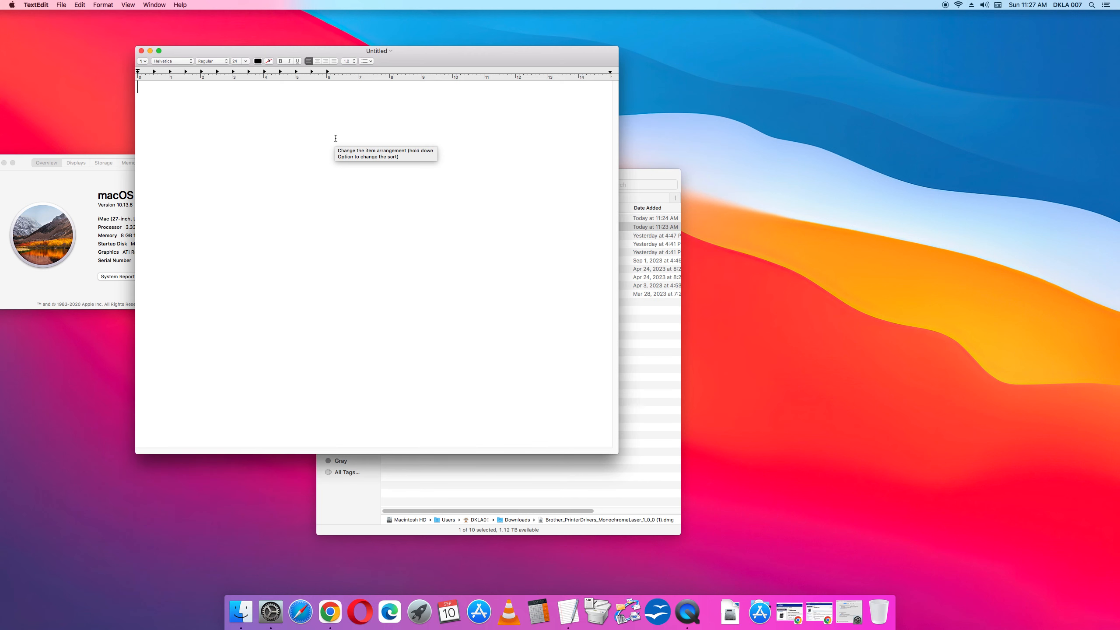
pyautogui.write('g')
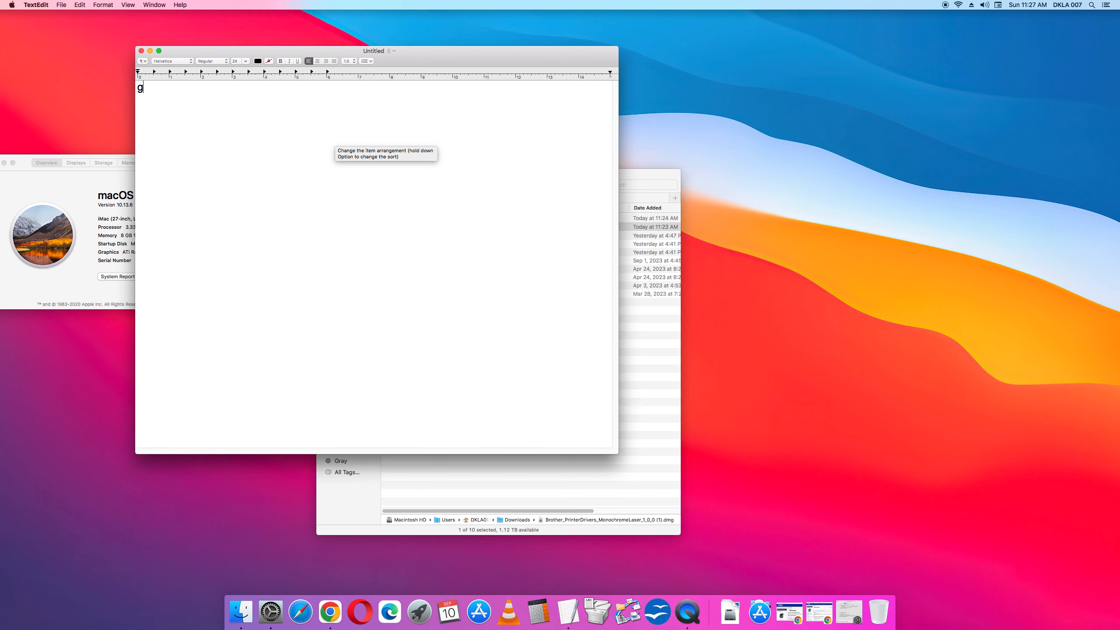
pyautogui.write('hg')
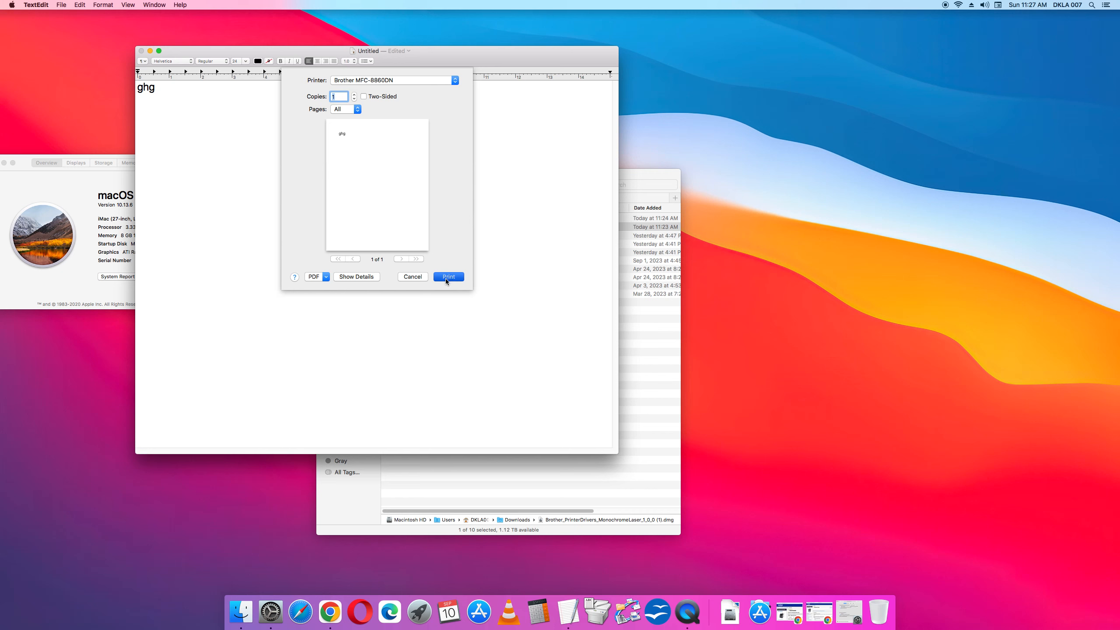
# Print the 'ghg' document to the Brother MFC-8860DN
pyautogui.click(448, 277)
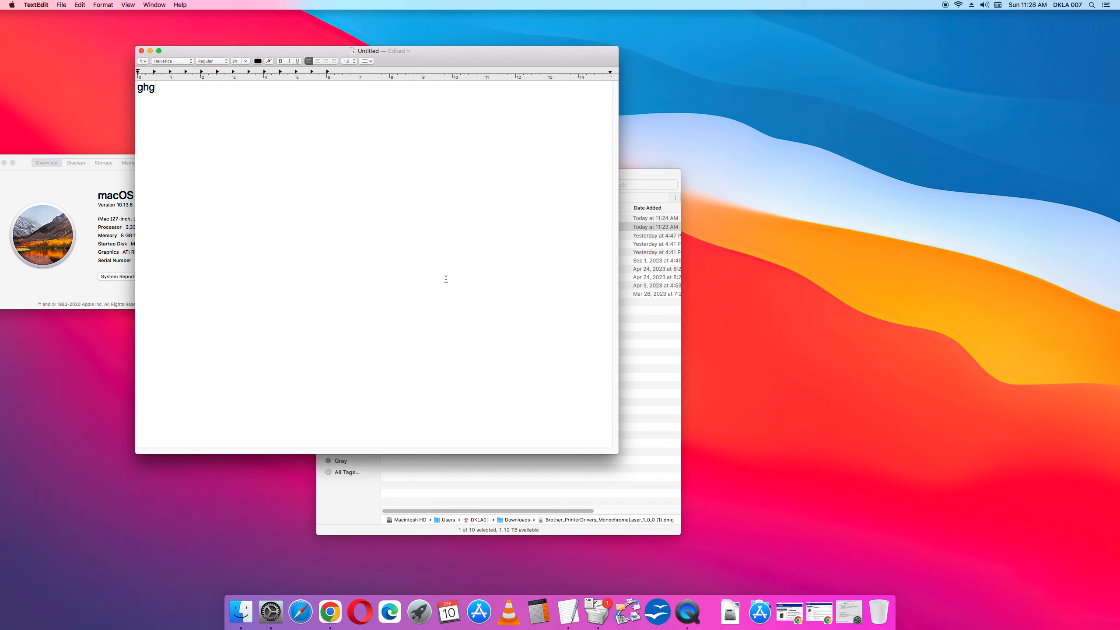
pyautogui.moveTo(270, 612)
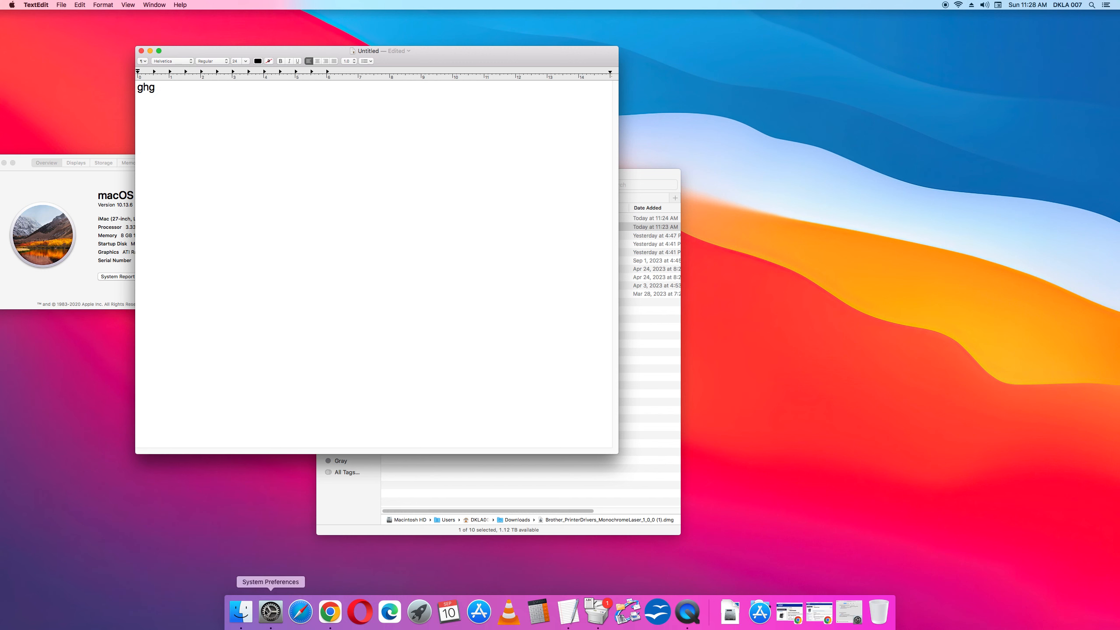
# From Printers & Scanners, open the Brother MFC-8860DN print queue showing the Untitled job
pyautogui.click(285, 613)
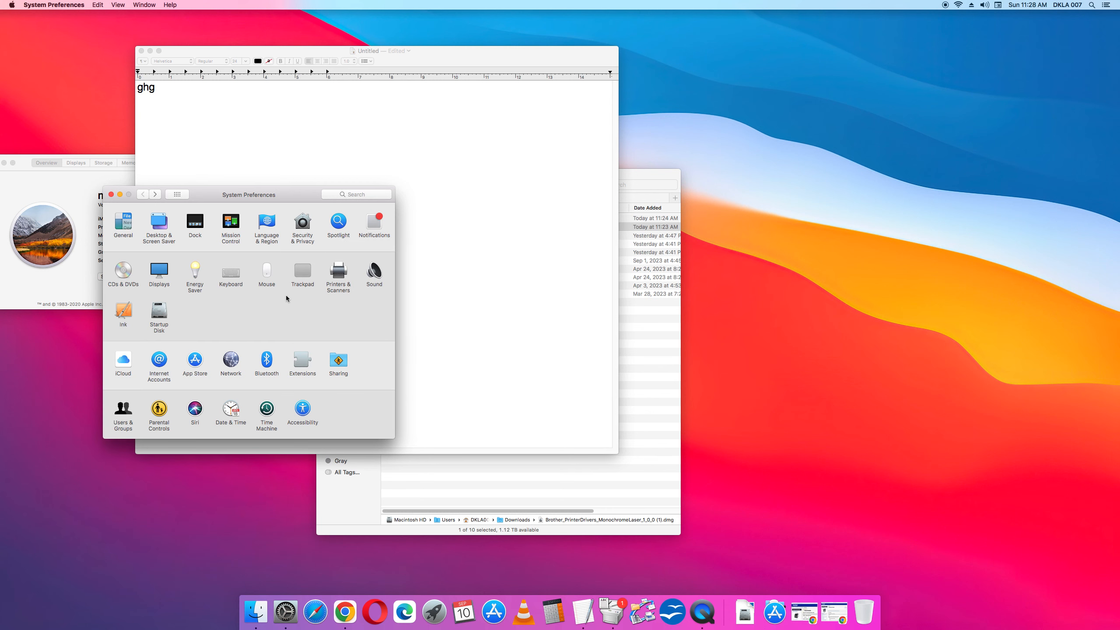
pyautogui.click(337, 275)
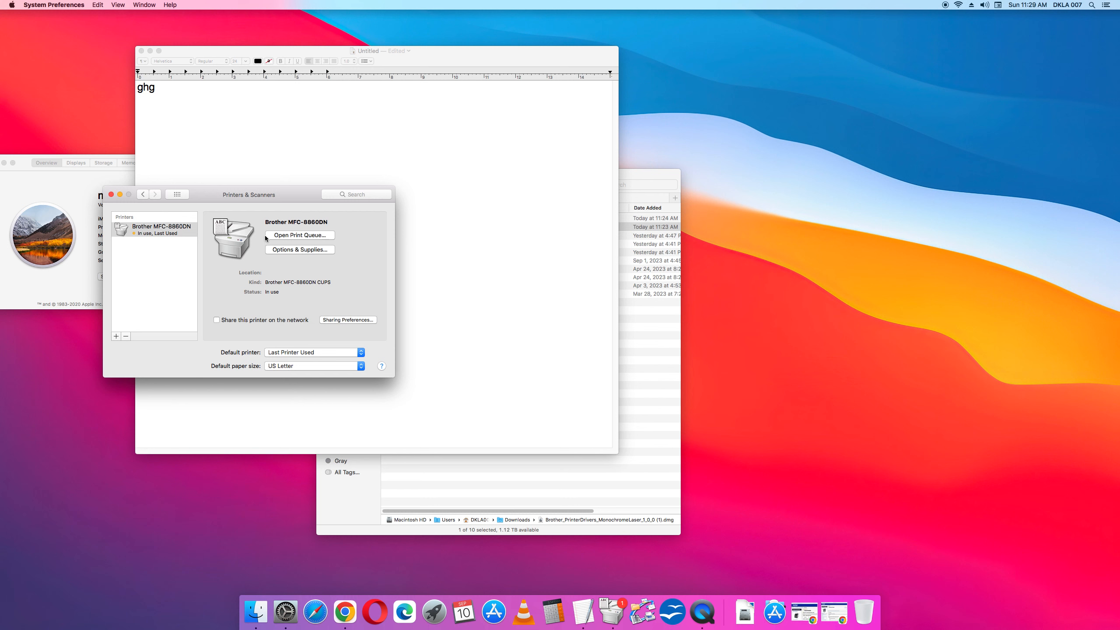
pyautogui.click(298, 235)
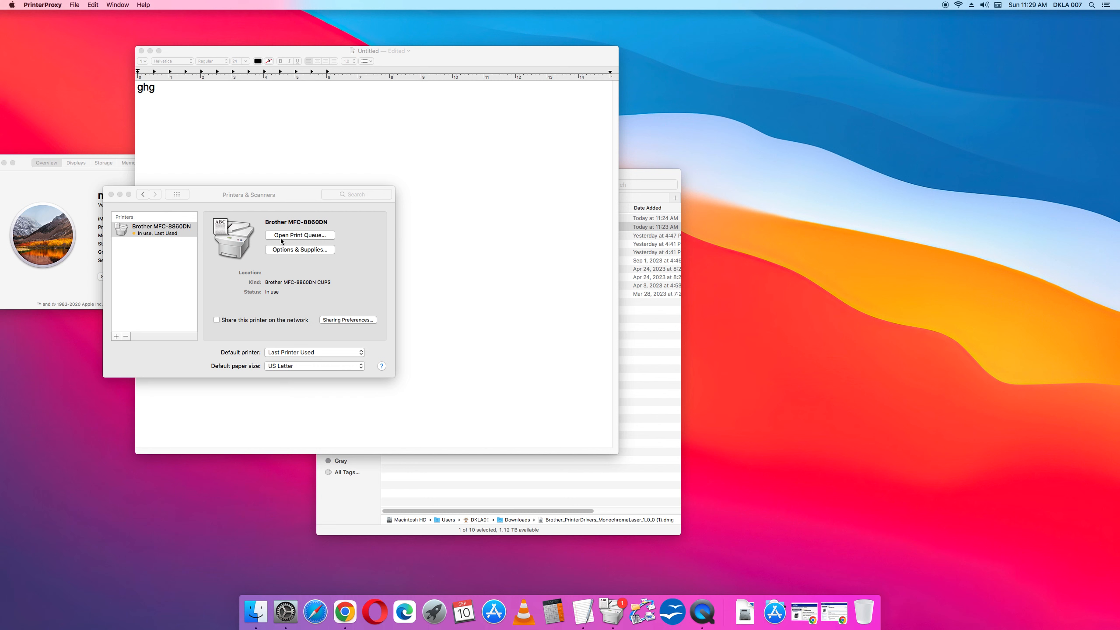
pyautogui.click(297, 235)
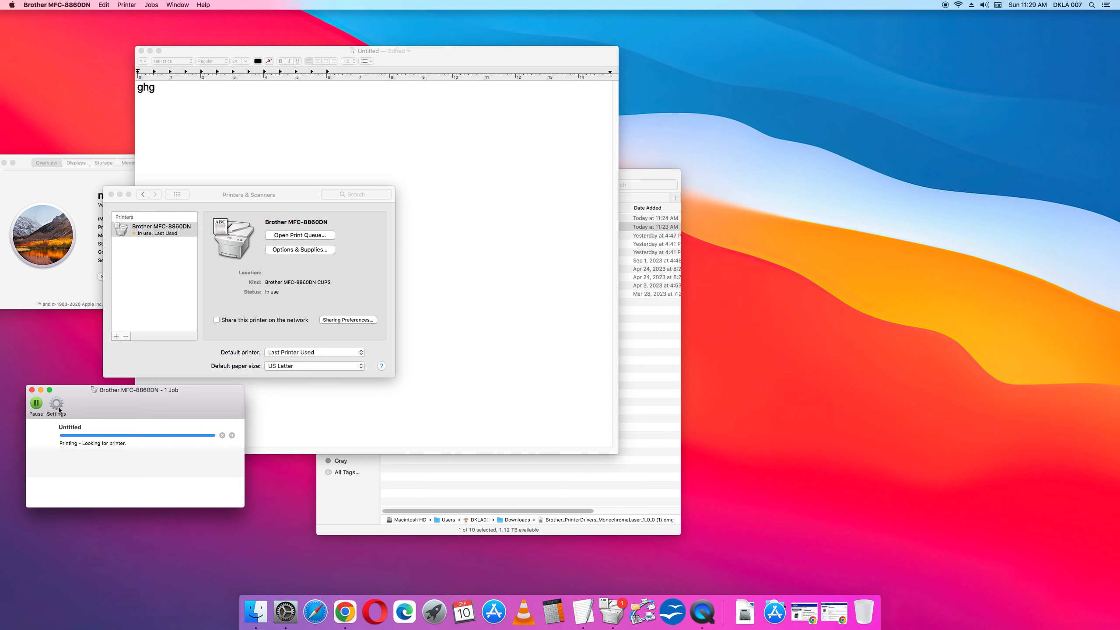
# Review the printer's web page and Utility settings tabs, then cancel back to the print queue
pyautogui.click(56, 402)
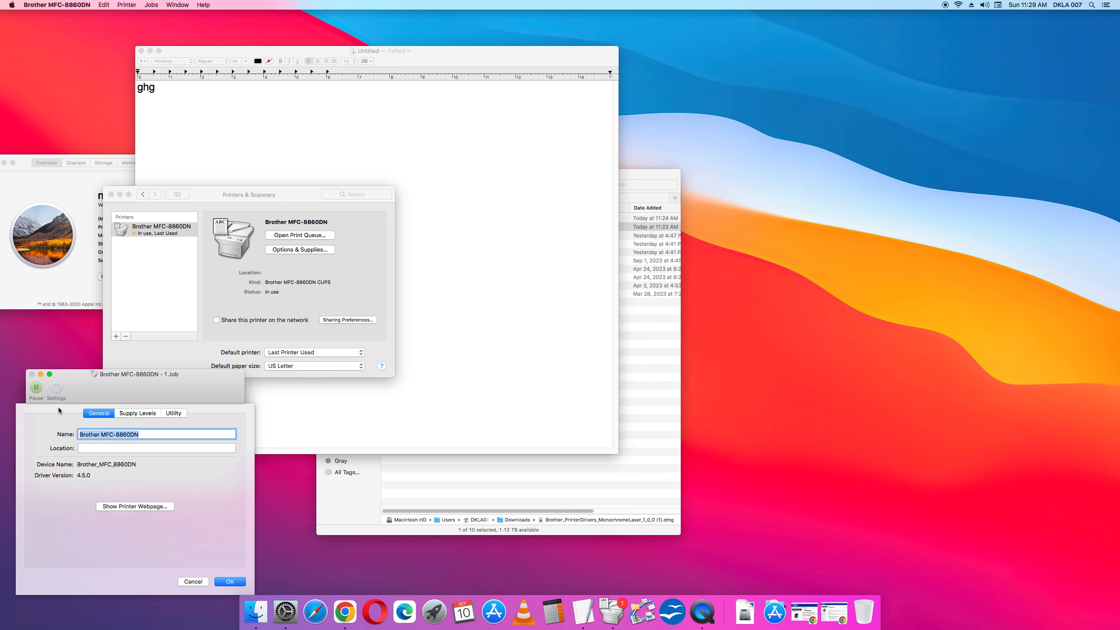
pyautogui.moveTo(119, 509)
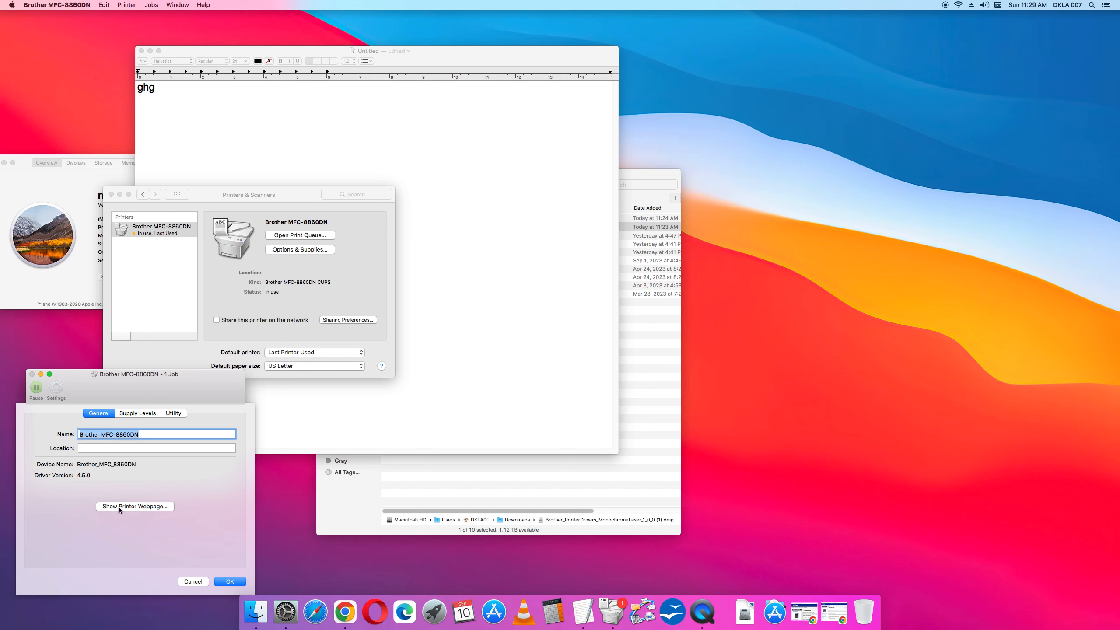
pyautogui.click(137, 413)
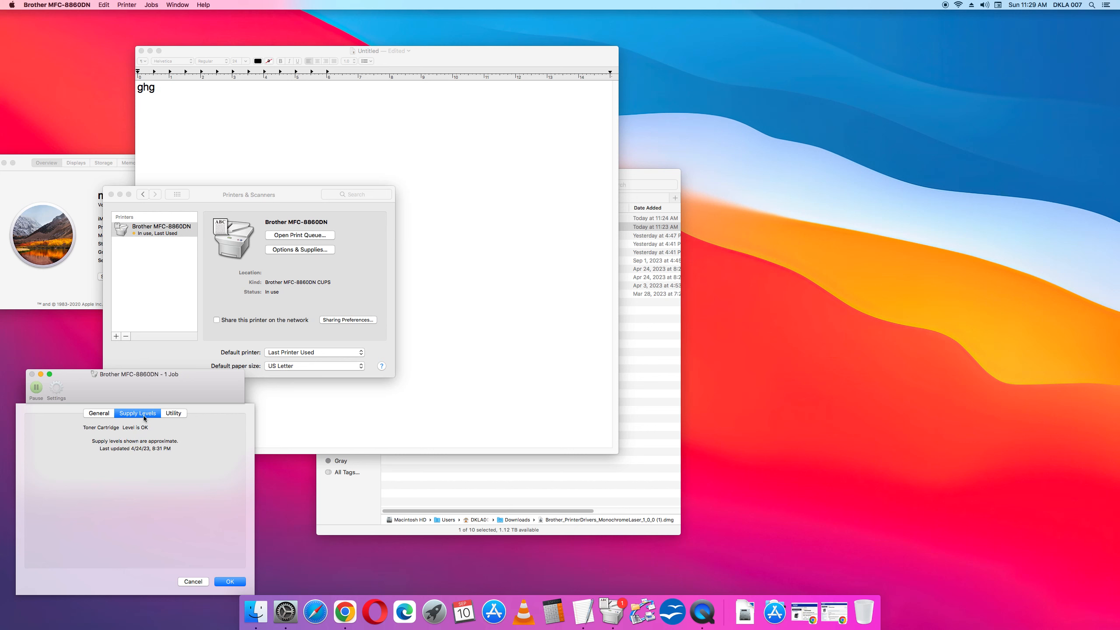
pyautogui.click(173, 413)
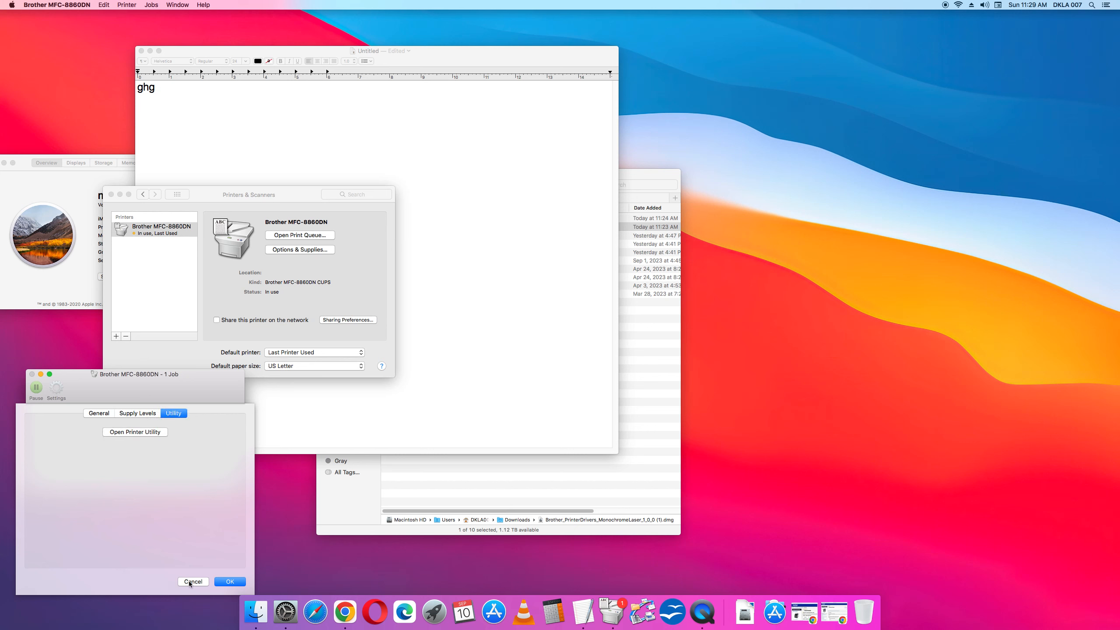
pyautogui.click(229, 581)
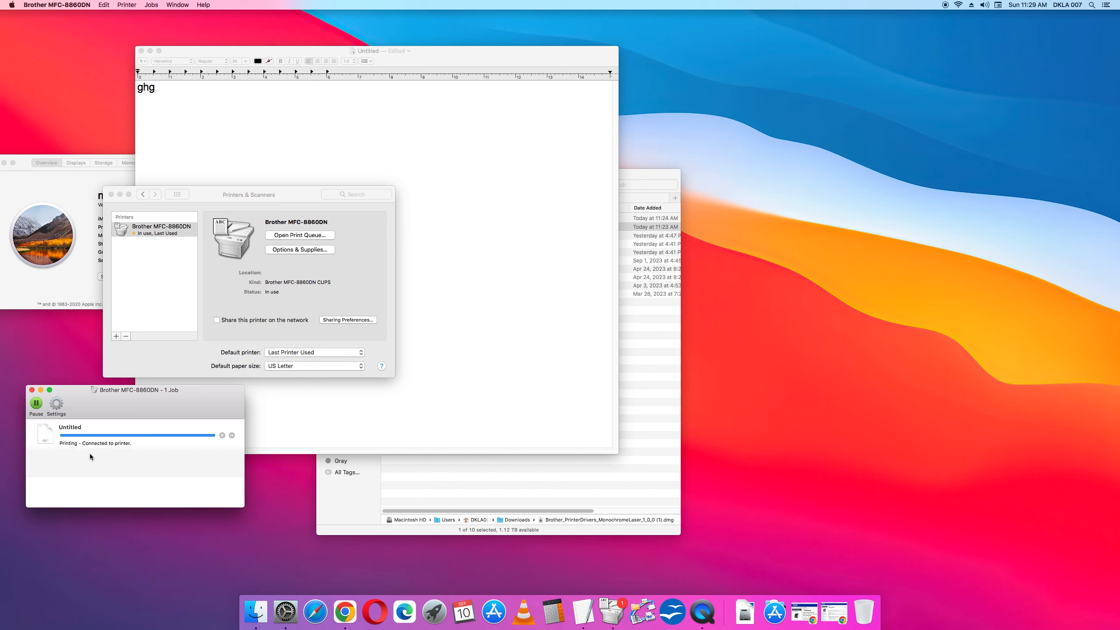
pyautogui.moveTo(72, 464)
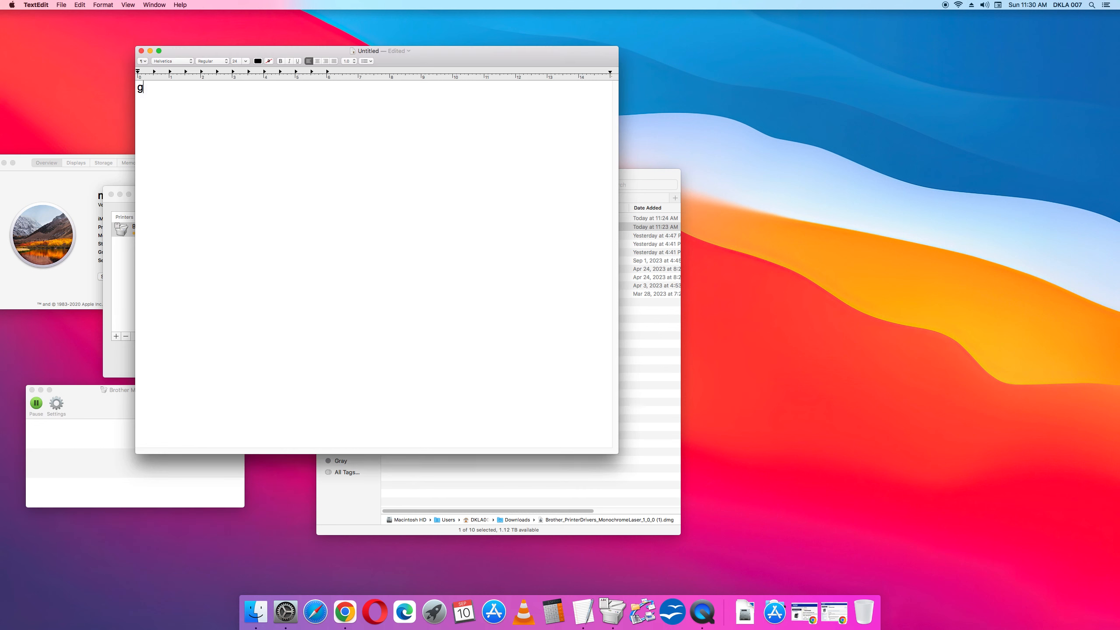
# Write HELLO in the TextEdit document and bring up its Print dialog with Cmd-P
pyautogui.write('HE')
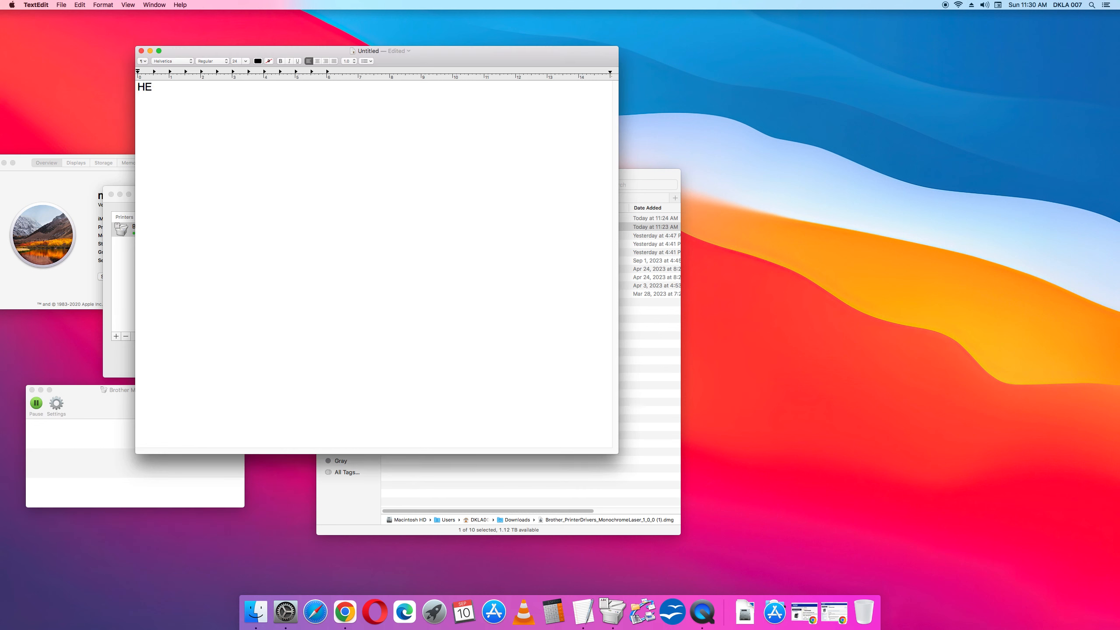
pyautogui.write('LLO')
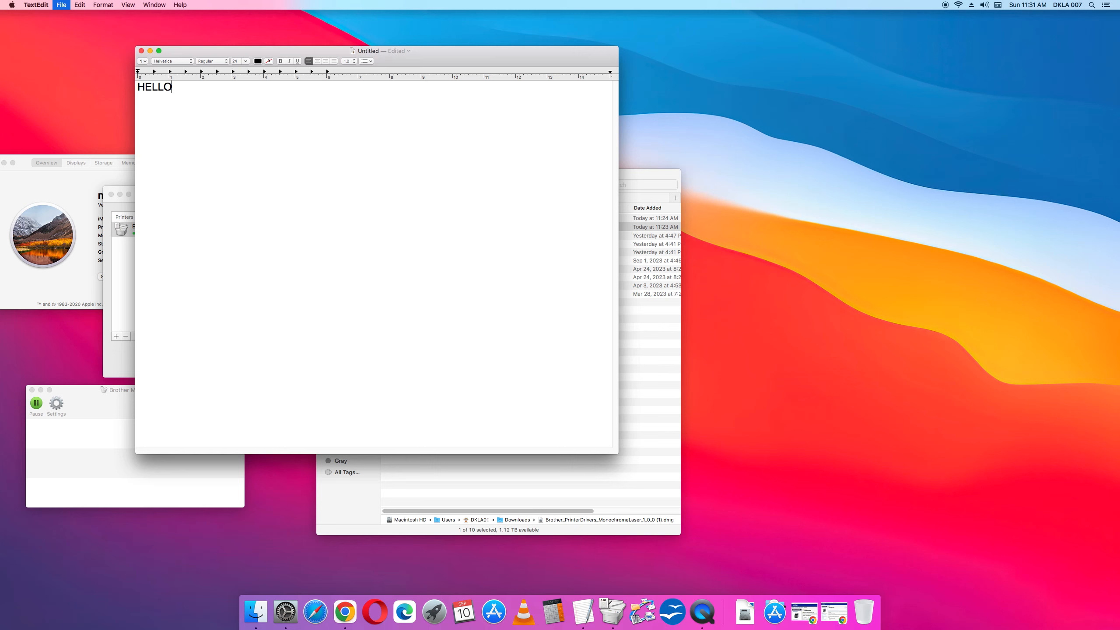
pyautogui.press('cmd+p')
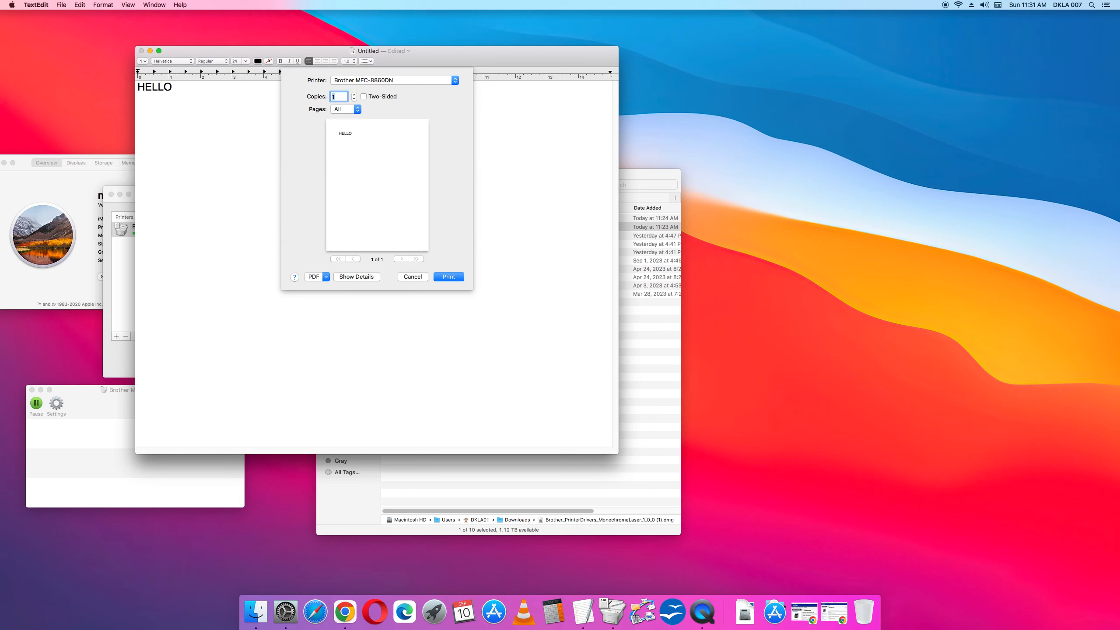
pyautogui.moveTo(266, 181)
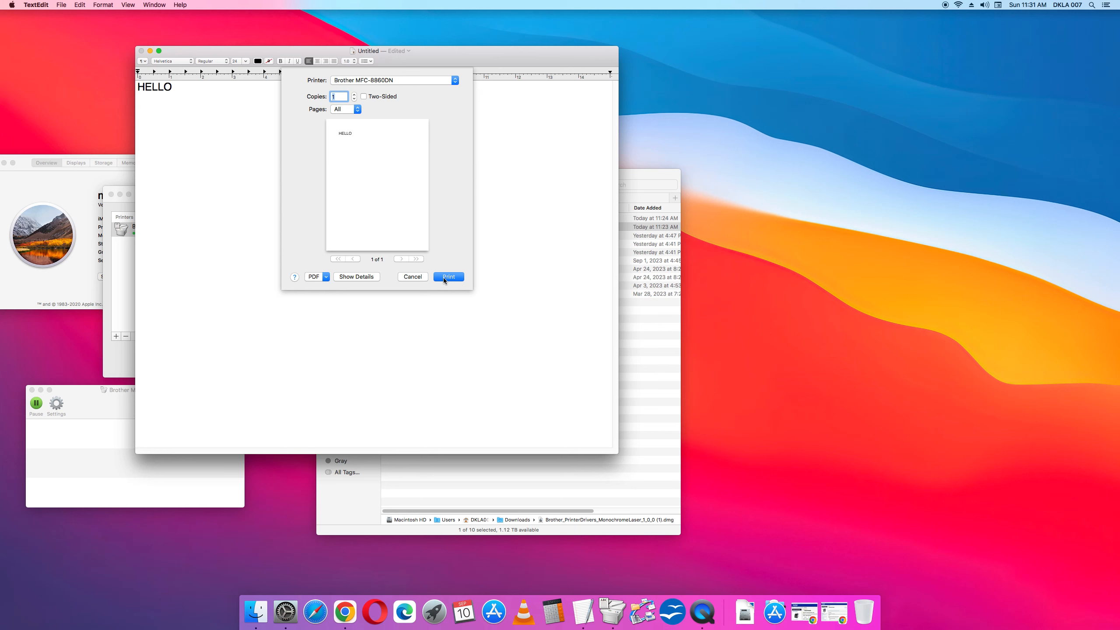
# Send the HELLO page to the Brother MFC-8860DN via the Print button
pyautogui.click(448, 277)
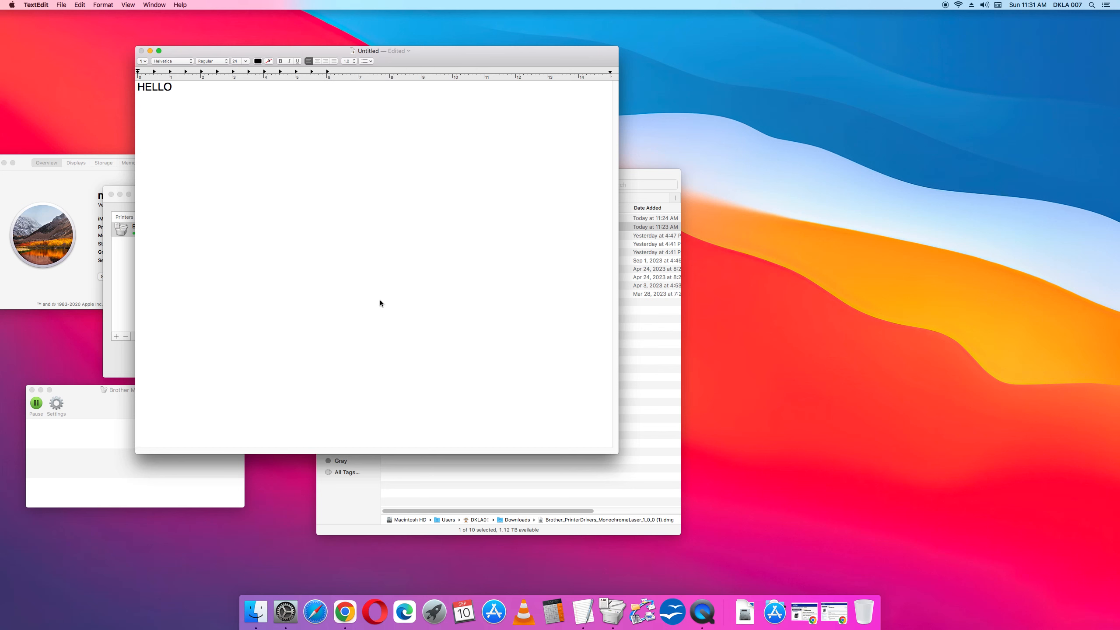
pyautogui.moveTo(280, 52)
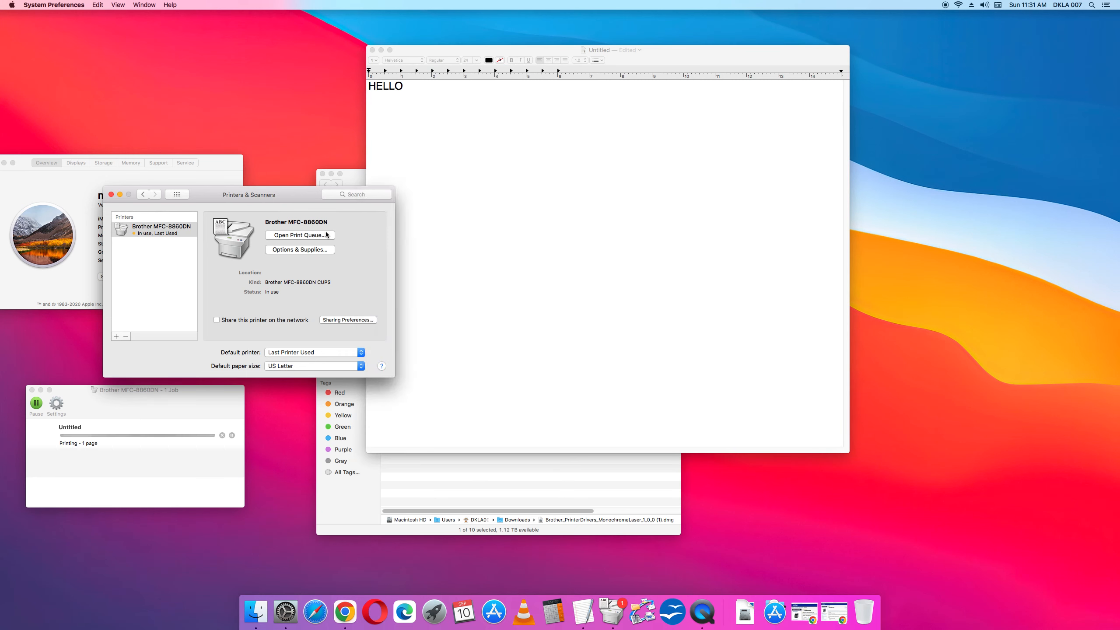
pyautogui.moveTo(307, 248)
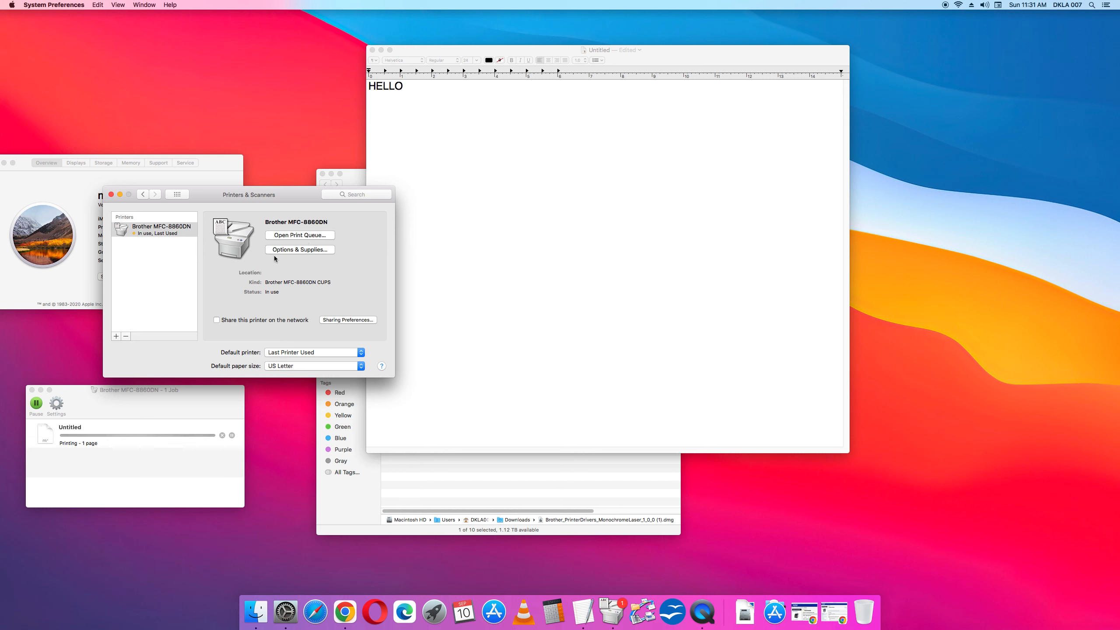
pyautogui.moveTo(119, 453)
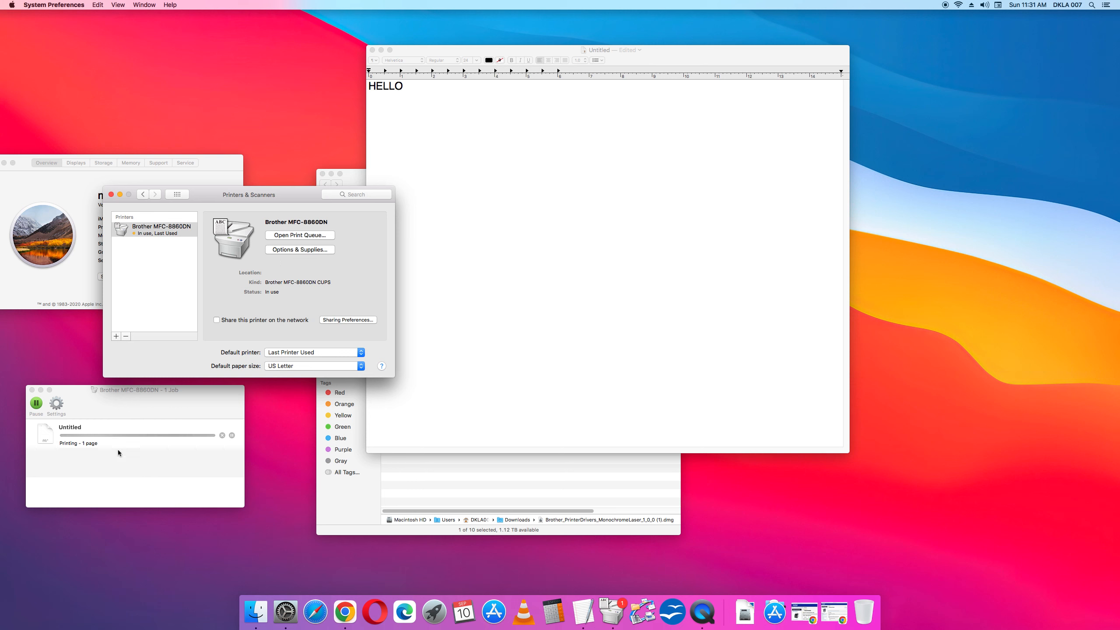
pyautogui.moveTo(291, 270)
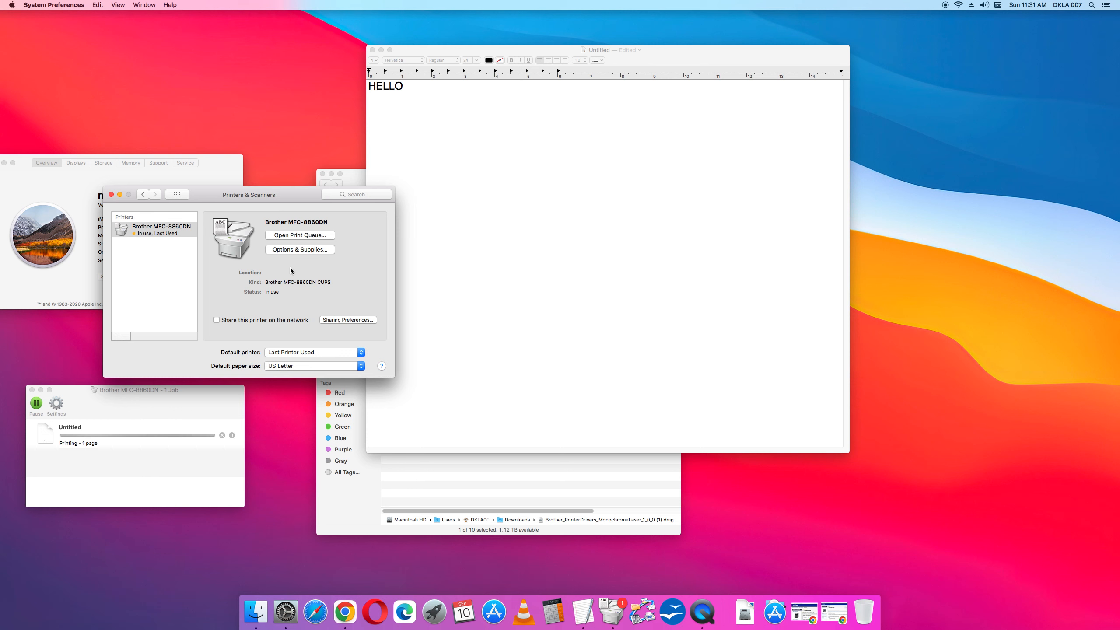
pyautogui.moveTo(293, 251)
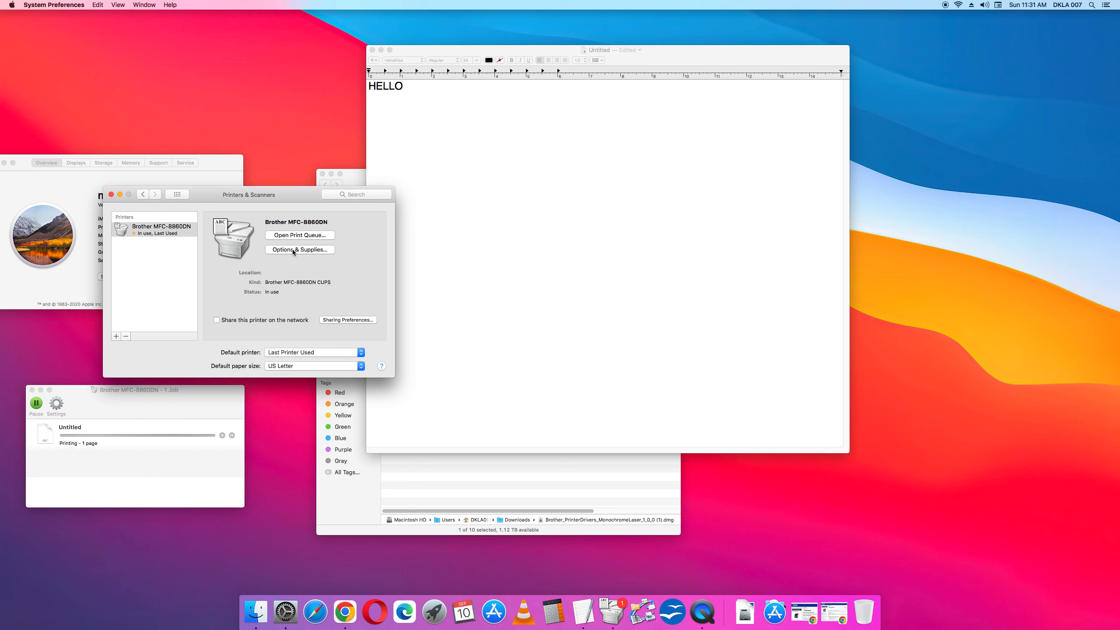
# Review the Brother printer's Options & Supplies and its toner Supply Levels
pyautogui.click(299, 250)
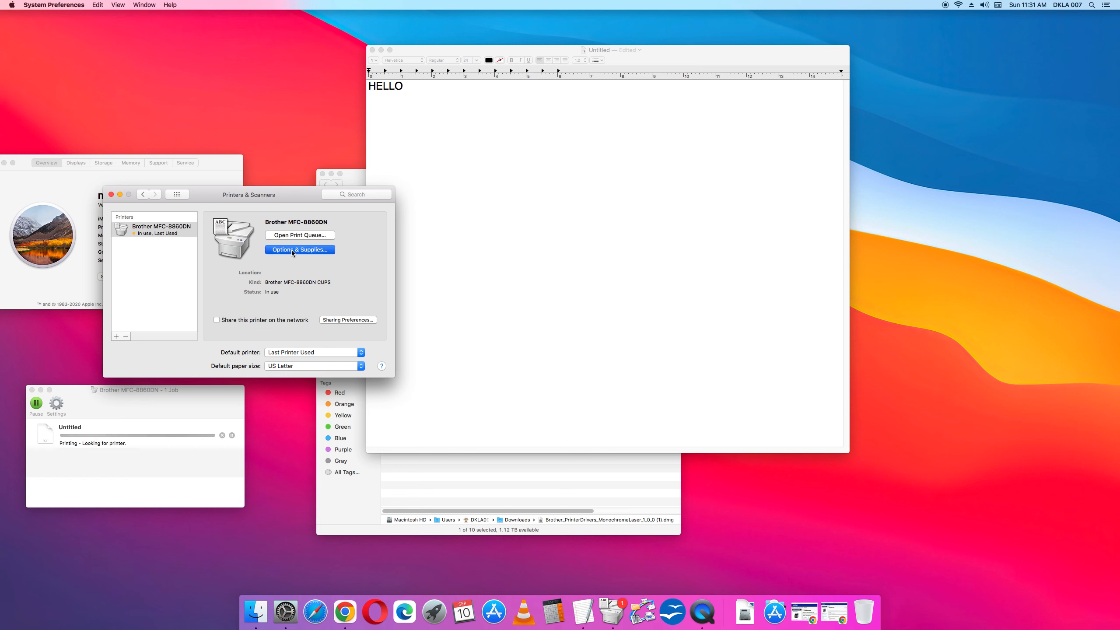
pyautogui.click(298, 249)
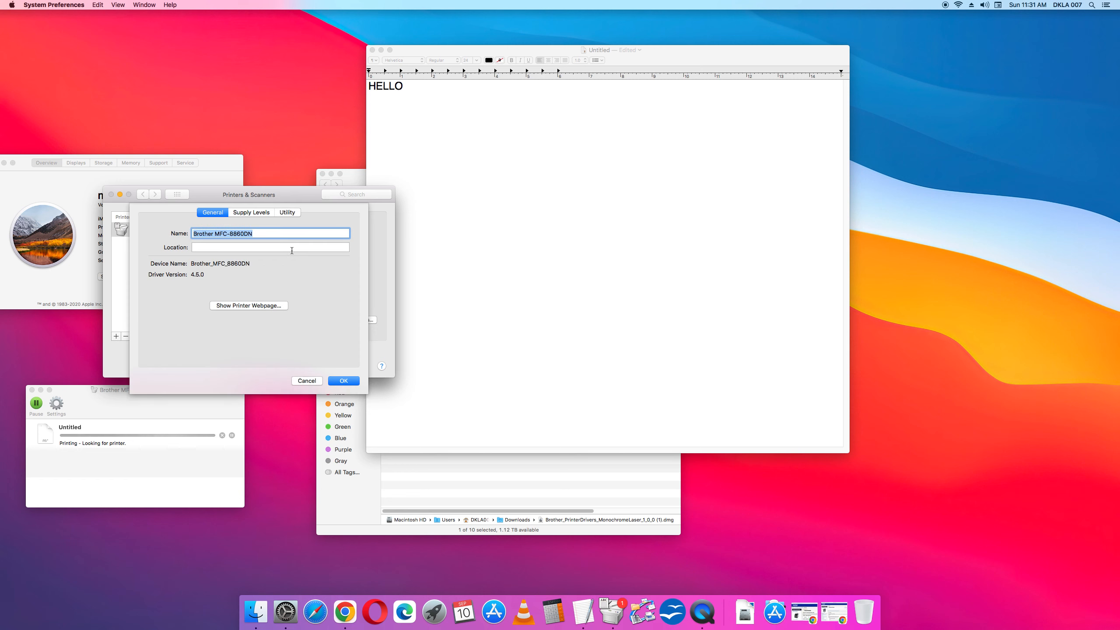
pyautogui.moveTo(241, 221)
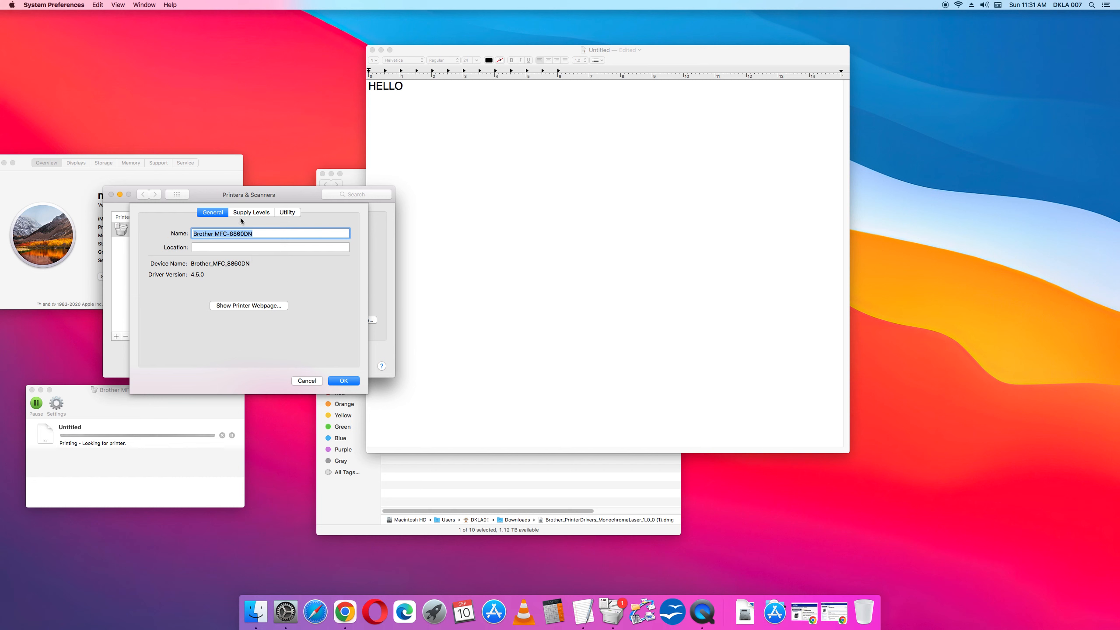
pyautogui.click(251, 211)
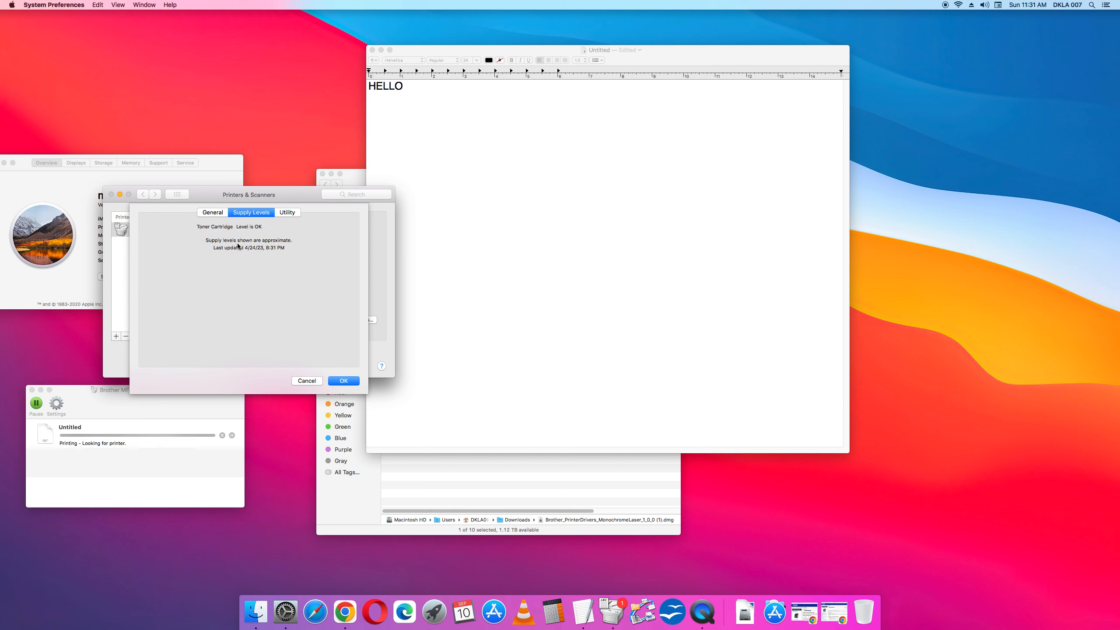
# Launch the printer utility from the Utility pane, skipping the Osaka font download
pyautogui.click(286, 212)
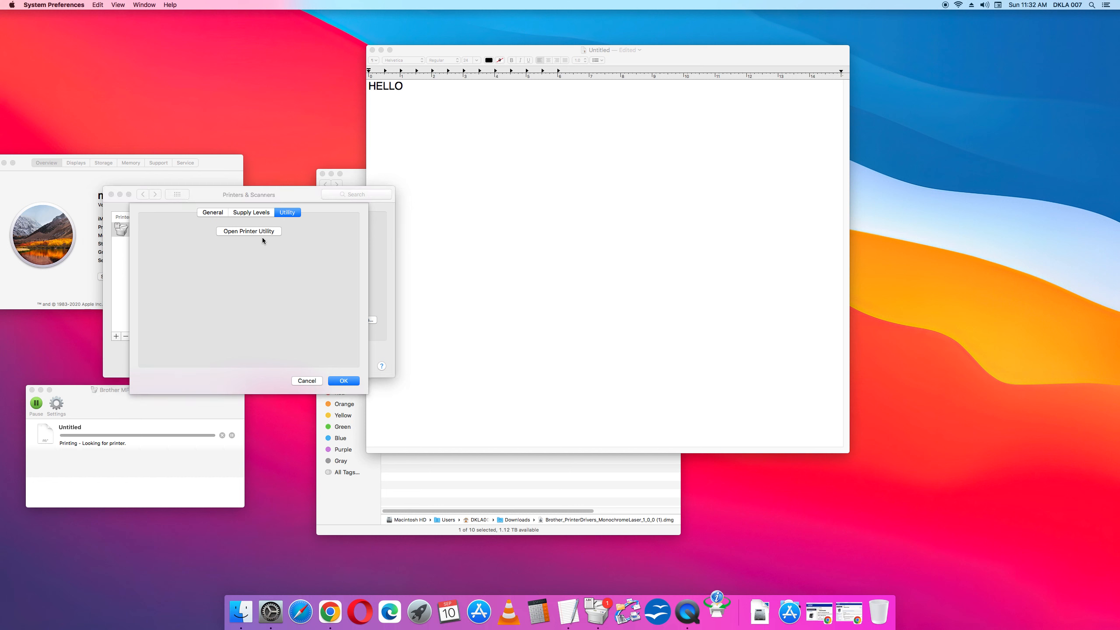
pyautogui.click(248, 231)
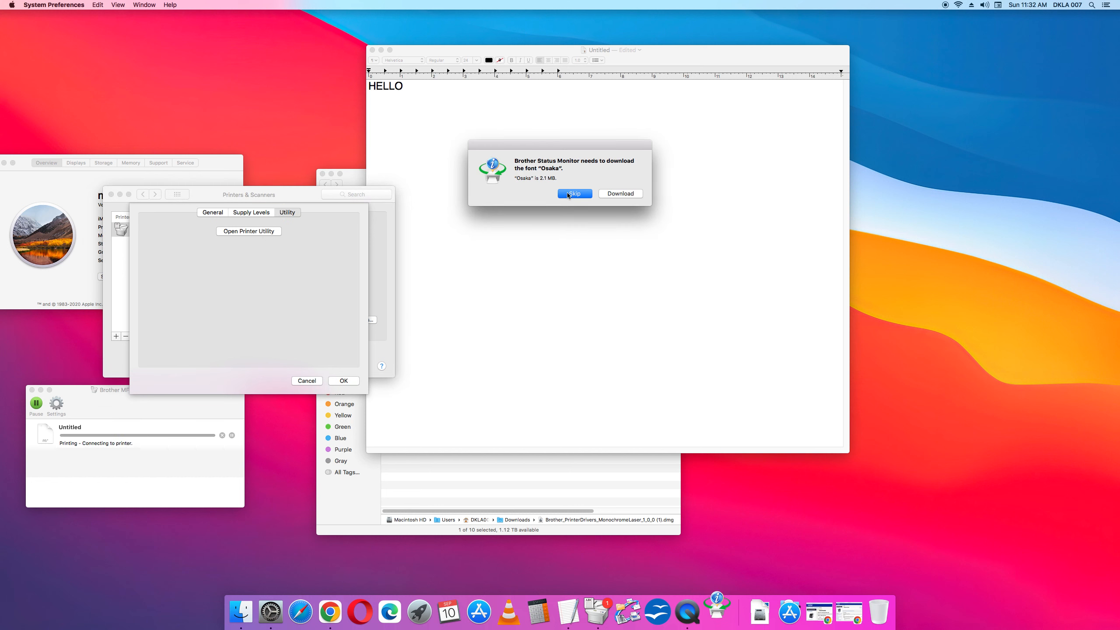
pyautogui.click(574, 193)
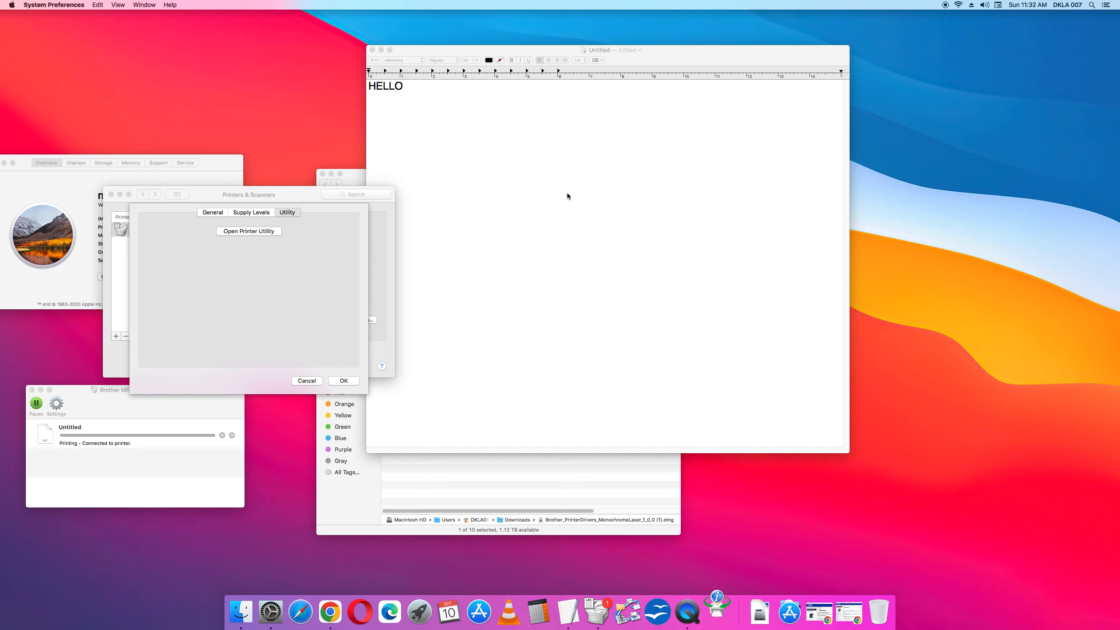
# Bring the Brother Status Monitor window forward to read the Ready status
pyautogui.click(248, 231)
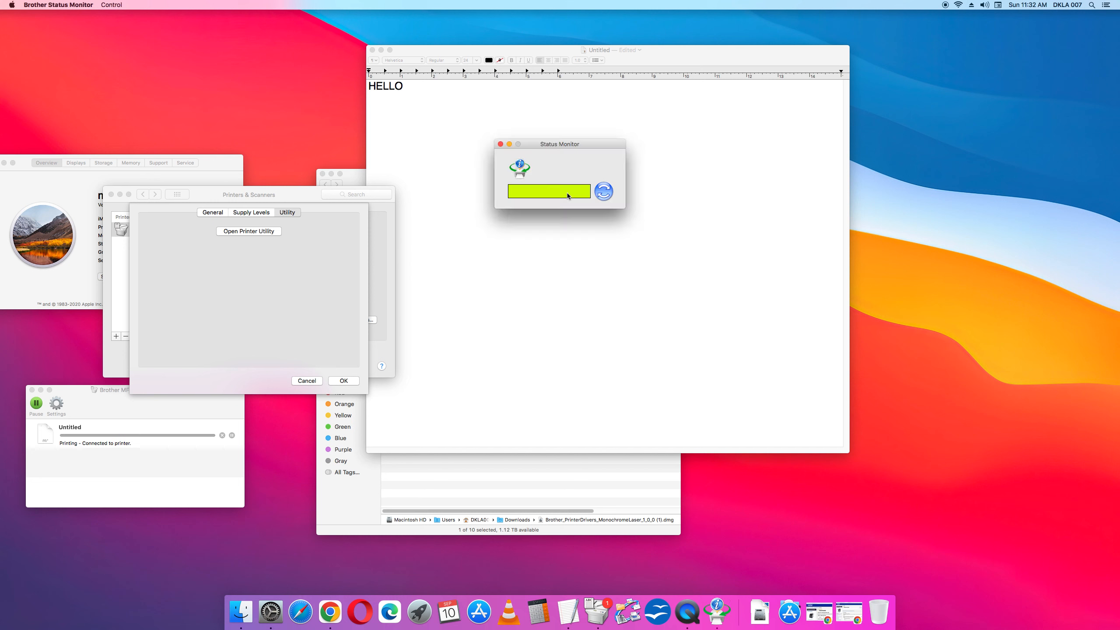
pyautogui.moveTo(262, 209)
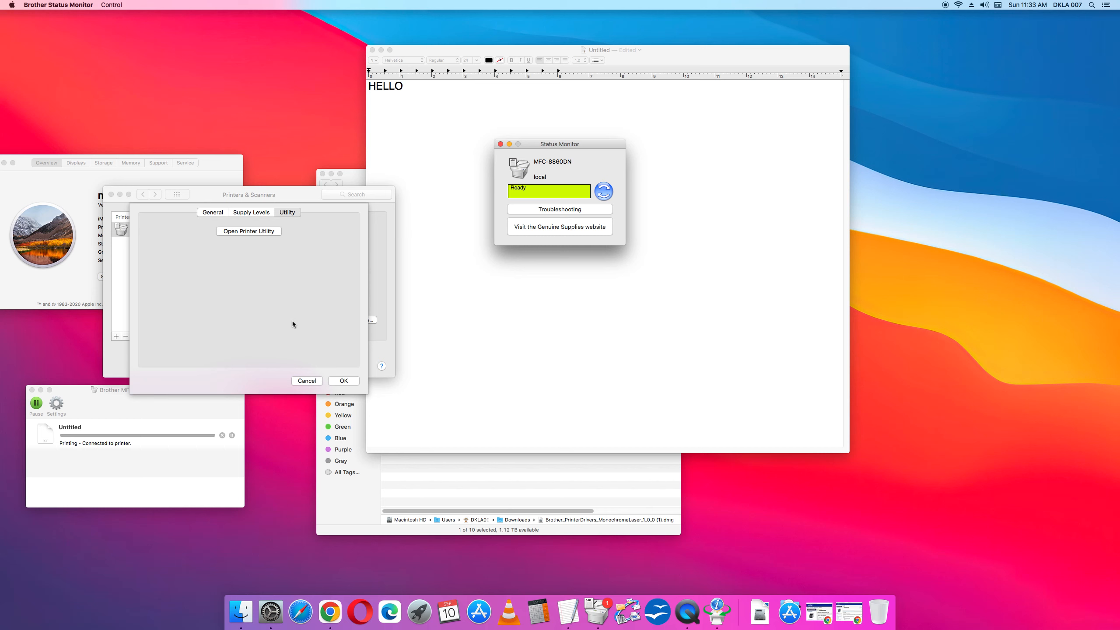
pyautogui.moveTo(319, 372)
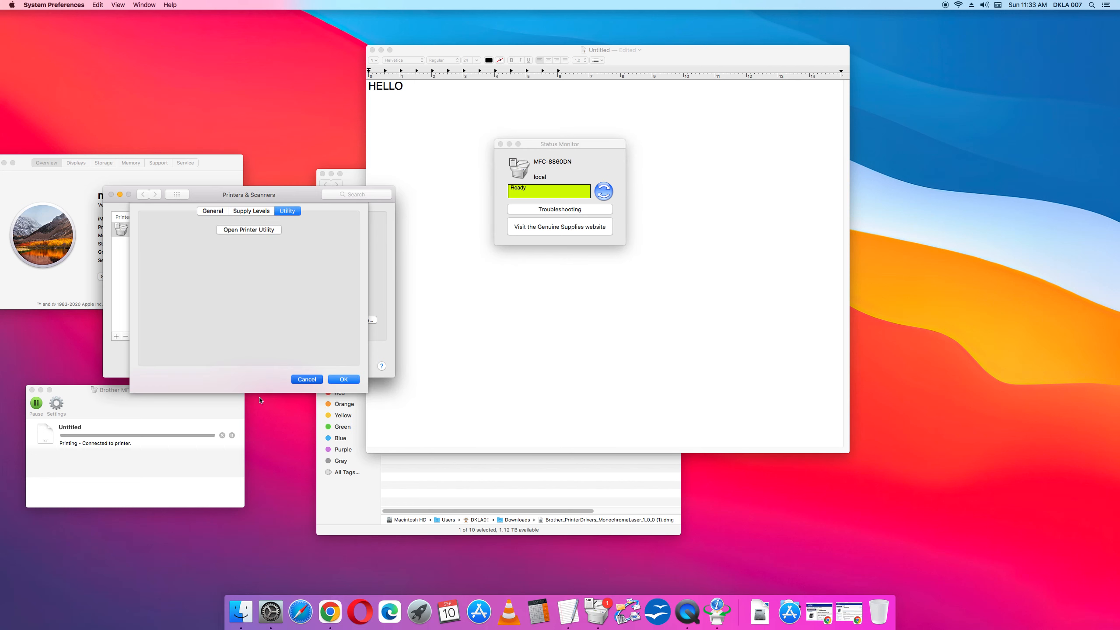
# Close the Options & Supplies sheet with OK, returning to Printers & Scanners
pyautogui.click(343, 379)
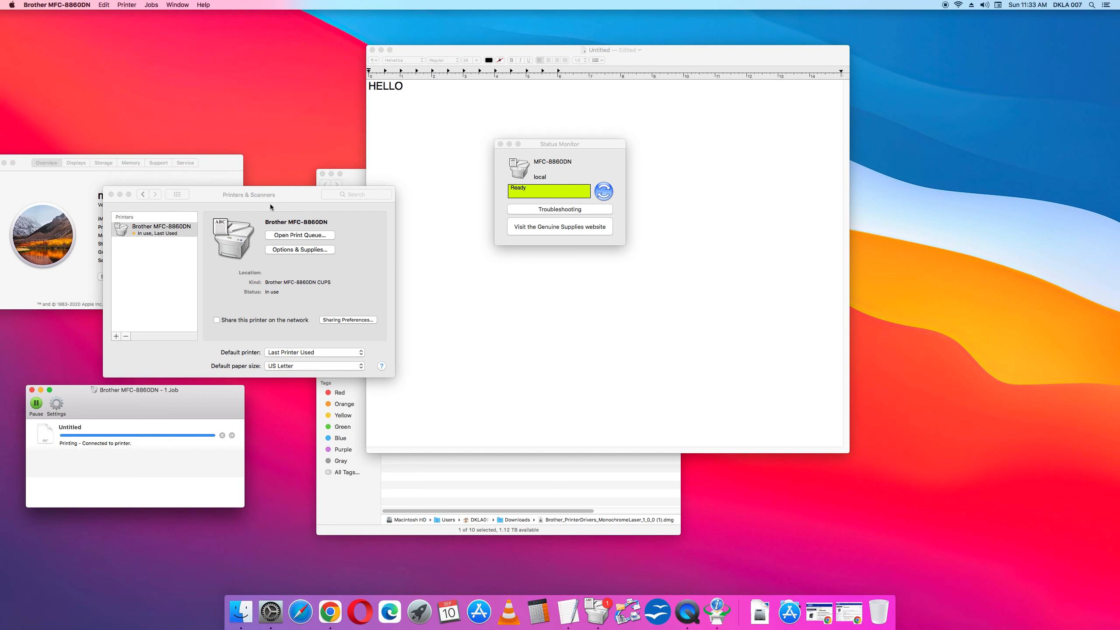
pyautogui.moveTo(329, 200)
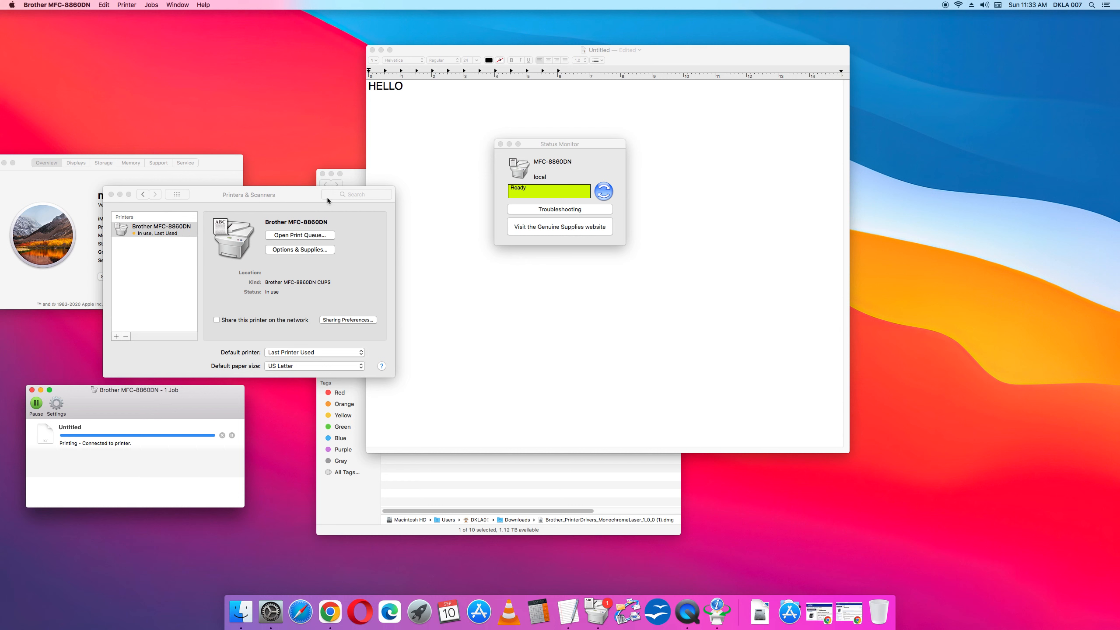
pyautogui.moveTo(328, 201)
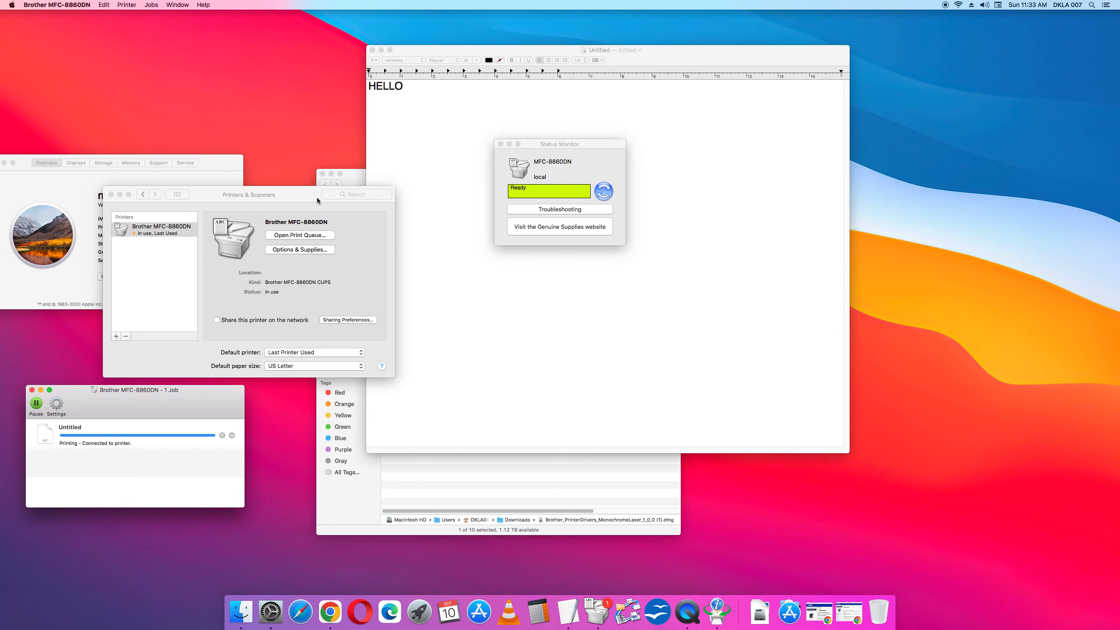
pyautogui.moveTo(262, 205)
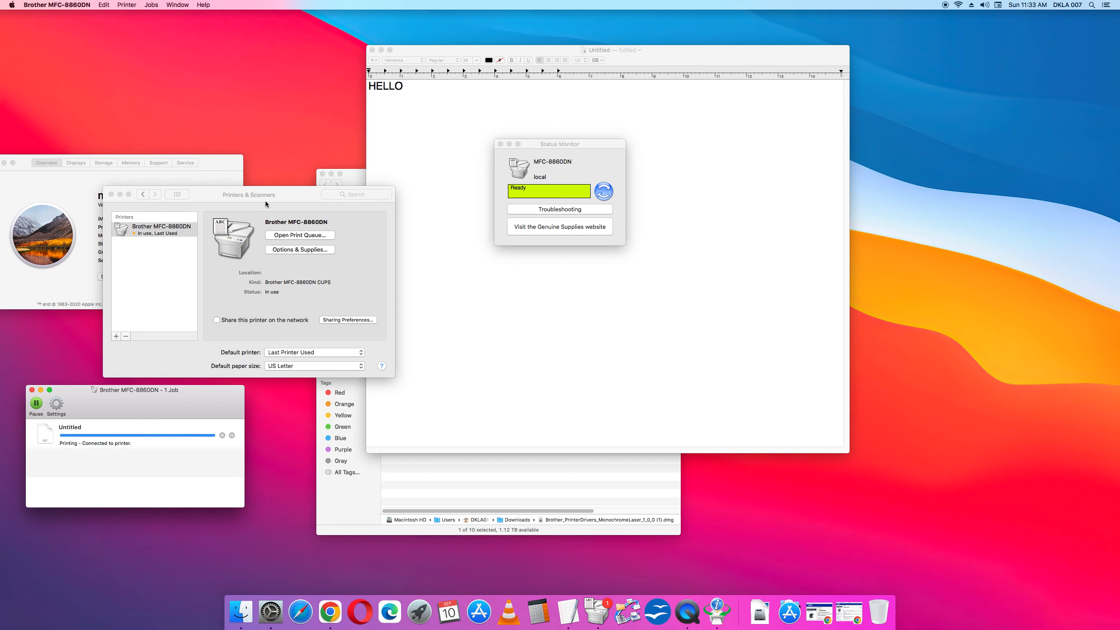
pyautogui.moveTo(519, 169)
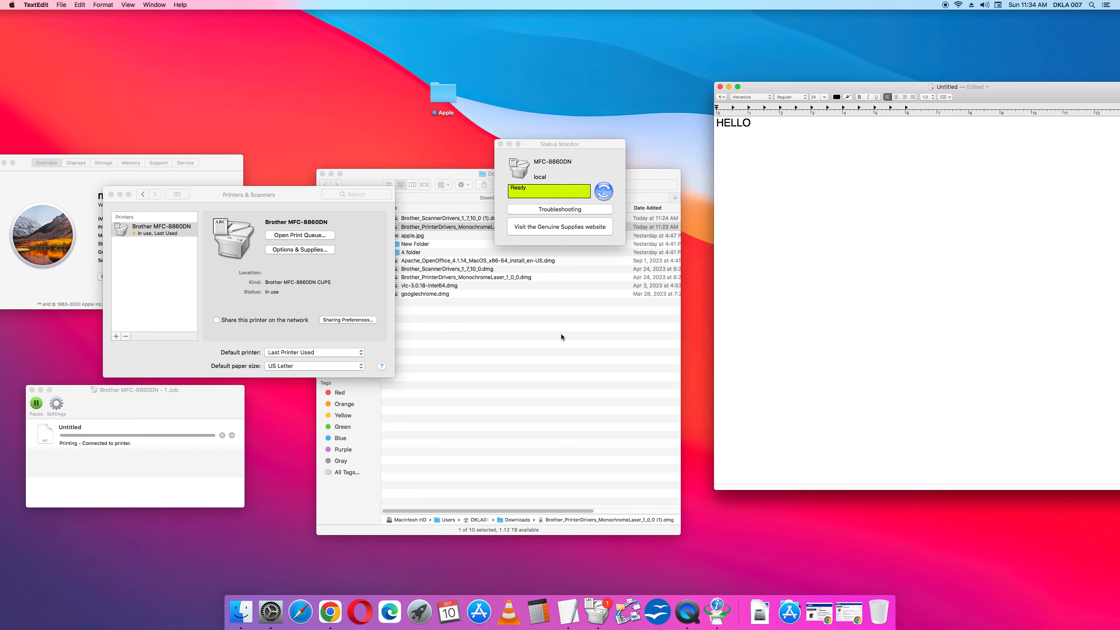
# Return to the untitled HELLO document and discard it without saving
pyautogui.click(749, 123)
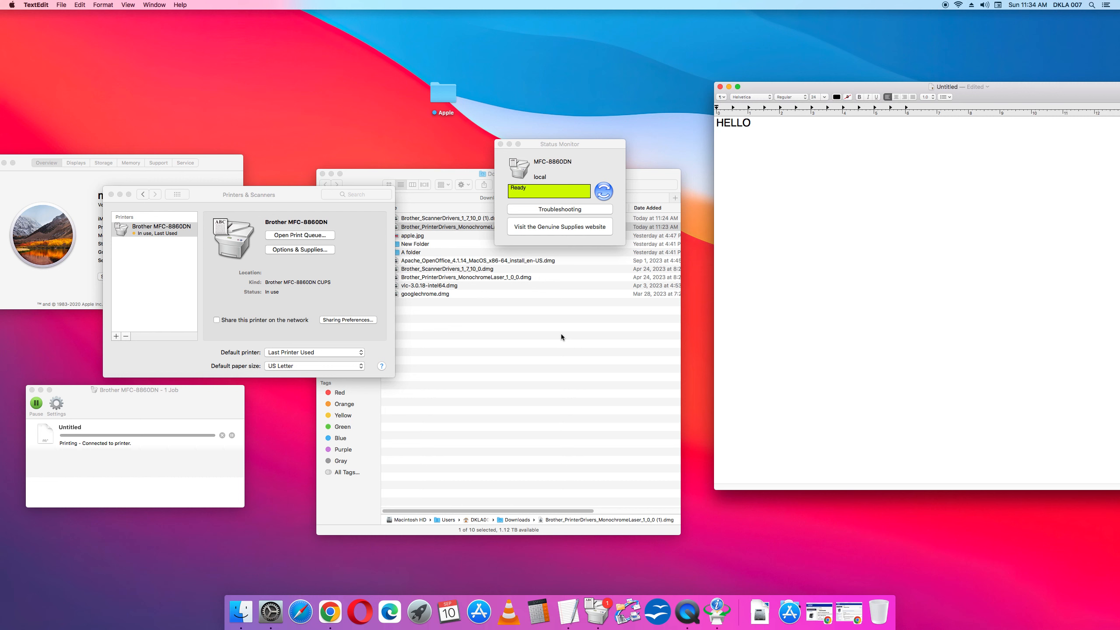
pyautogui.click(749, 122)
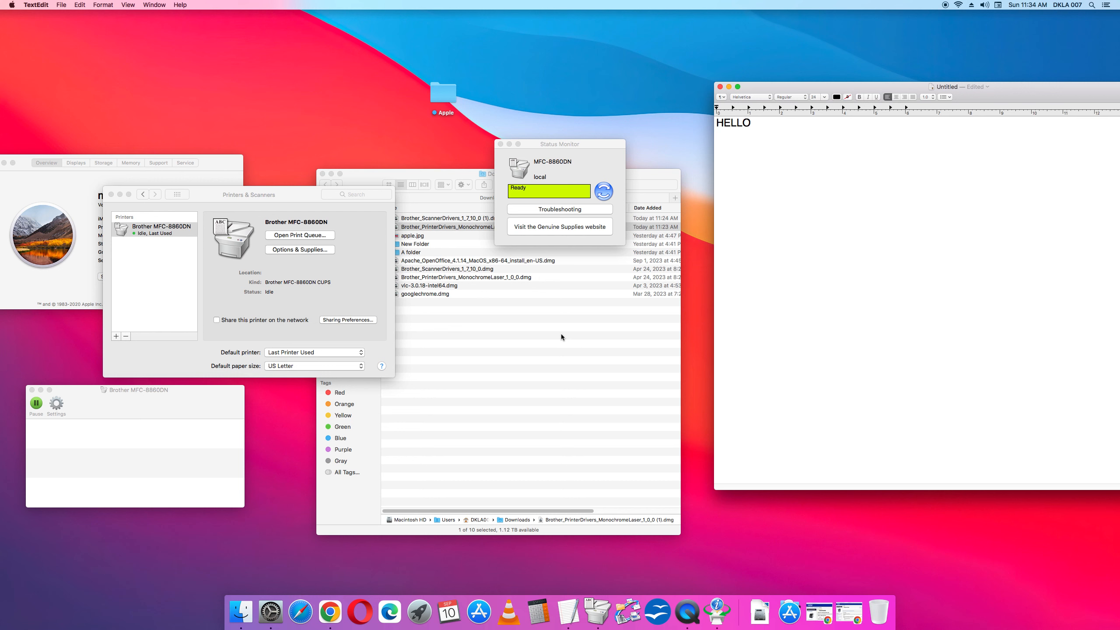
pyautogui.click(750, 123)
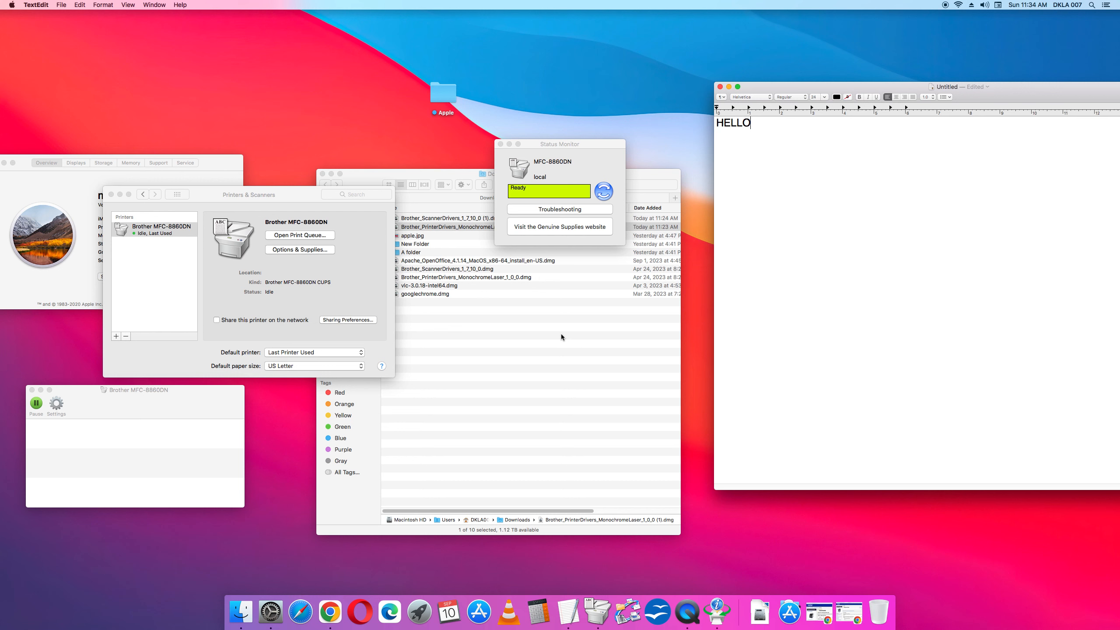
pyautogui.moveTo(714, 68)
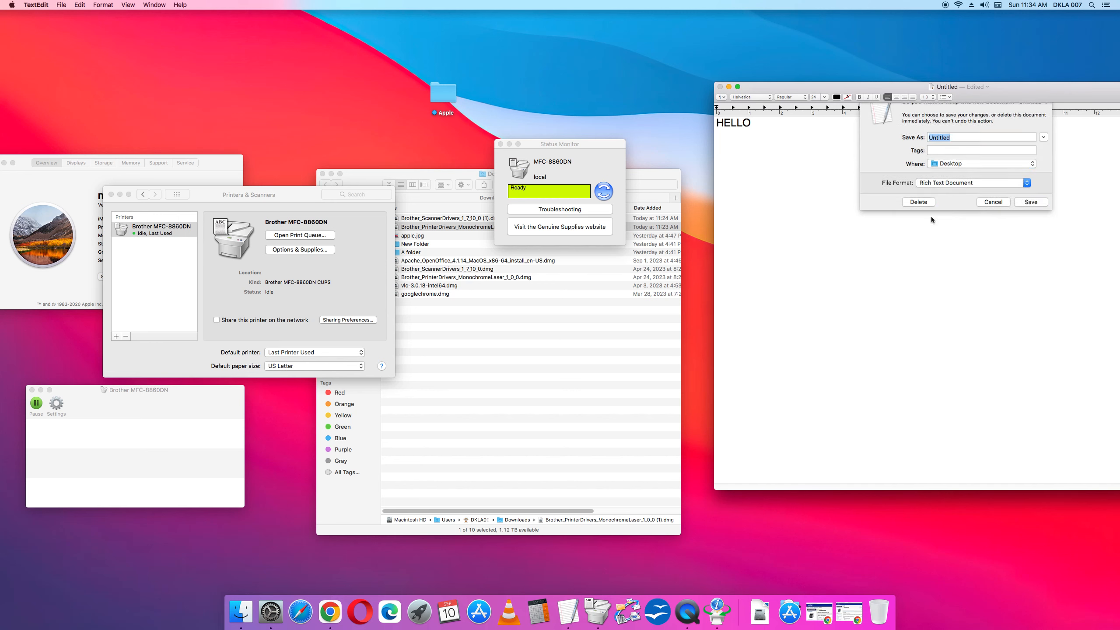
pyautogui.click(918, 201)
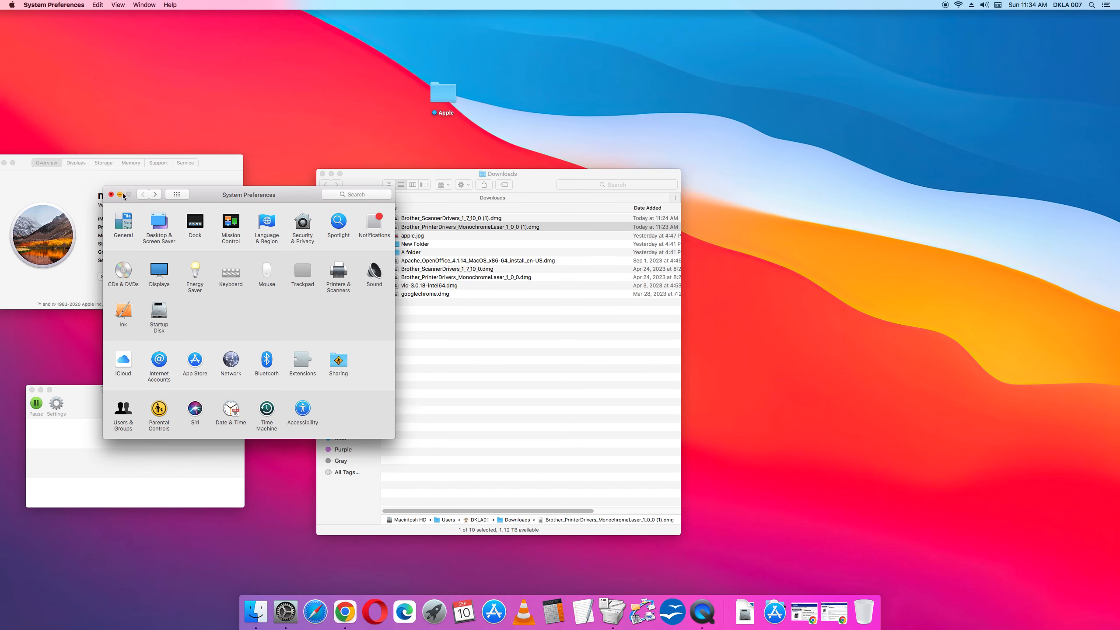
# Mount Brother_ScannerDrivers_1_7_10_0 (1).dmg from Downloads to reveal BrotherScannerDrivers.pkg
pyautogui.click(499, 350)
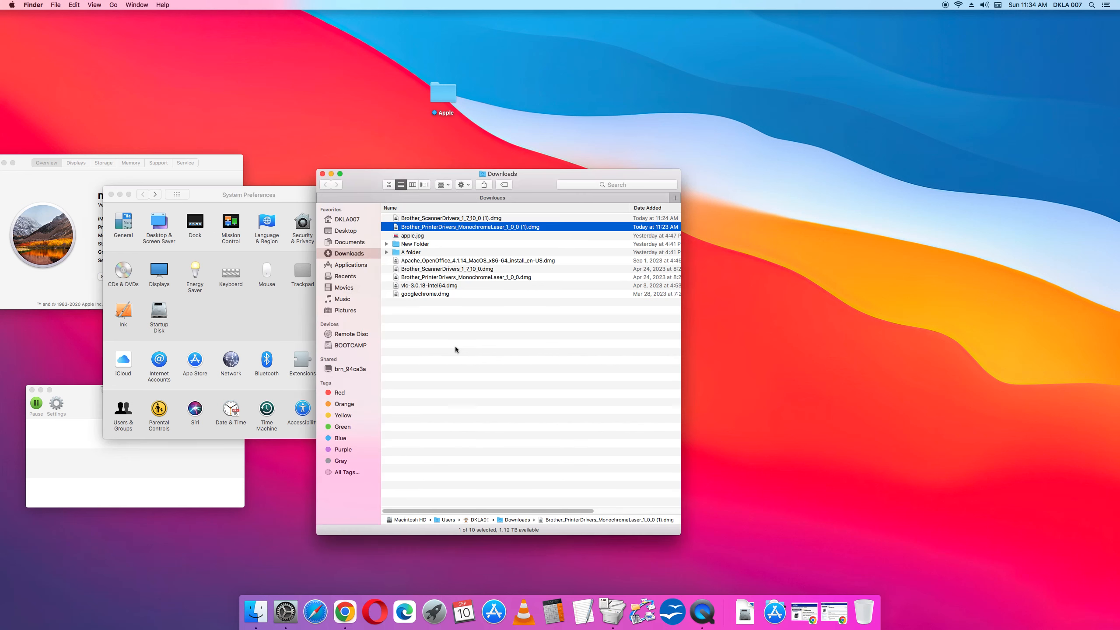
pyautogui.moveTo(483, 344)
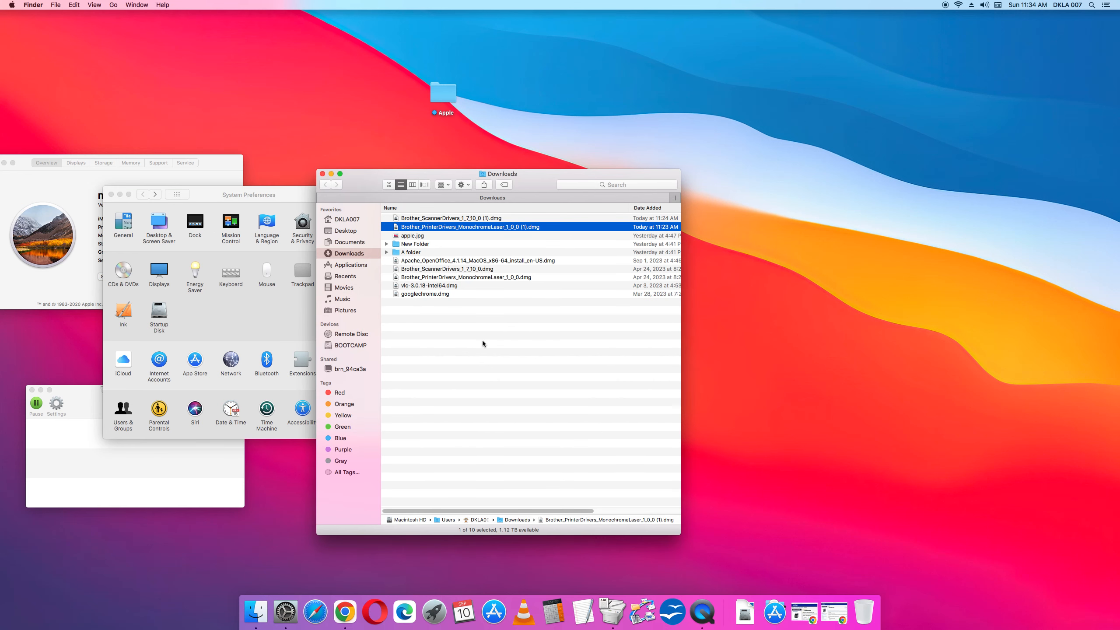
pyautogui.click(449, 217)
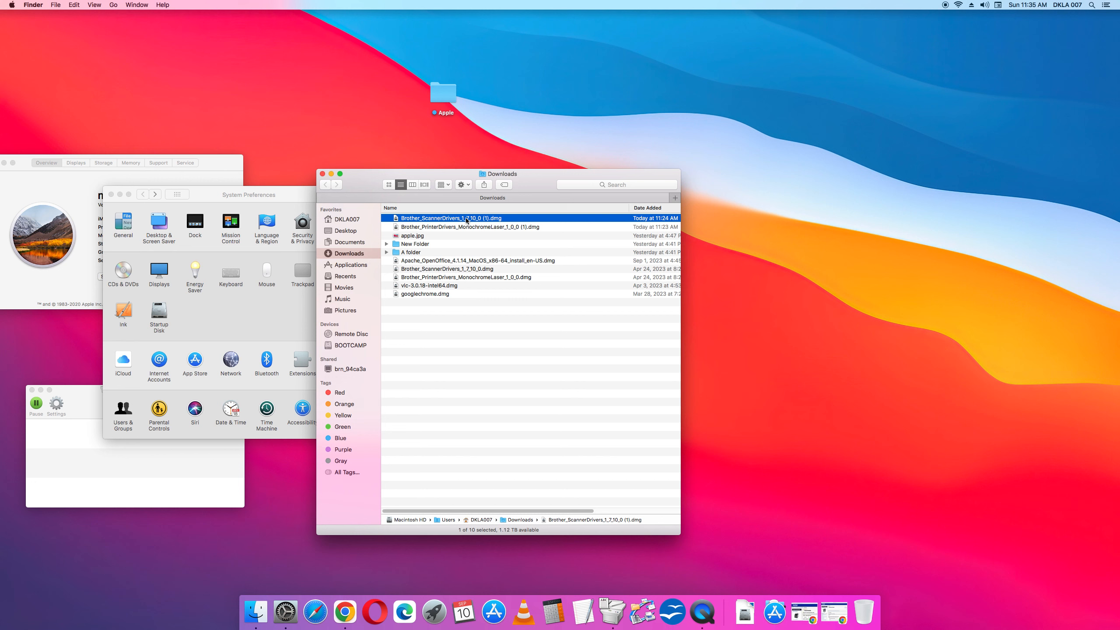
pyautogui.doubleClick(448, 218)
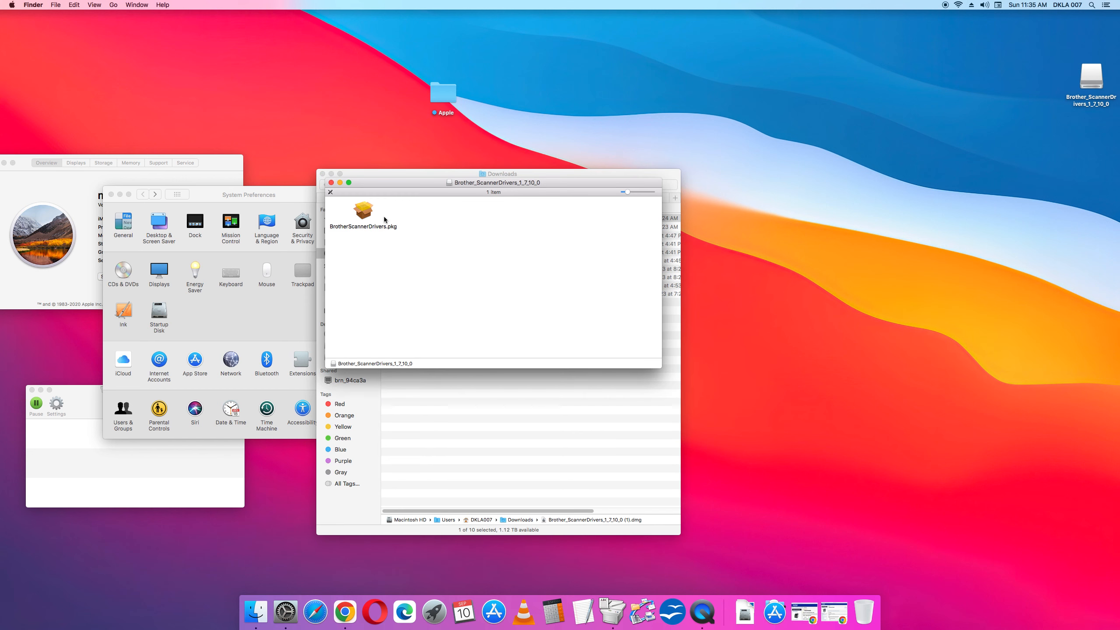
pyautogui.moveTo(504, 344)
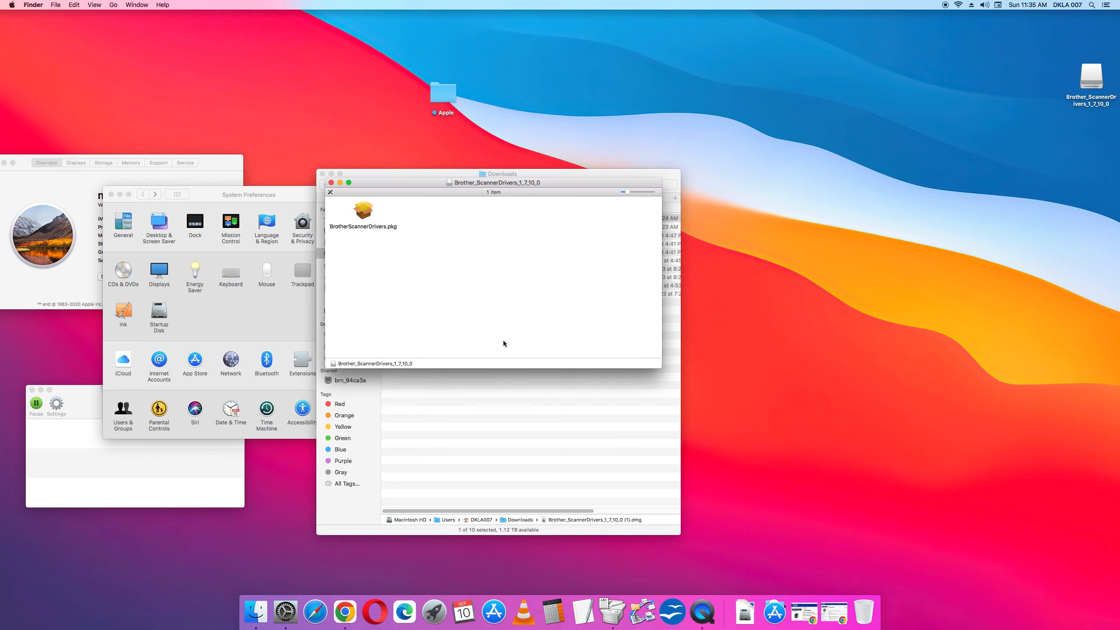
pyautogui.moveTo(363, 213)
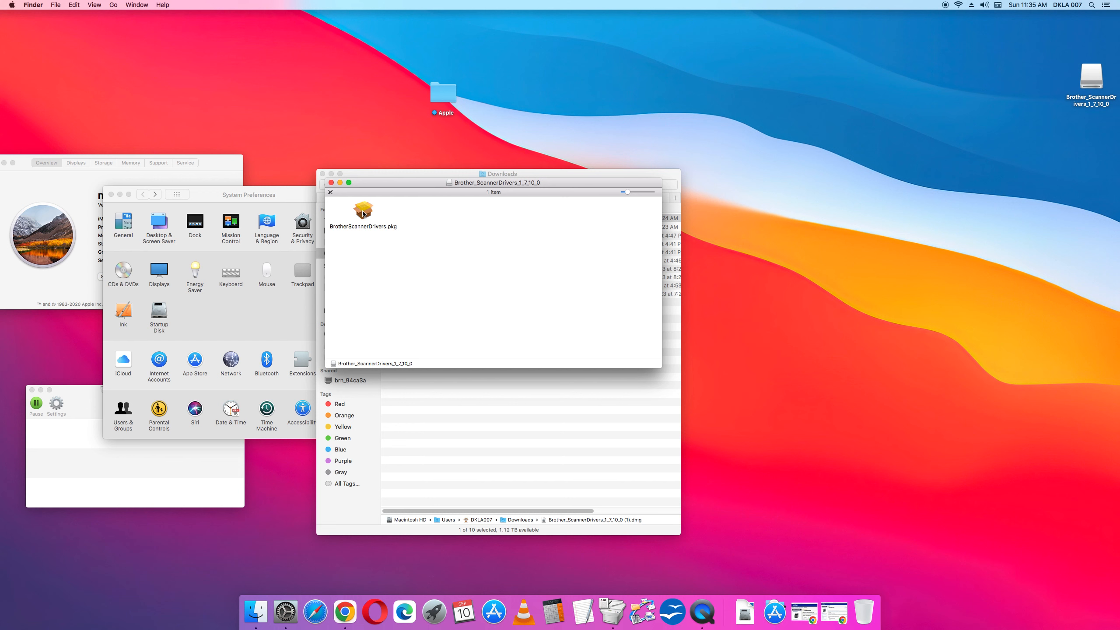
pyautogui.moveTo(383, 232)
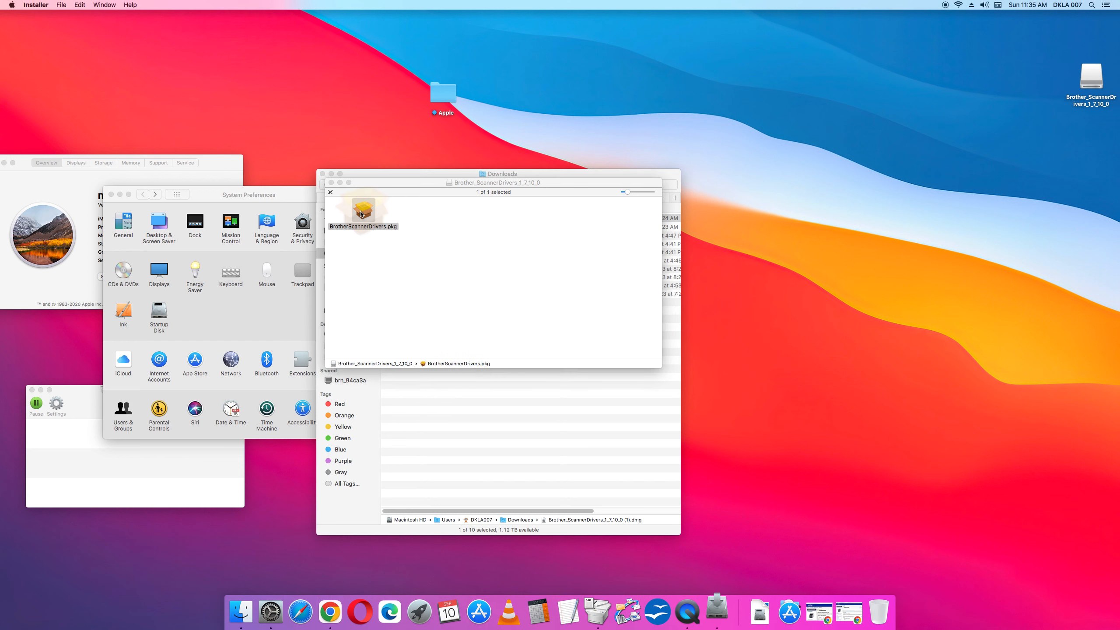
# Launch BrotherScannerDrivers.pkg, pass the introduction and read-me, and agree to the licence
pyautogui.doubleClick(363, 208)
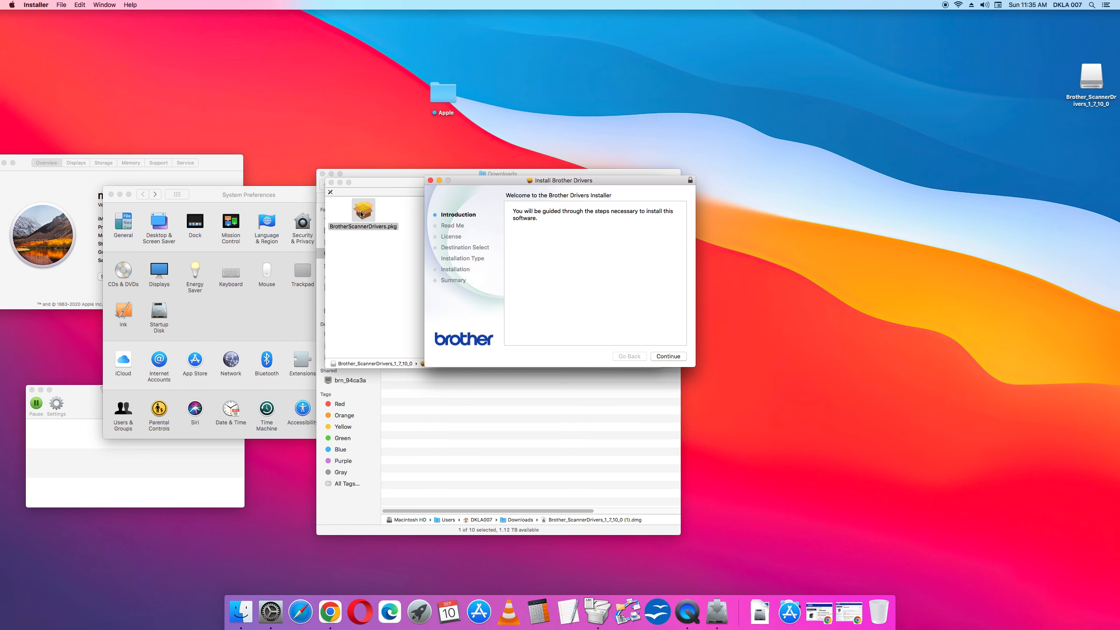
pyautogui.click(666, 356)
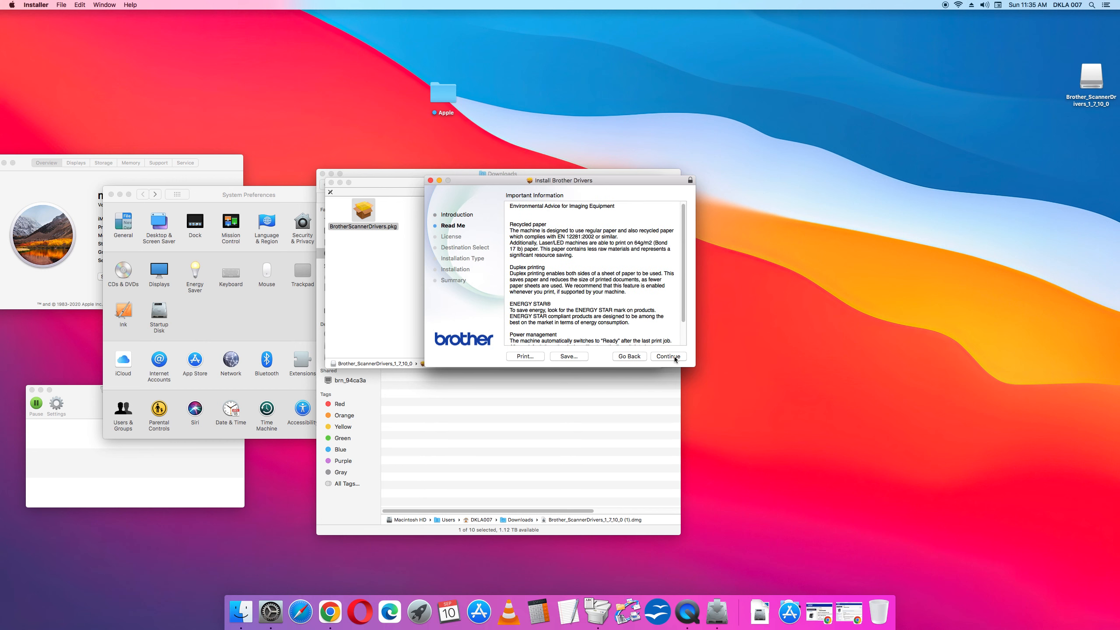
pyautogui.click(667, 357)
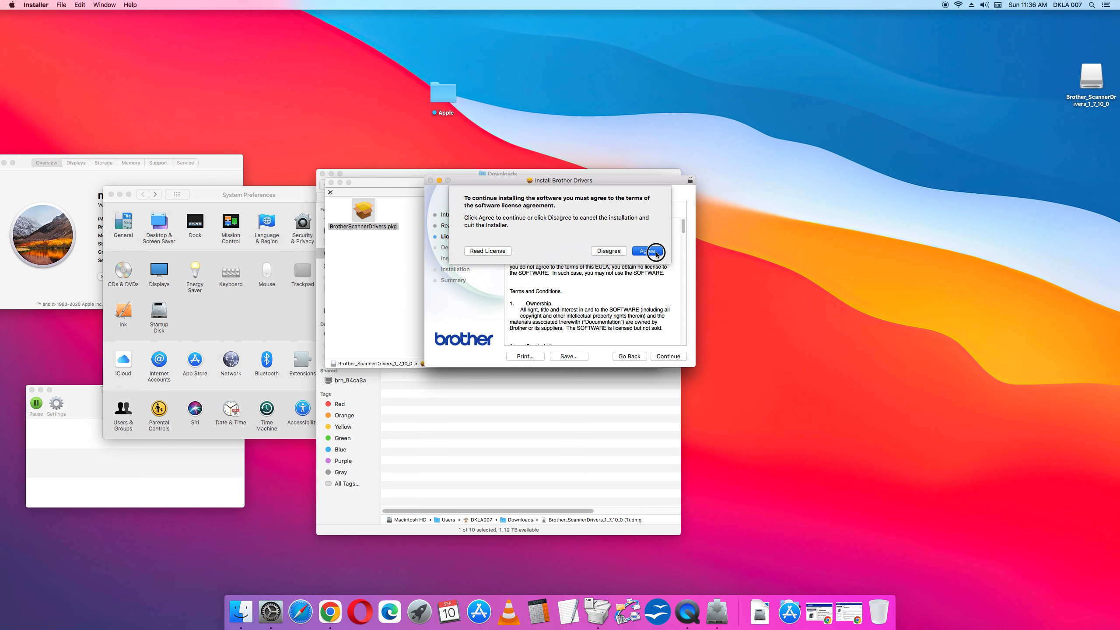
pyautogui.click(649, 251)
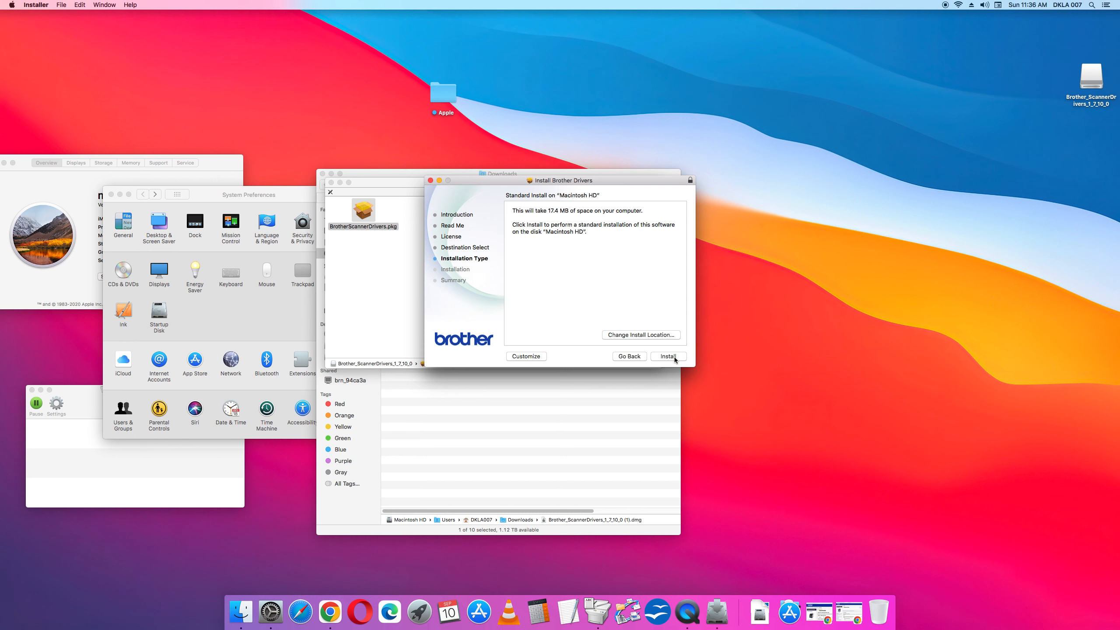
# Start the standard install on Macintosh HD and enter the administrator password
pyautogui.click(667, 356)
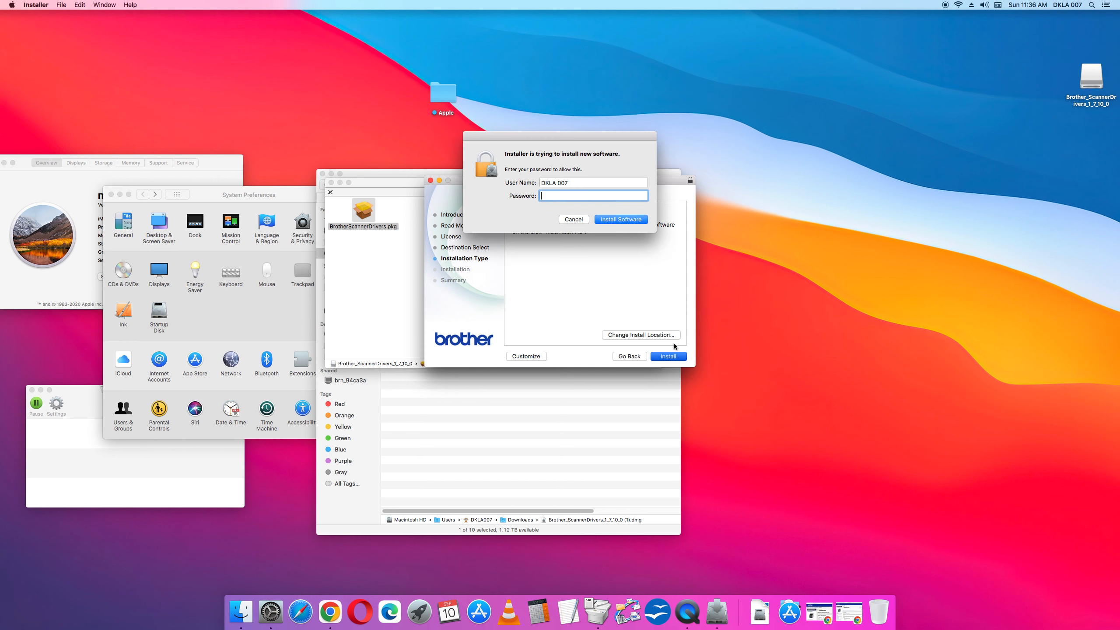
pyautogui.write('••••')
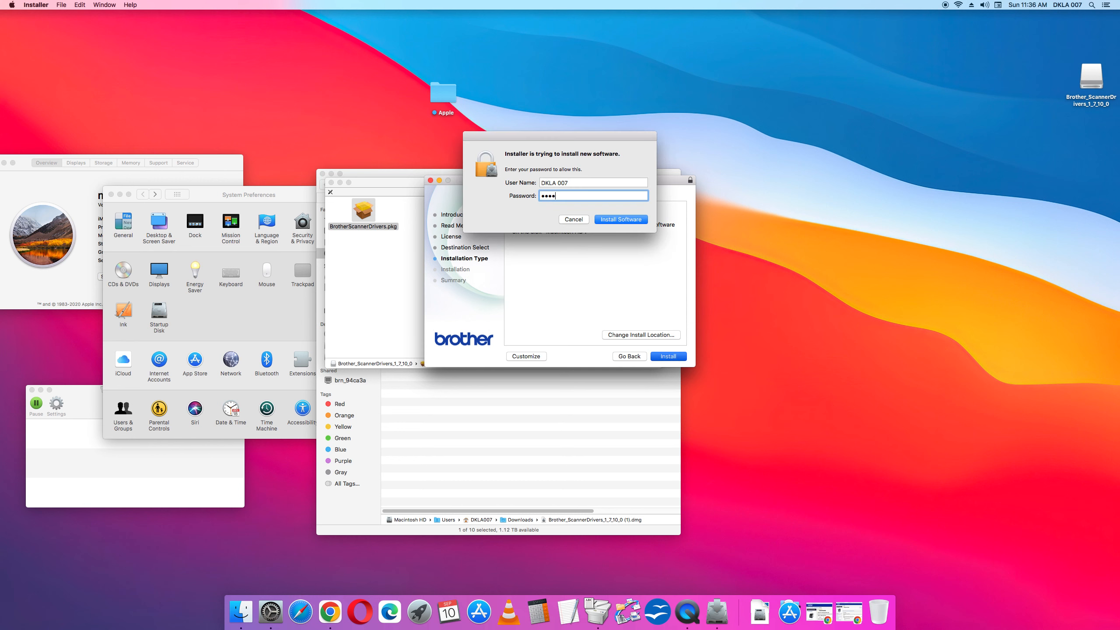
pyautogui.write('•••••')
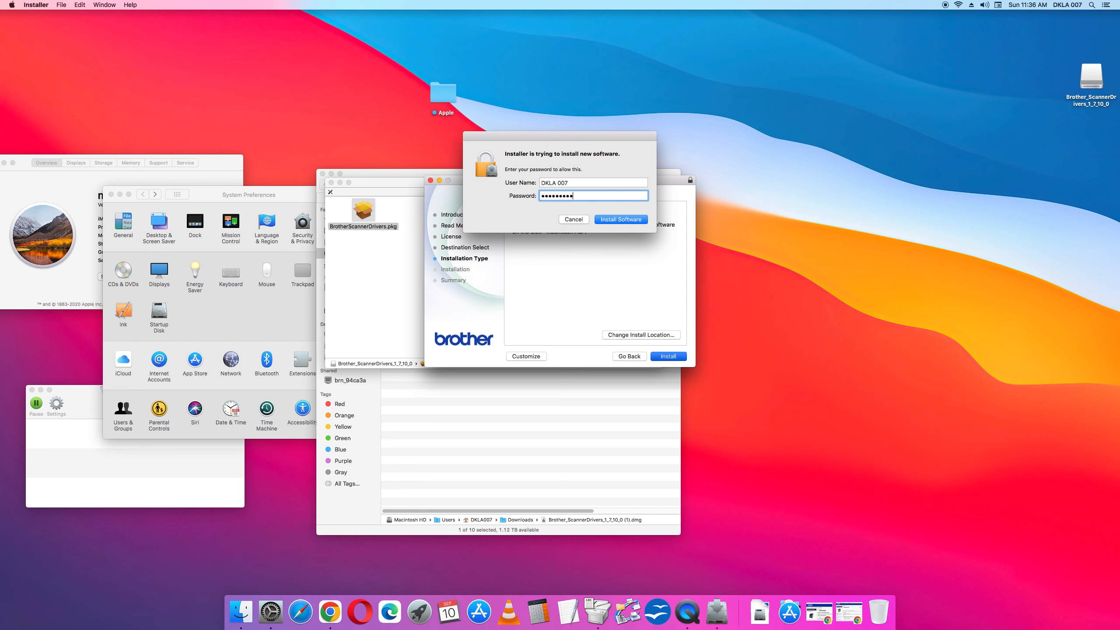
pyautogui.moveTo(608, 246)
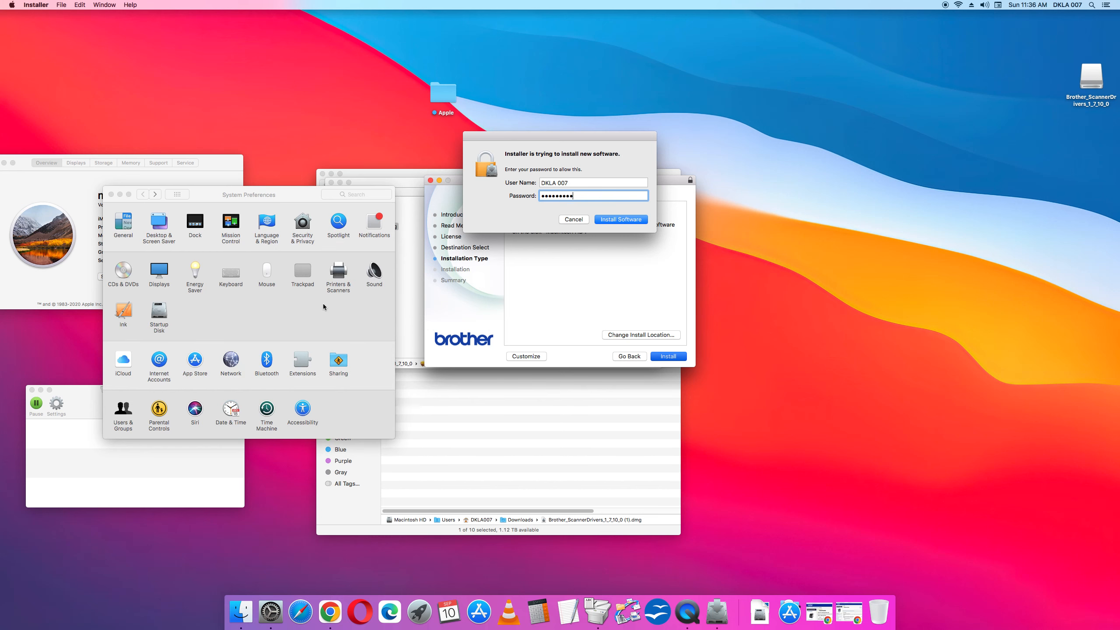
# Glance at Security & Privacy, then authorise the Brother Drivers installation with Install Software
pyautogui.click(302, 224)
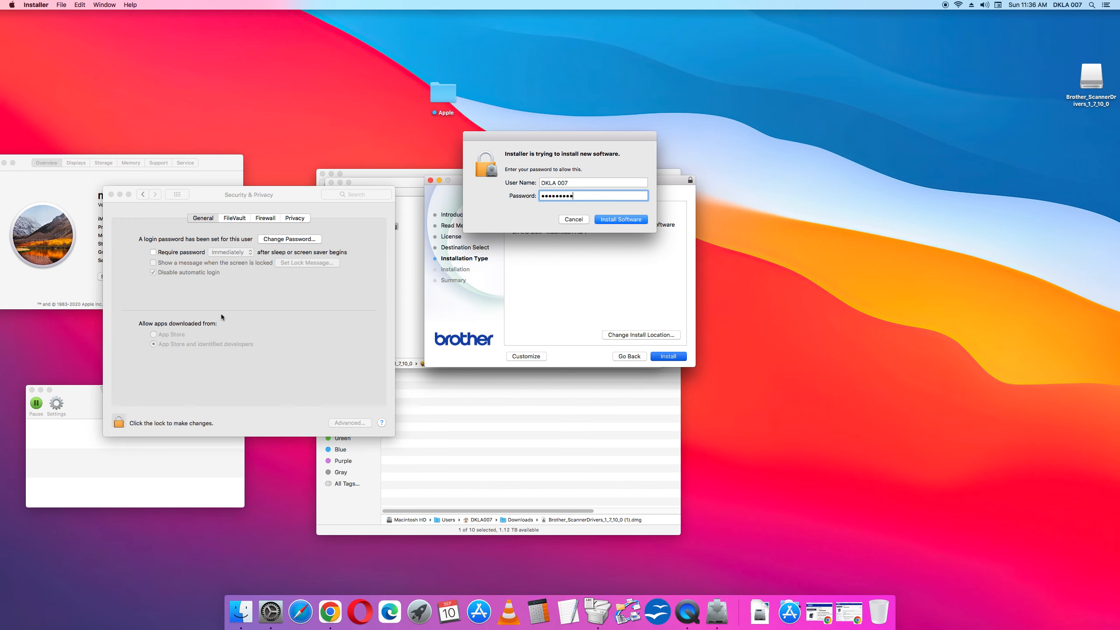
pyautogui.moveTo(277, 251)
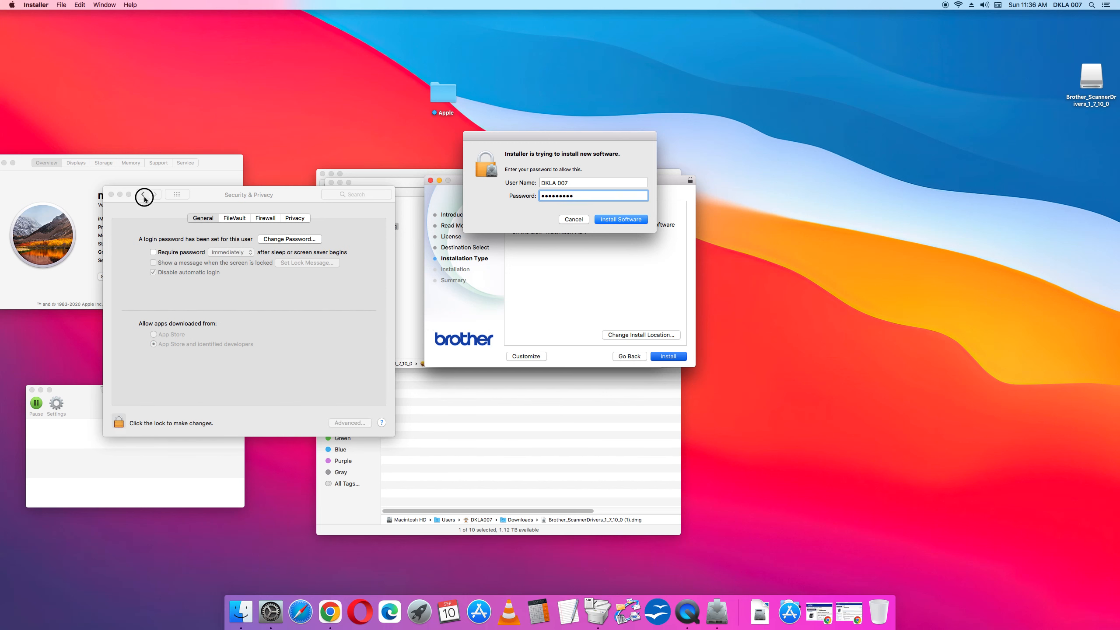
pyautogui.click(145, 194)
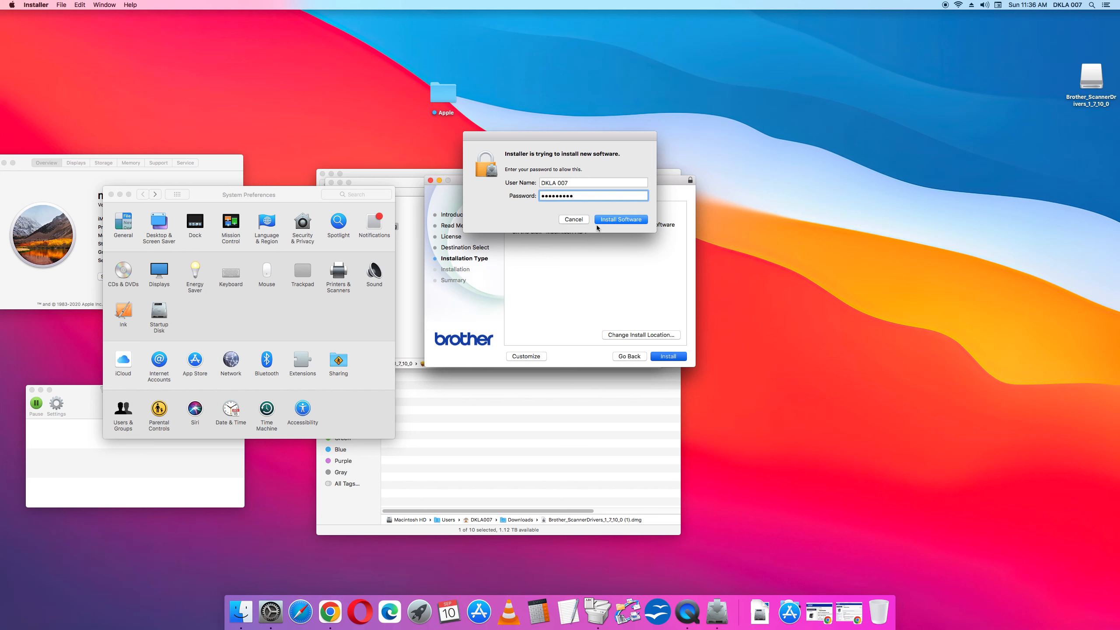
pyautogui.click(620, 219)
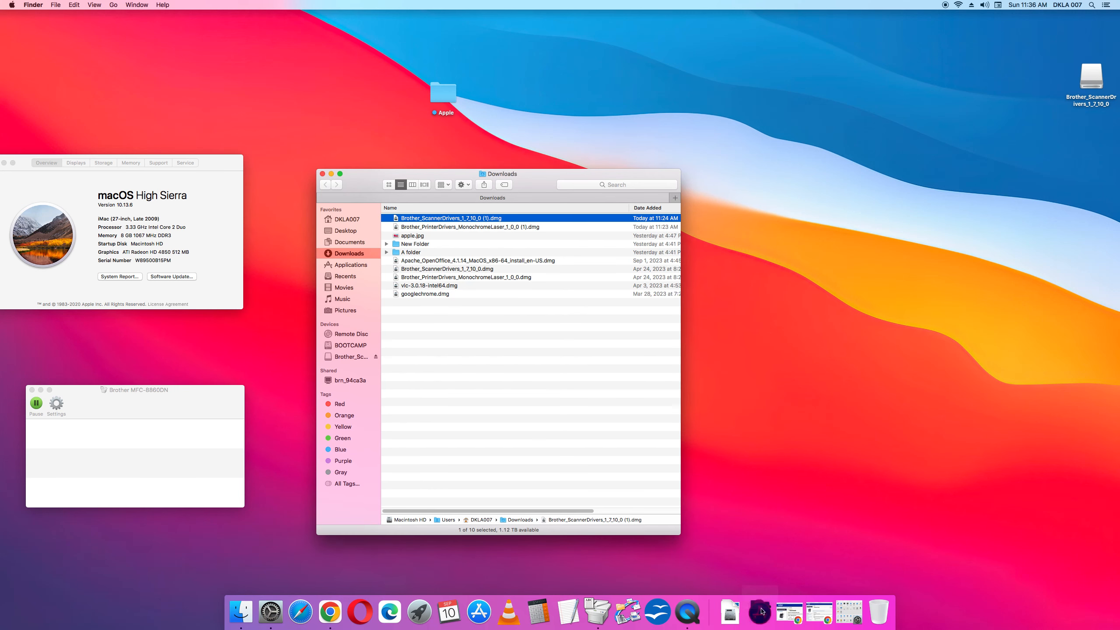
# Launch ControlCenter from the Applications › Brother folder
pyautogui.click(759, 613)
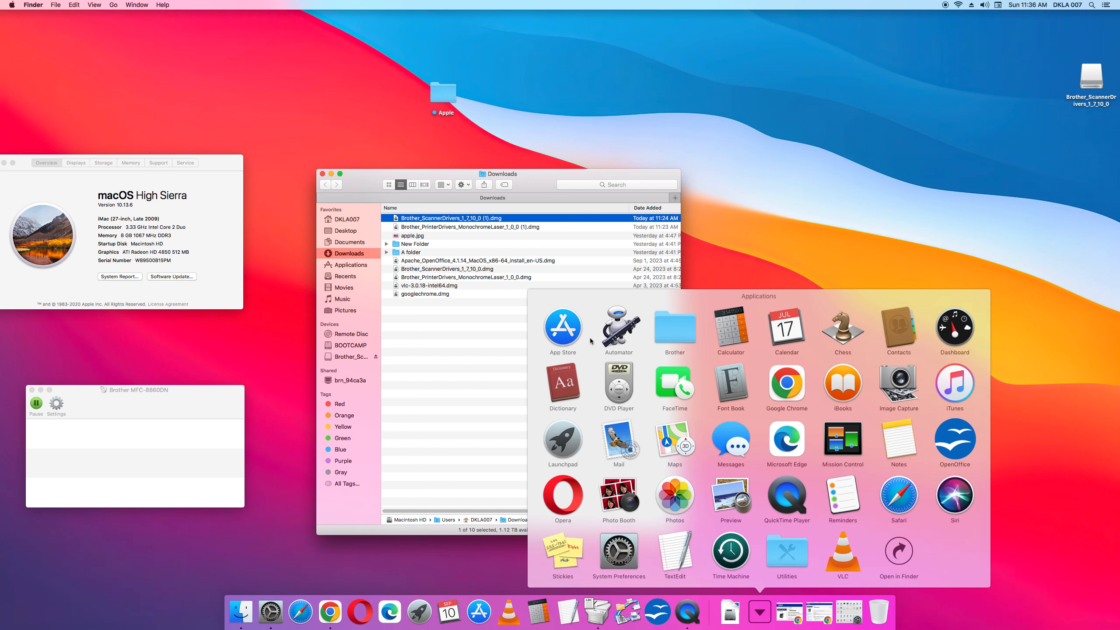
pyautogui.moveTo(579, 350)
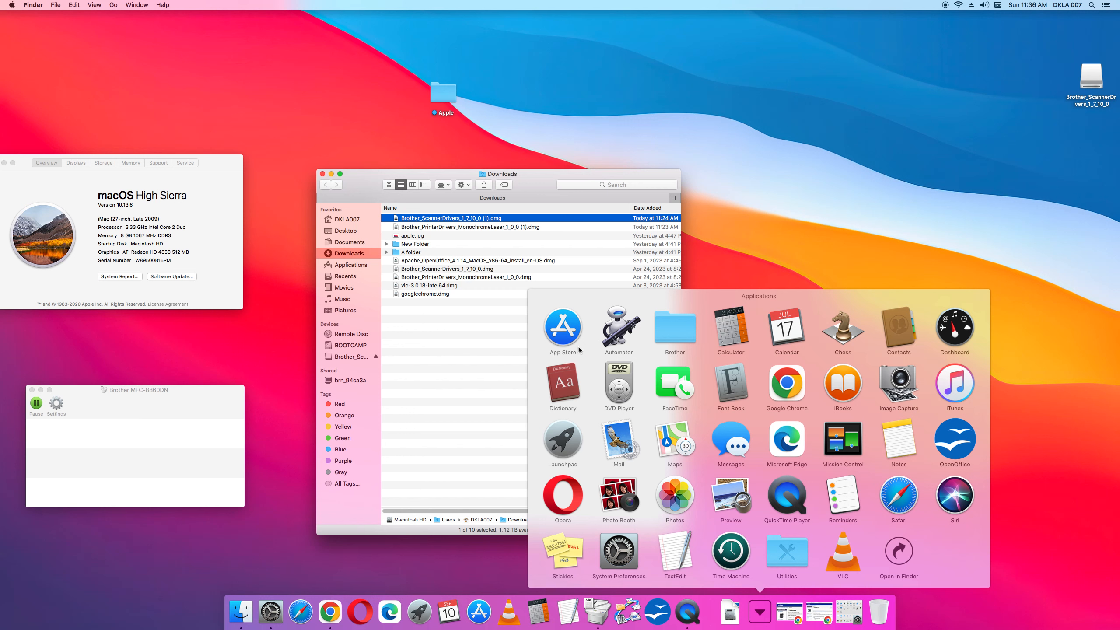
pyautogui.moveTo(684, 337)
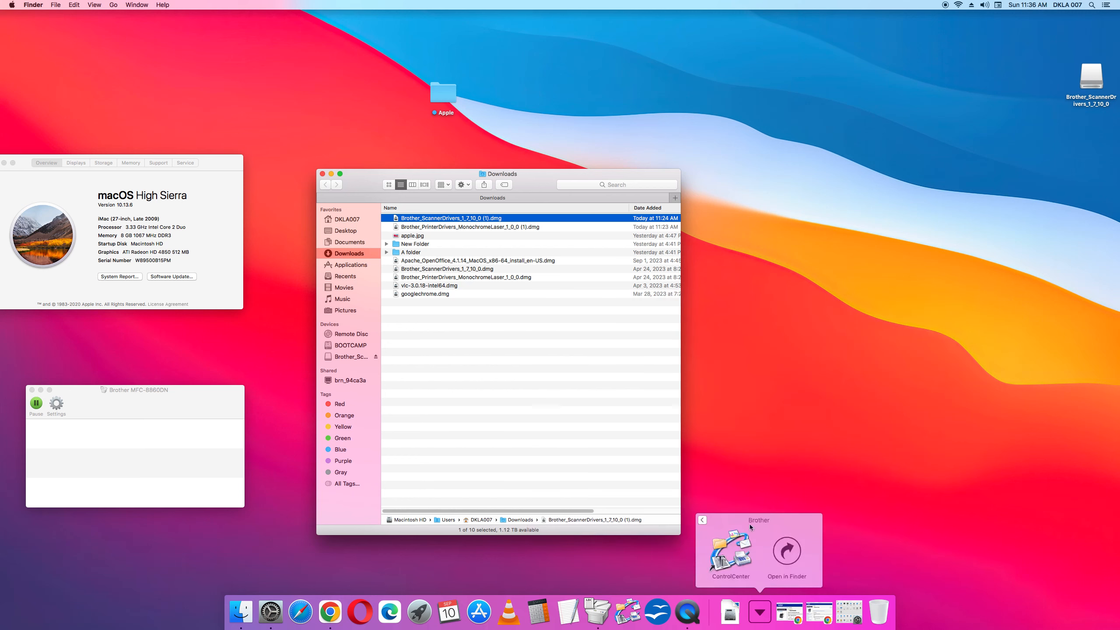
pyautogui.click(786, 550)
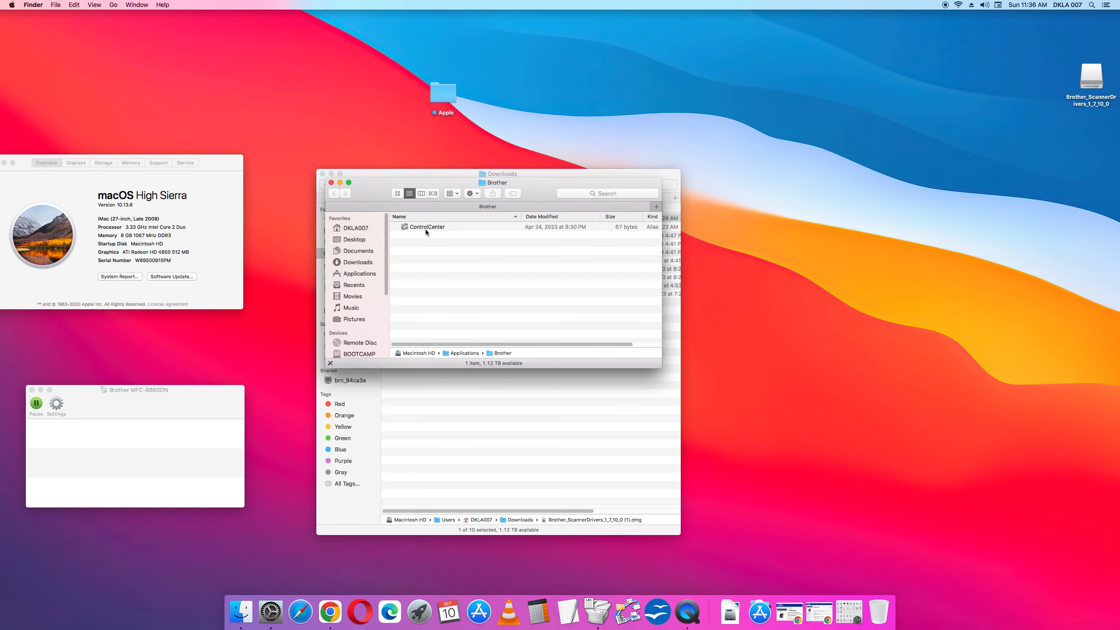
pyautogui.doubleClick(426, 227)
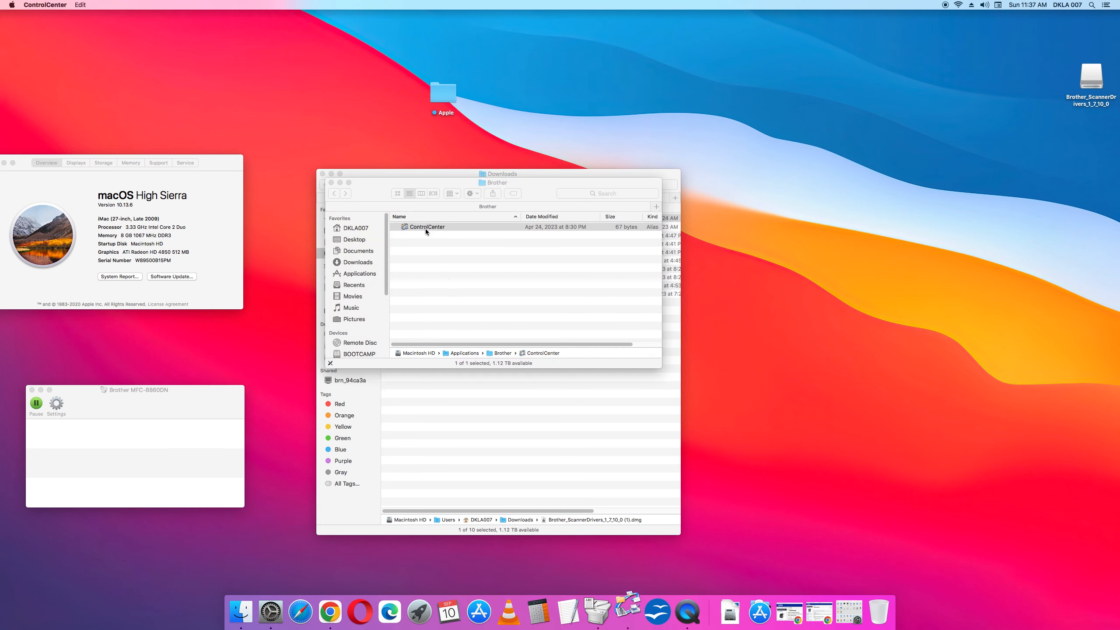
# Show the ControlCenter2 scan window via the Dock icon's Show All Windows
pyautogui.rightClick(626, 613)
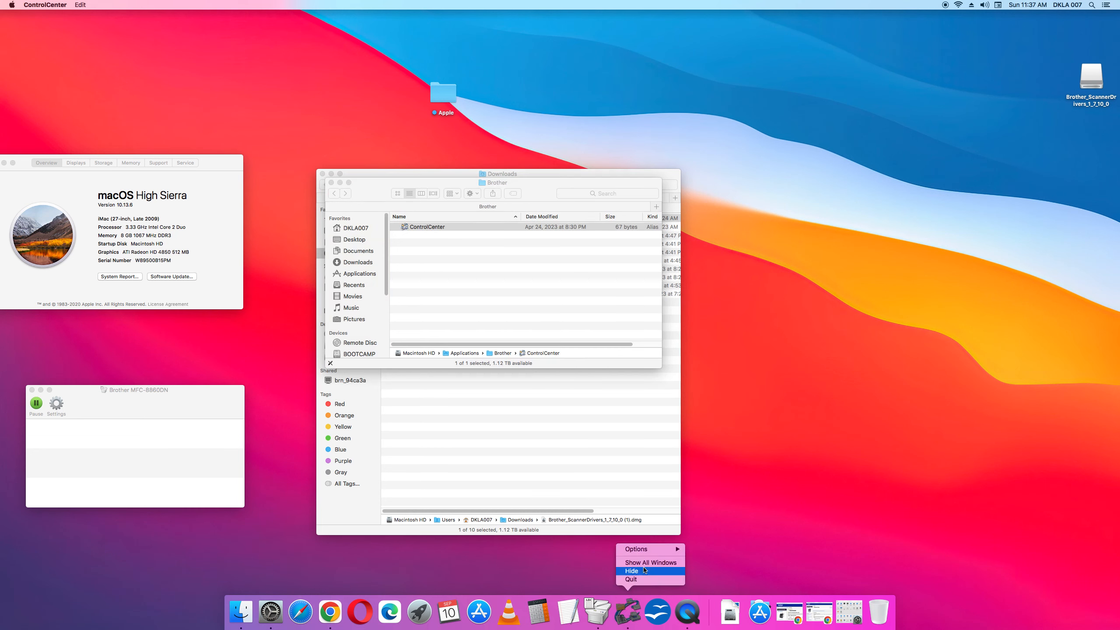
pyautogui.click(635, 549)
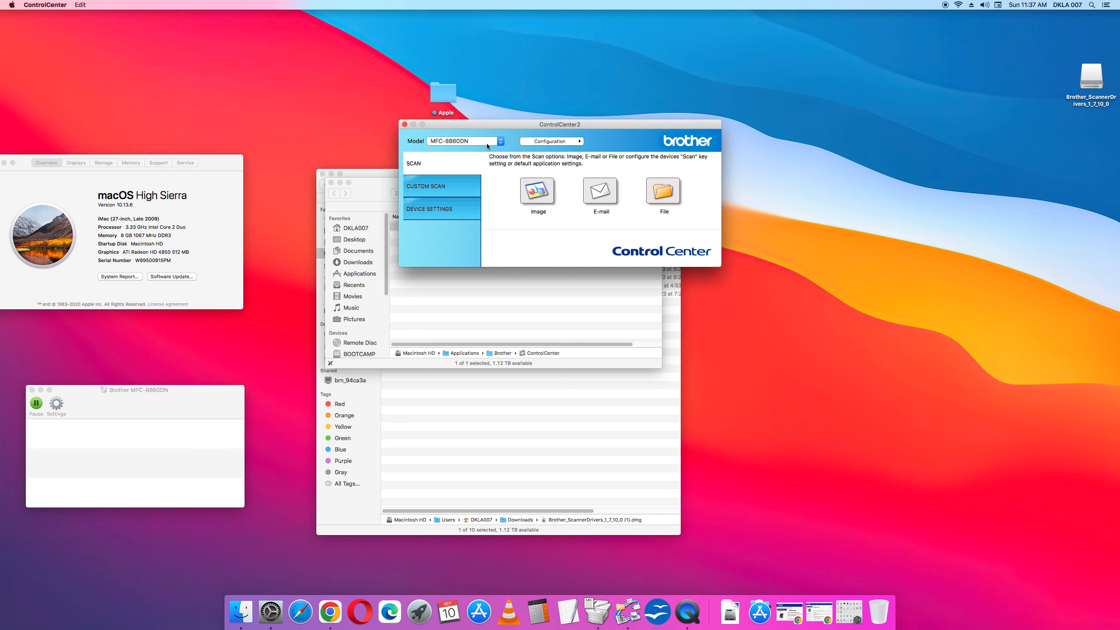
pyautogui.moveTo(462, 141)
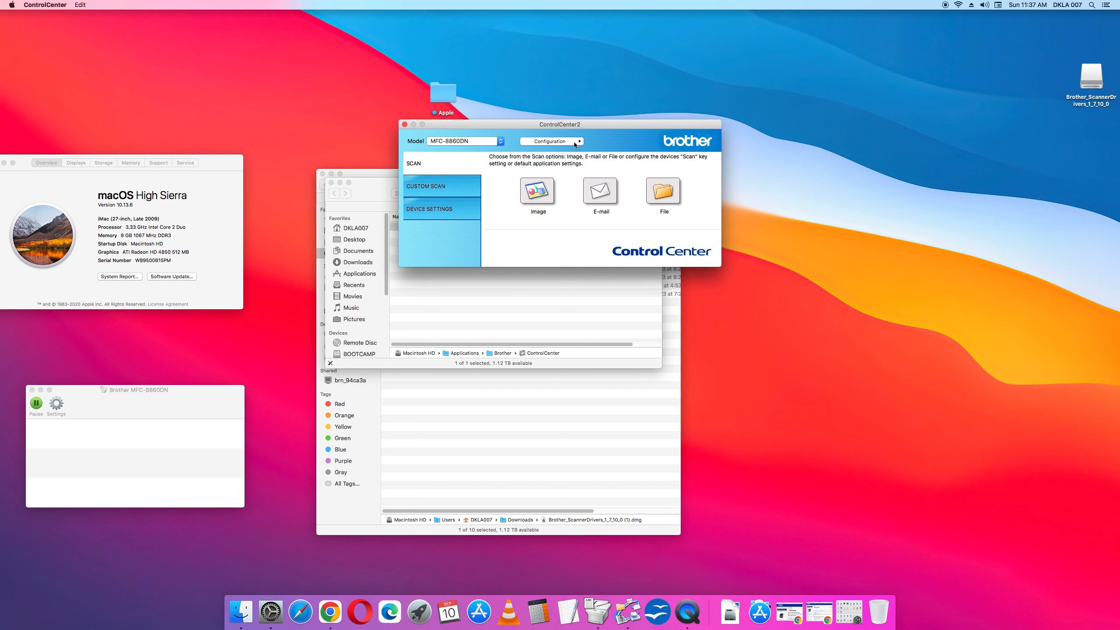
# Reach the Scan to Image settings for the MFC-8860DN through Configuration > SCAN > Image
pyautogui.click(550, 141)
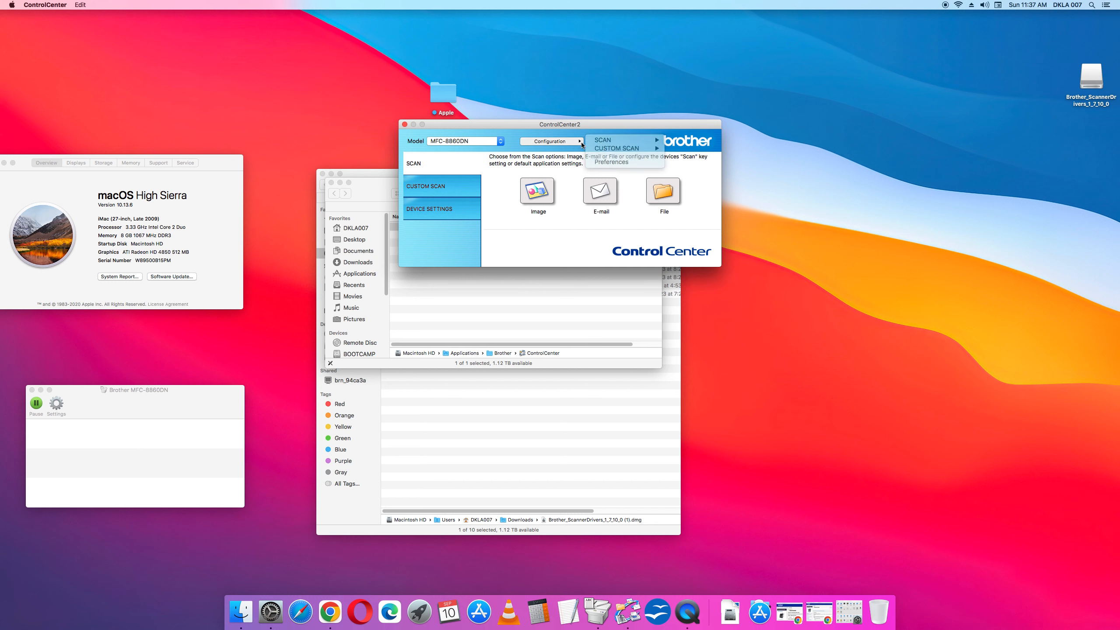
pyautogui.click(551, 141)
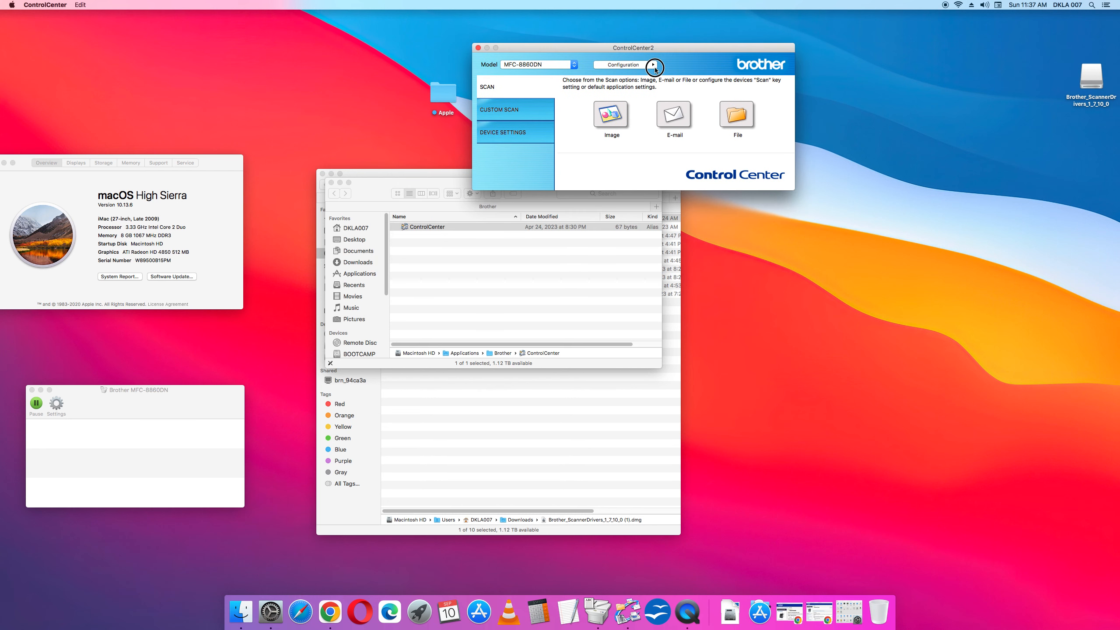
pyautogui.click(625, 65)
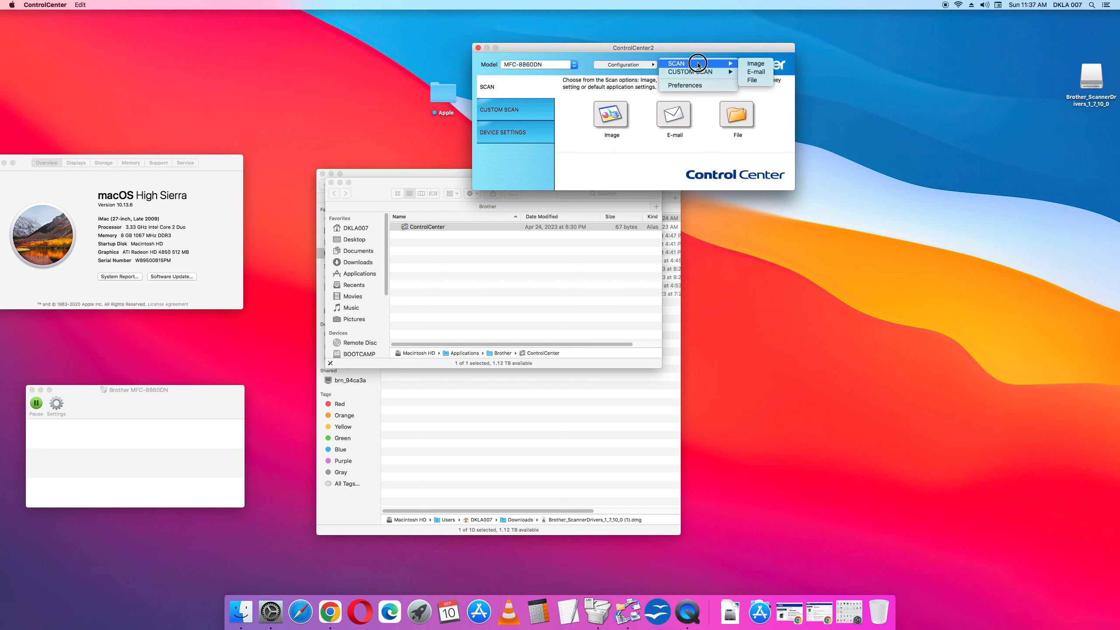
pyautogui.moveTo(755, 63)
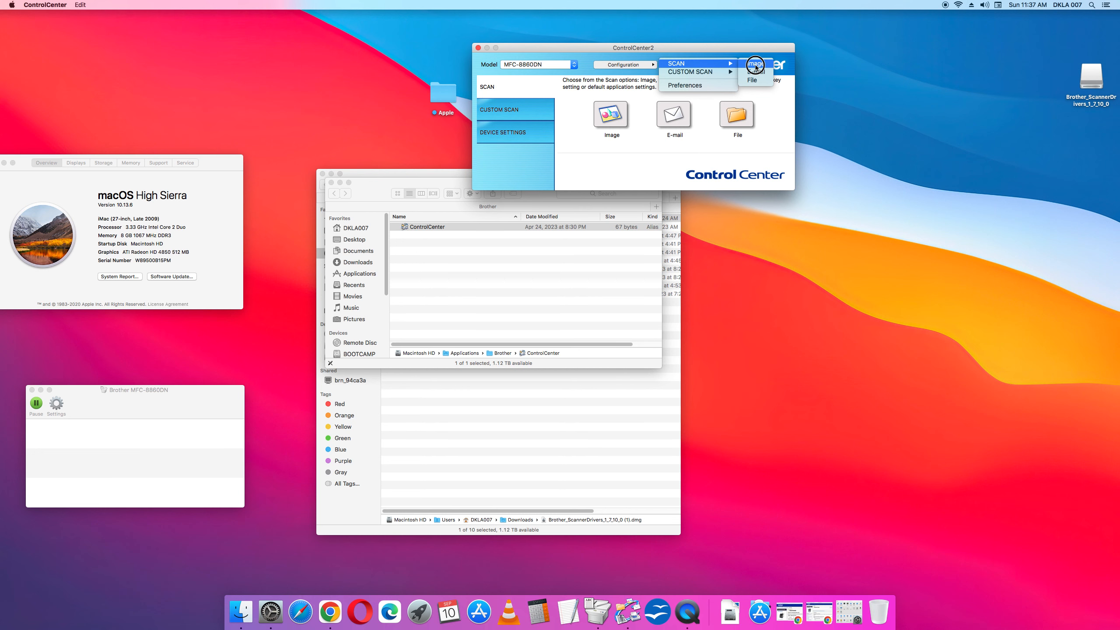
pyautogui.click(755, 65)
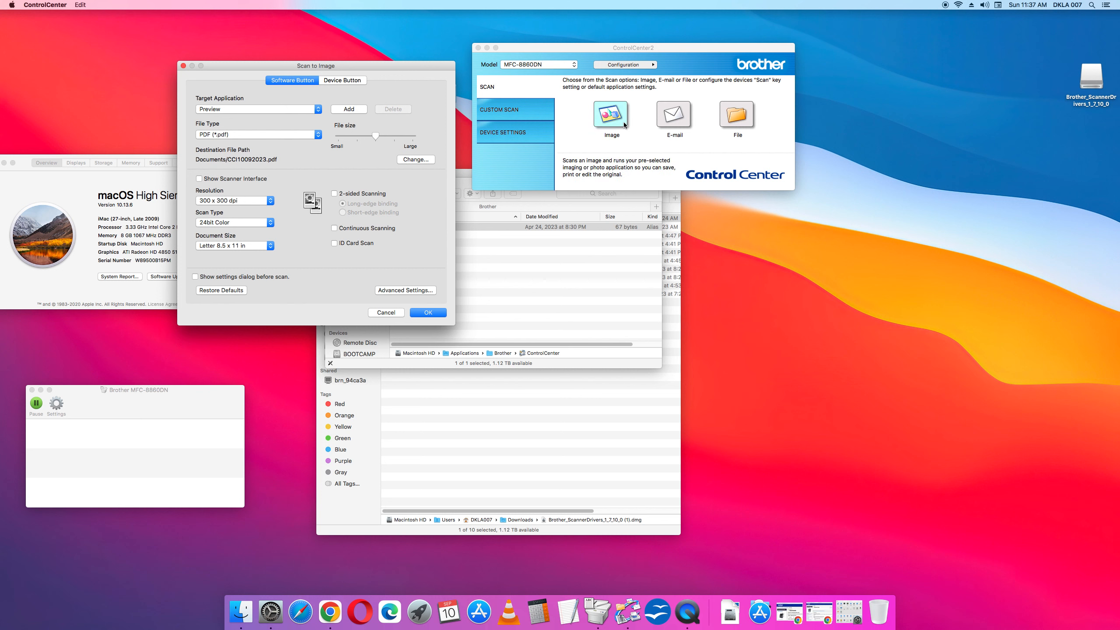
pyautogui.moveTo(262, 128)
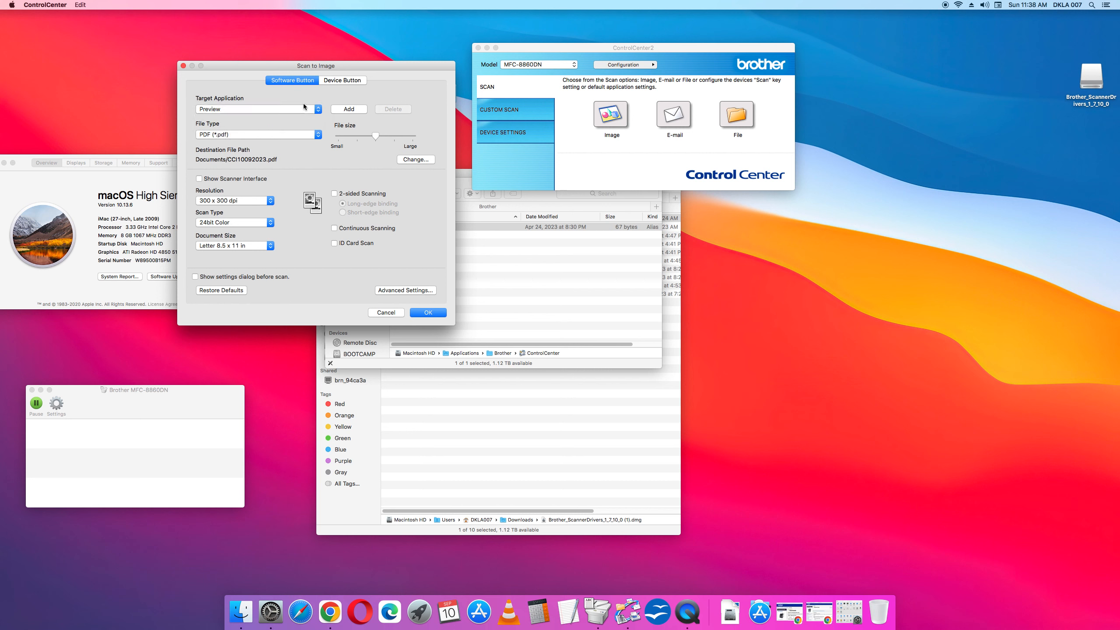
# Keep 24bit Color, set resolution to 100 x 100 dpi and confirm the Scan to Image settings with OK
pyautogui.click(349, 110)
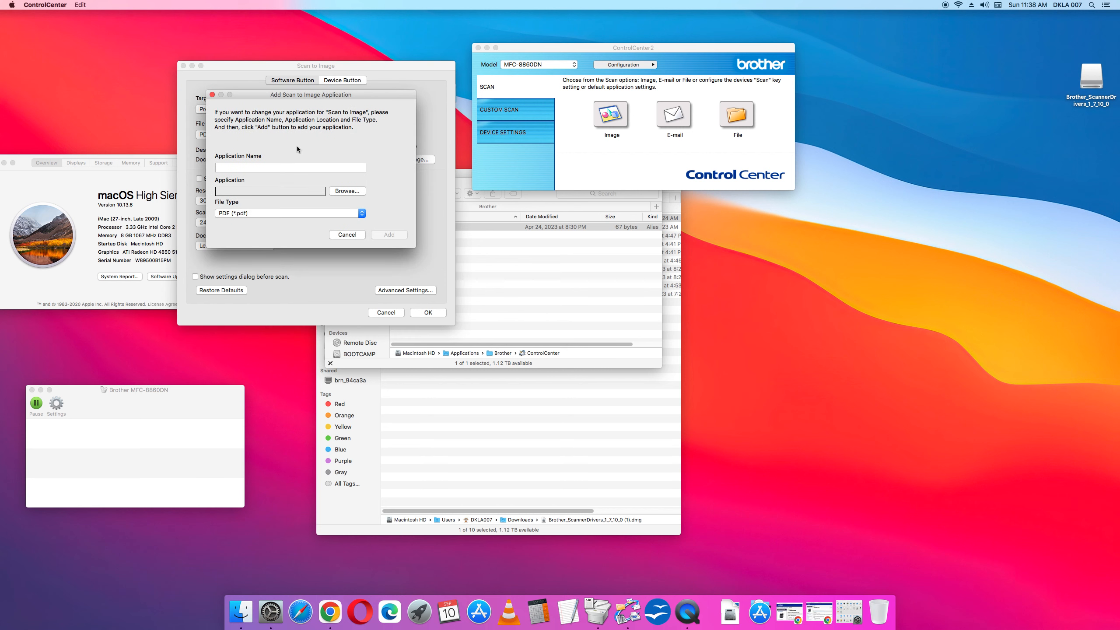
pyautogui.click(347, 234)
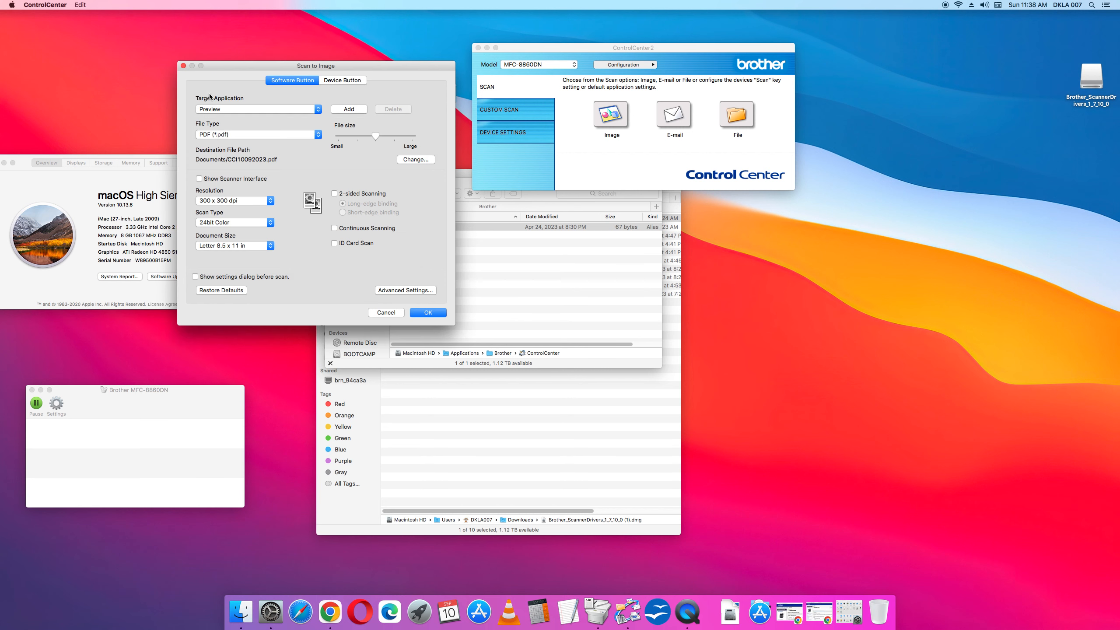
pyautogui.moveTo(262, 158)
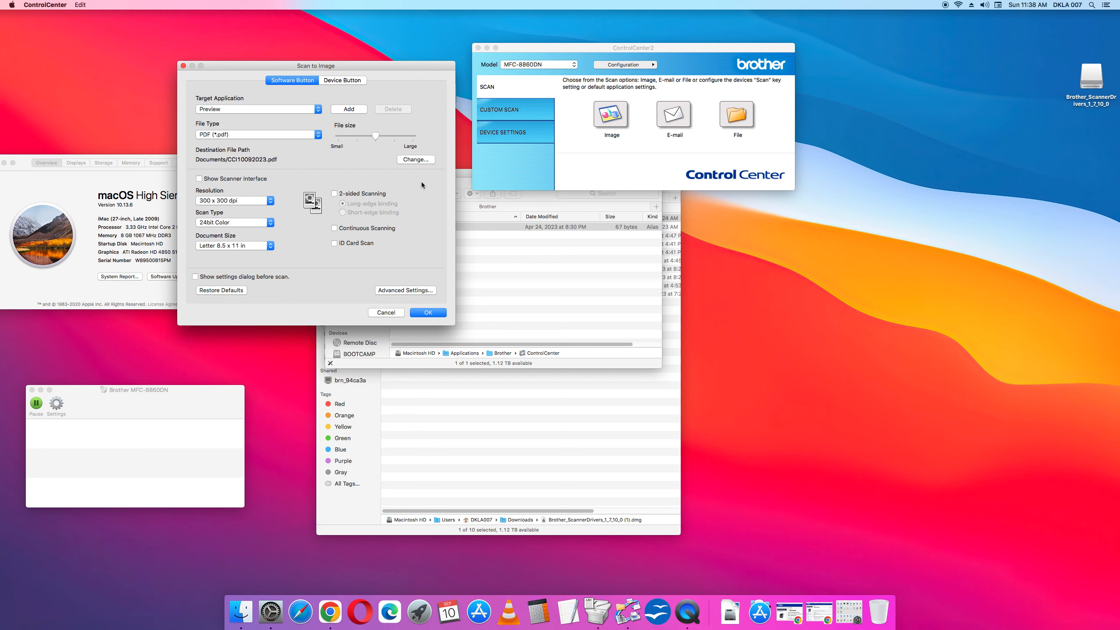
pyautogui.moveTo(210, 171)
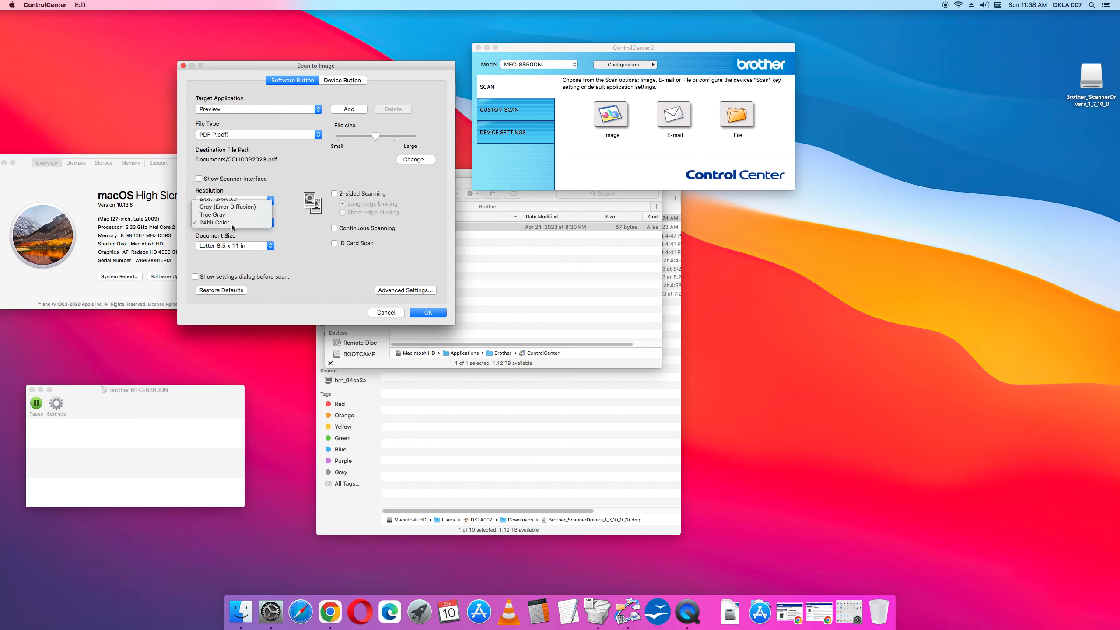
pyautogui.click(232, 204)
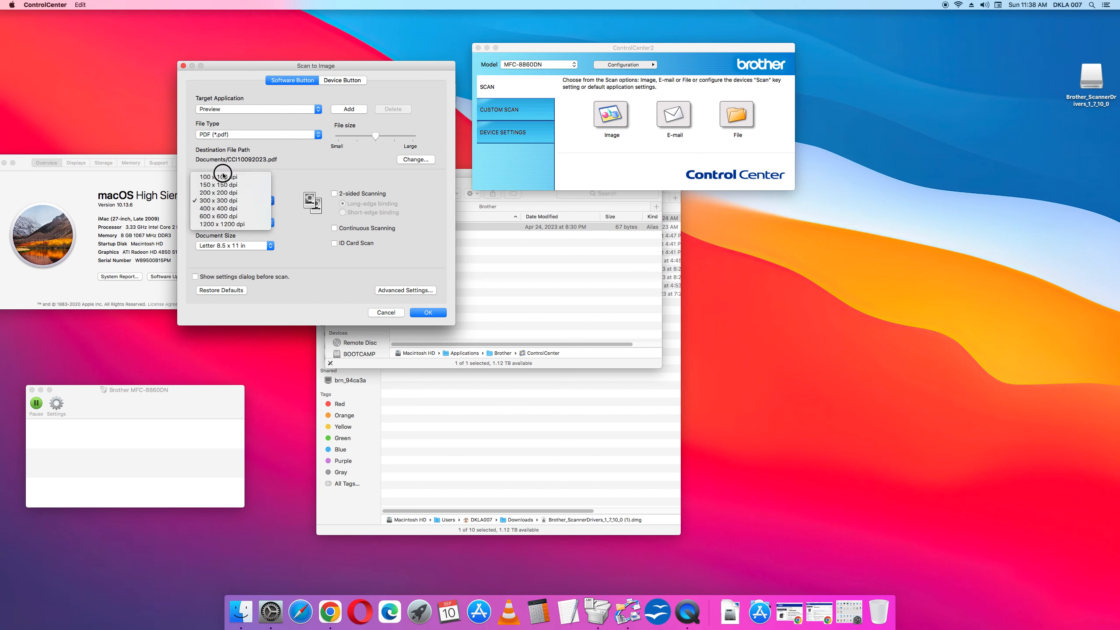
pyautogui.click(218, 177)
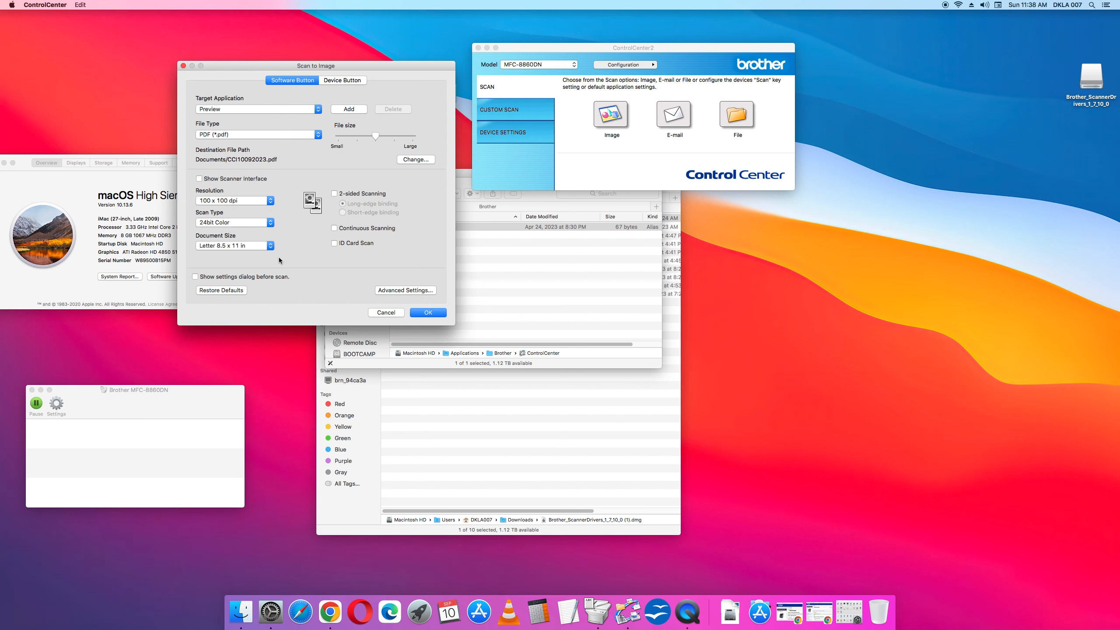
pyautogui.moveTo(419, 327)
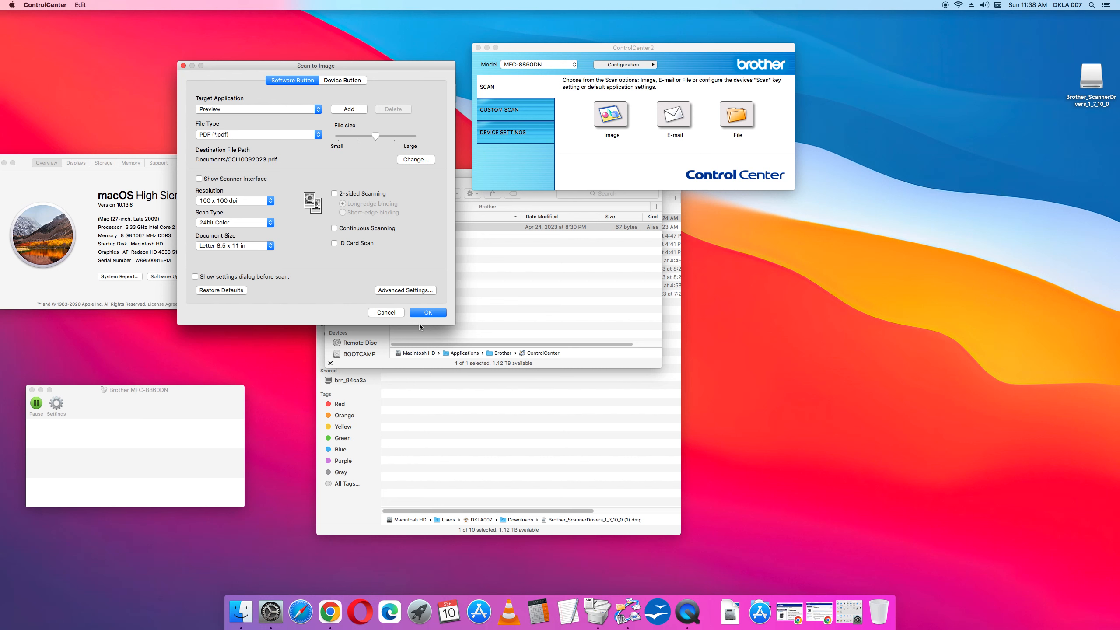
pyautogui.moveTo(248, 284)
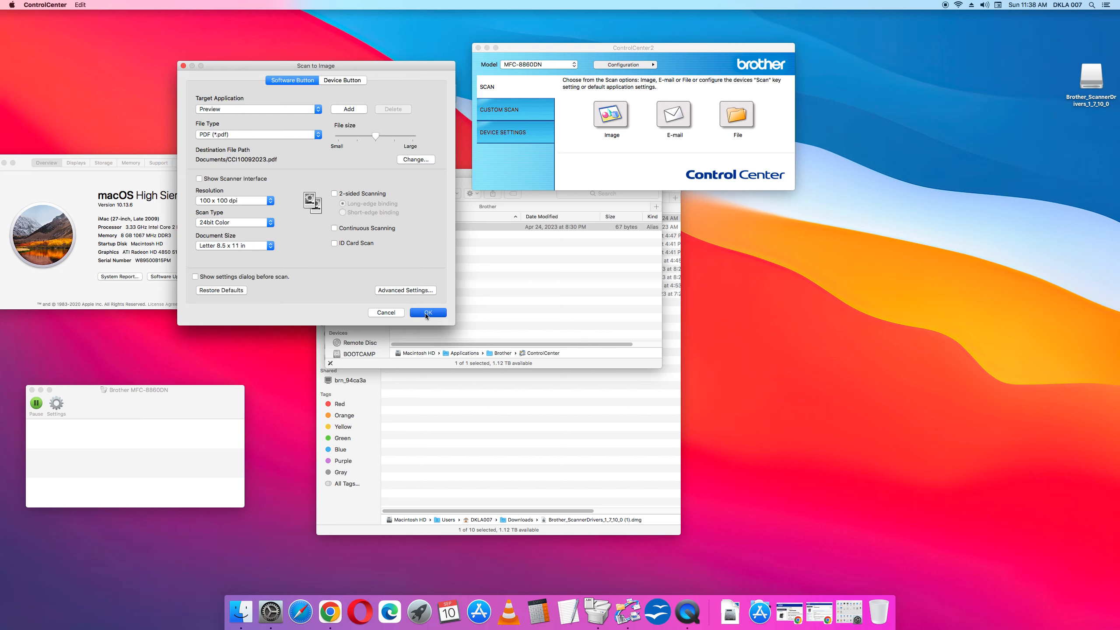
pyautogui.click(427, 313)
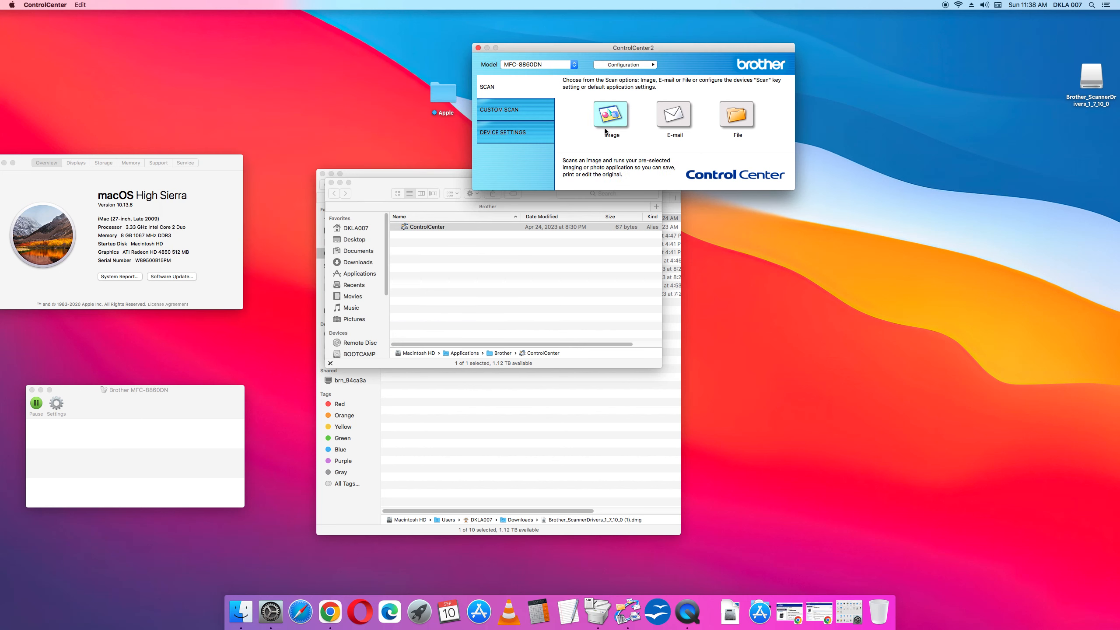
pyautogui.moveTo(719, 221)
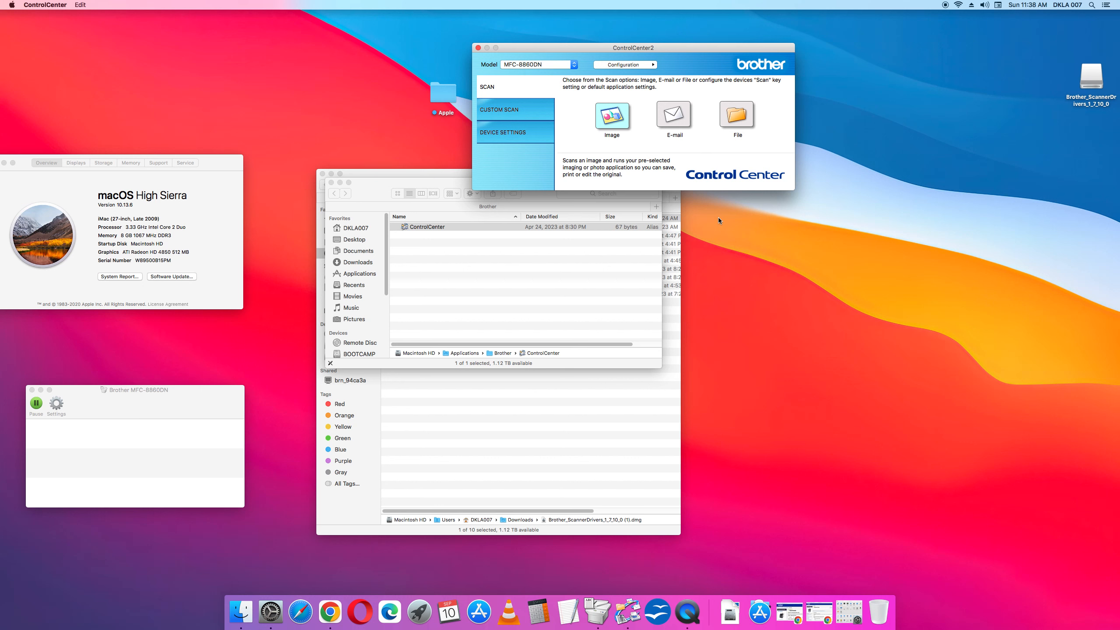
# Close the ControlCenter2 window, leaving Preview in front of the Downloads folder
pyautogui.click(611, 114)
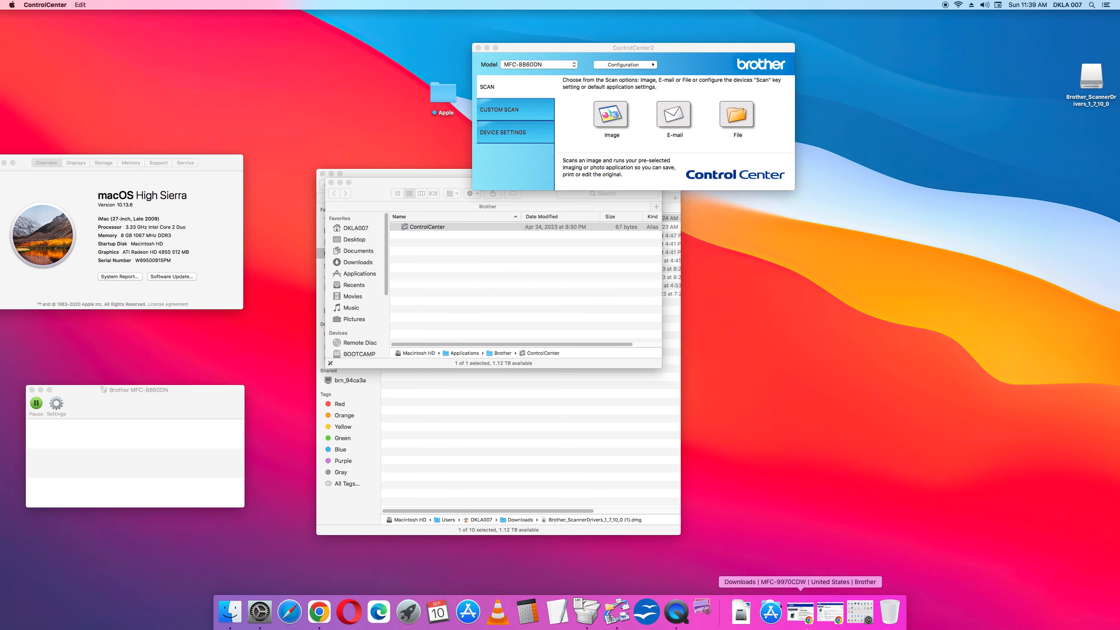
pyautogui.click(611, 115)
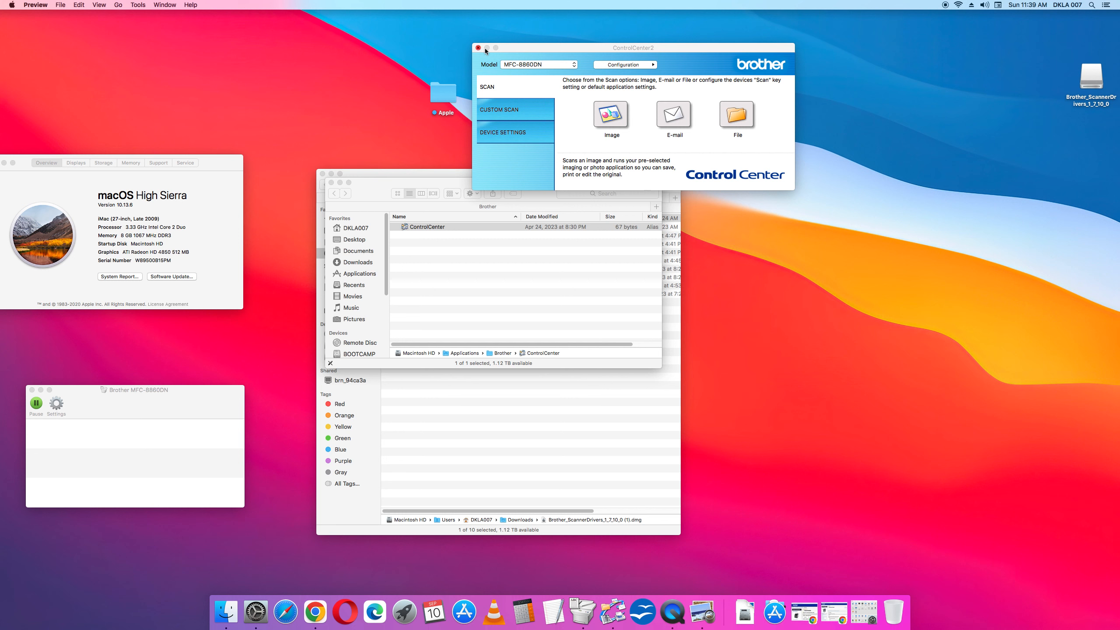
pyautogui.click(477, 48)
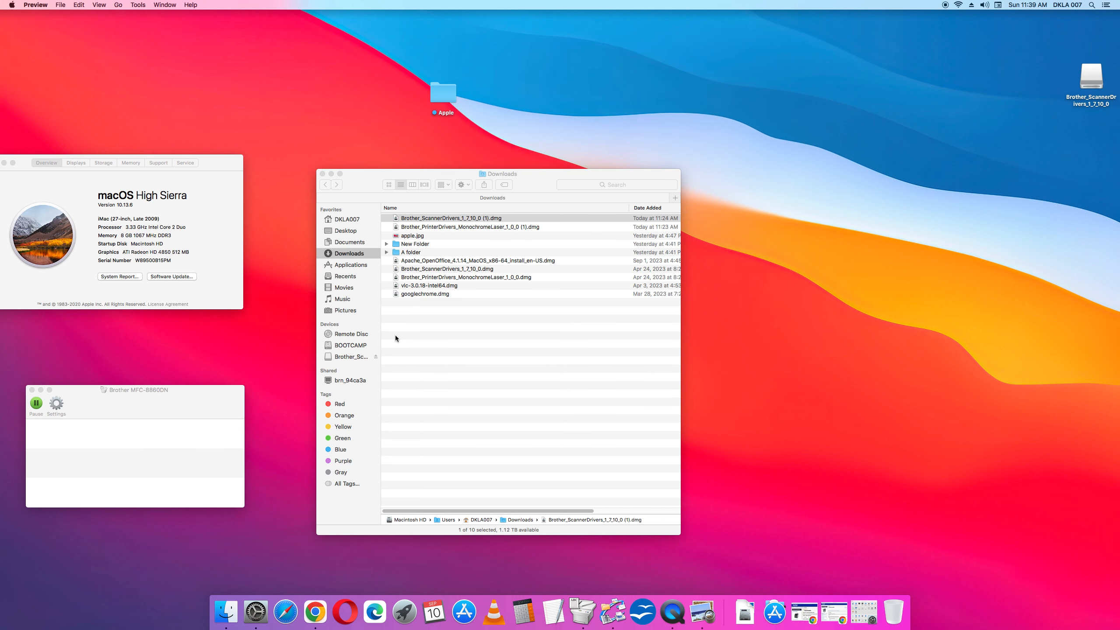
pyautogui.moveTo(561, 370)
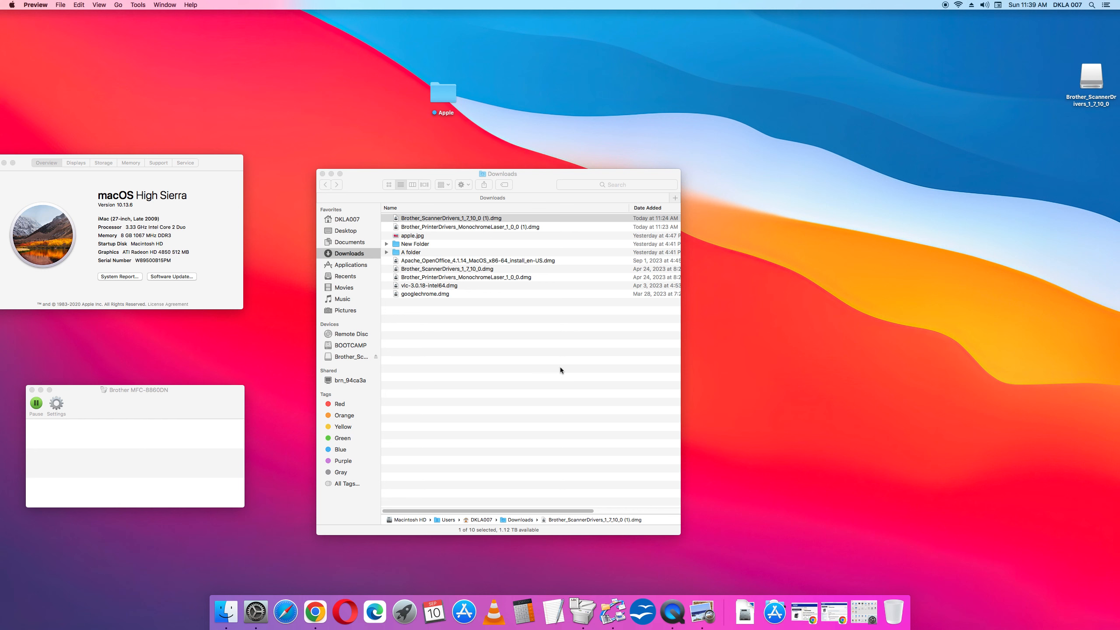
# Trash the two duplicate '(1)' Brother driver disk images from the Downloads folder
pyautogui.click(470, 227)
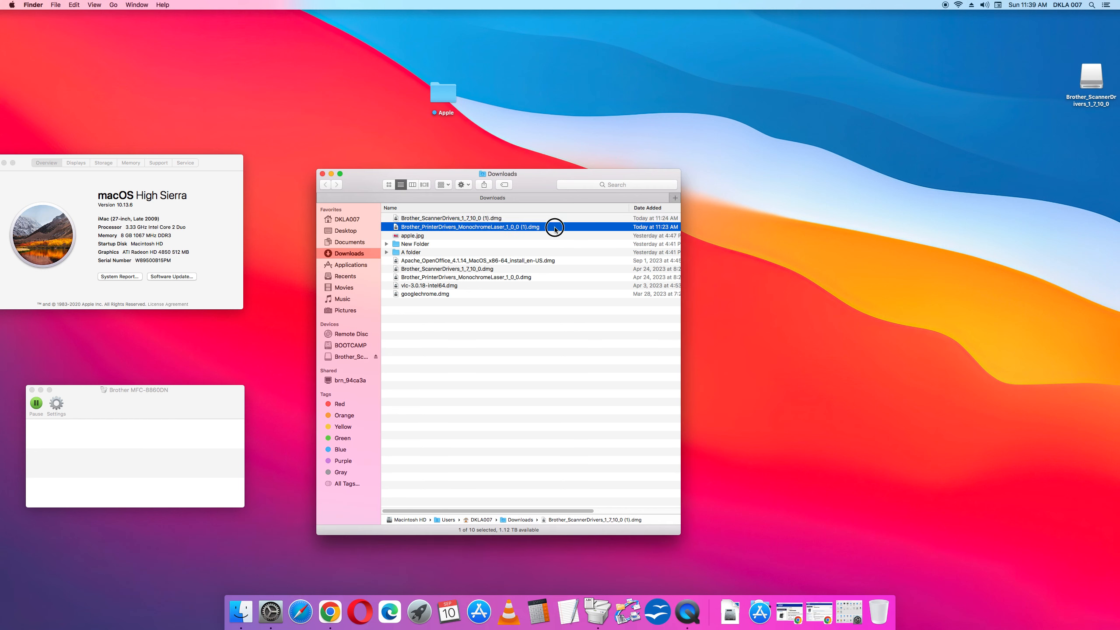
pyautogui.click(449, 218)
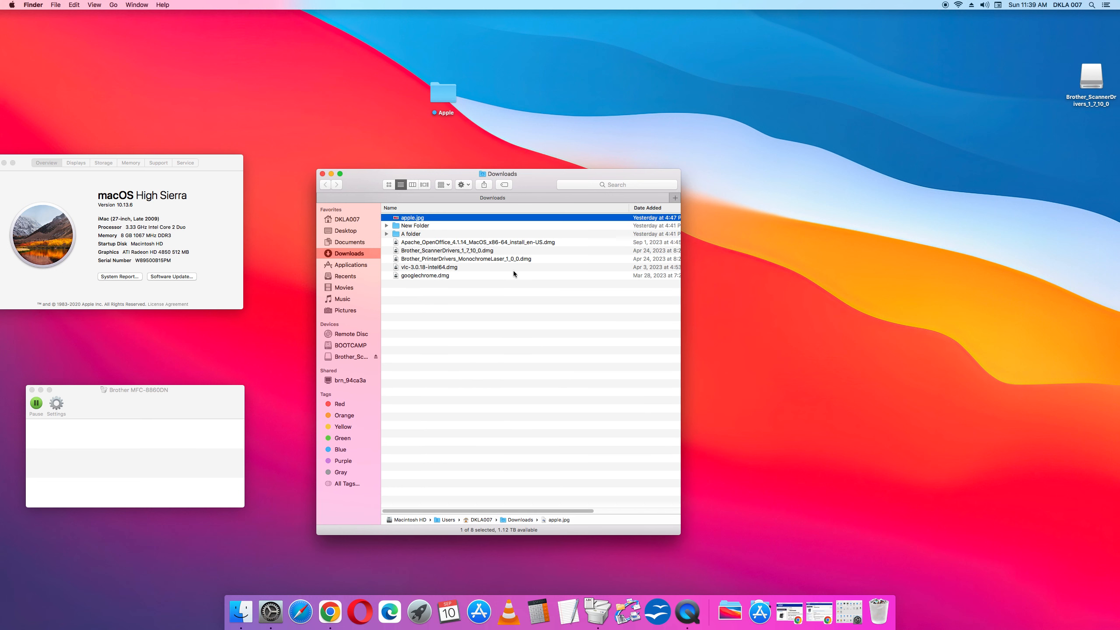
pyautogui.click(81, 319)
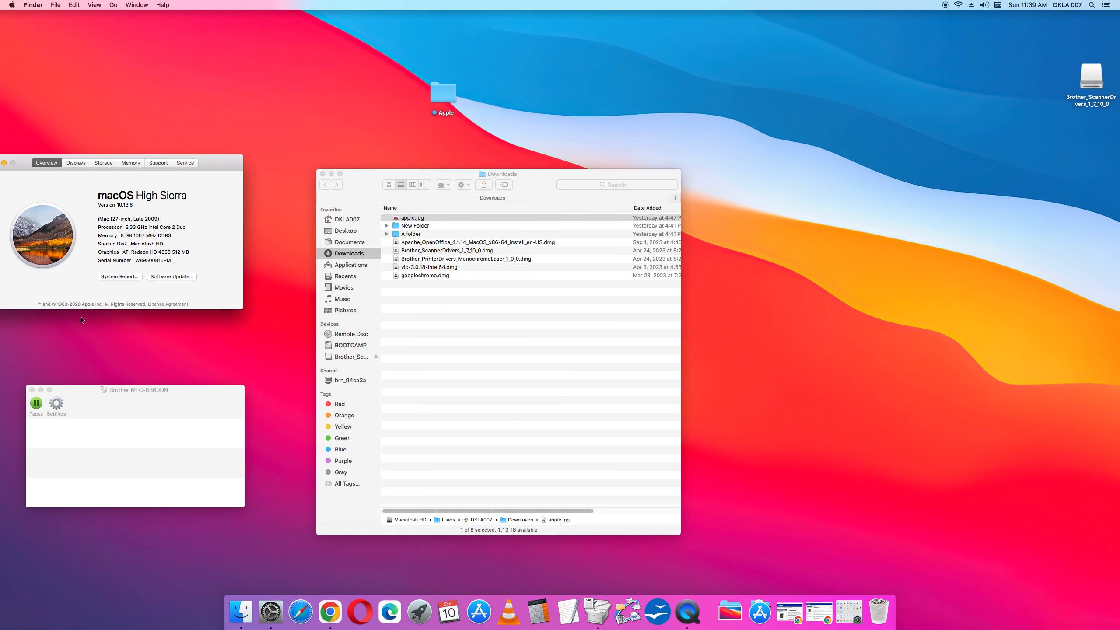
pyautogui.moveTo(332, 176)
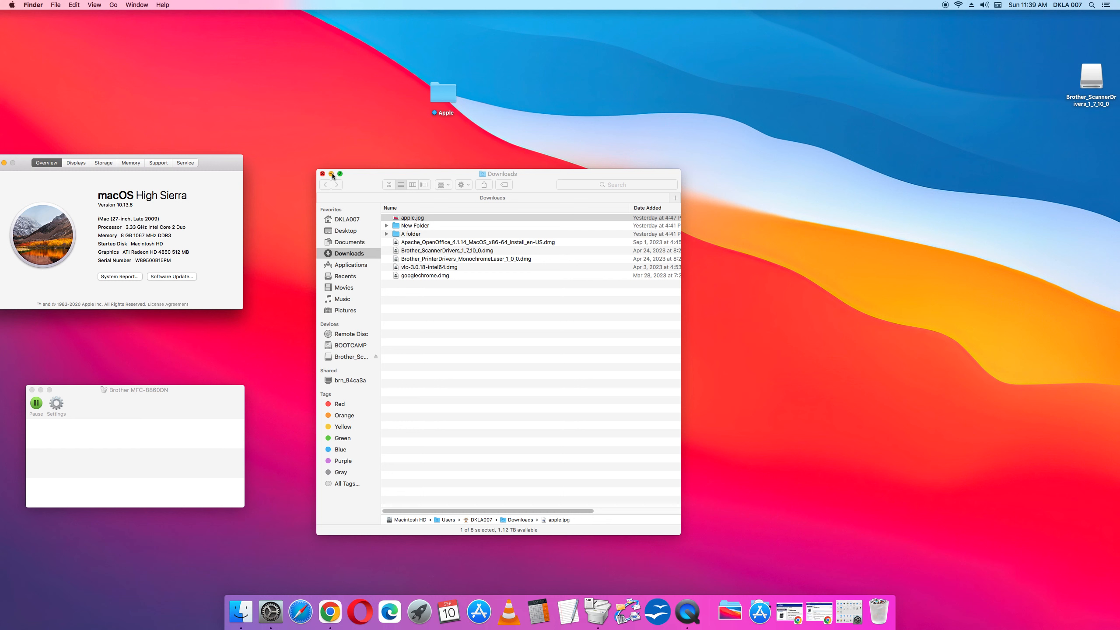